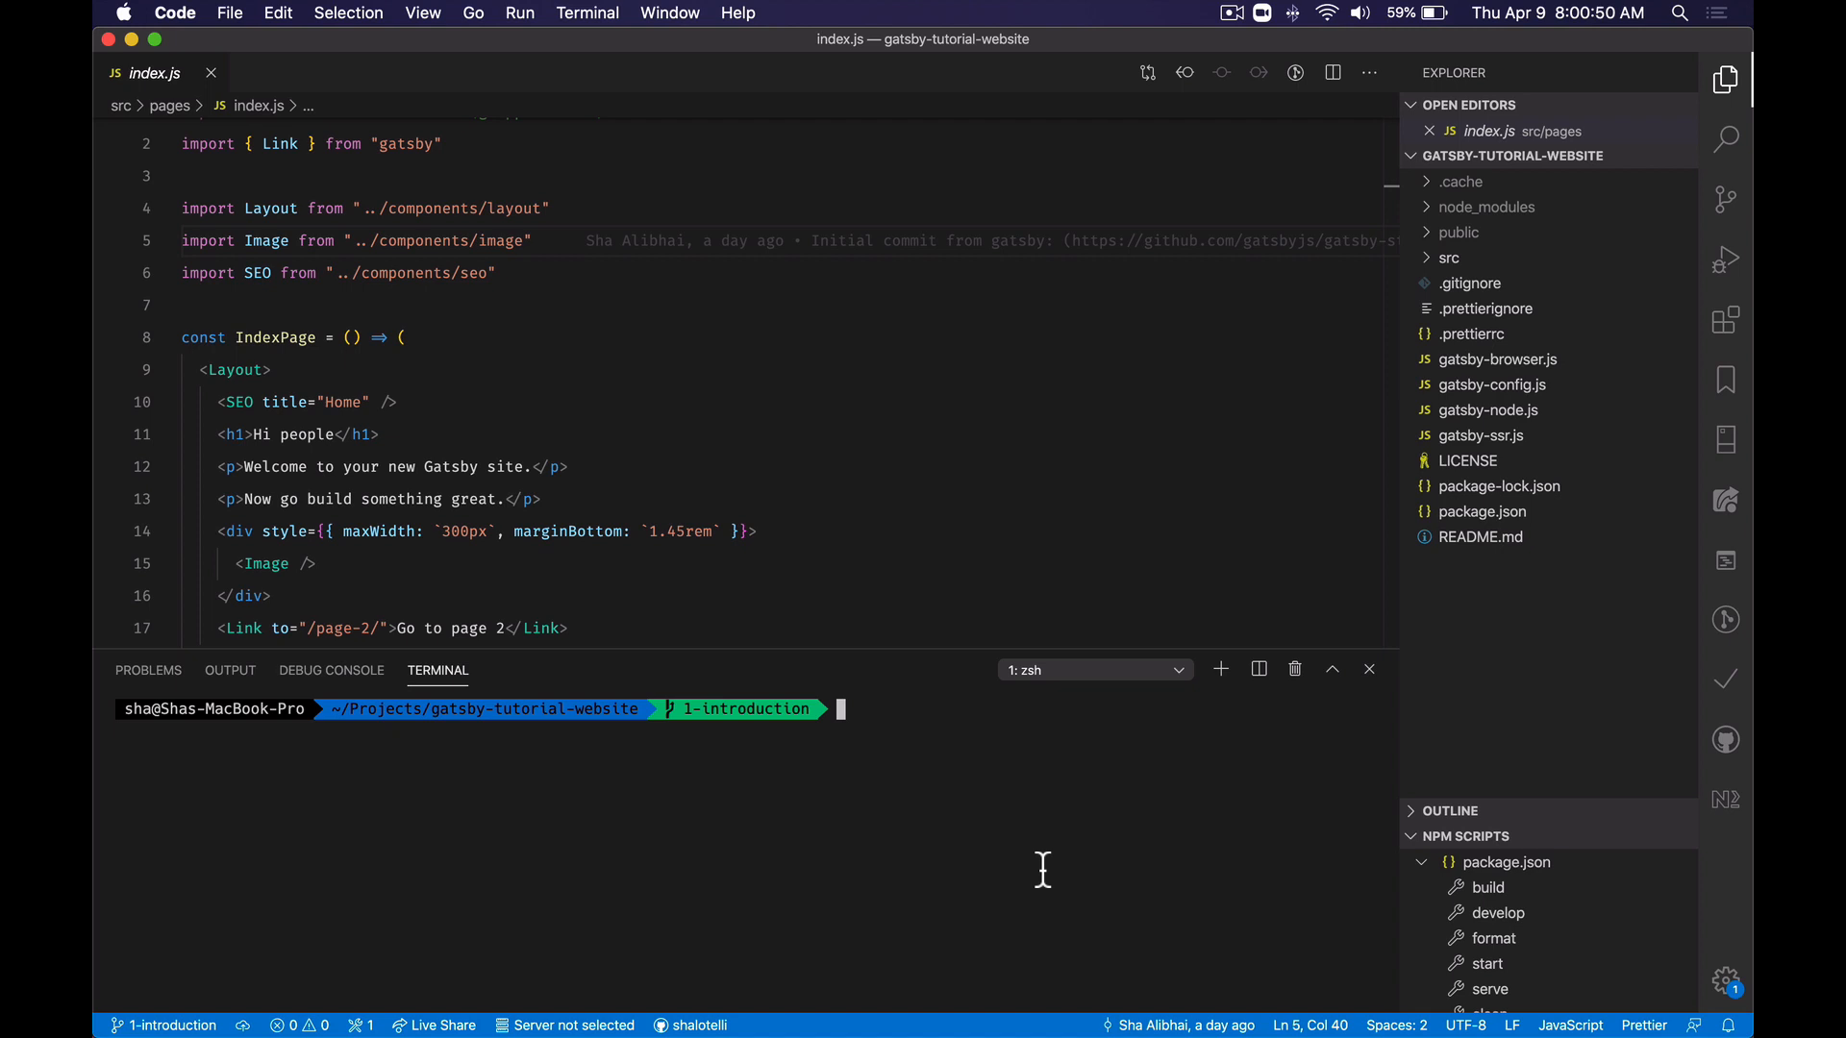
- Run git checkout -b 2-tailwindcss in the terminal to create and switch to the new branch
type("g")
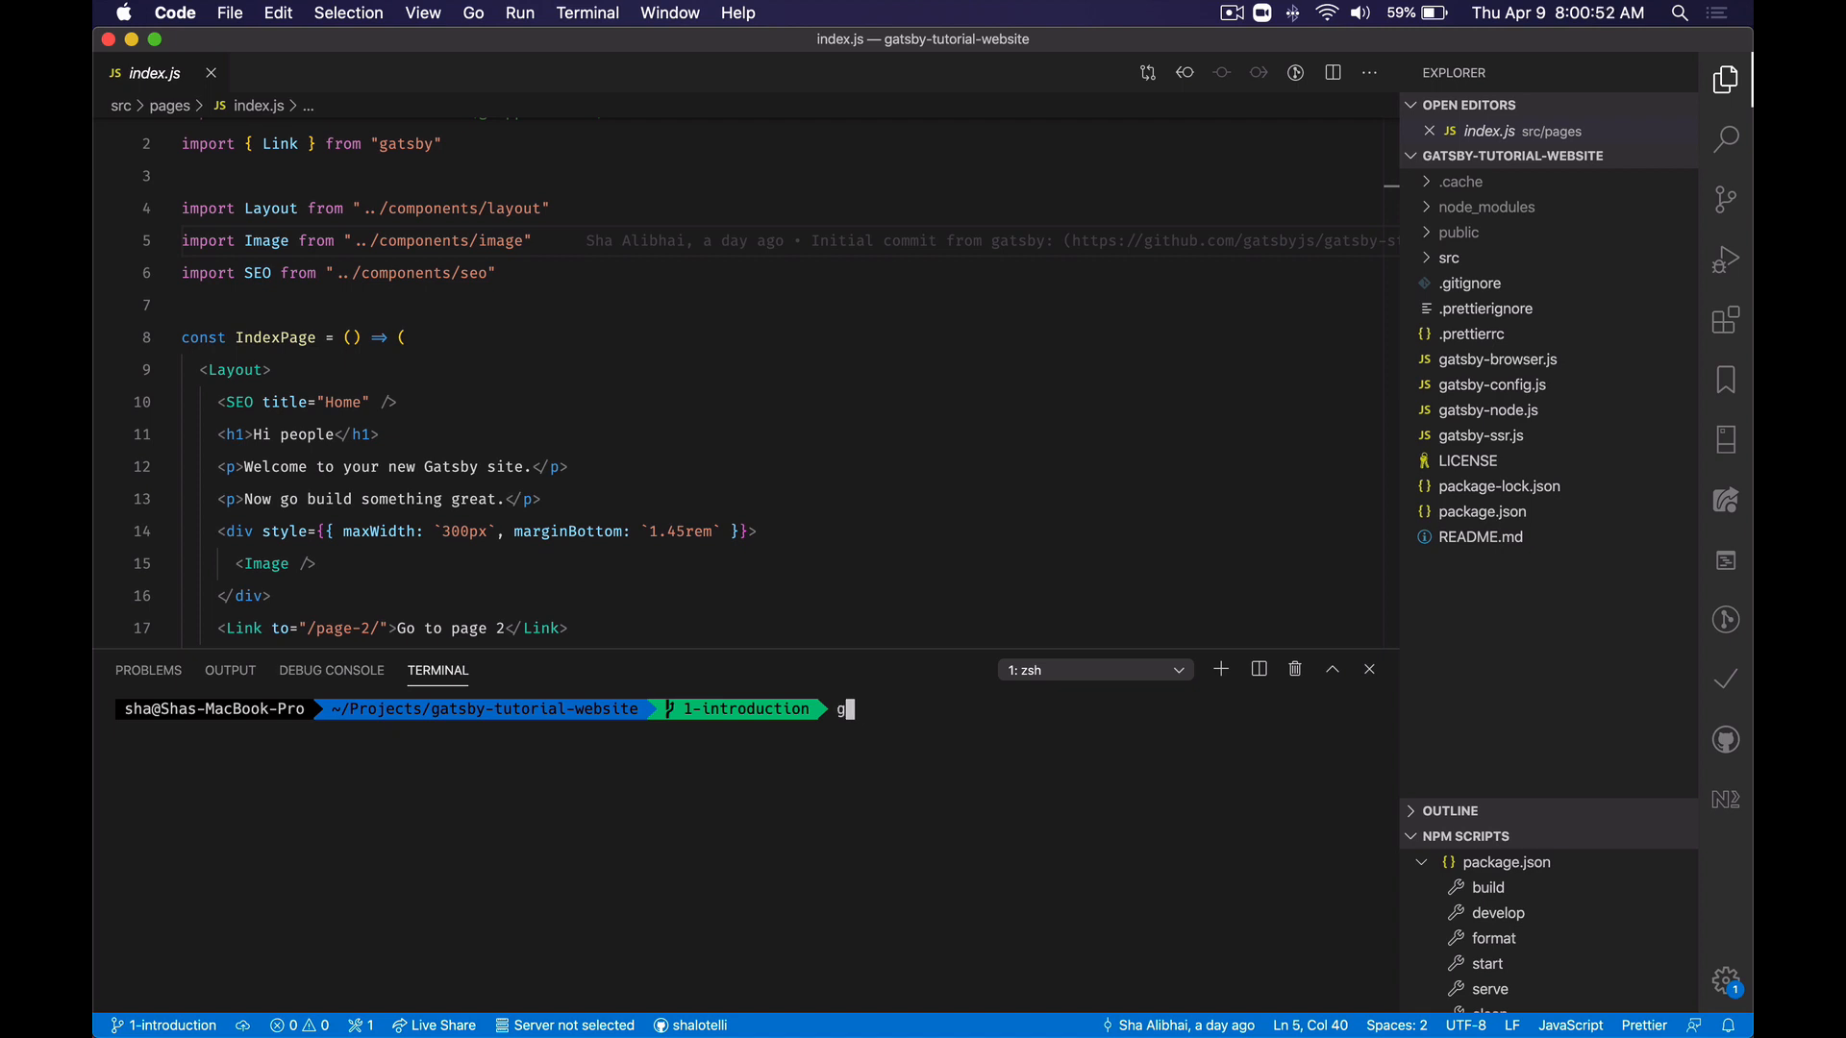
type("it checkout -b")
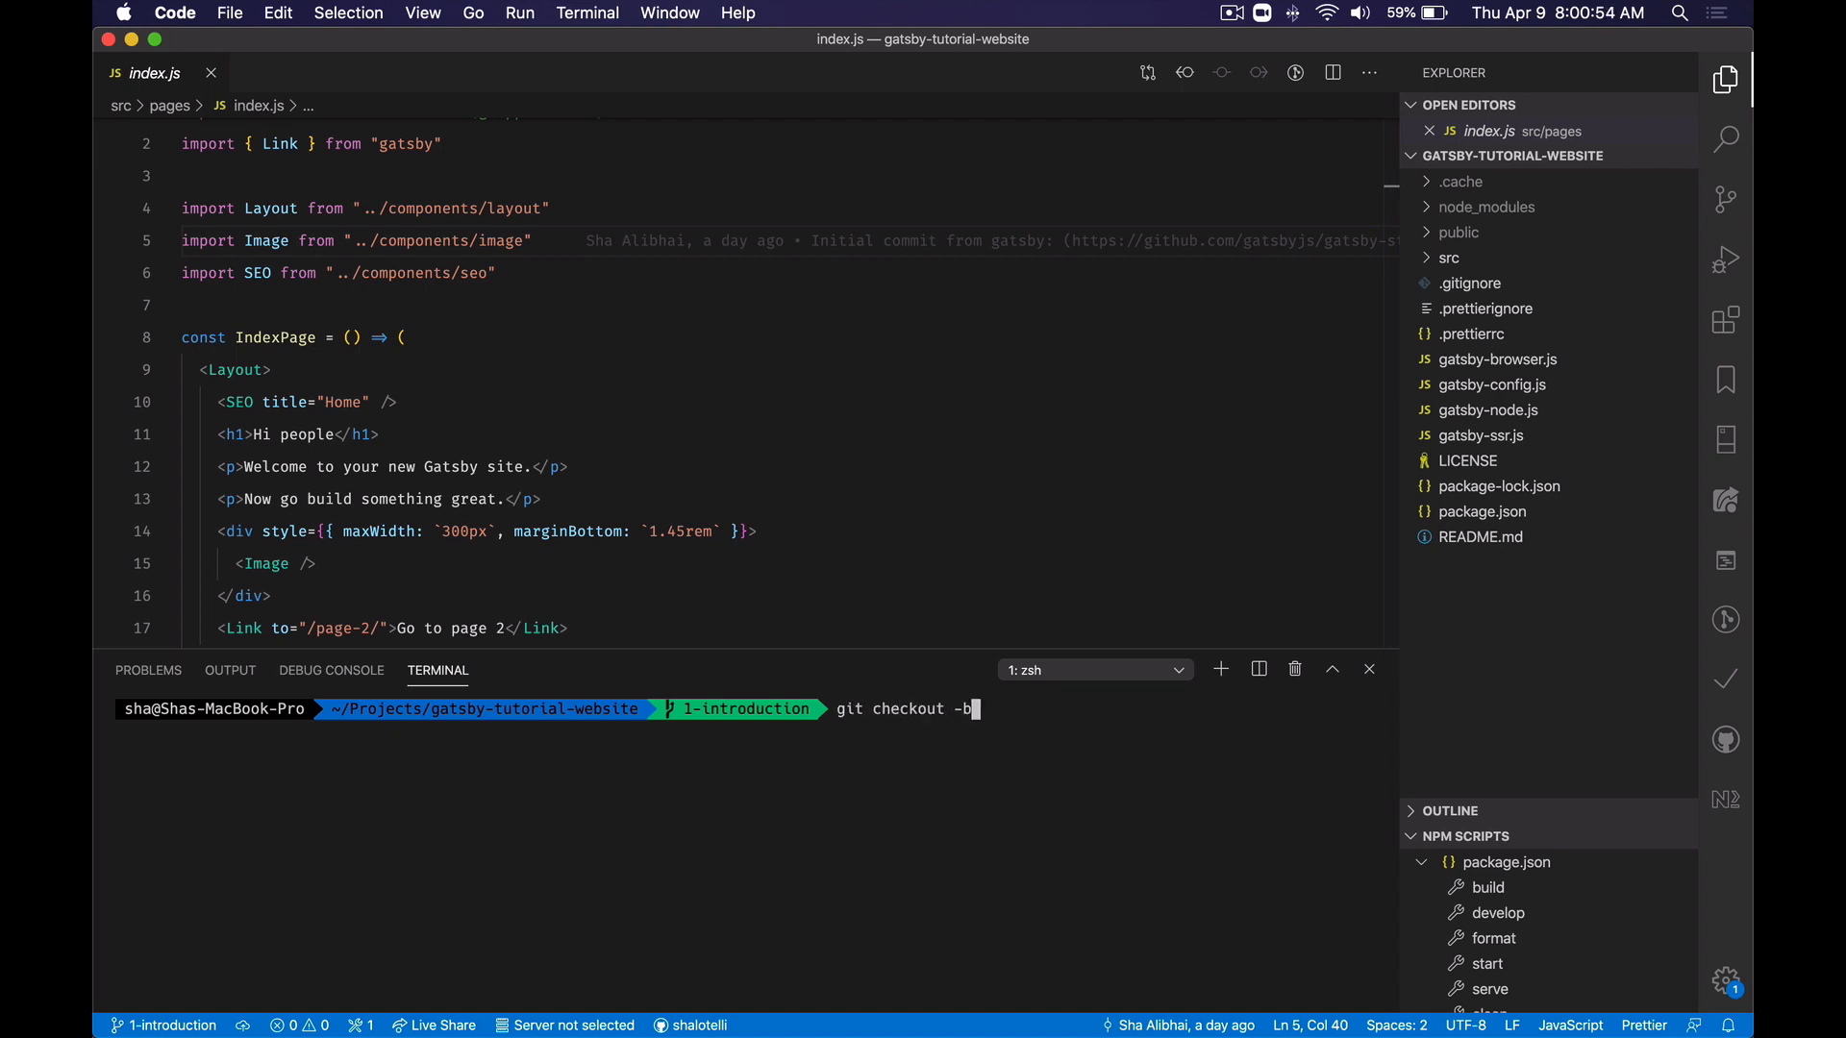
type("2-")
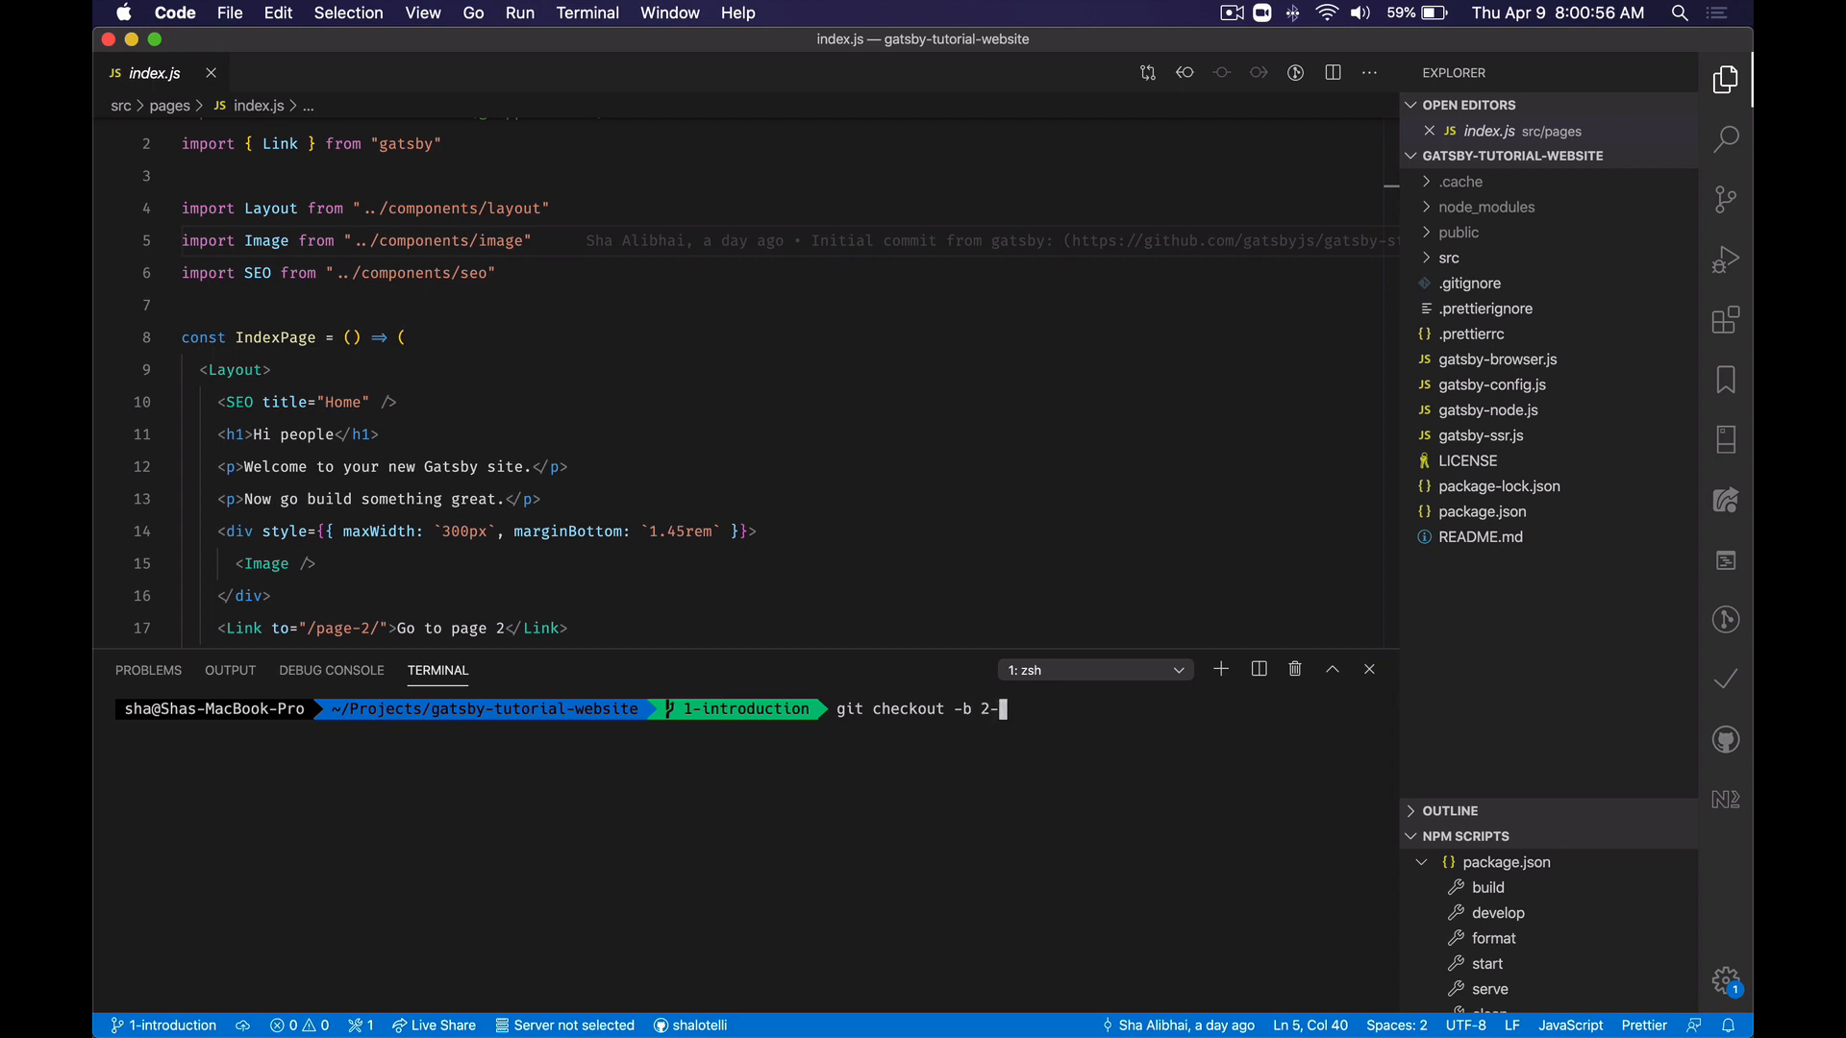
type("tailwindcss")
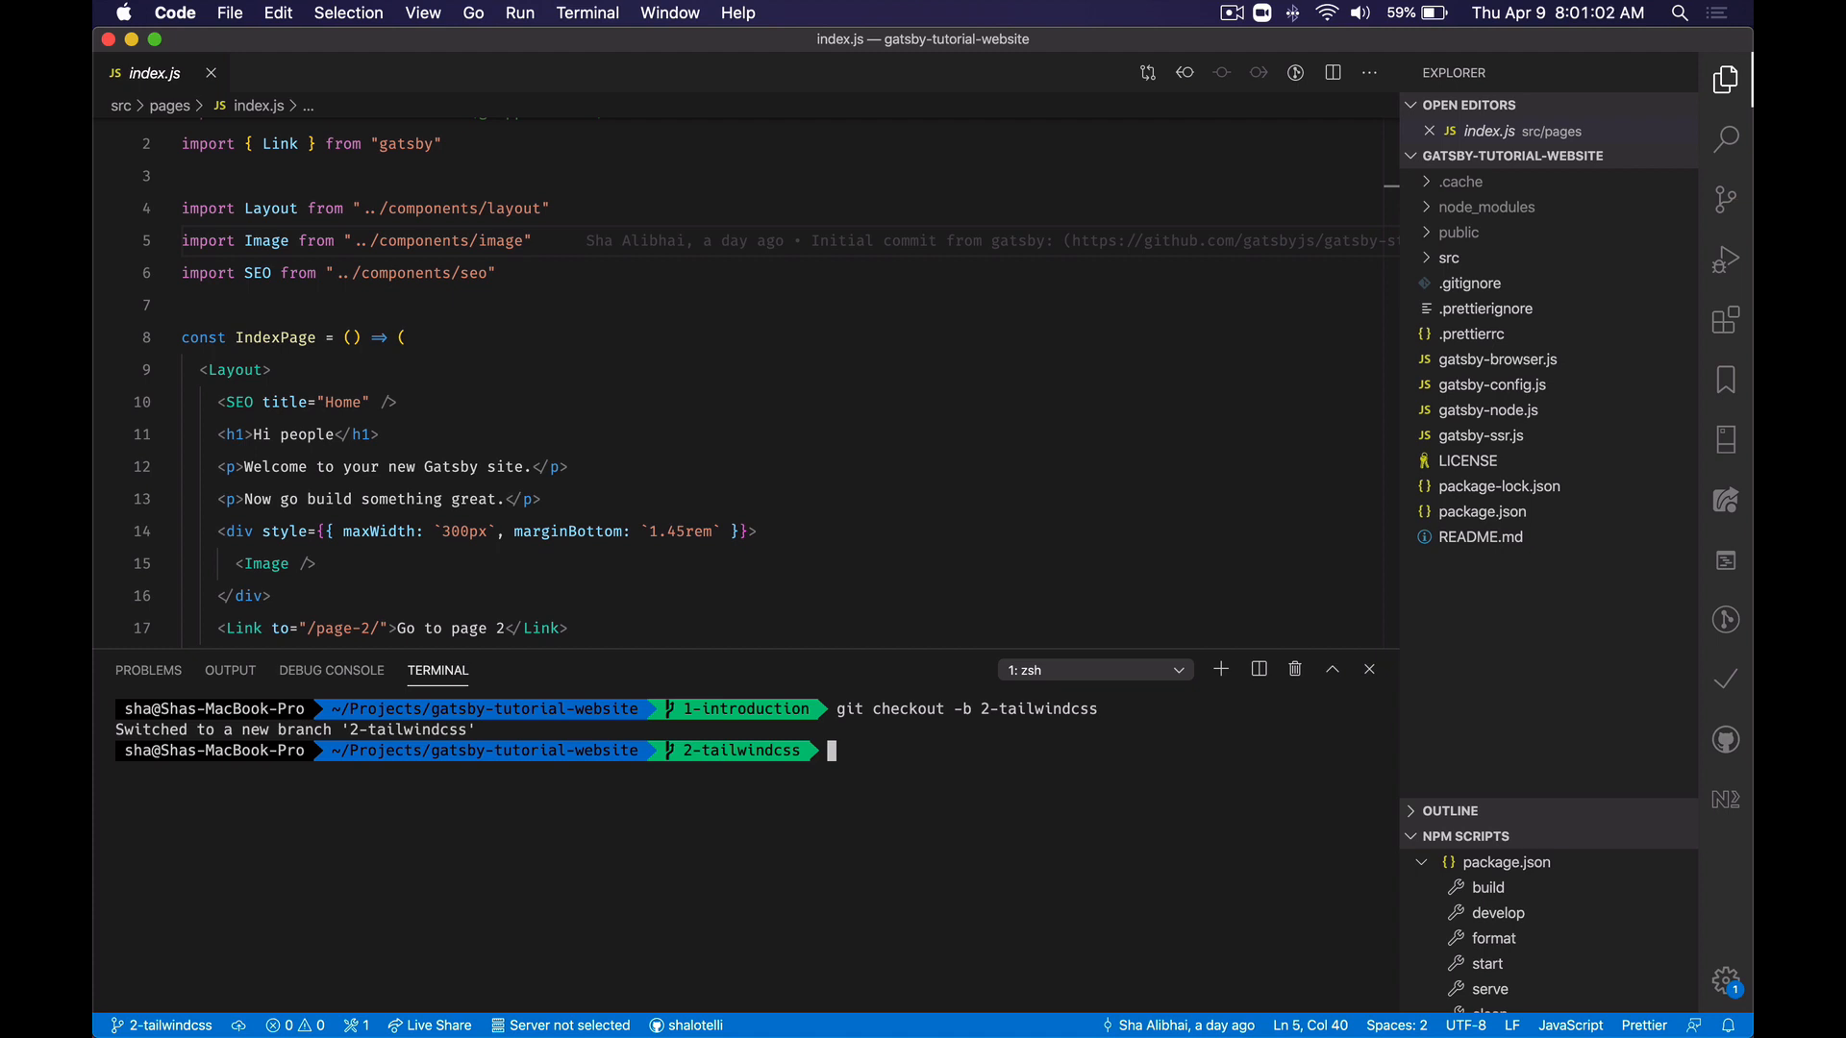
key("cmd+tab")
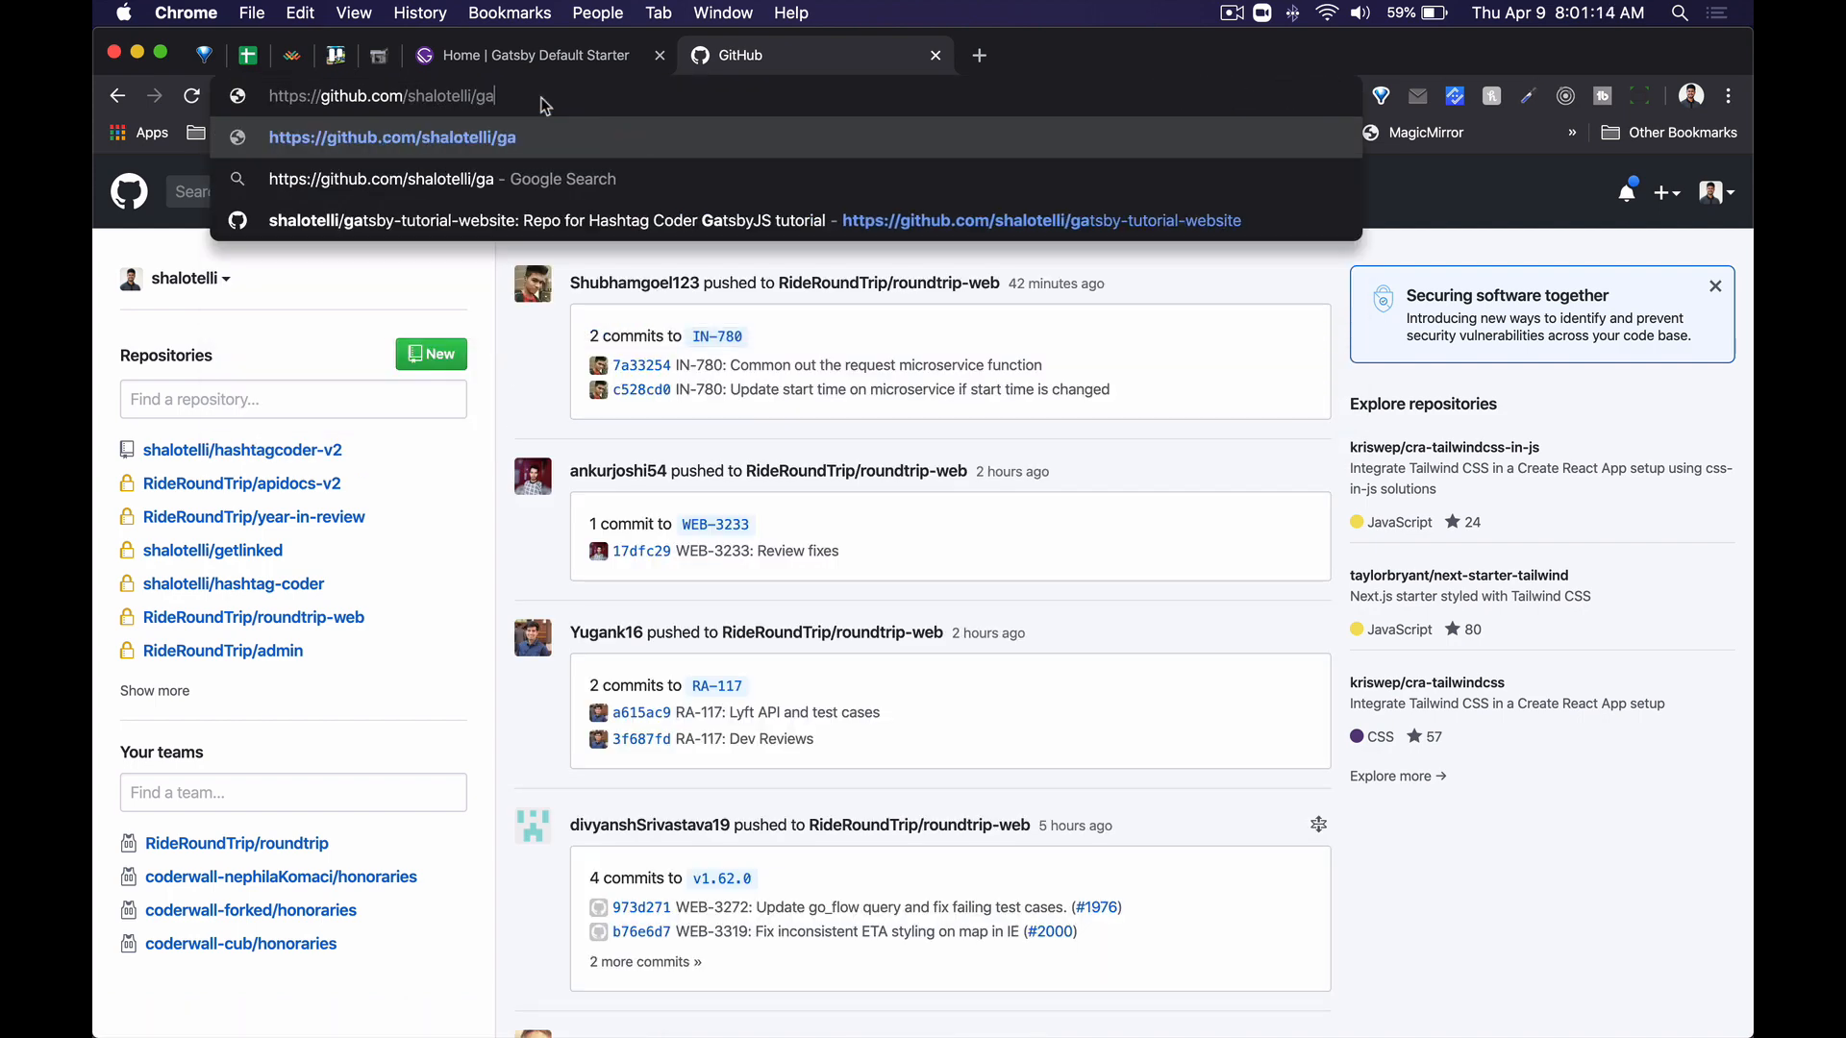
- View the gatsby-tutorial-website repo on GitHub, switch to its 1-introduction branch, and close the tab
type("tsbu")
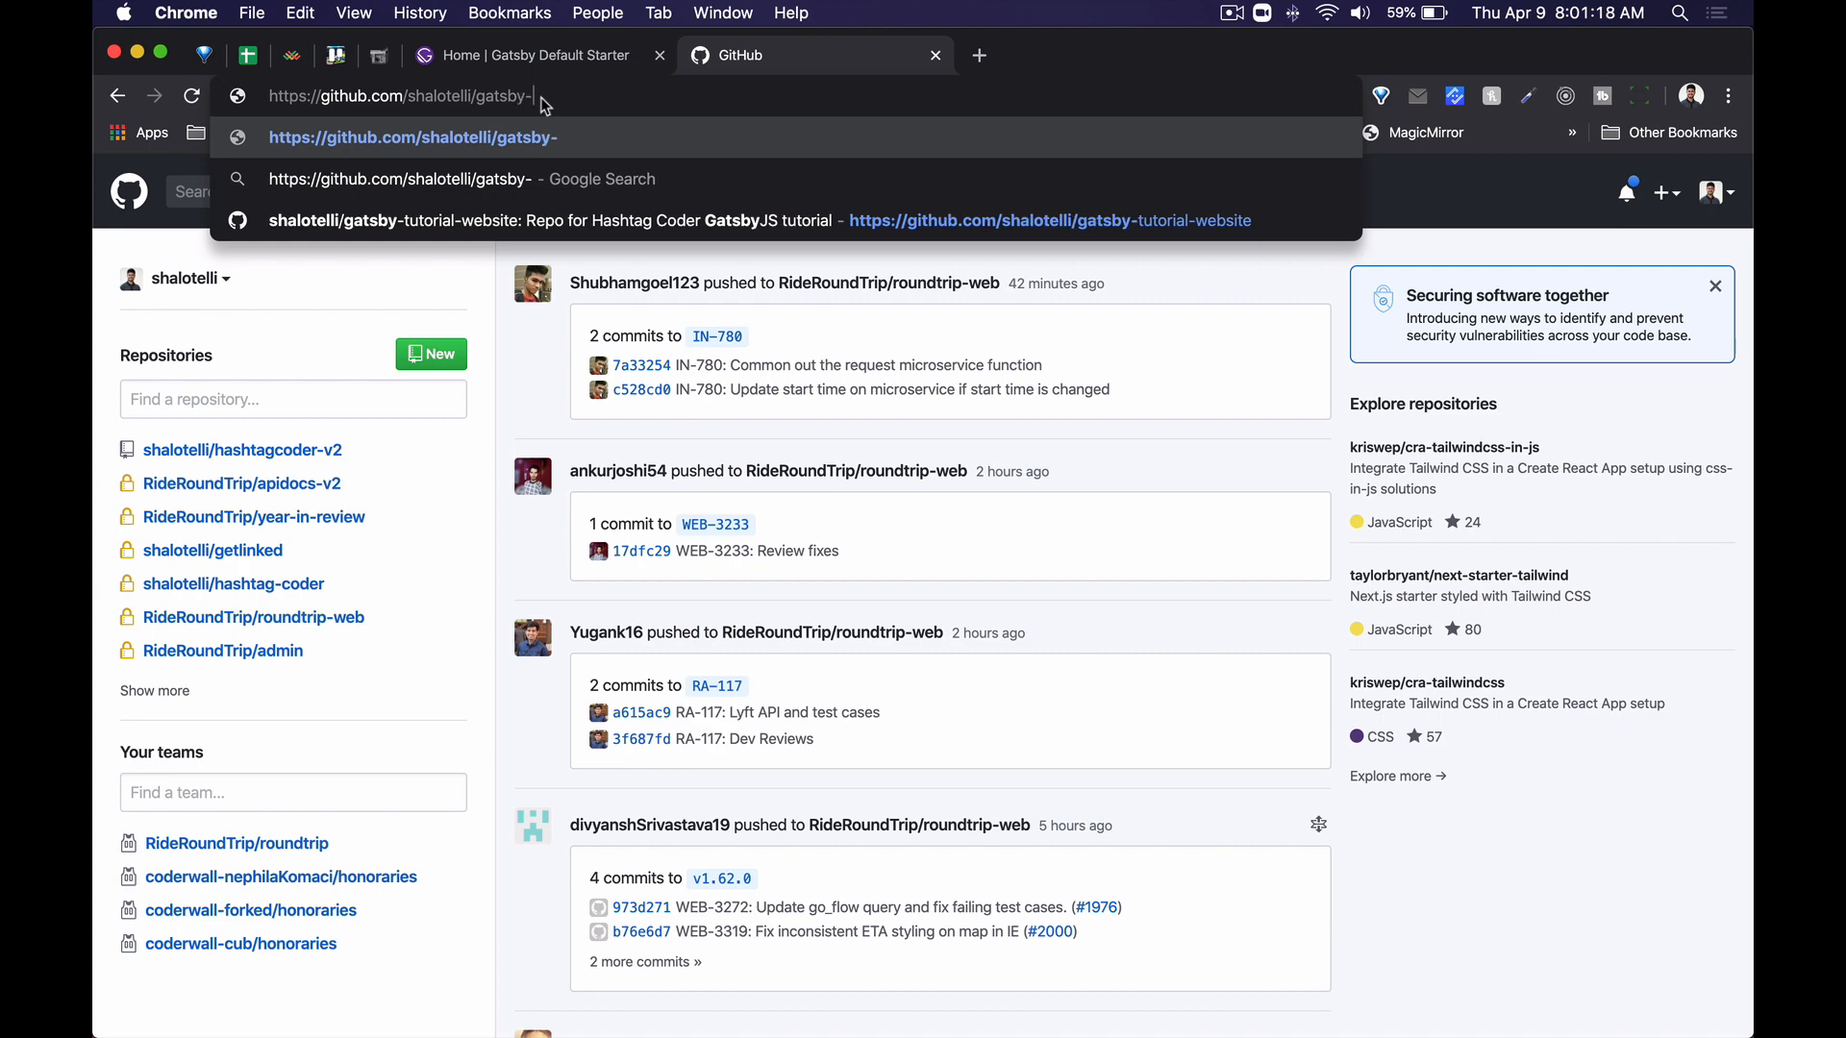
type("website-tutorial")
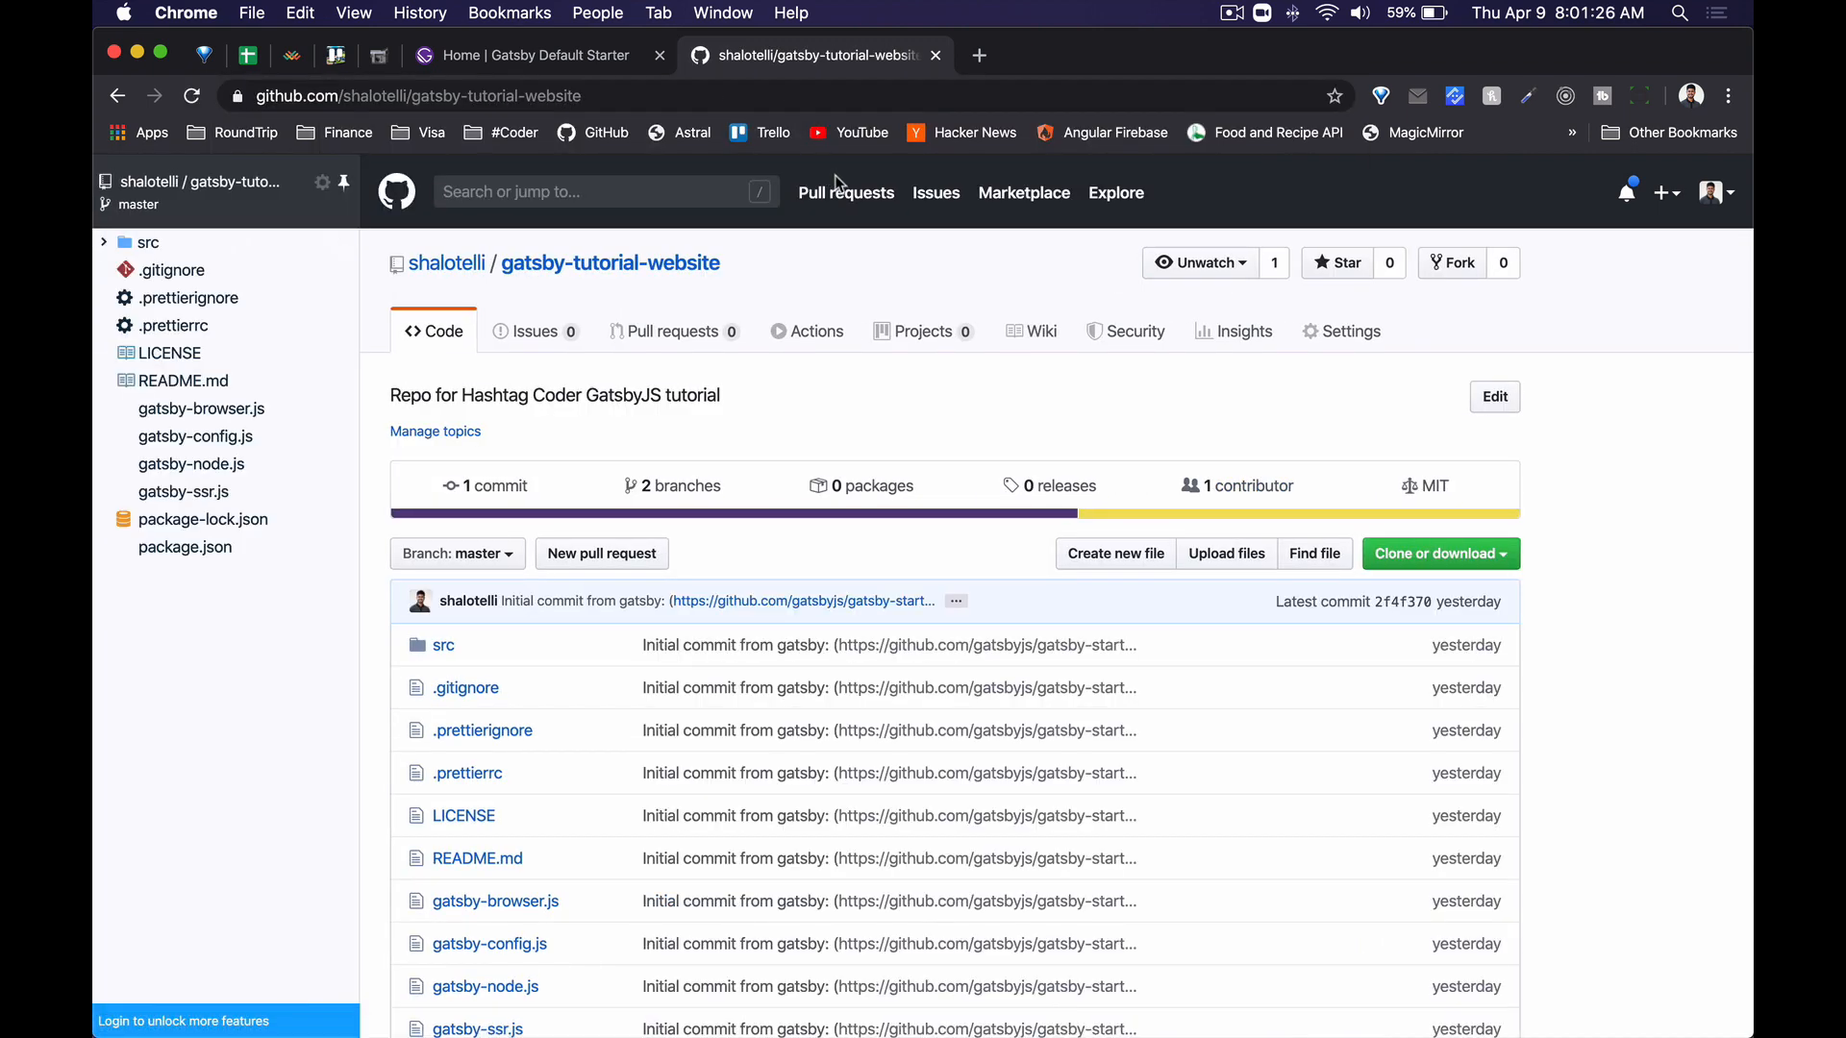
scroll("down", 3)
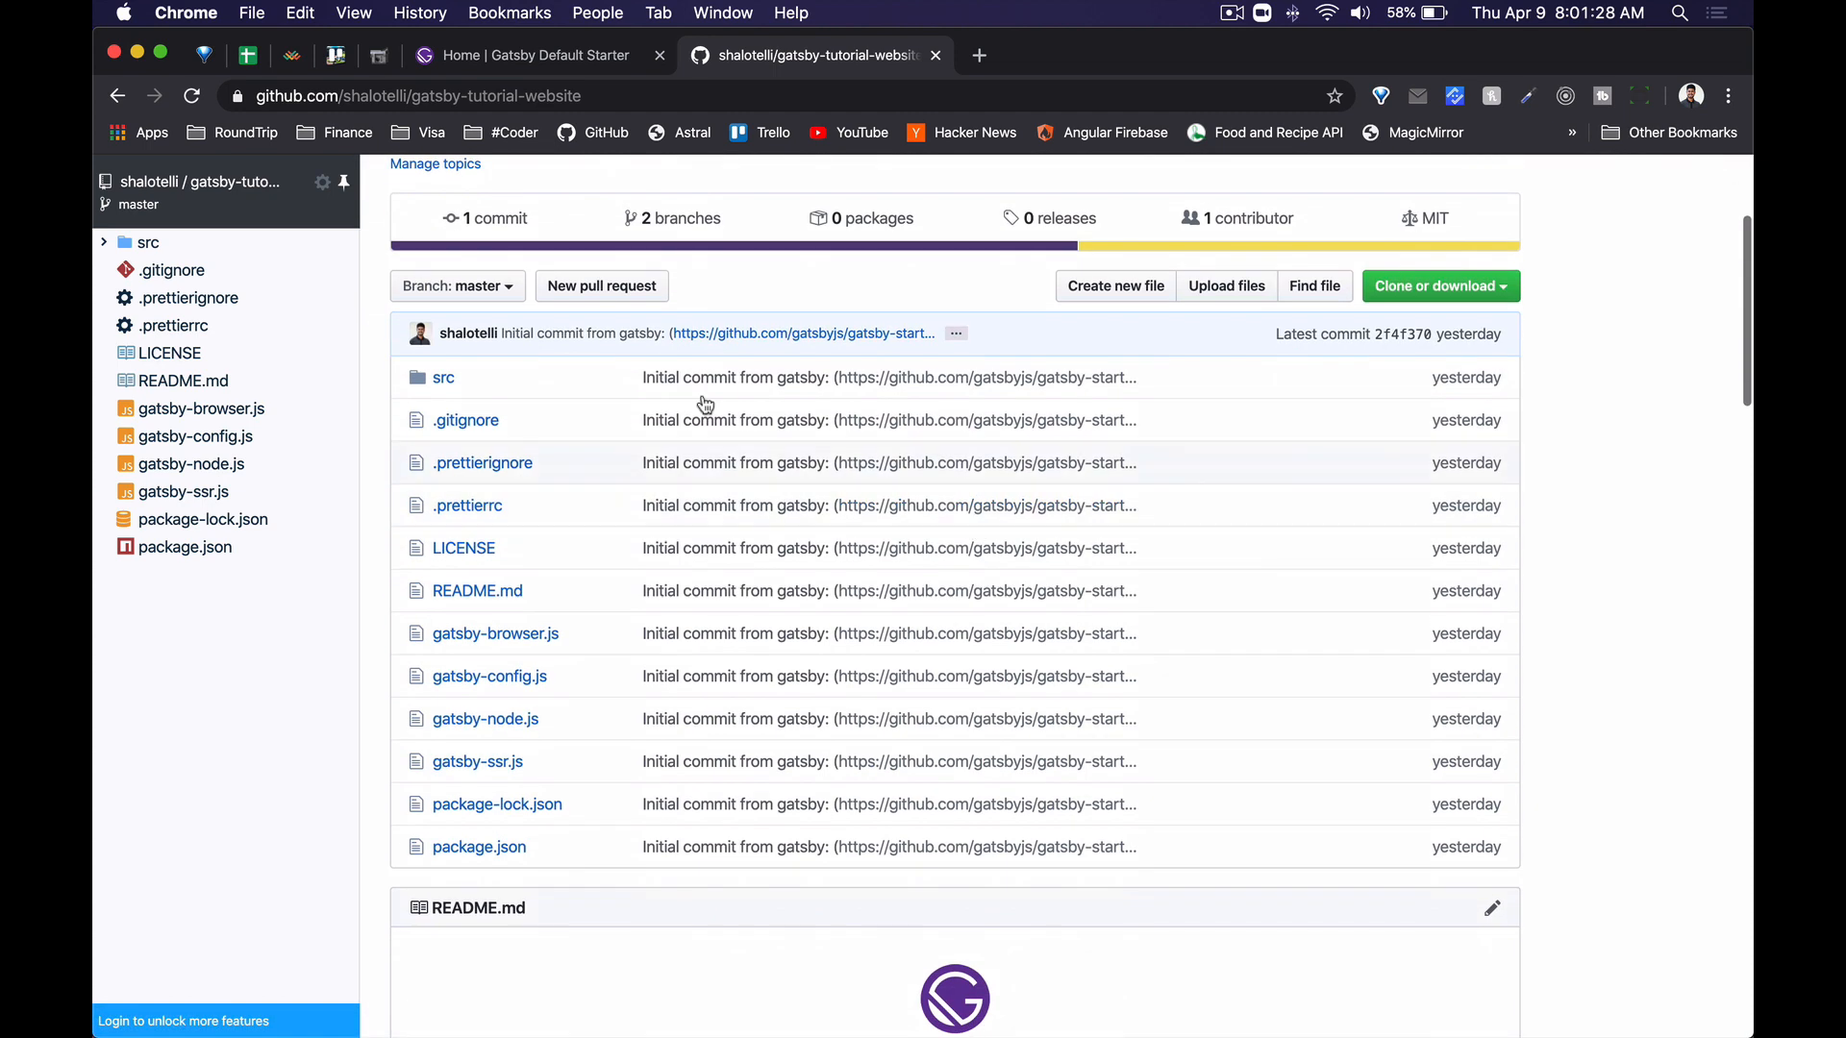
left_click(458, 287)
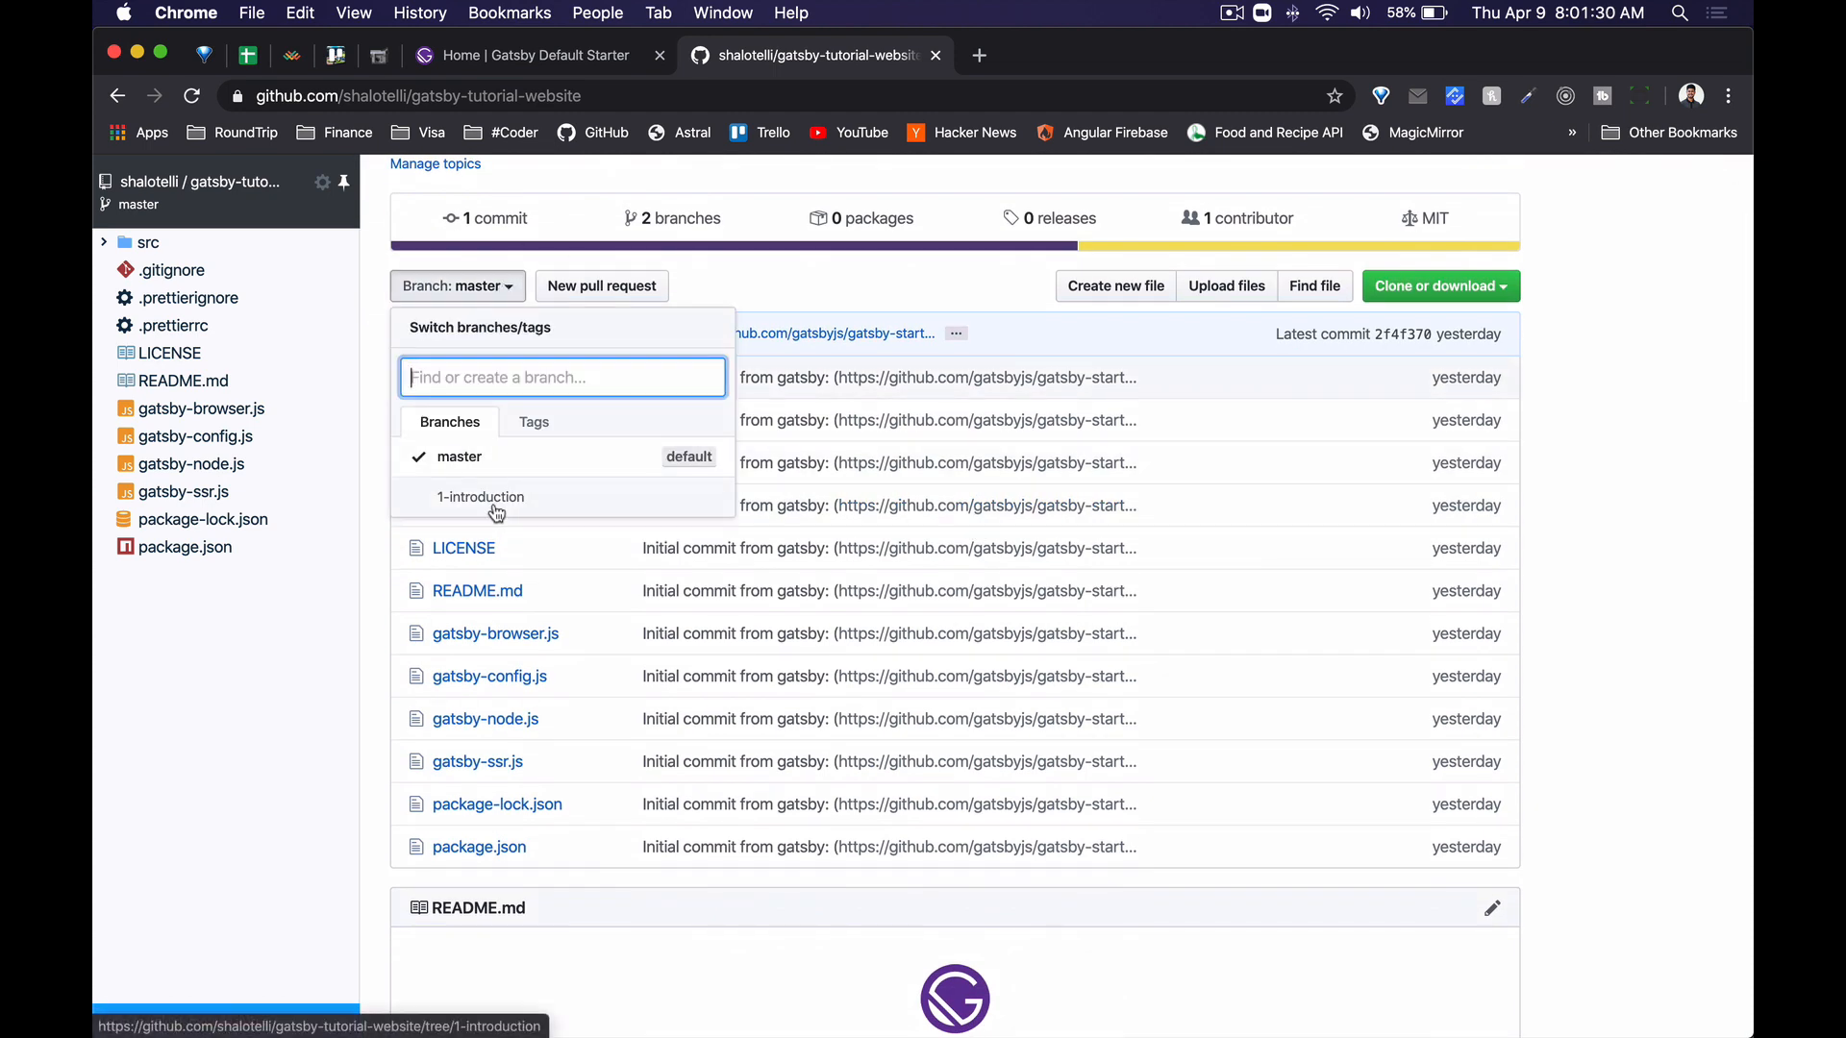
left_click(480, 496)
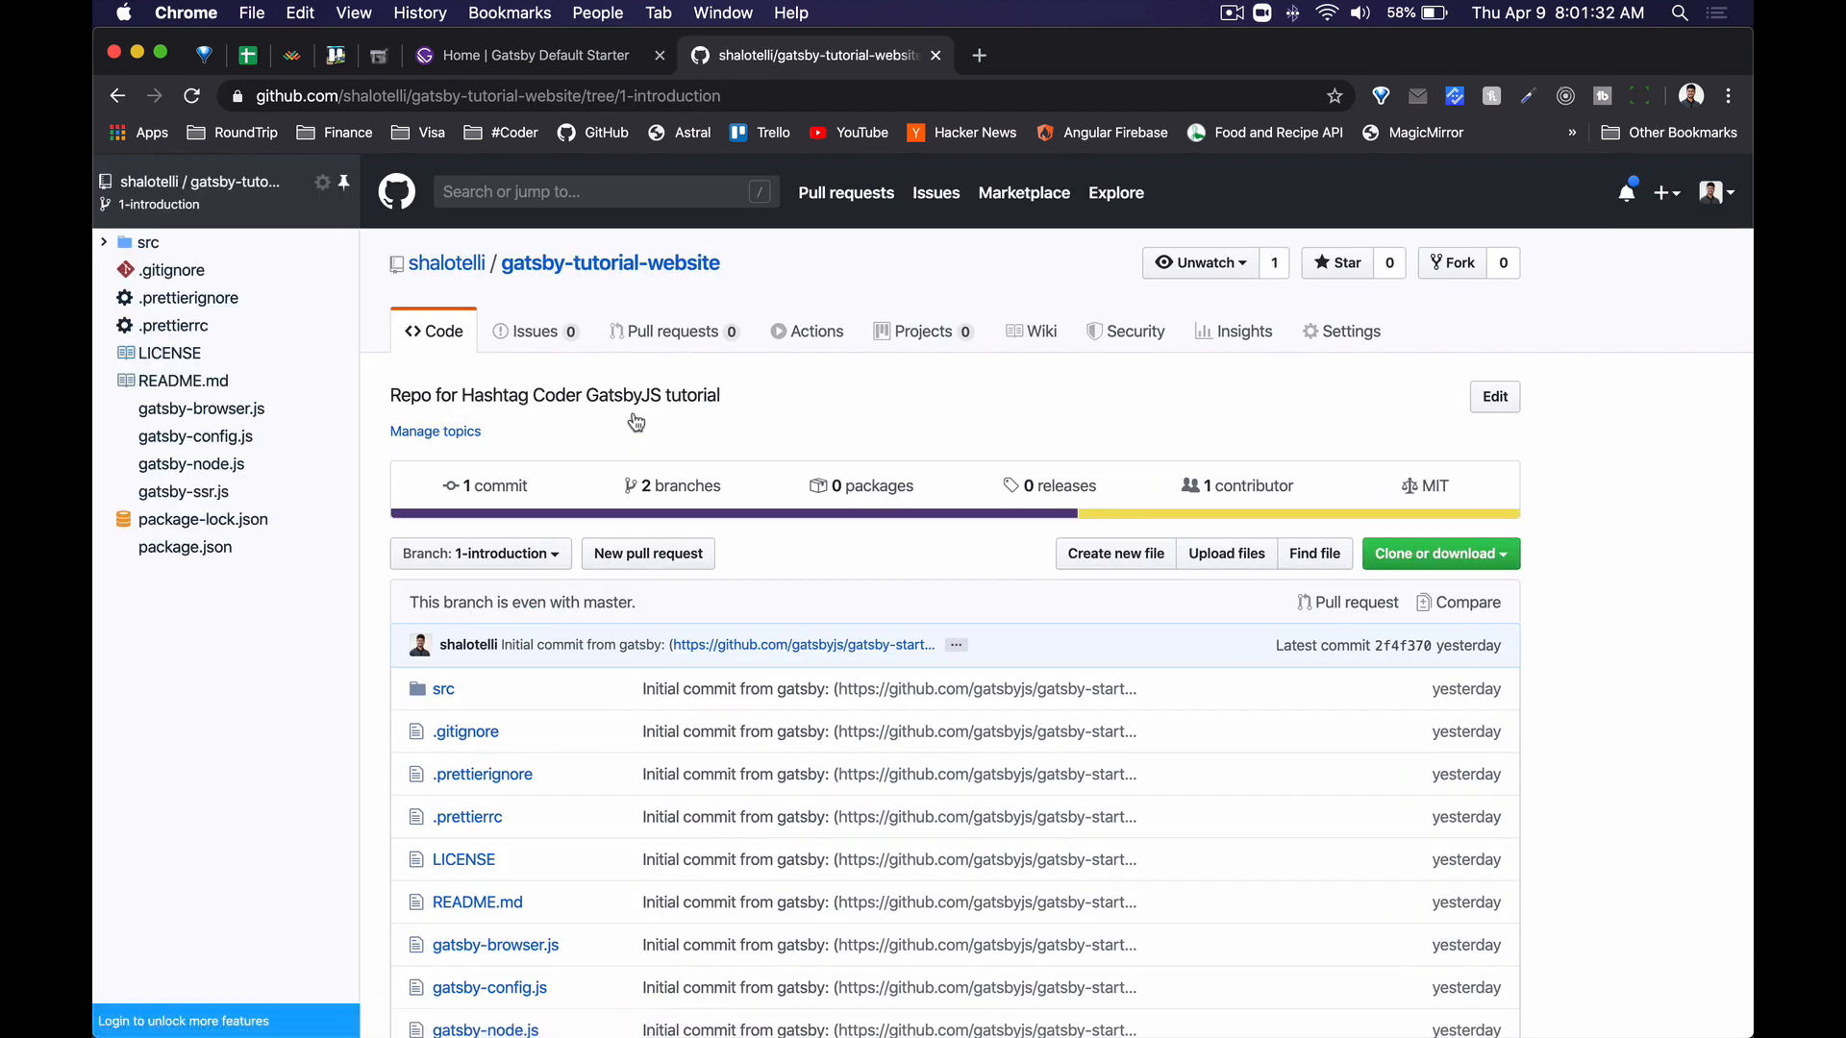
scroll("down", 3)
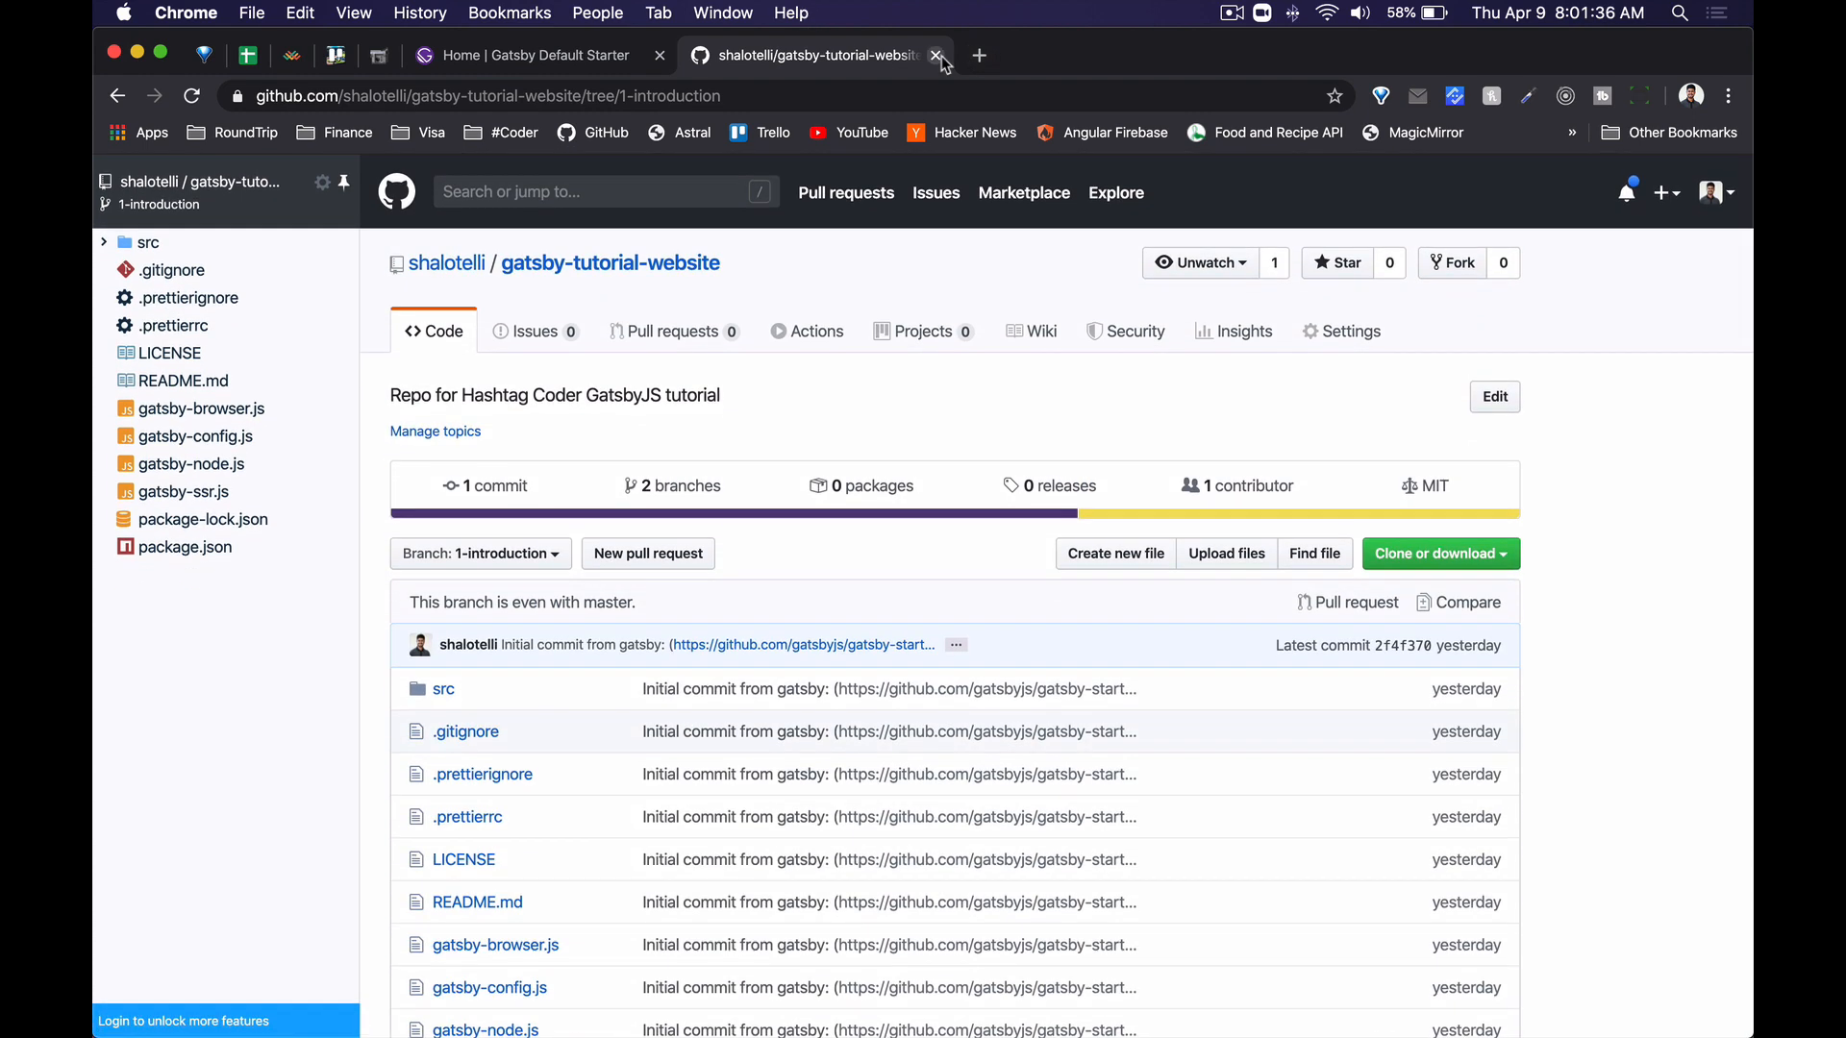
left_click(938, 56)
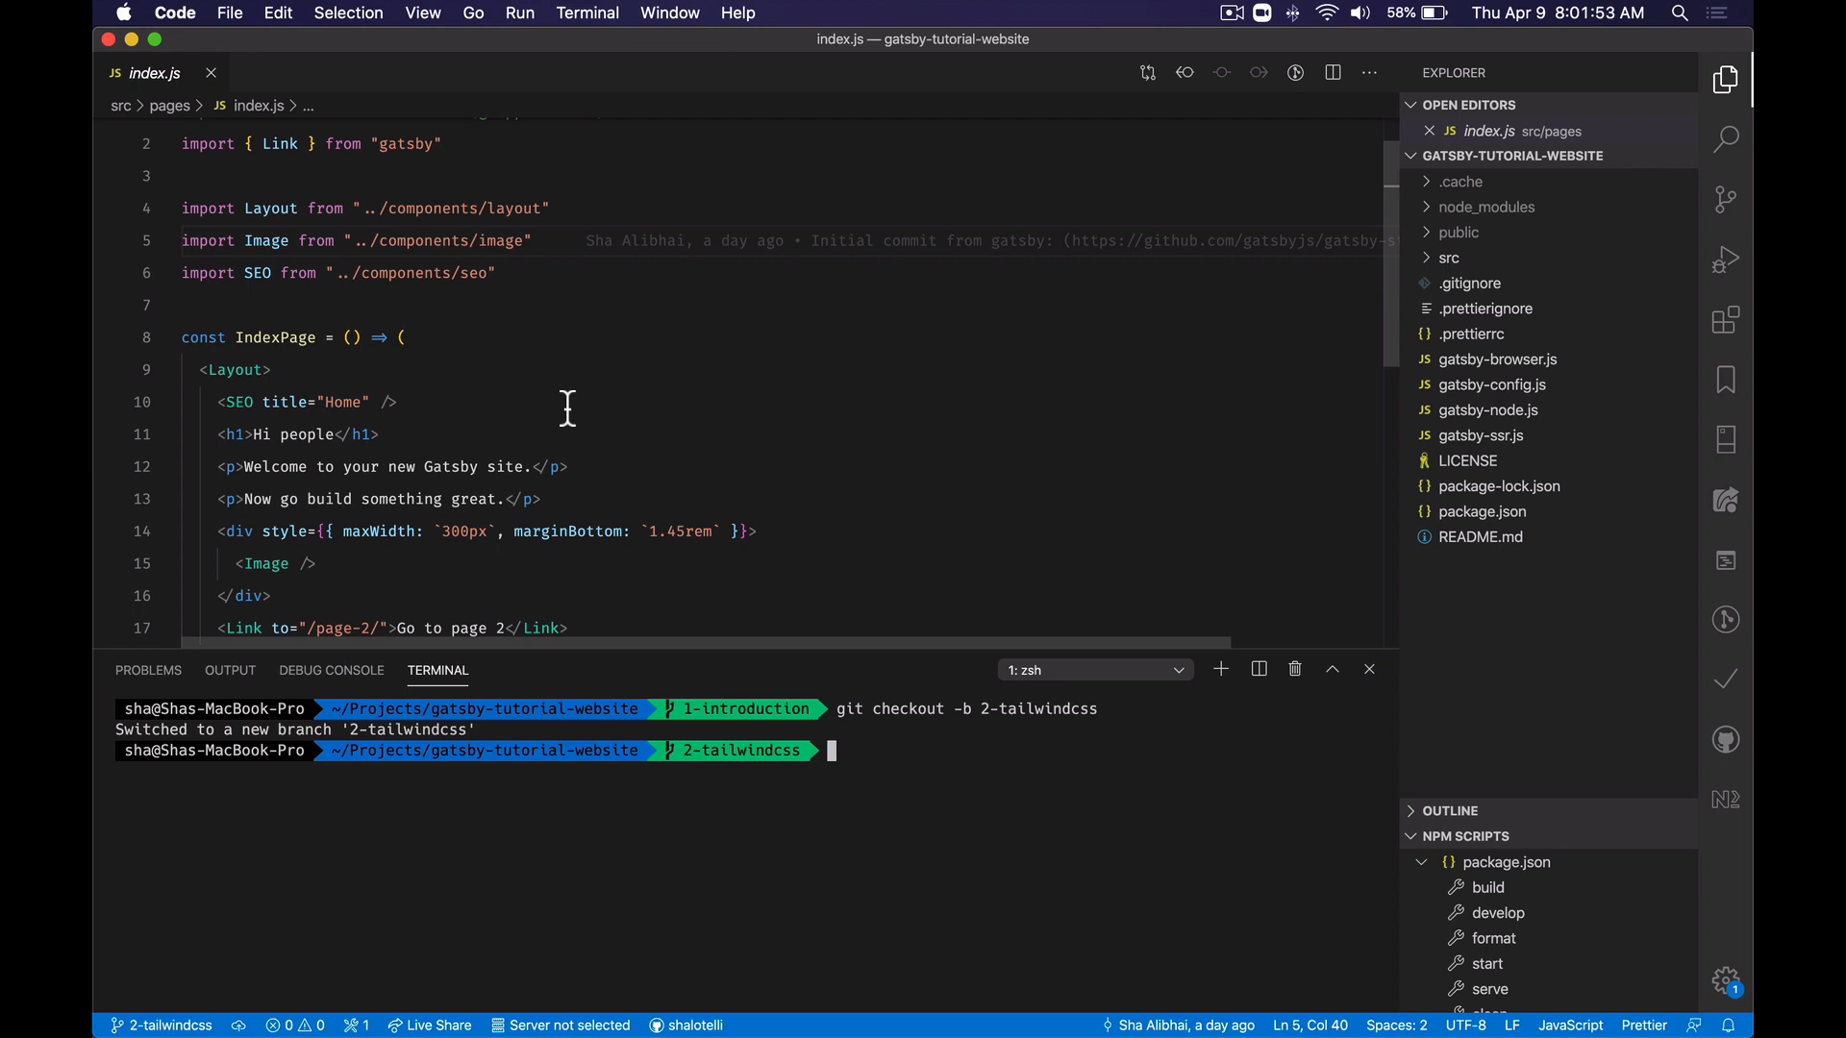
- Run npm install --save-dev tailwindcss to add Tailwind 1.2.0 as a dev dependency
type("npm")
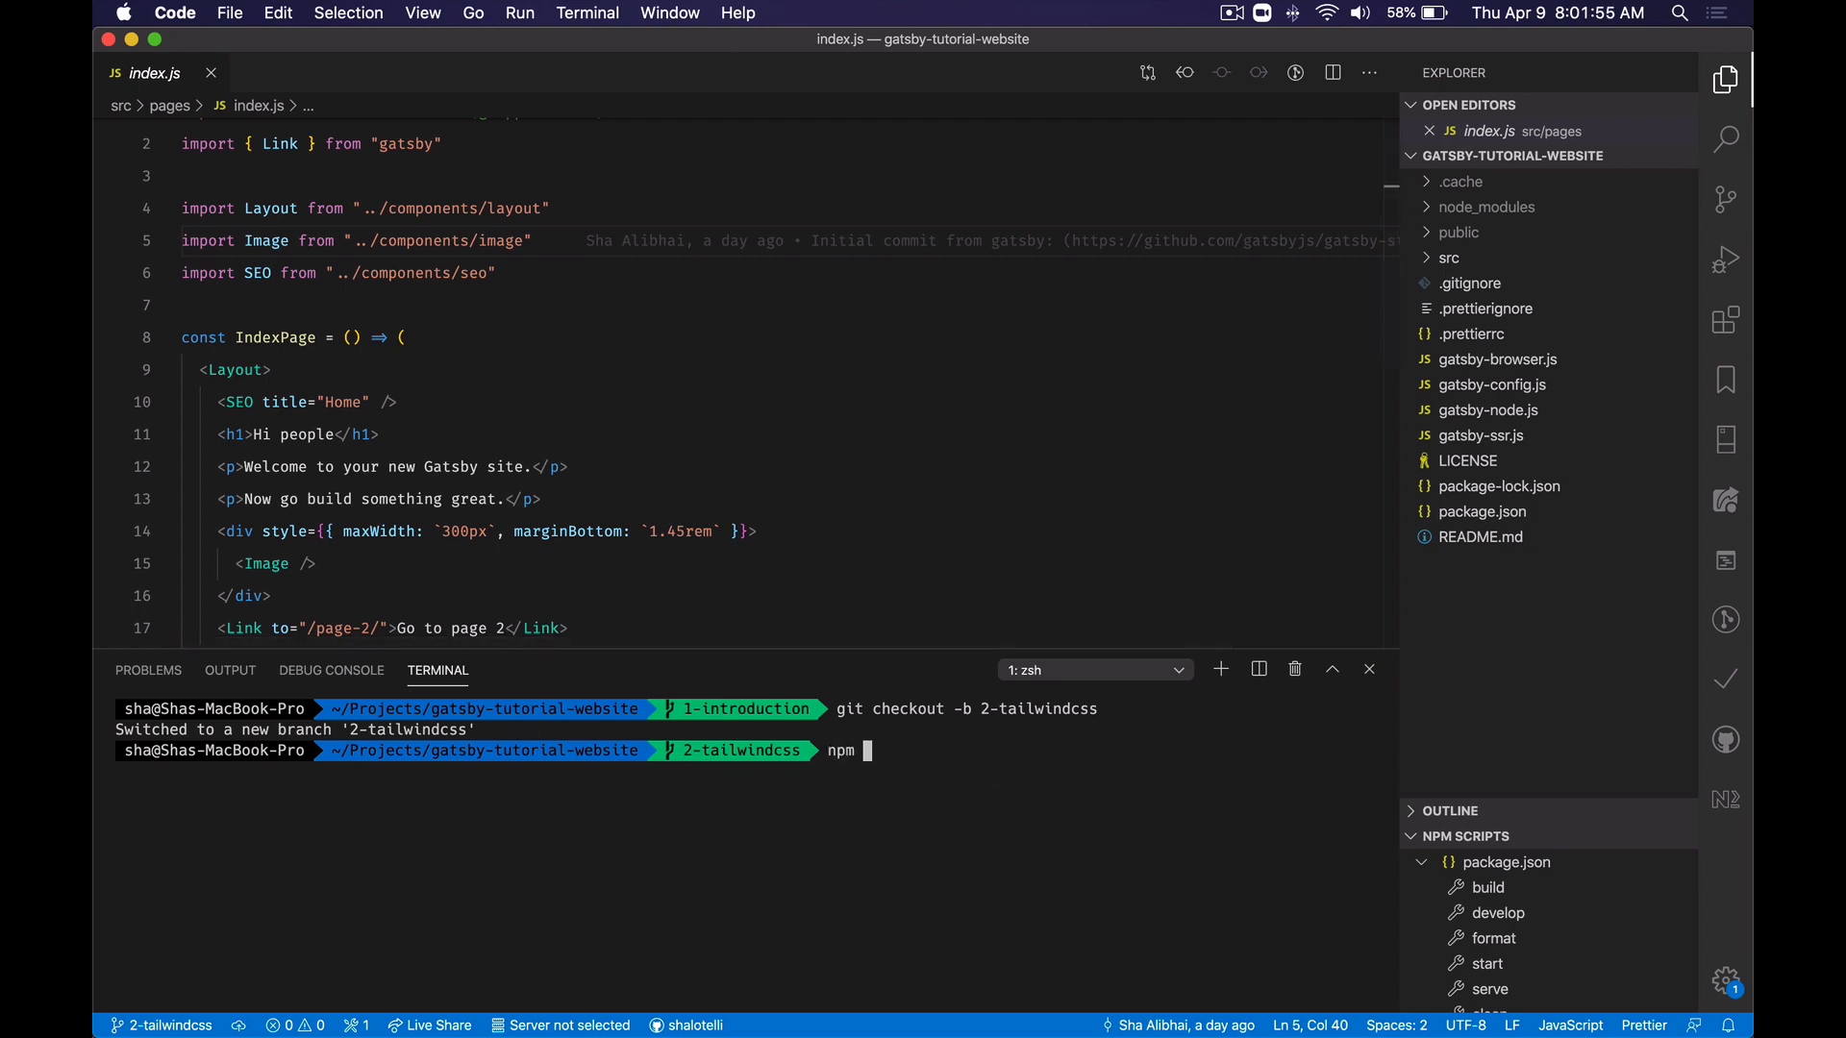
type("insta")
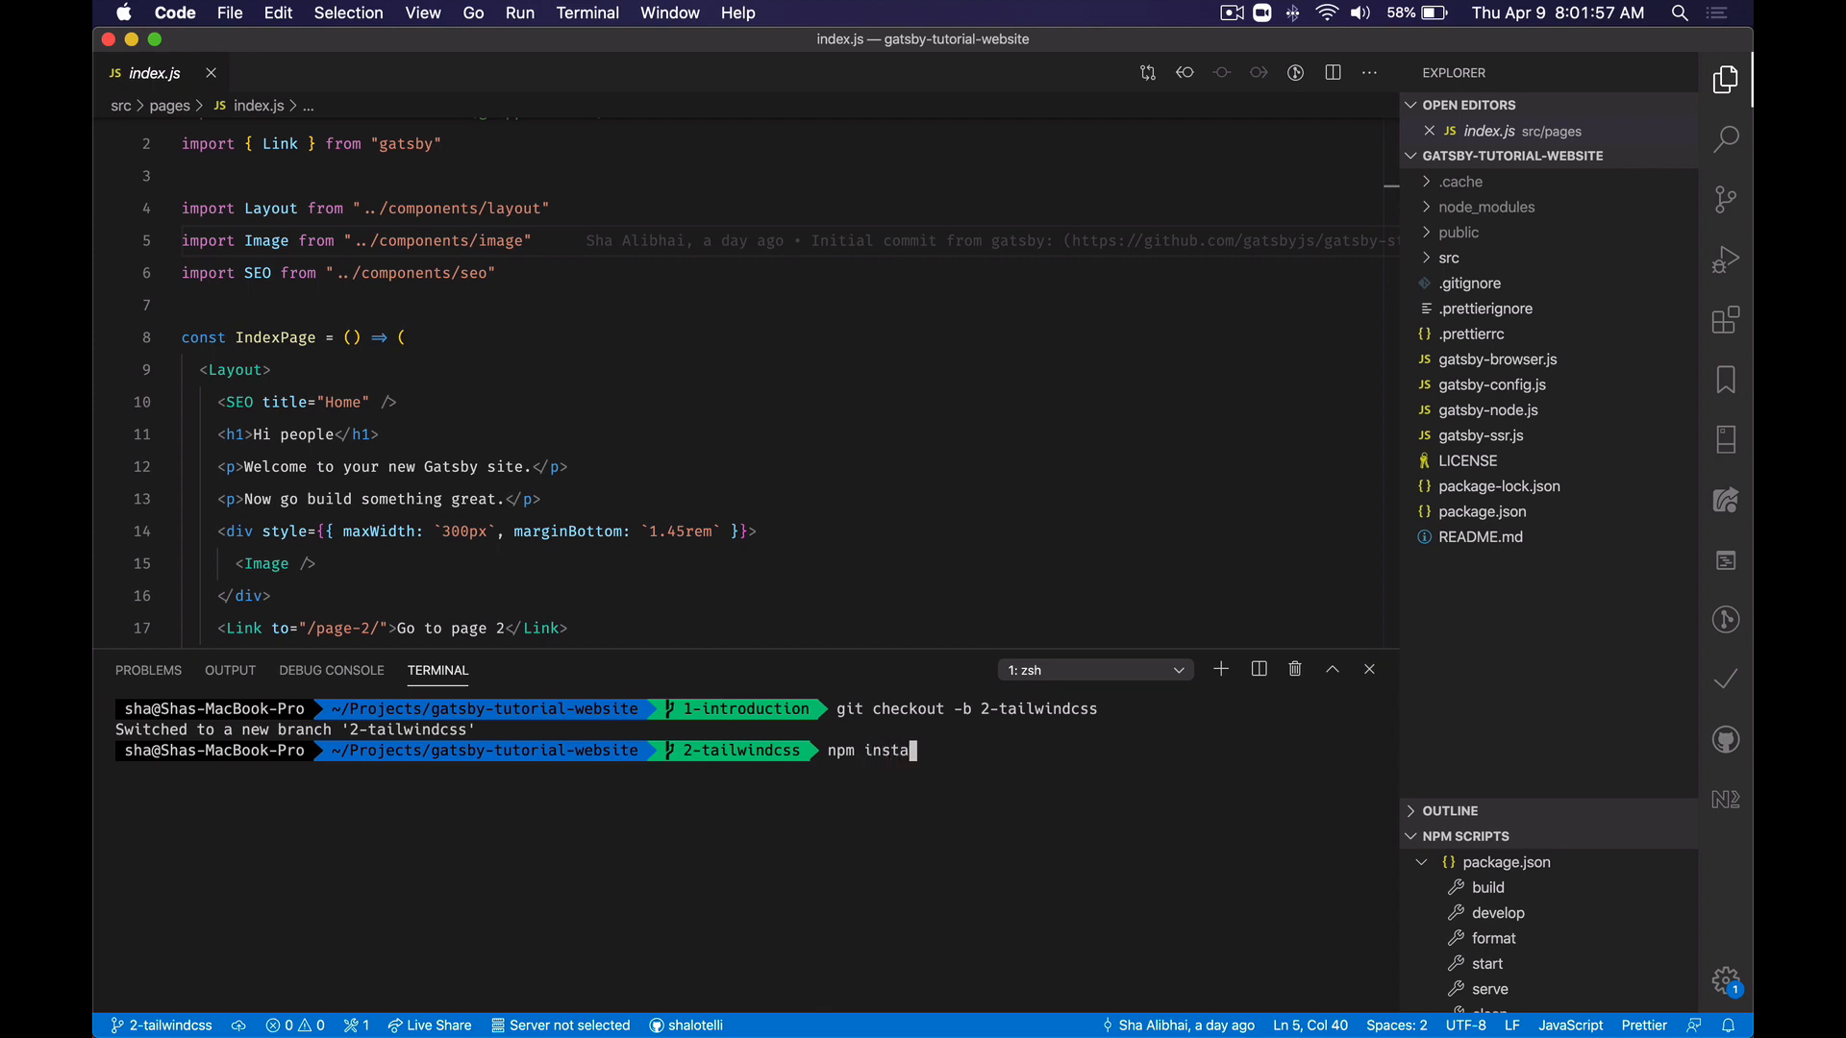
type("ll --save-de")
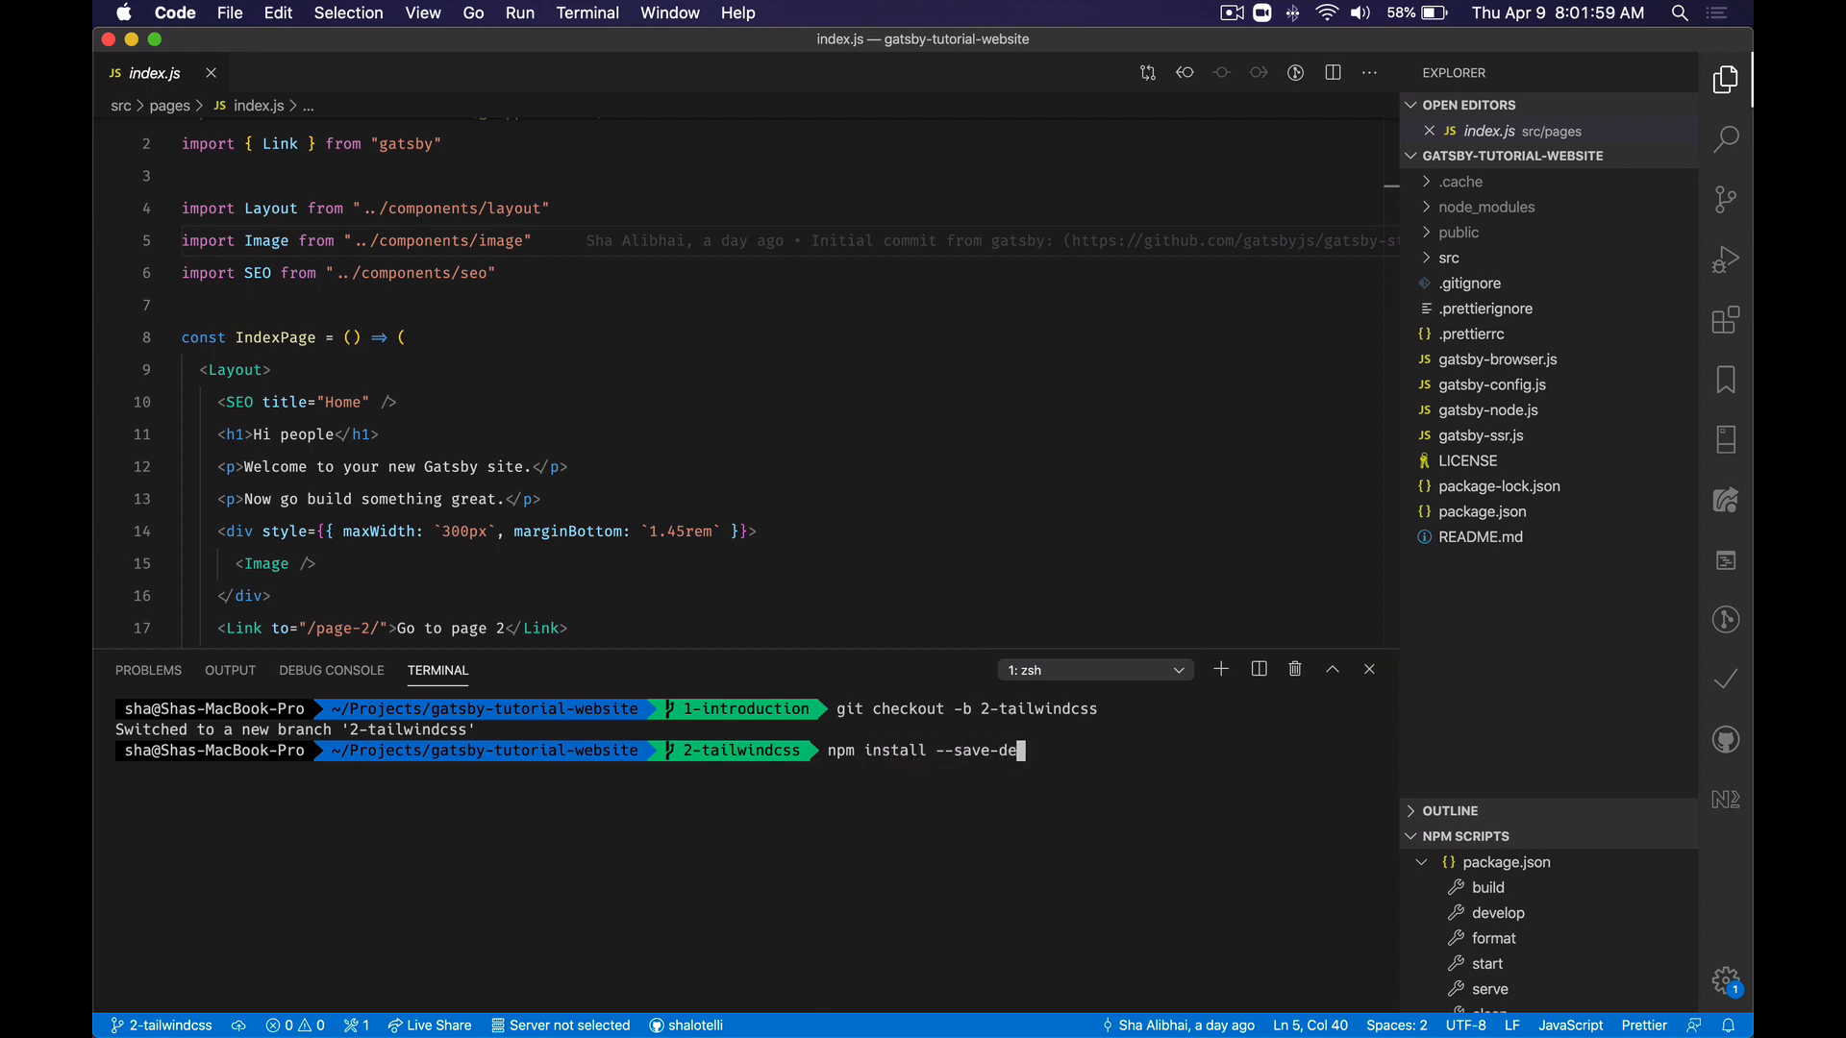
type("v")
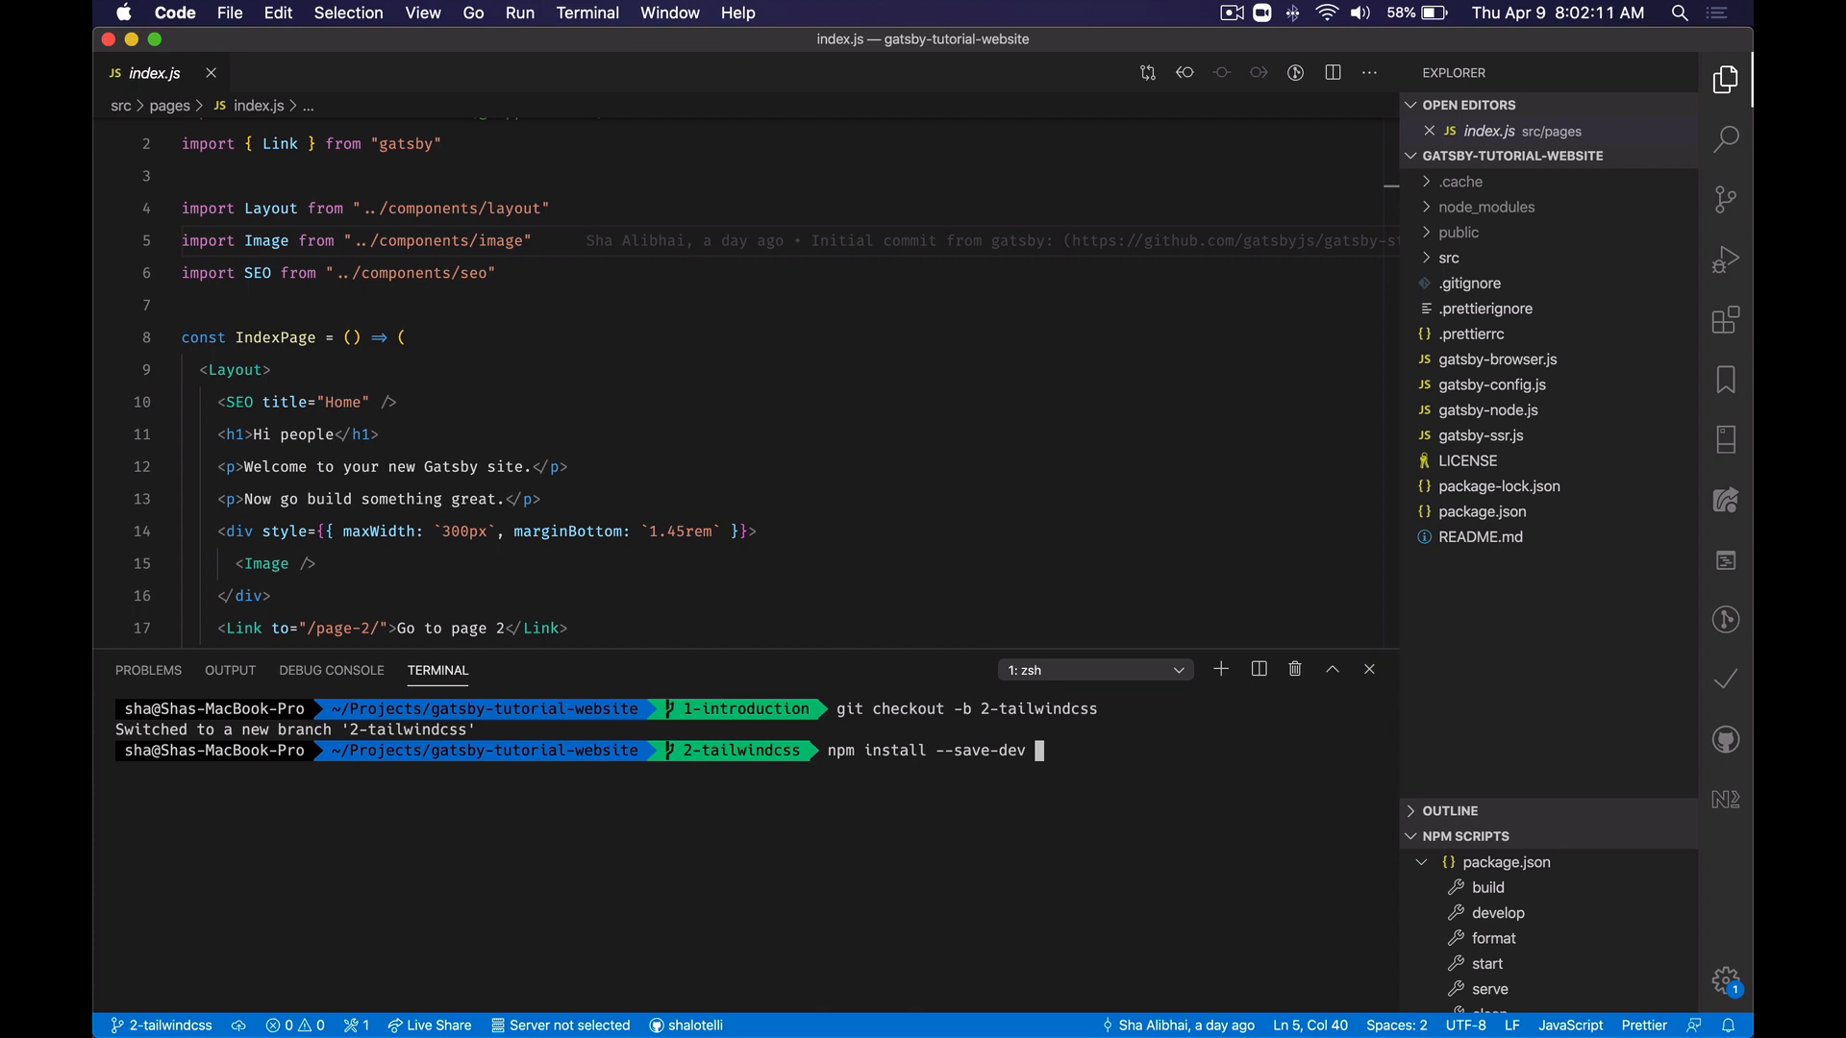
type("tail")
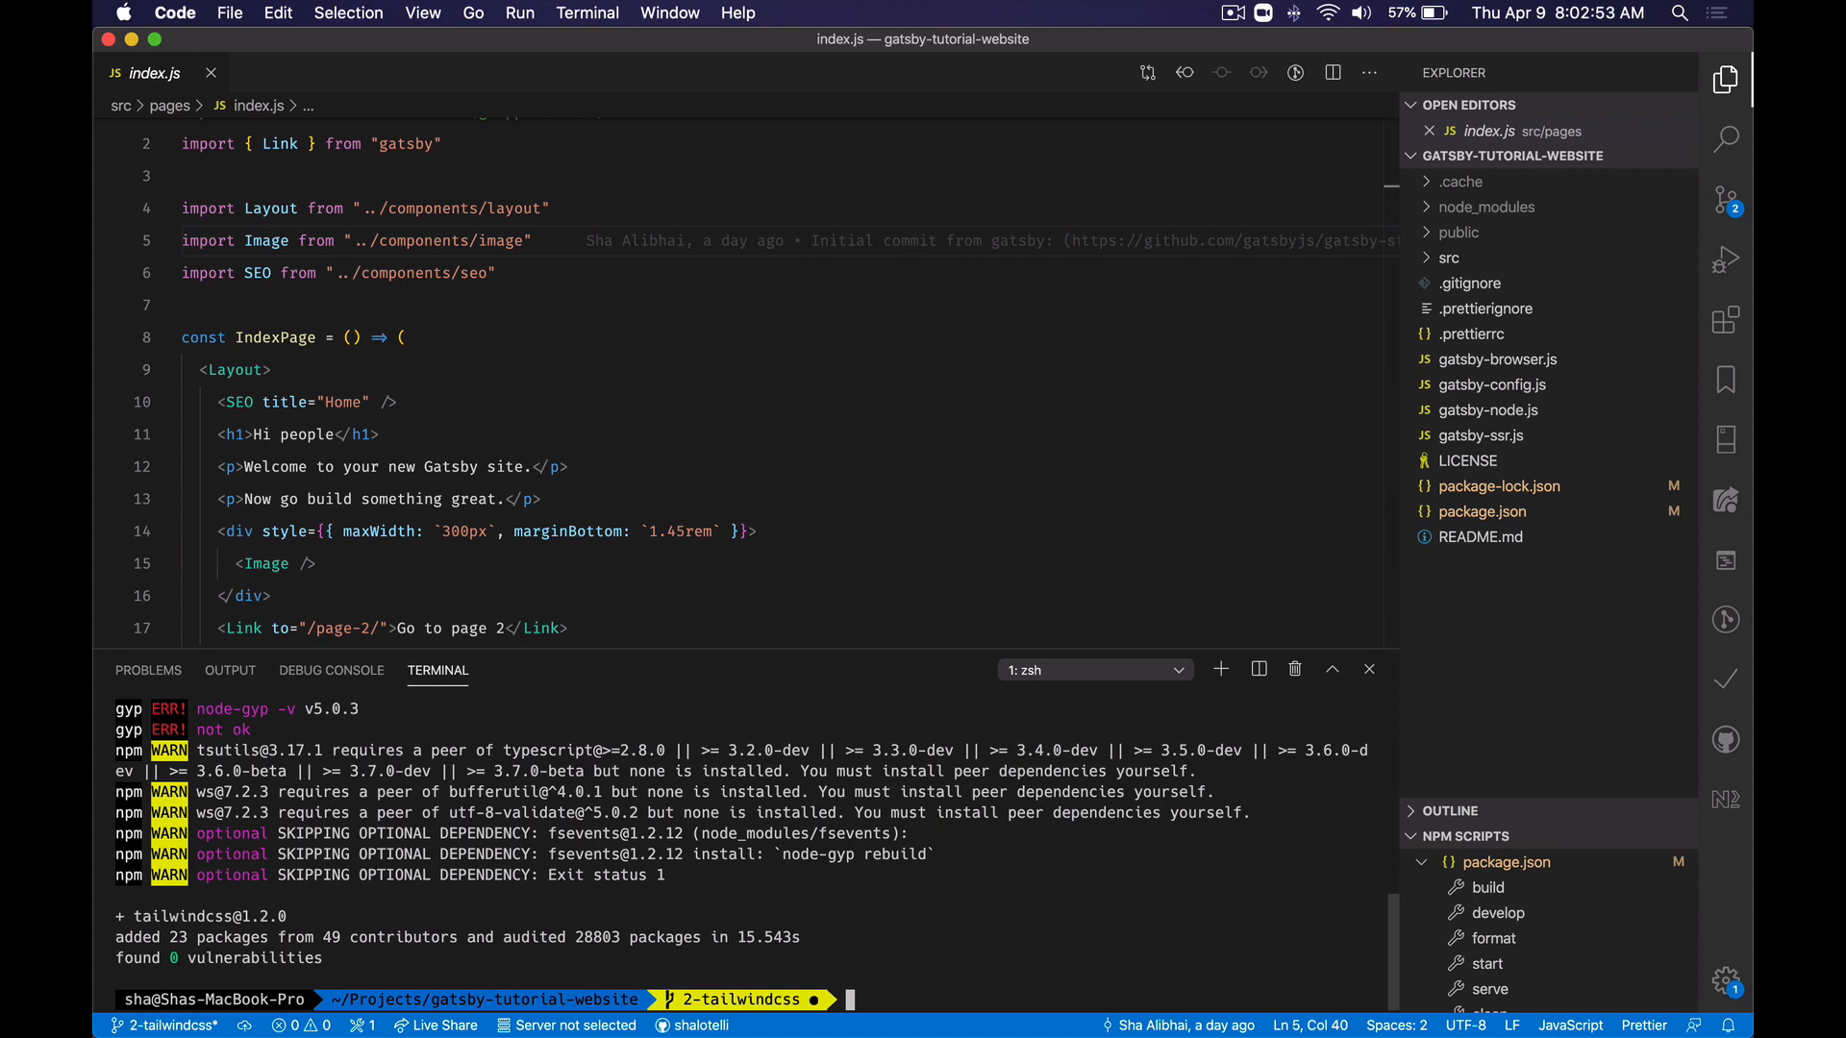
type("npx")
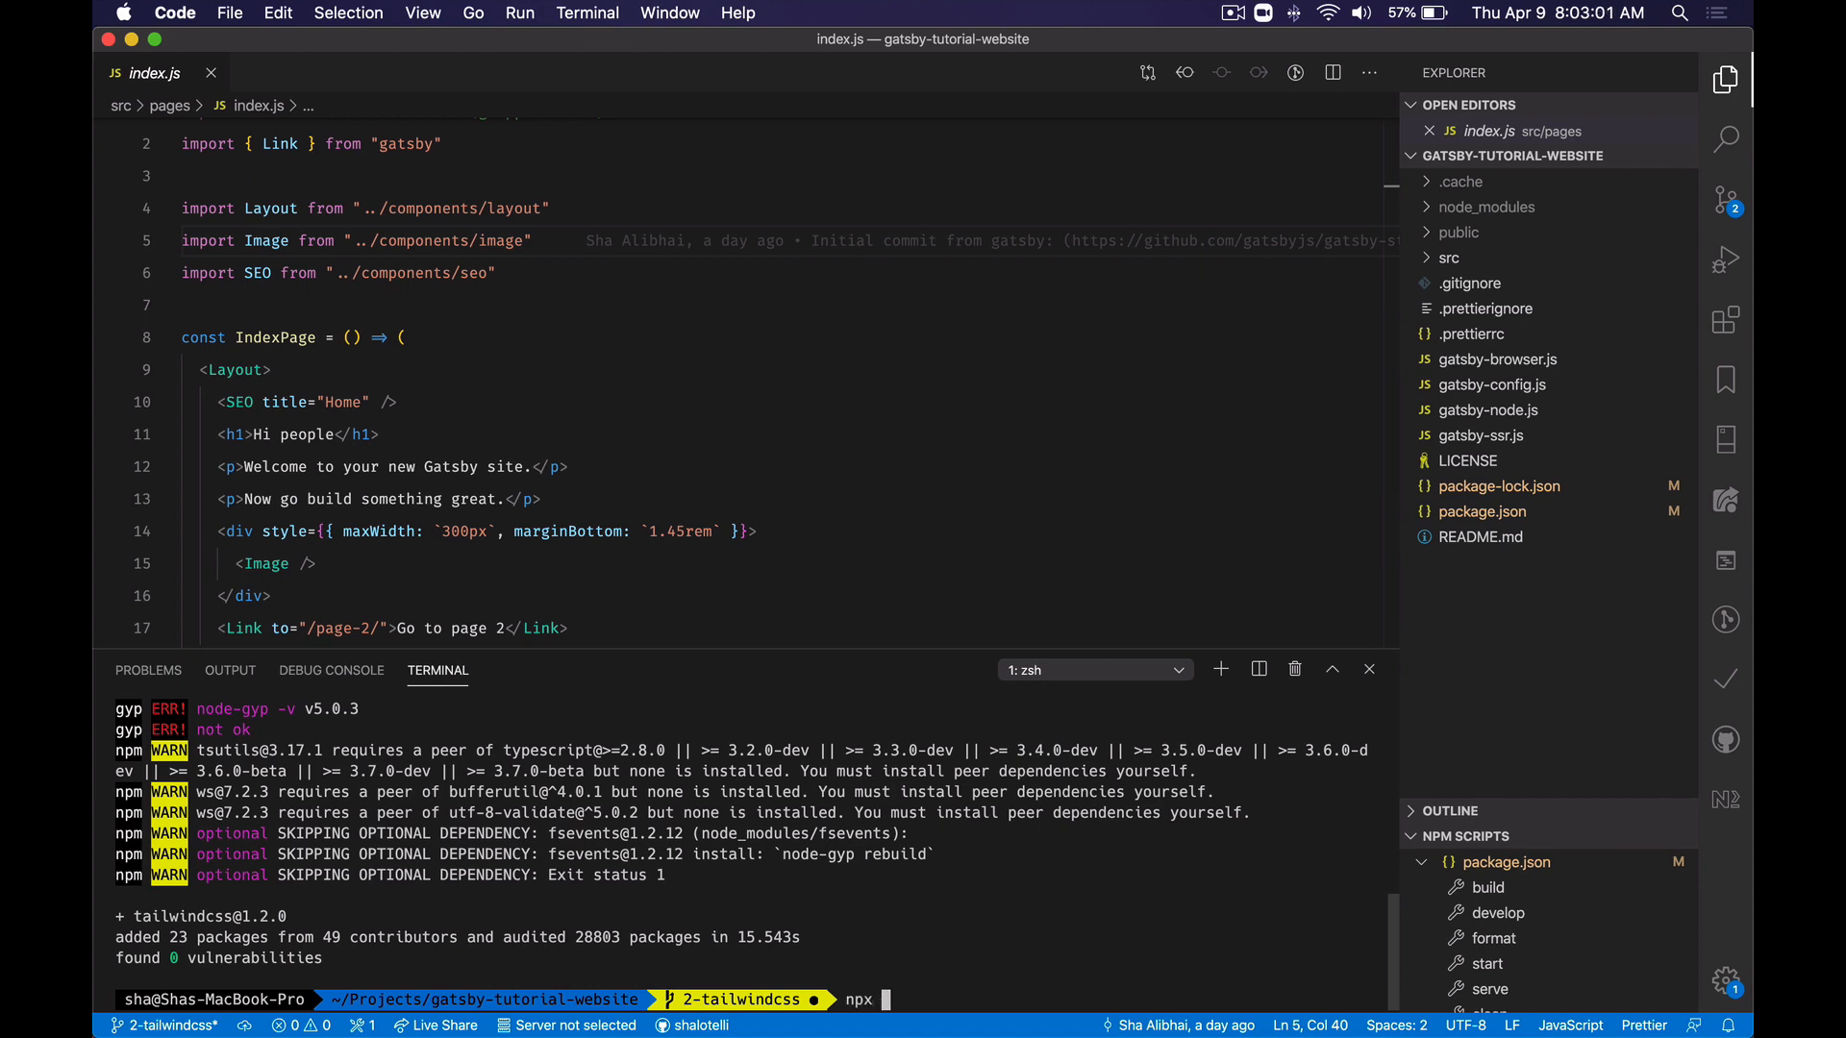
- Run npx tailwindcss init to generate tailwind.config.js in the project root
type("tailwindcss init")
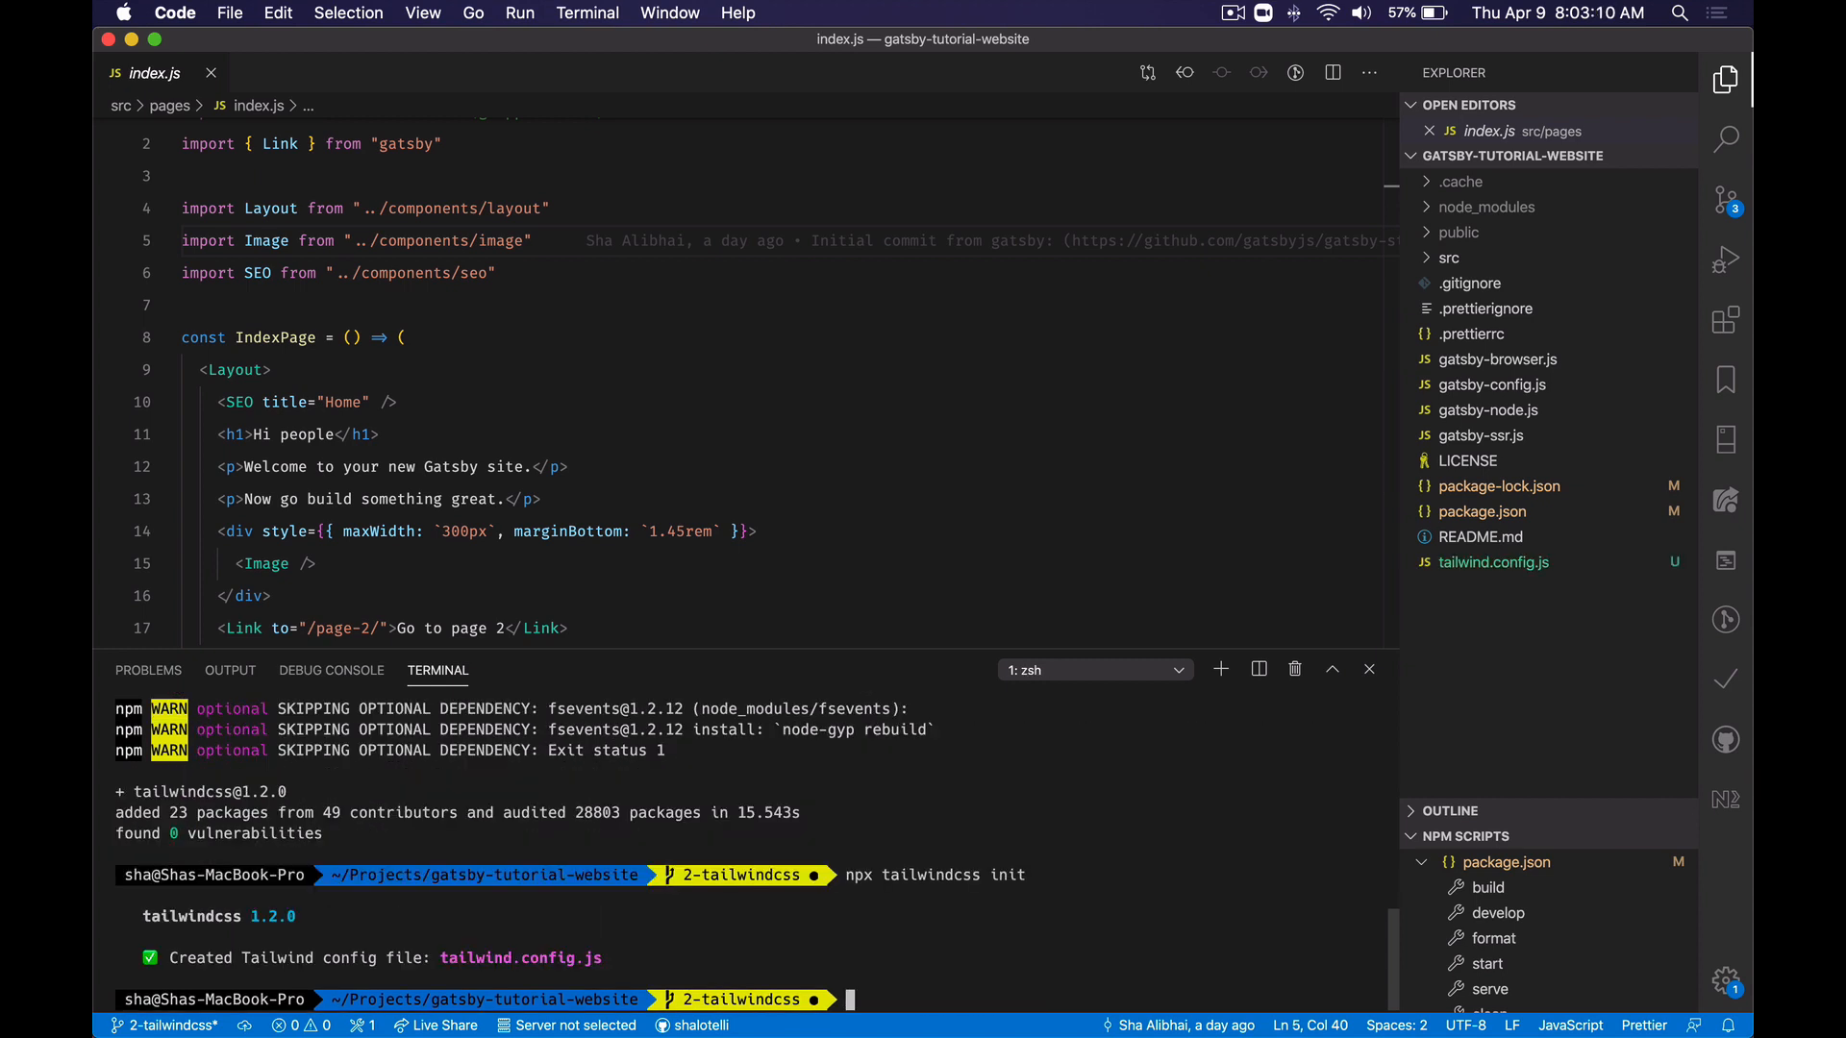
mouse_move(1107, 613)
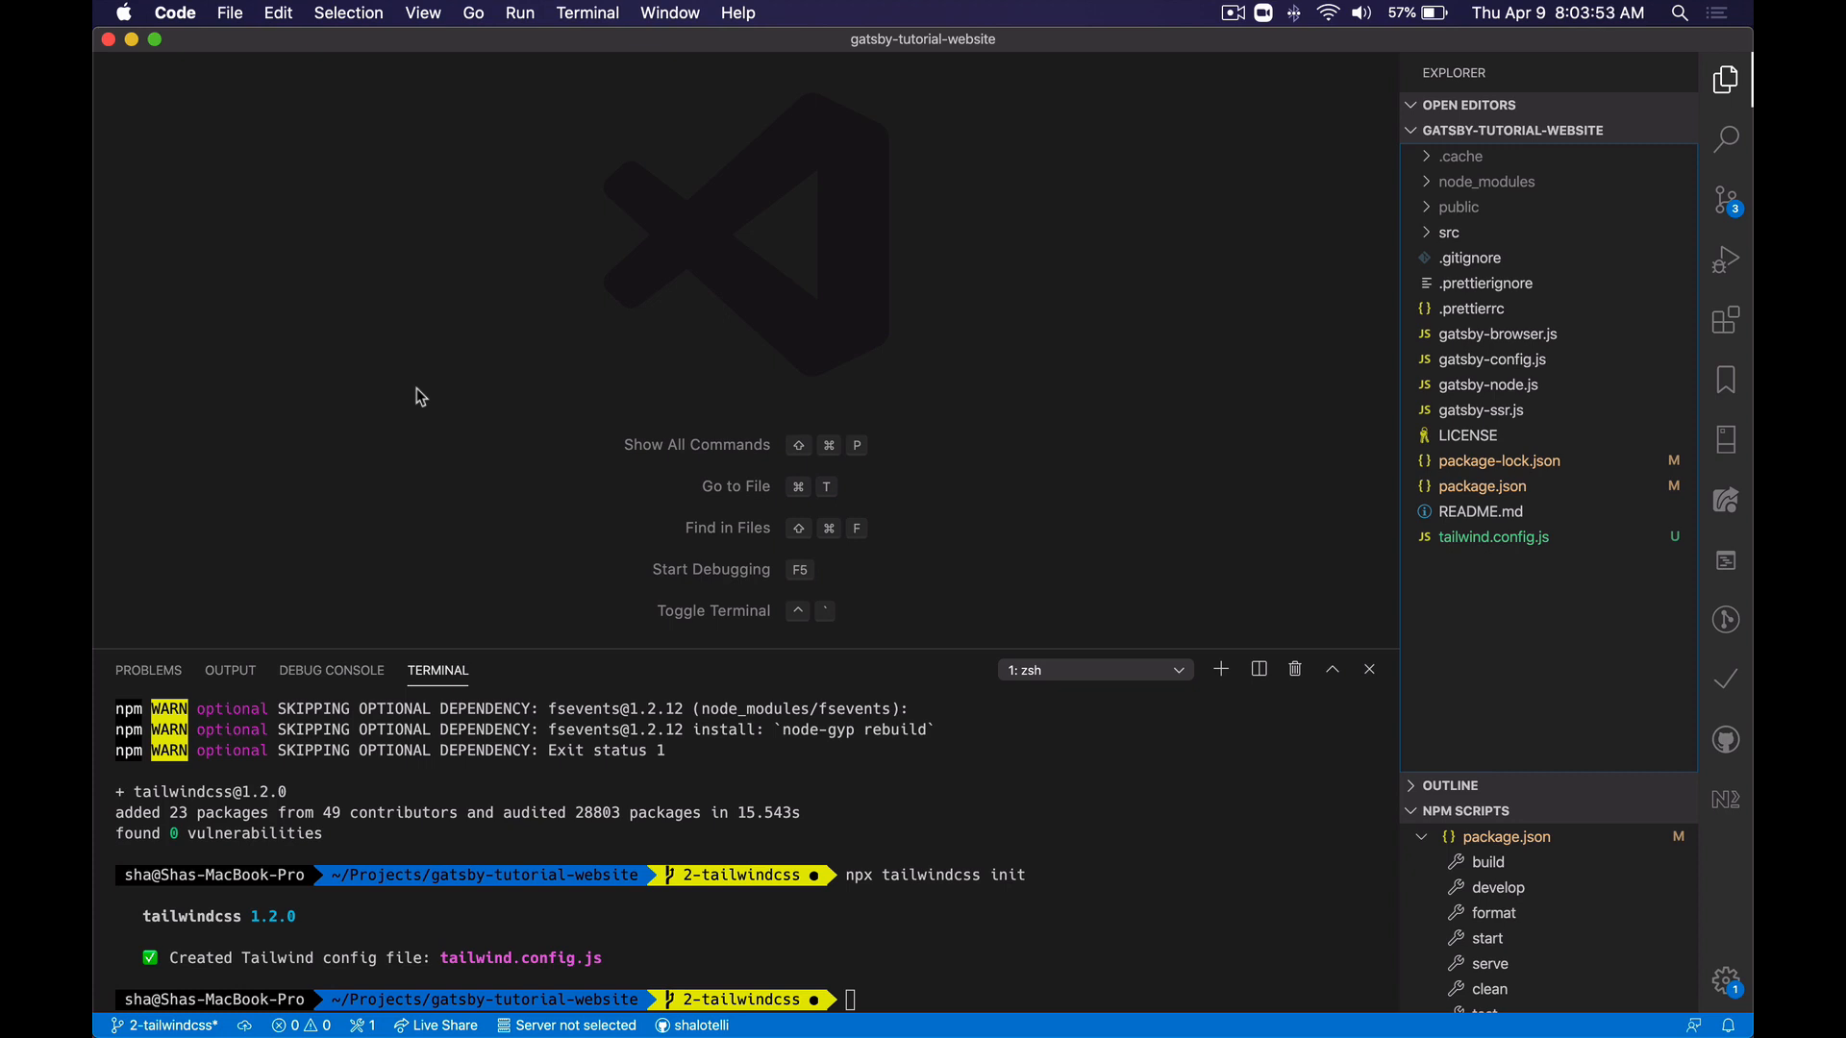
mouse_move(1140, 907)
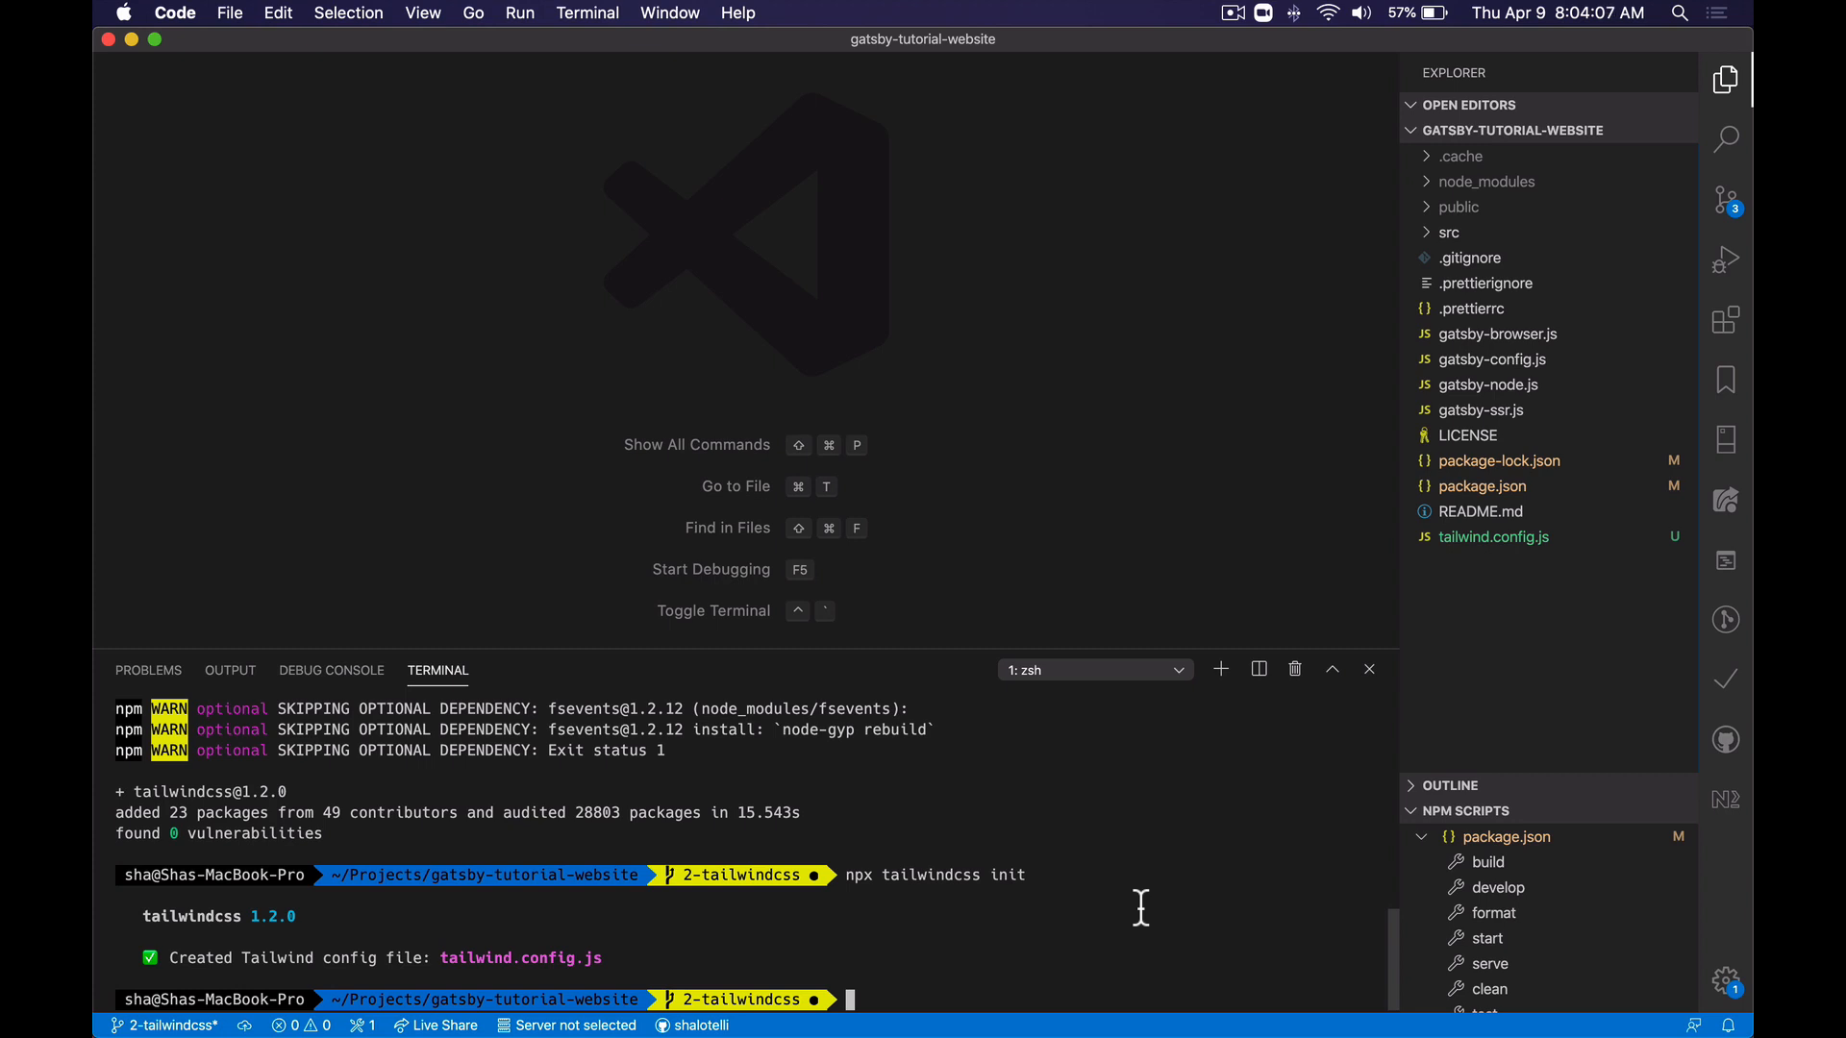
- Install gatsby-plugin-postcss via npm install --save, then start a new file in the project root
type("npm")
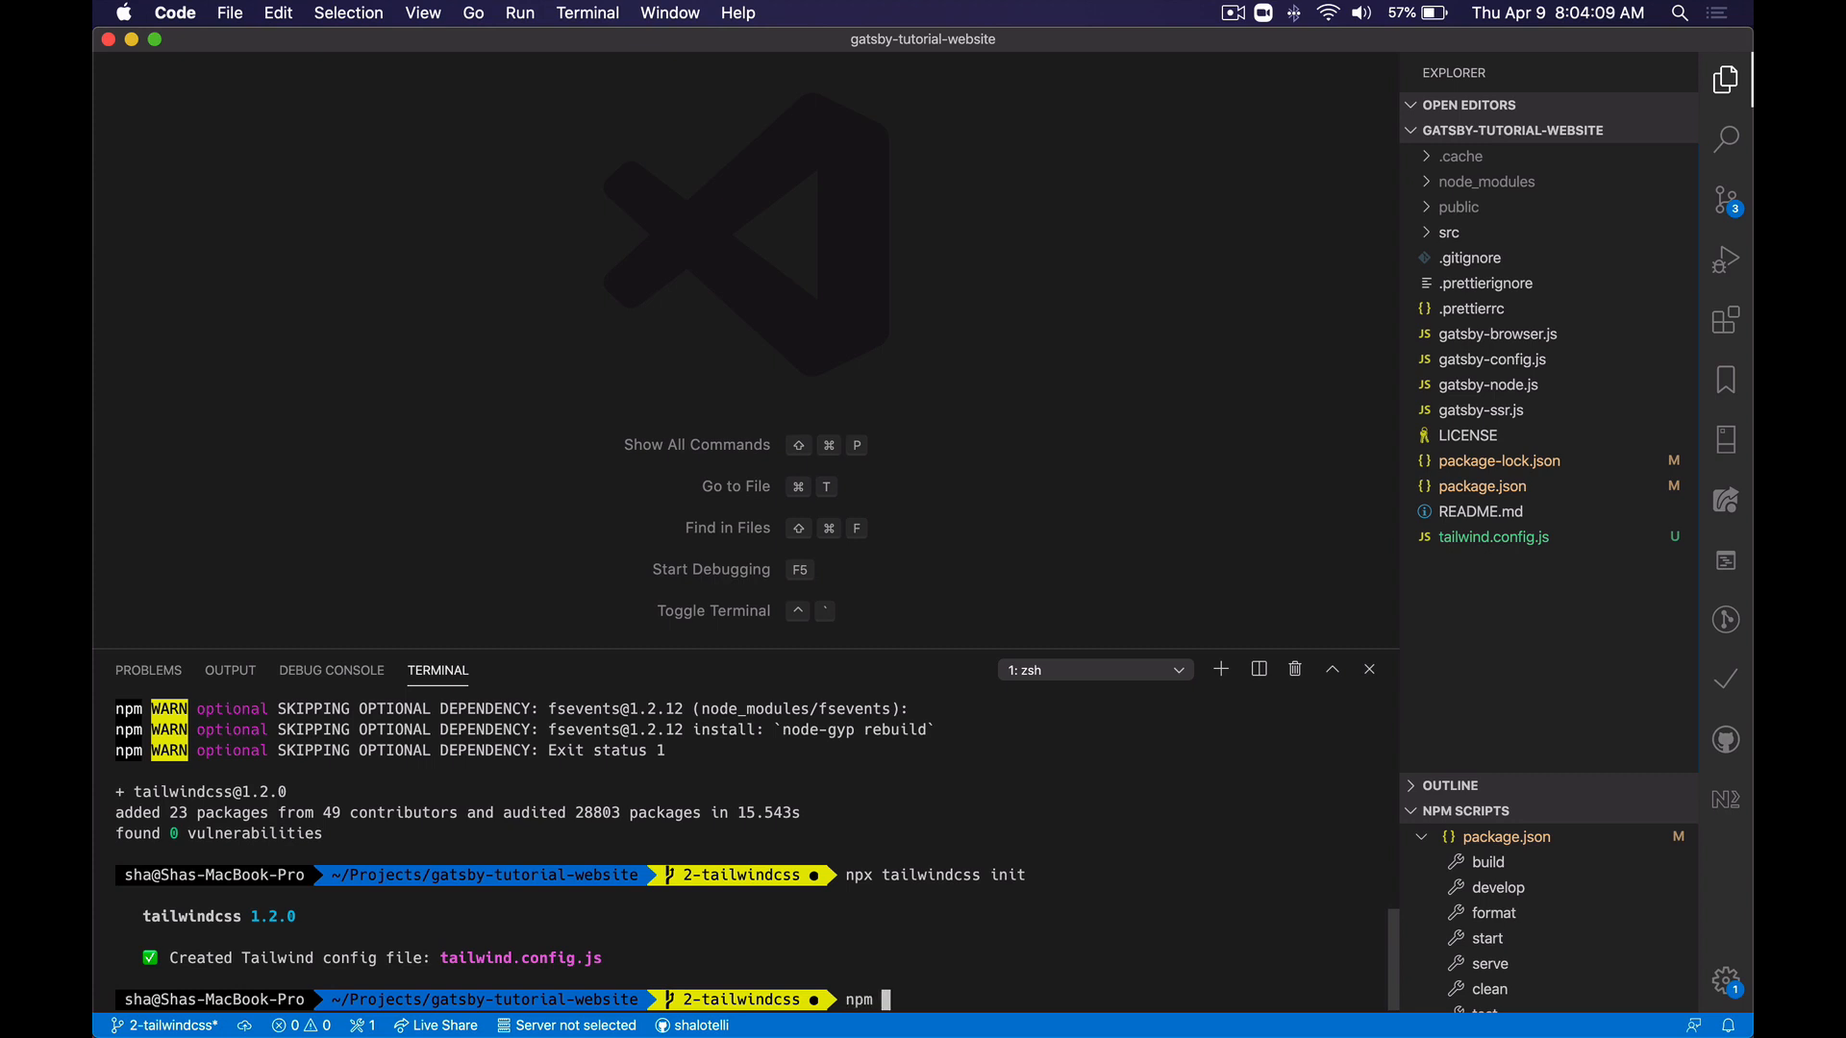
type("install --save")
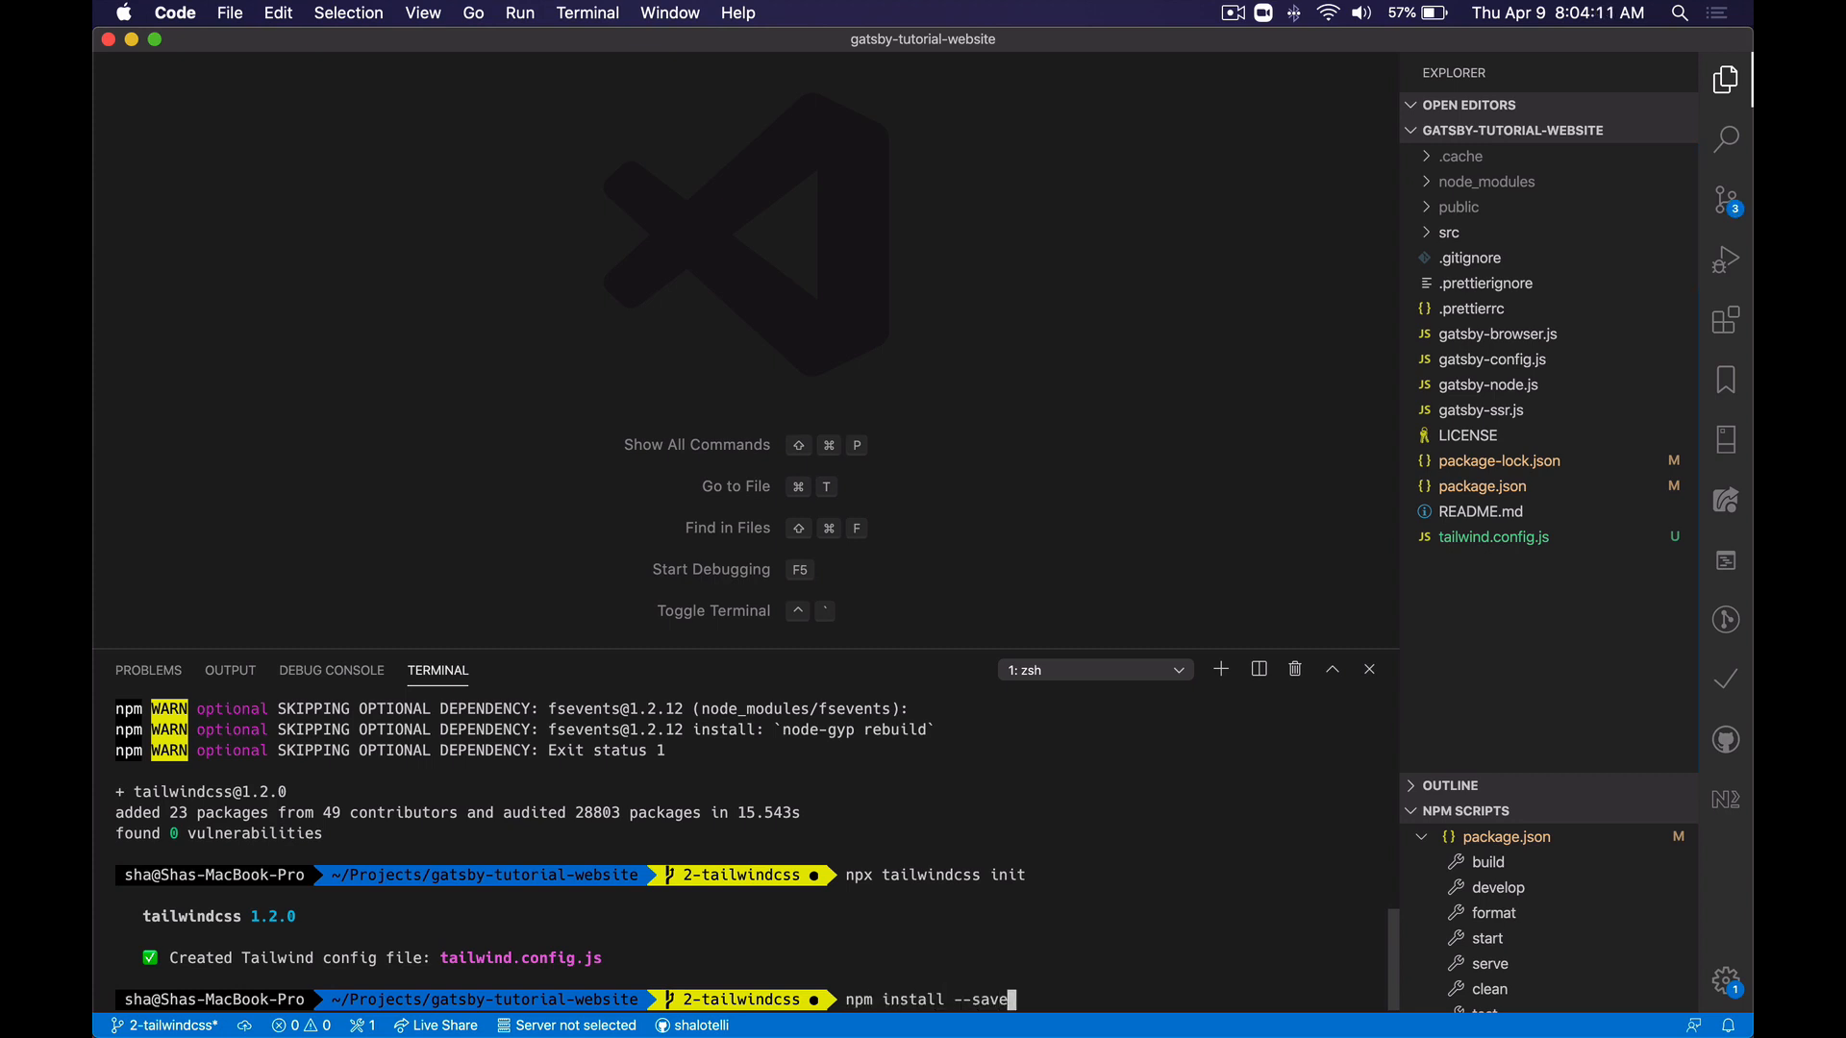
type("gatsby")
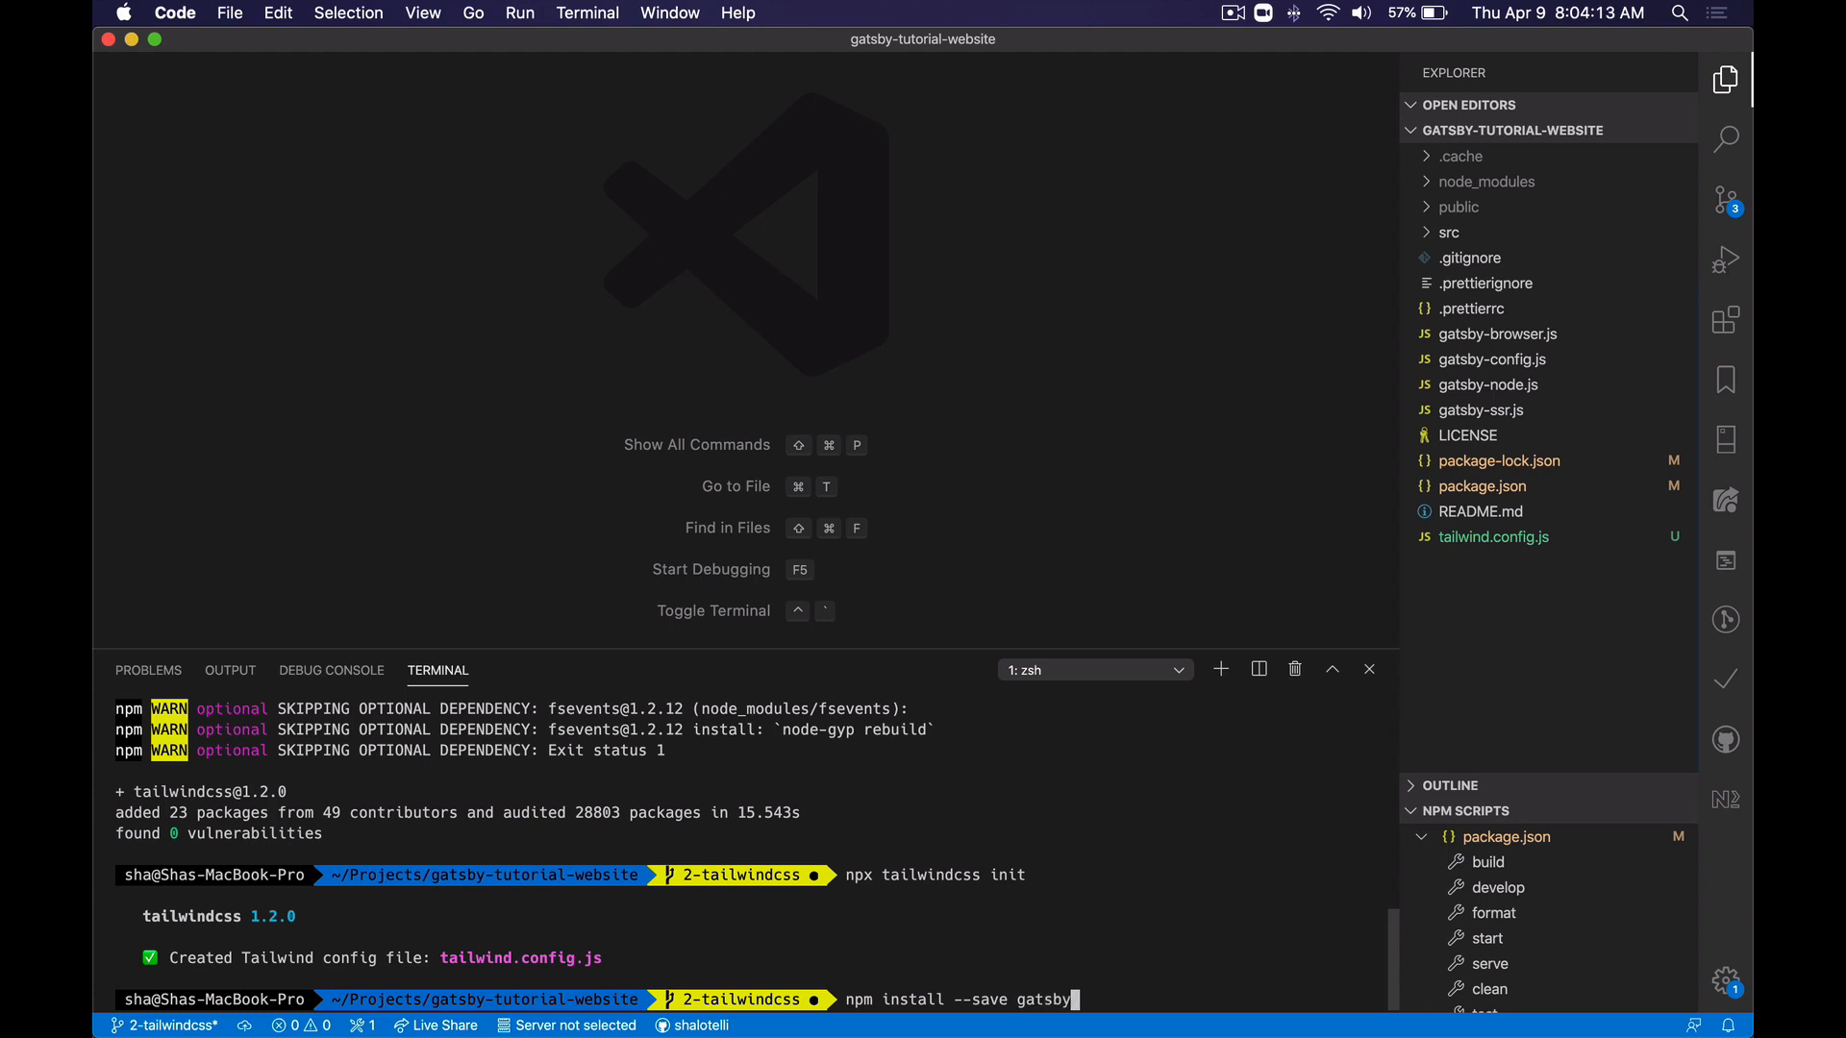
type("-plugin-po")
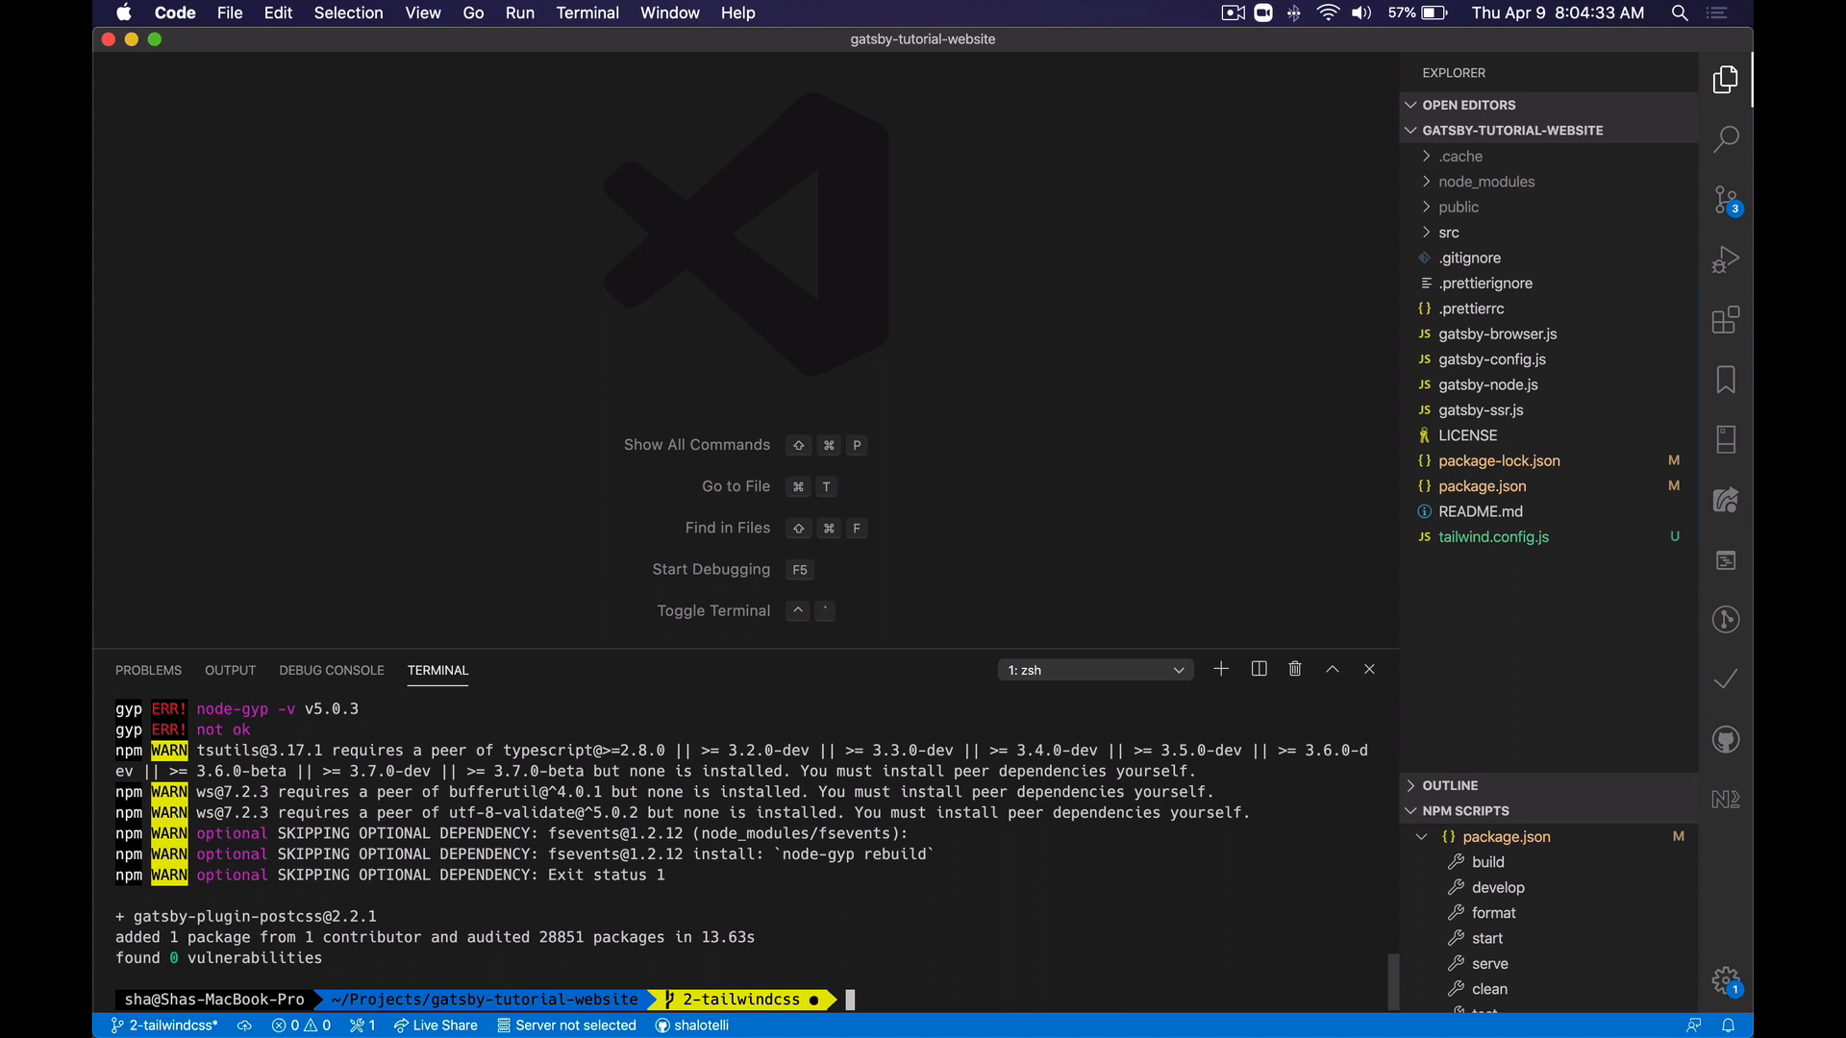
left_click(1586, 128)
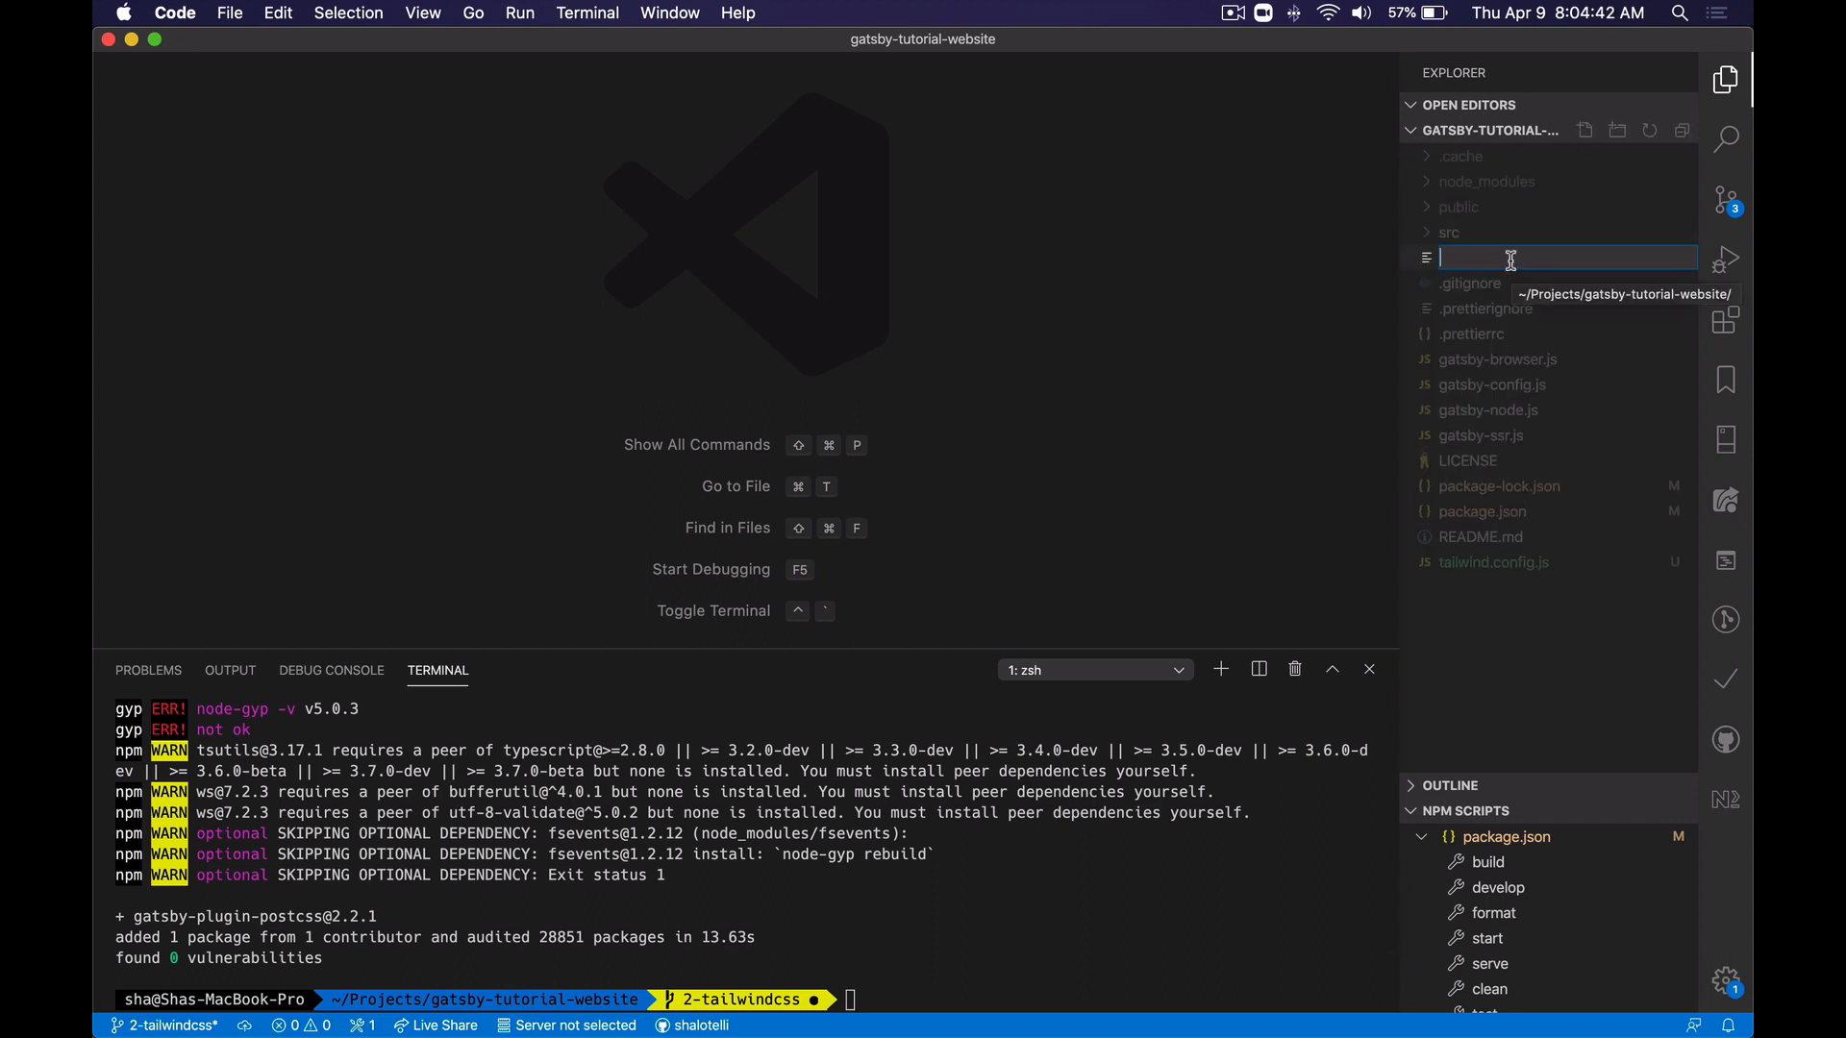
- Name the file postcss.config.js and write module.exports = () => ({})
type("postcss.config.js")
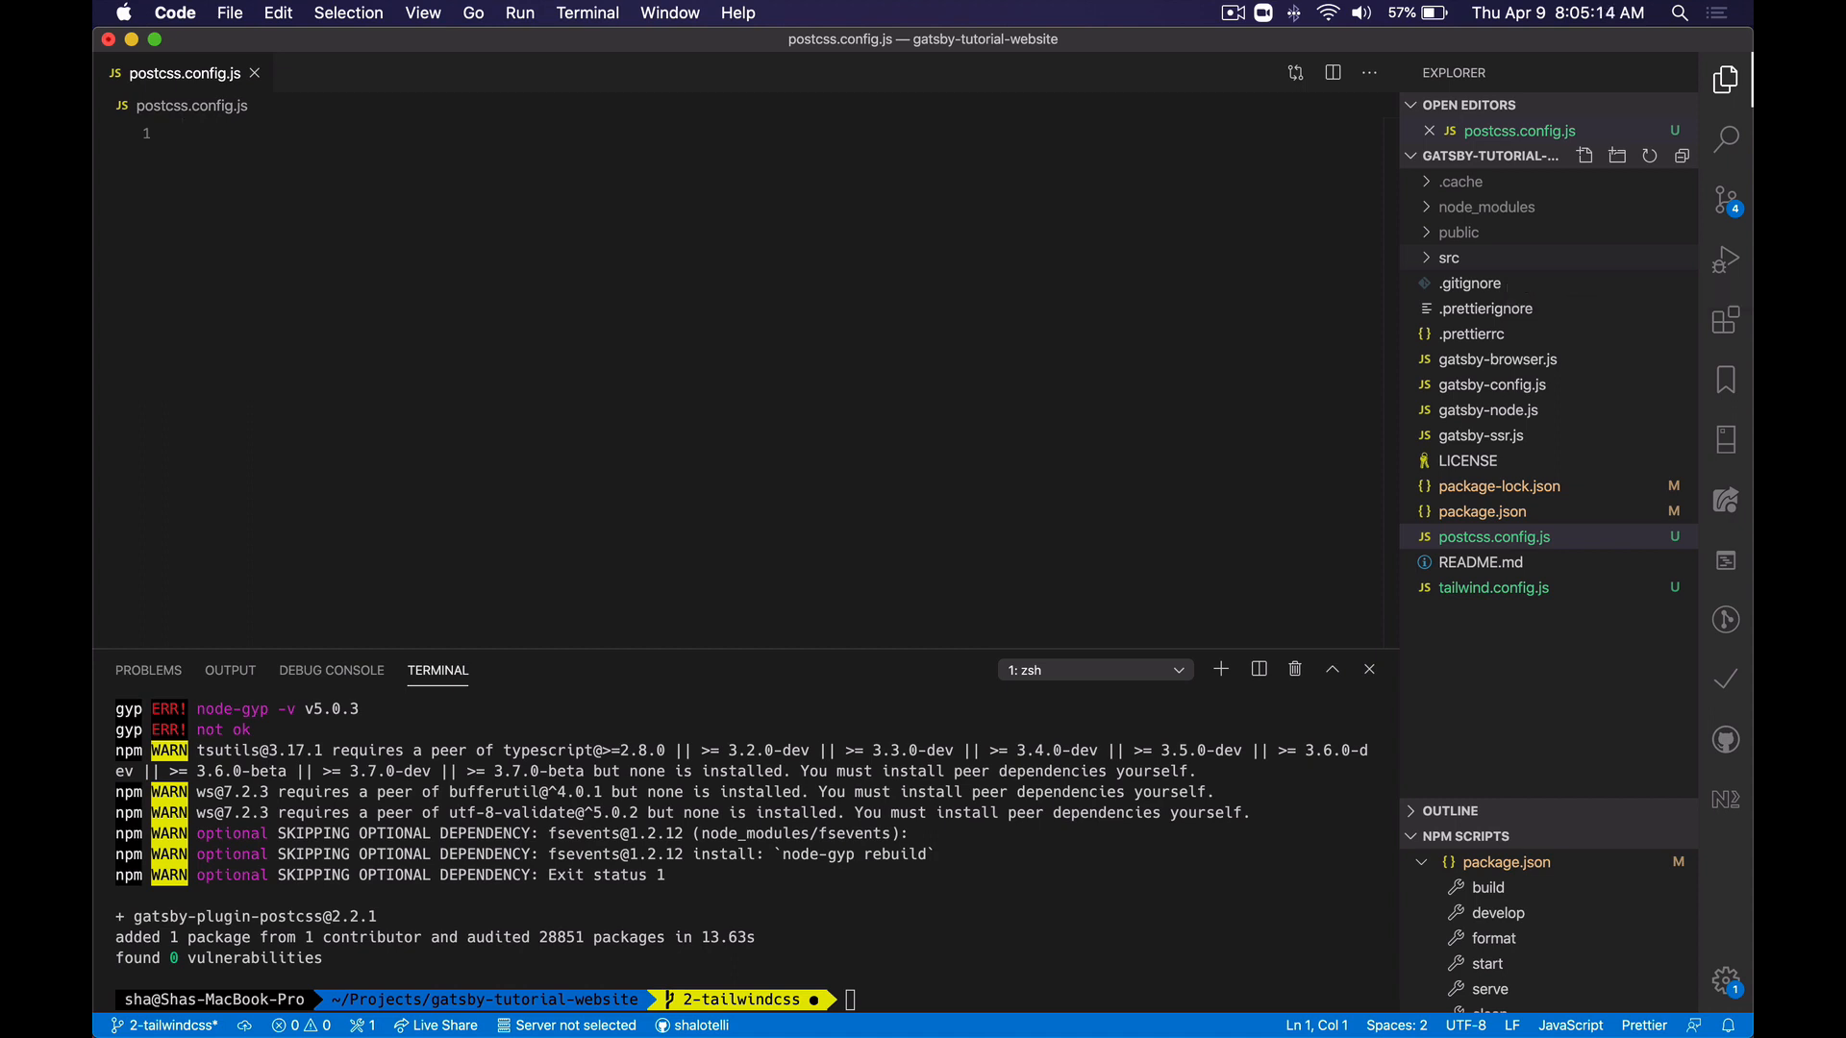
type("module.exports")
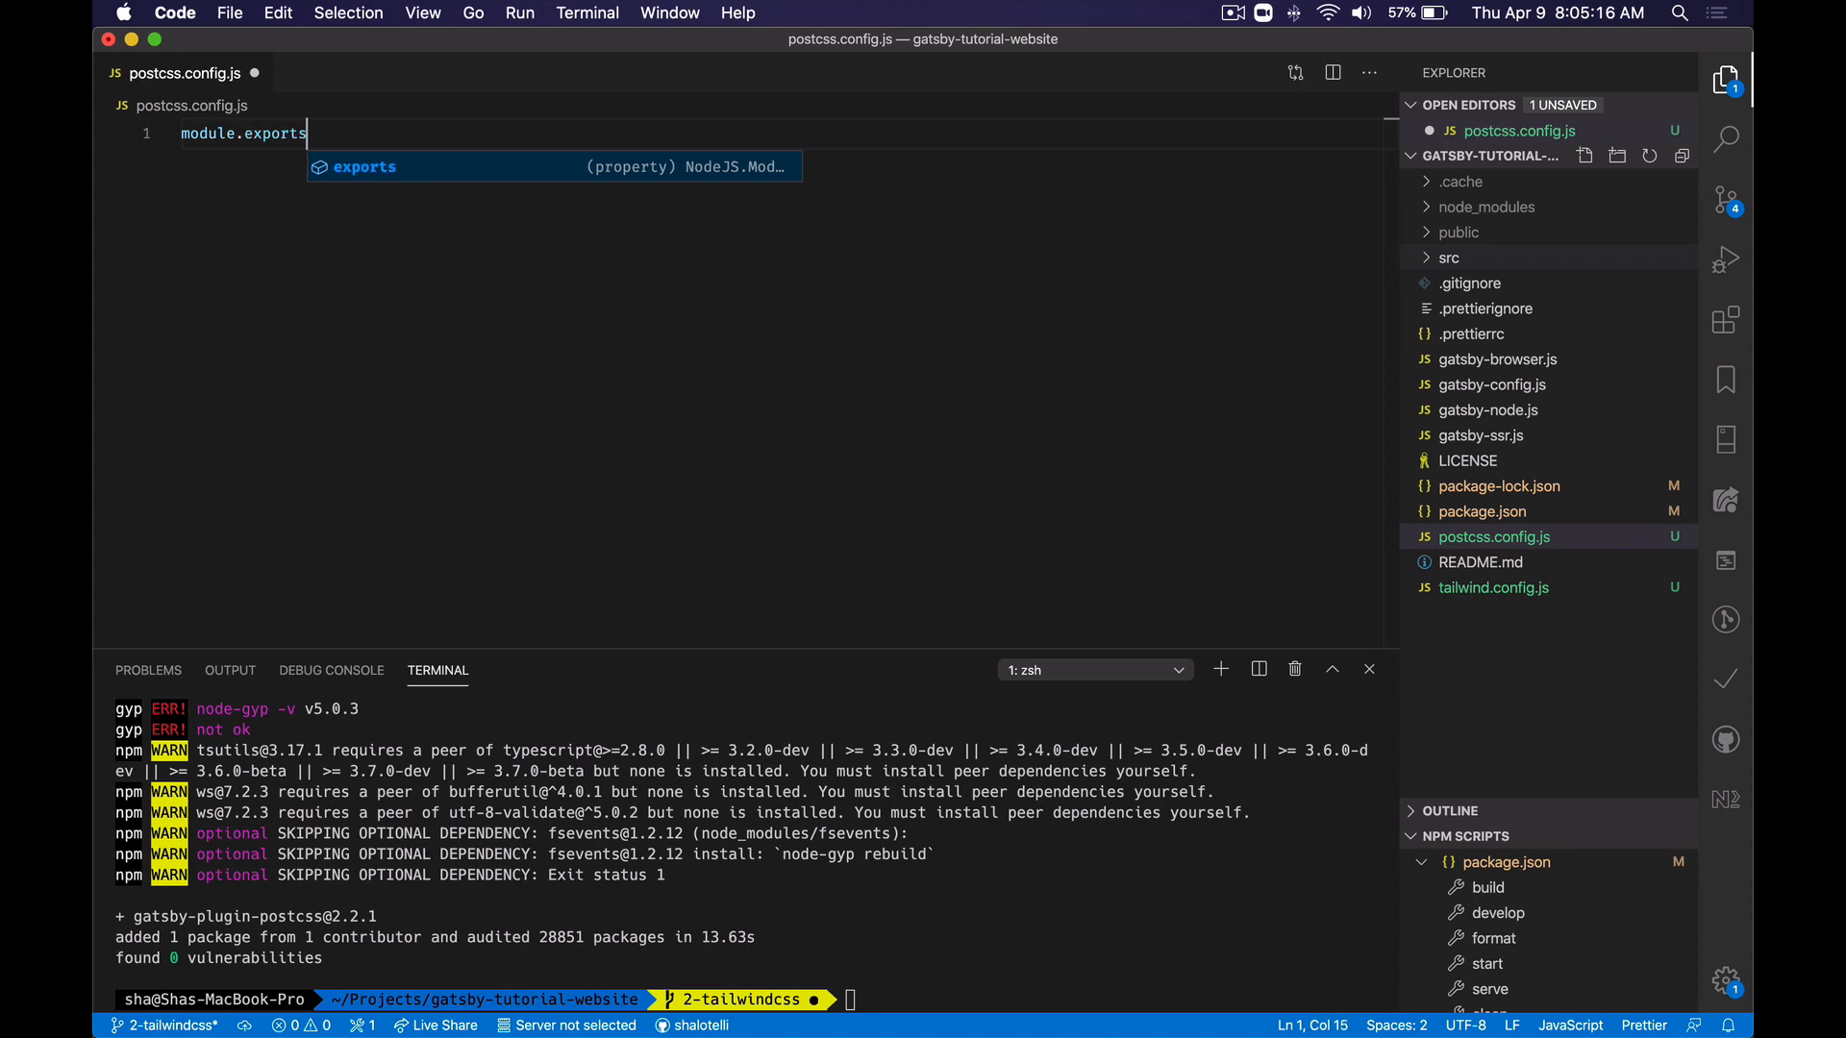
type("= ()")
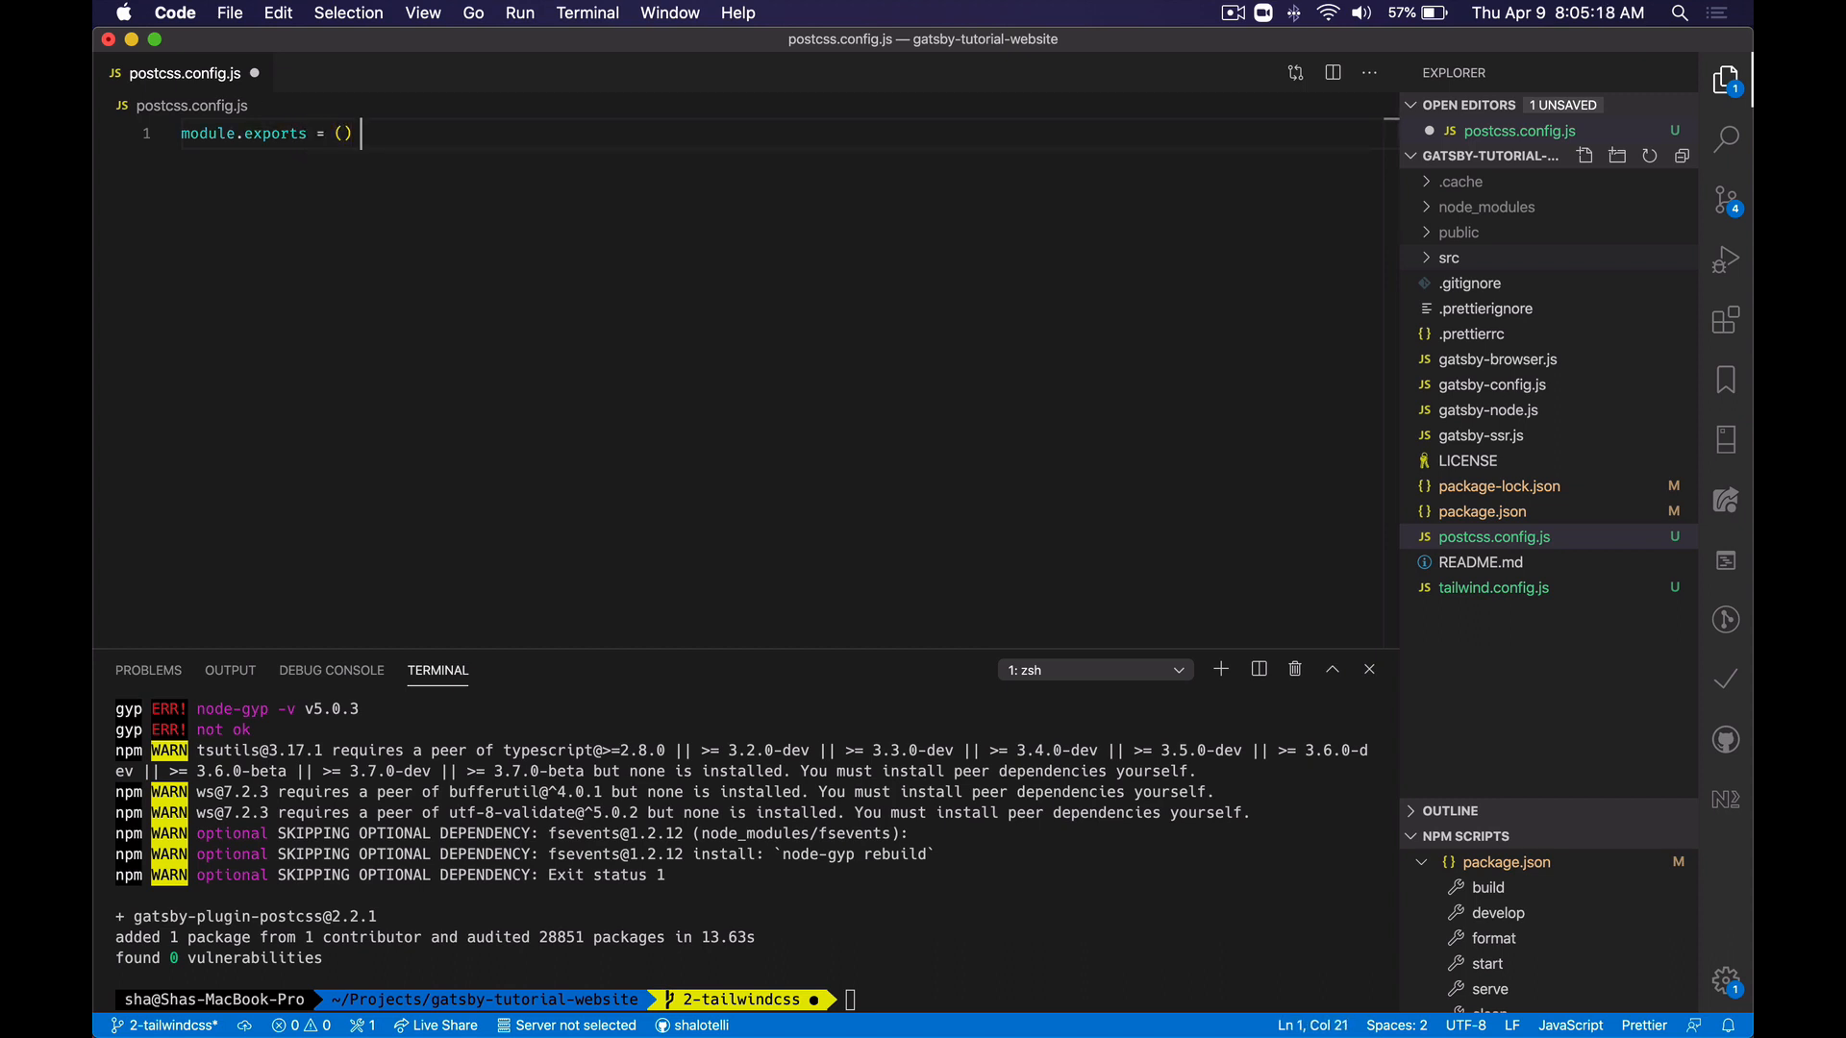
type("=>")
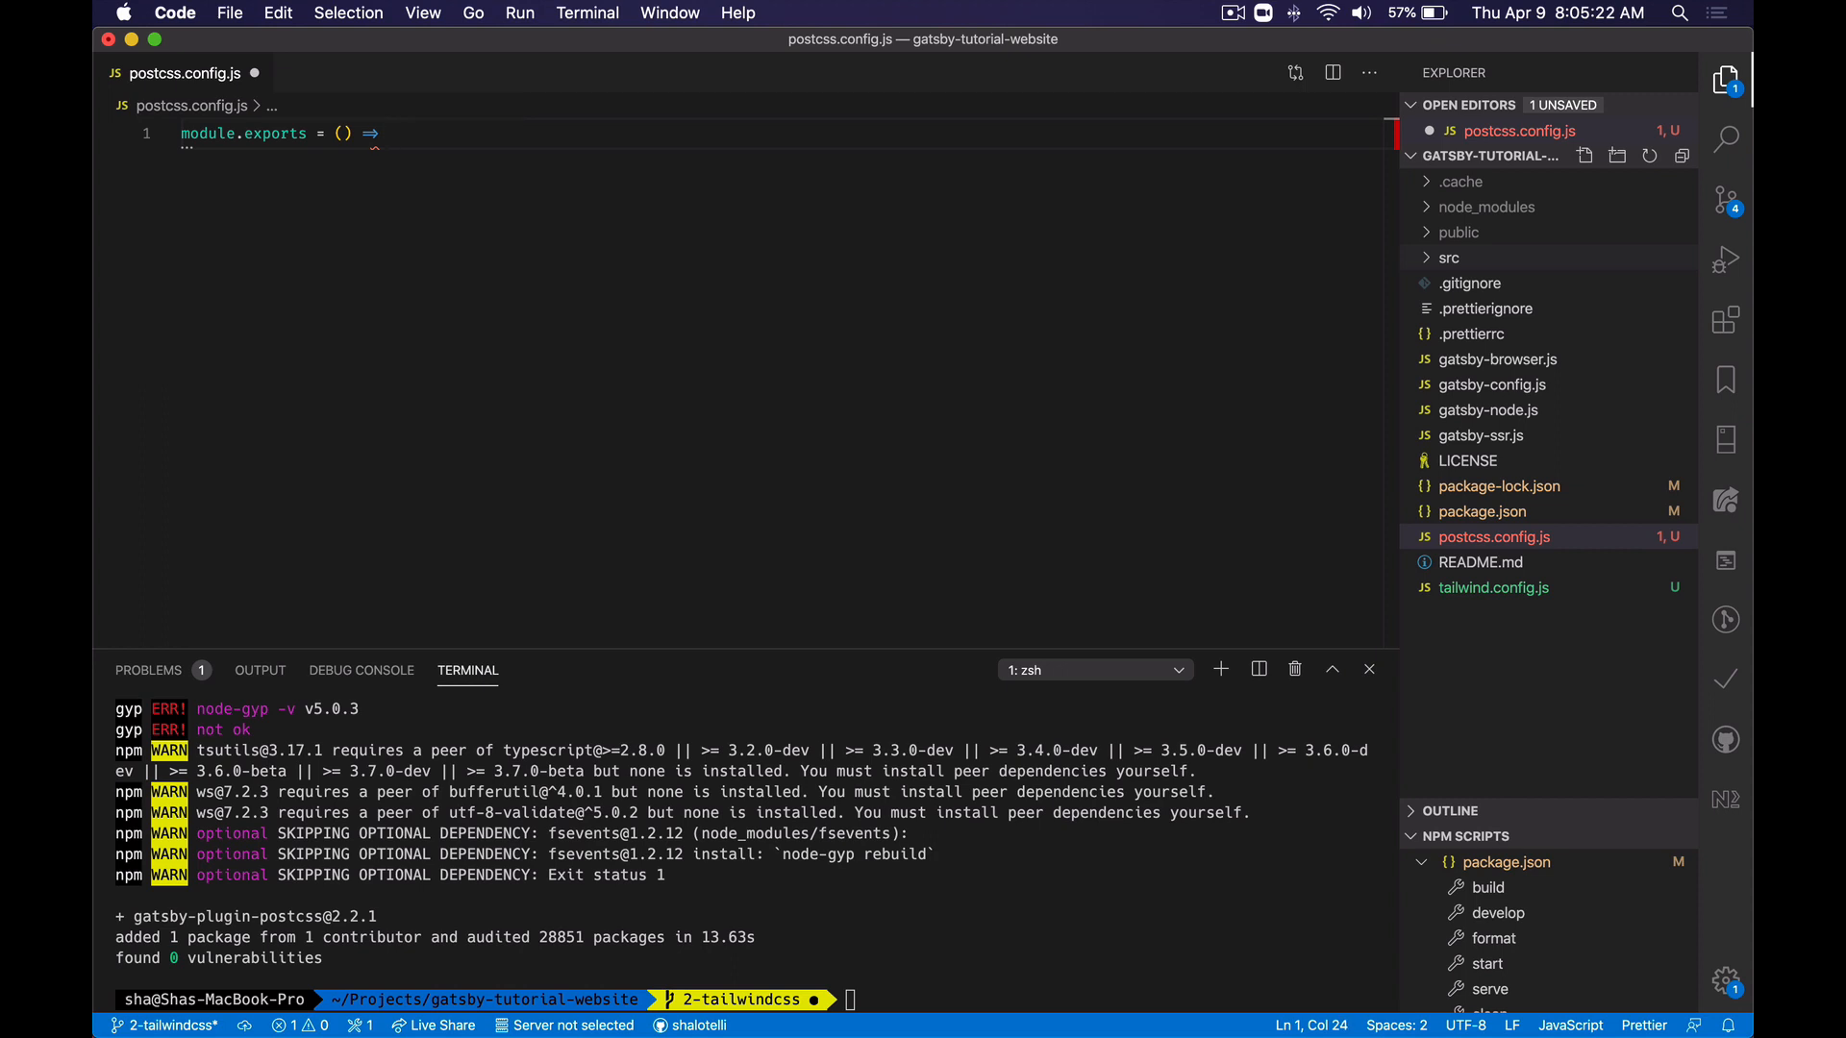
type("{}")
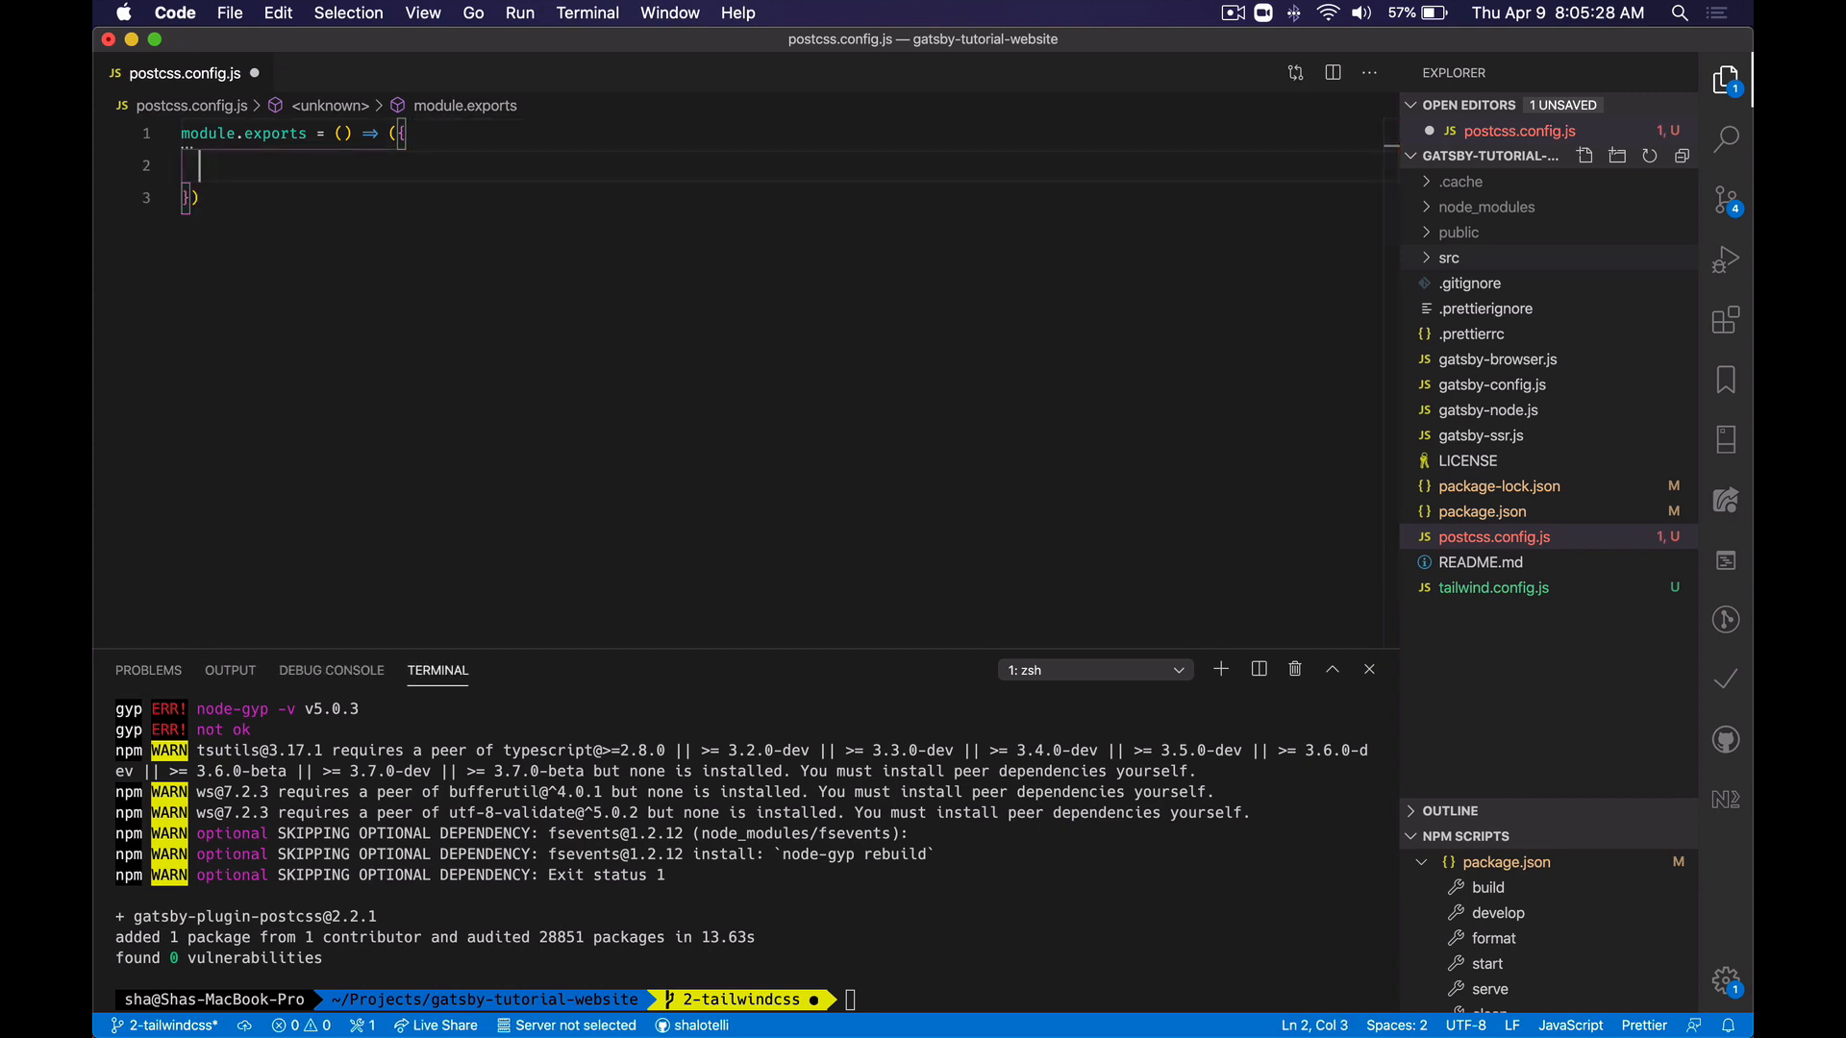
- Add a plugins array containing require('tailwindcss') to the exported config
type("pl")
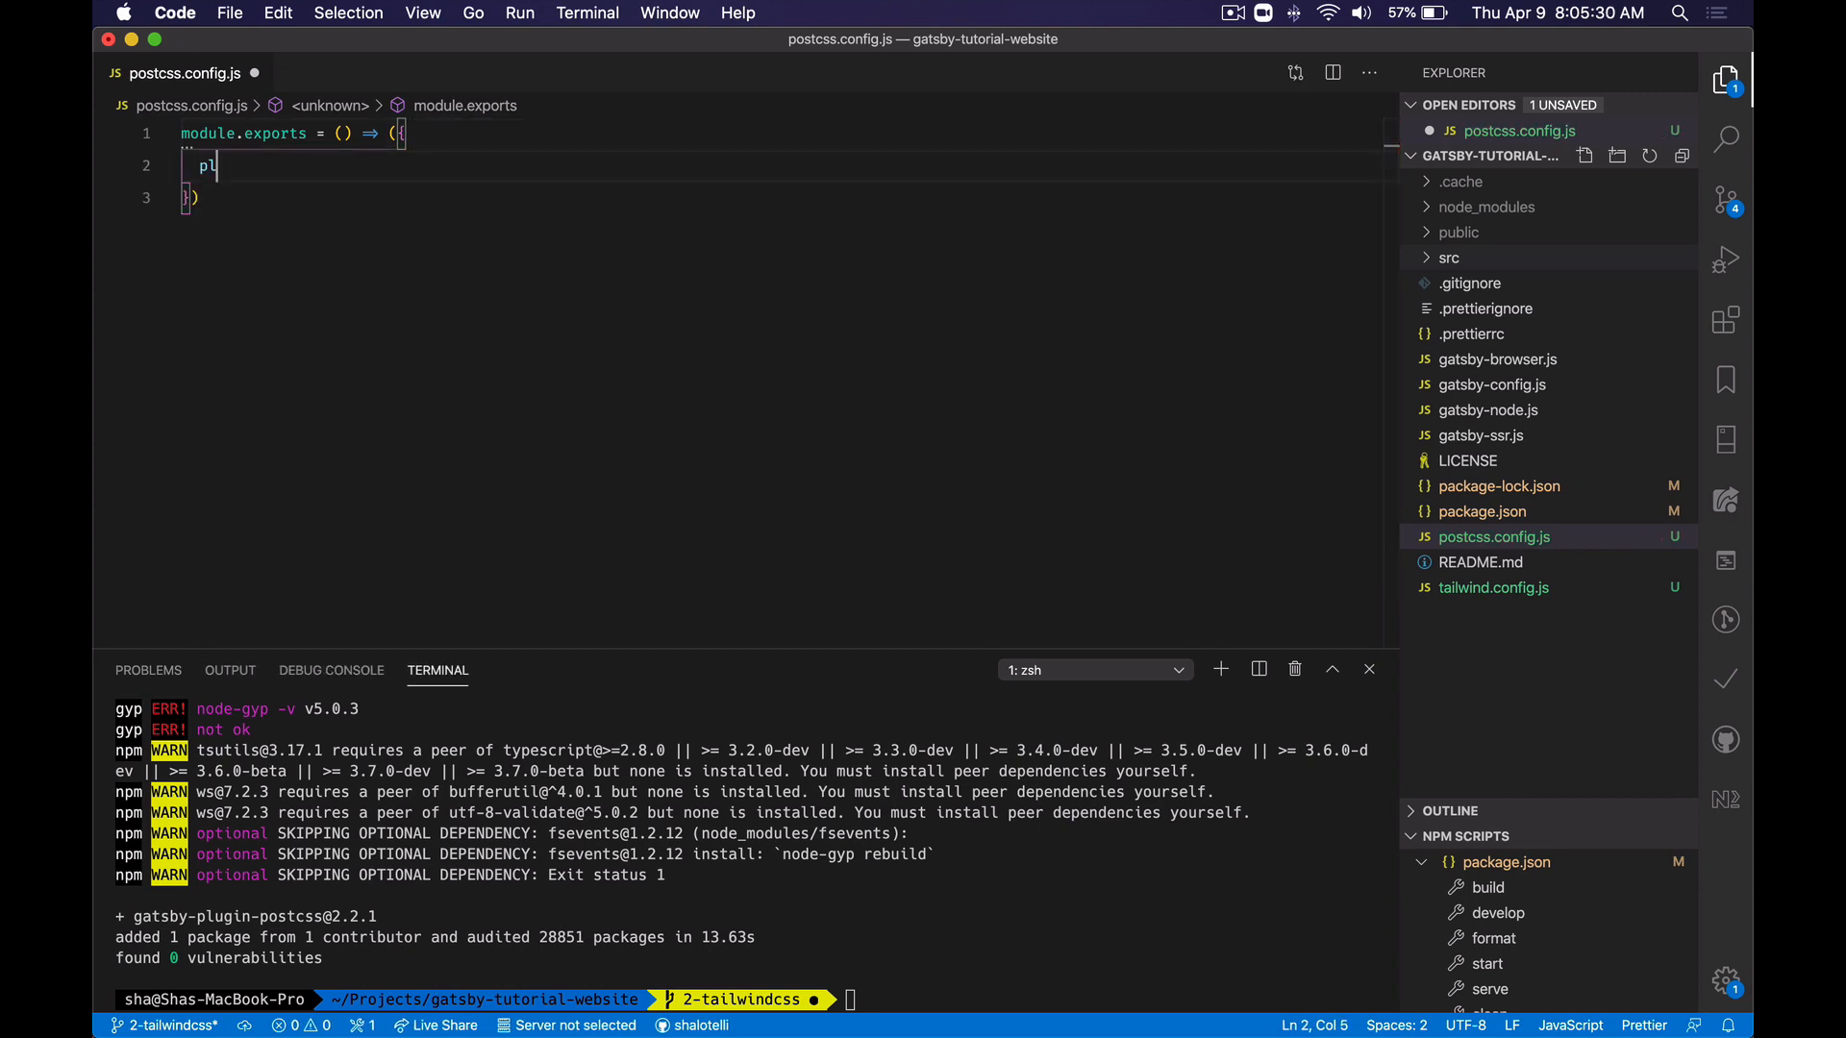
type("ugins")
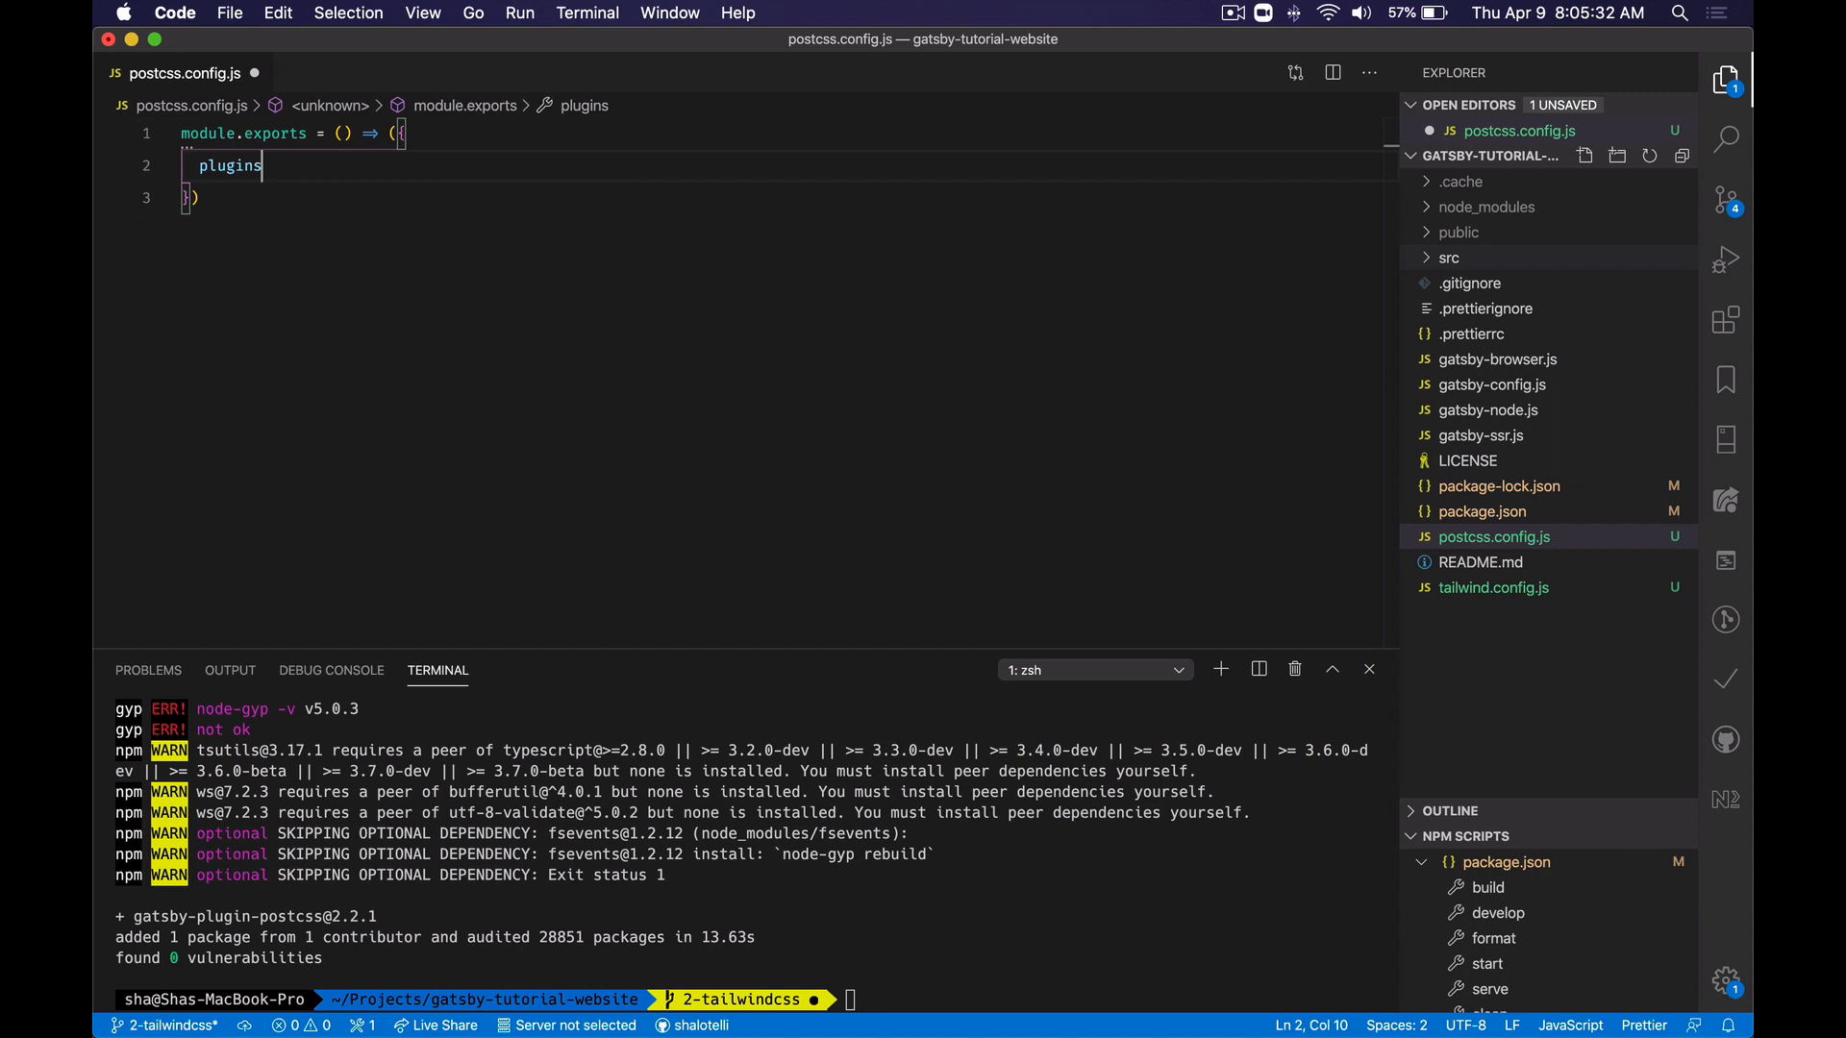
type(": [")
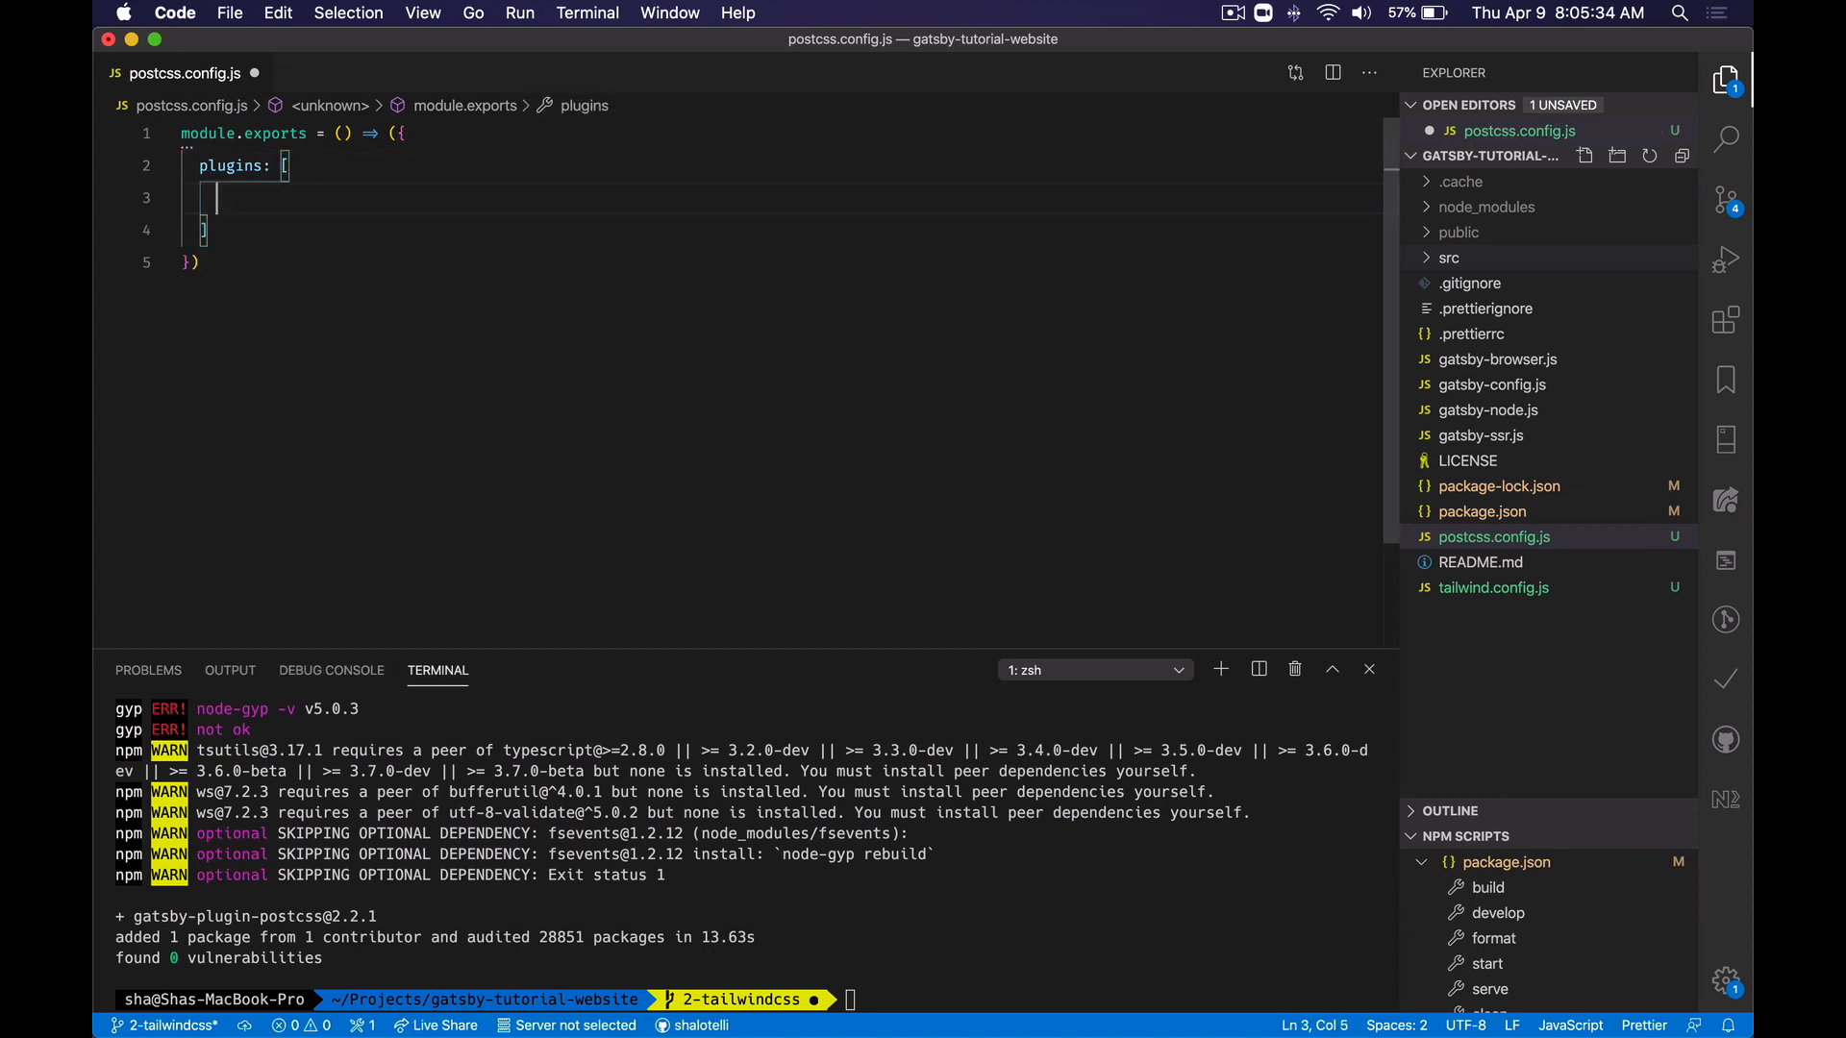
type("require()")
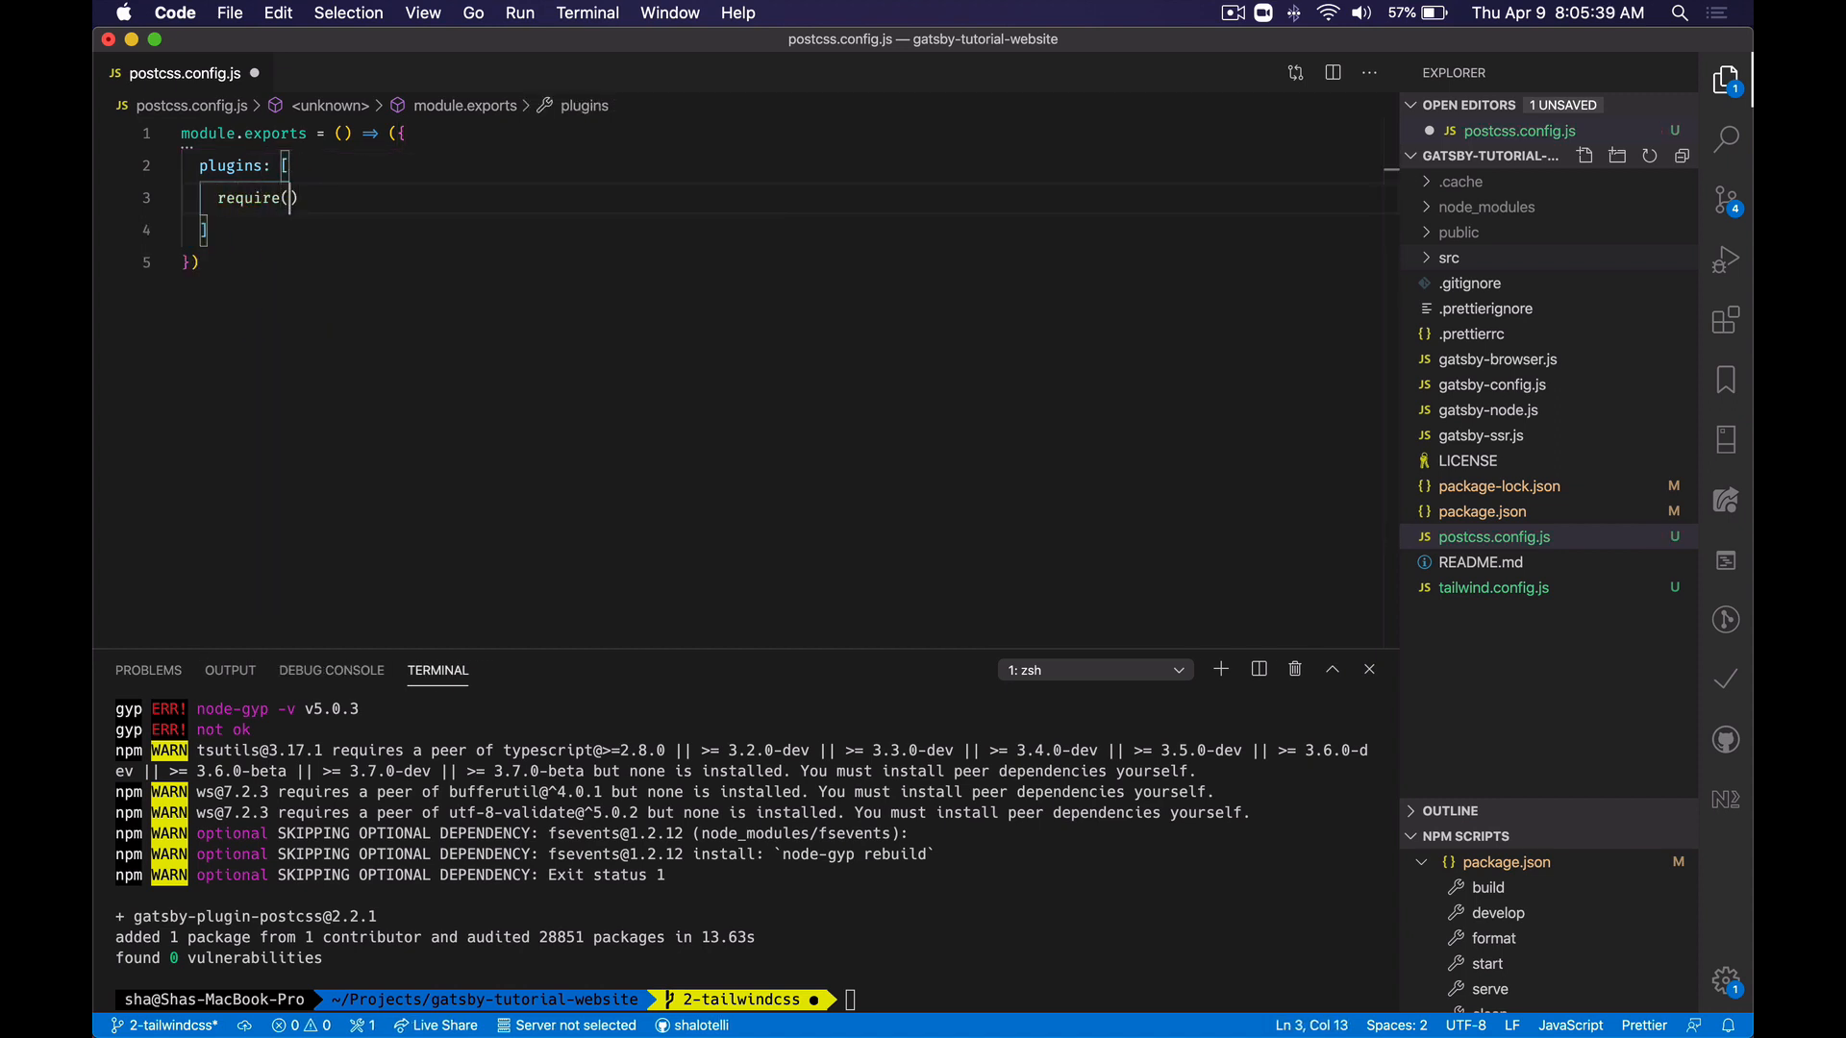
type("'ta'")
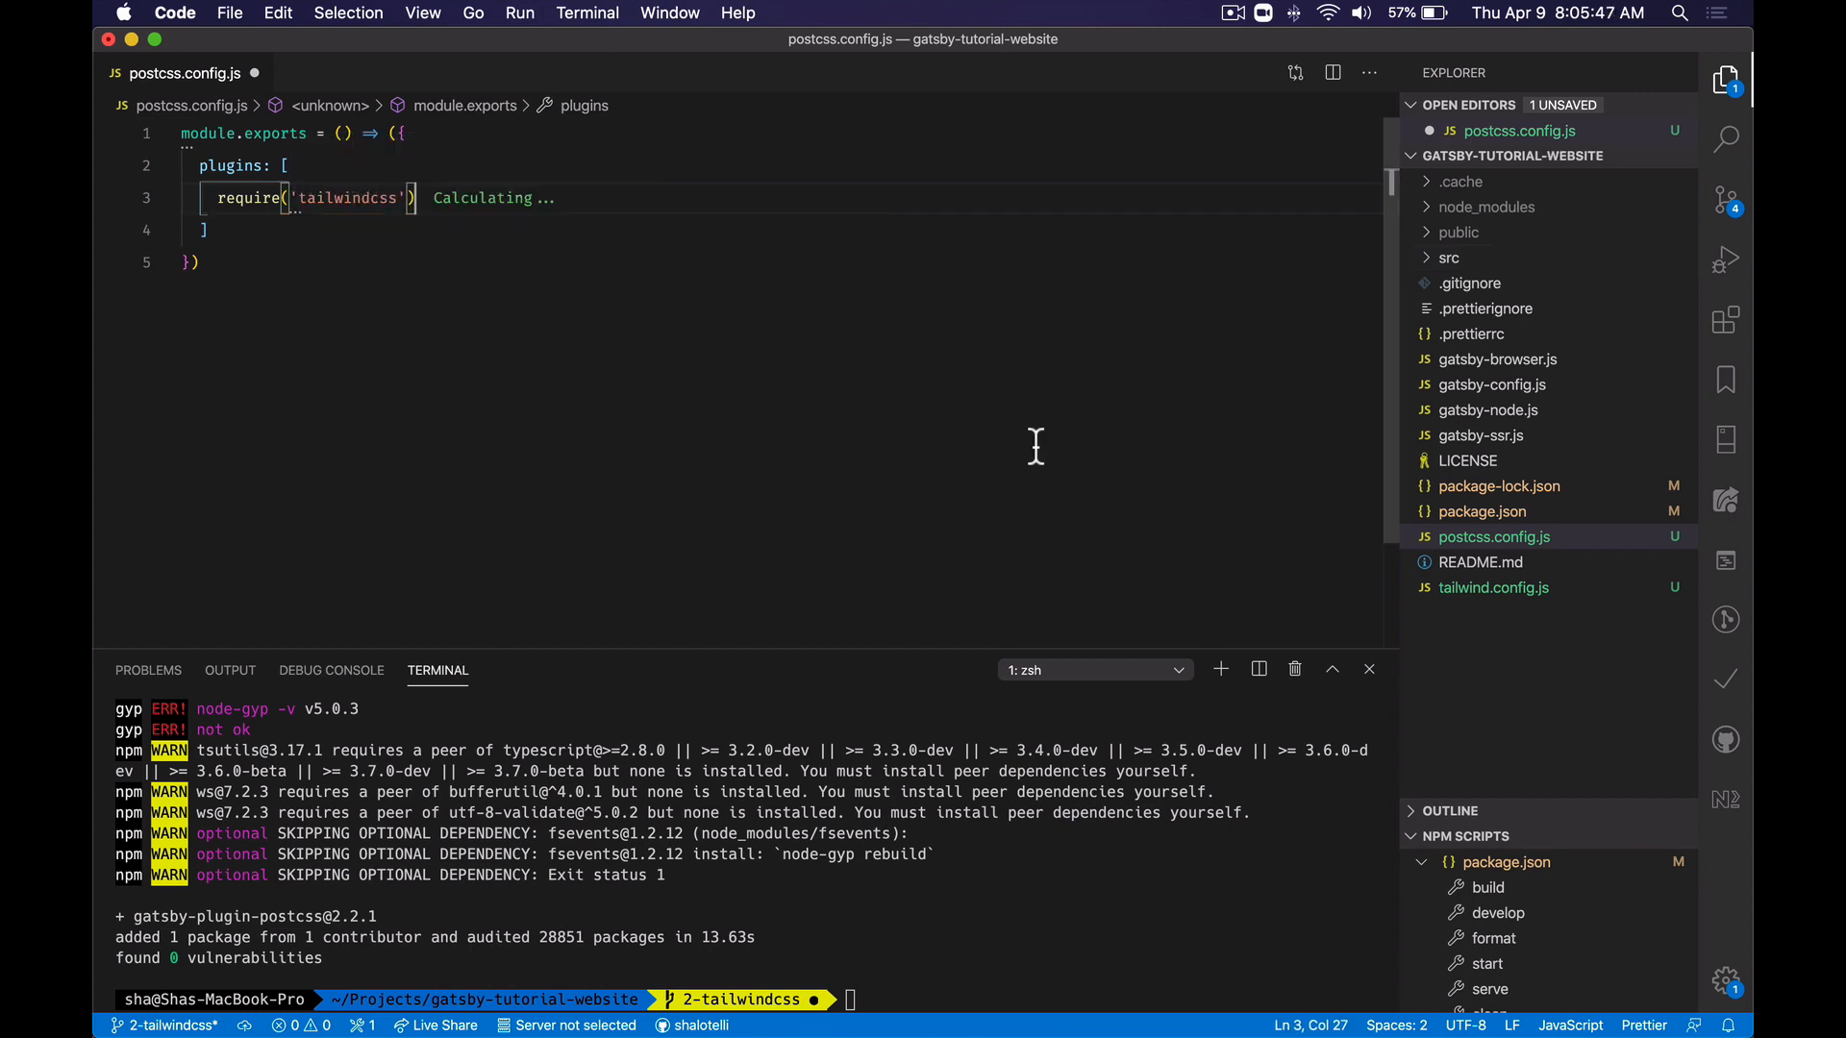
mouse_move(731, 308)
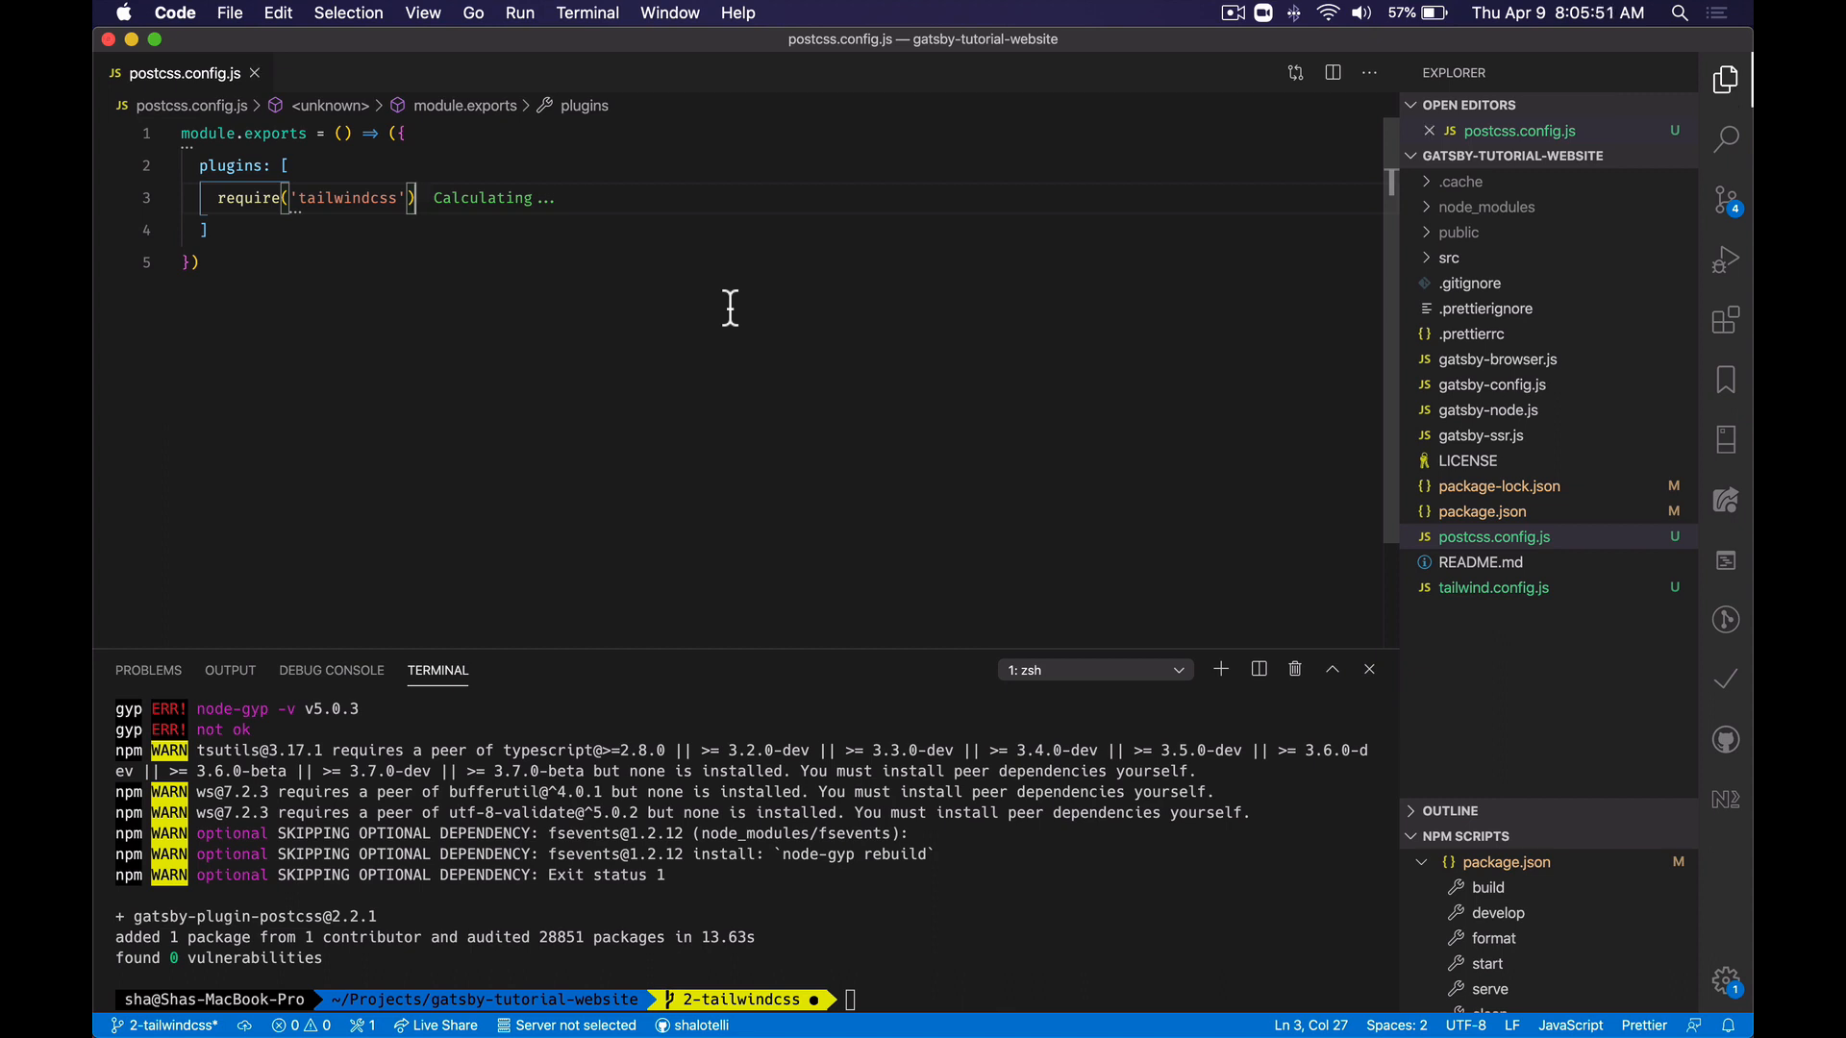
- Open gatsby-config.js and place the cursor after the gatsby-plugin-manifest entry in plugins
left_click(1492, 384)
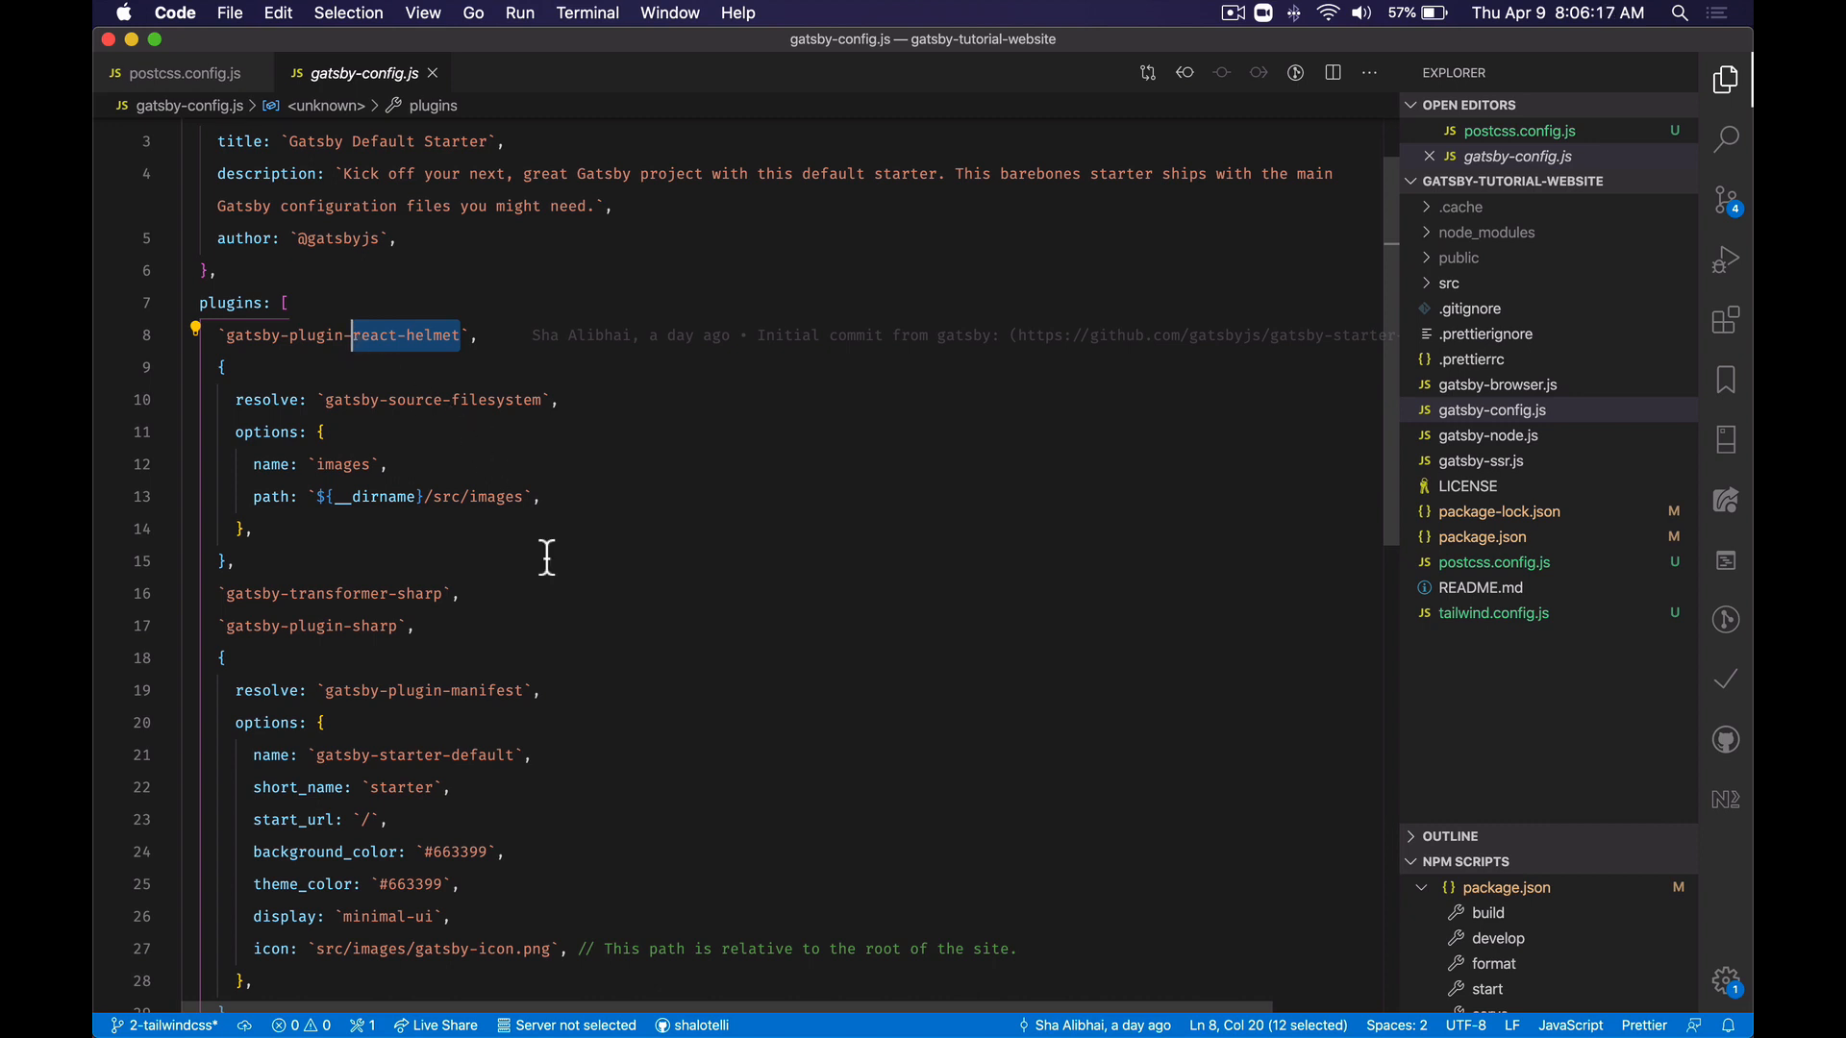
scroll("down", 3)
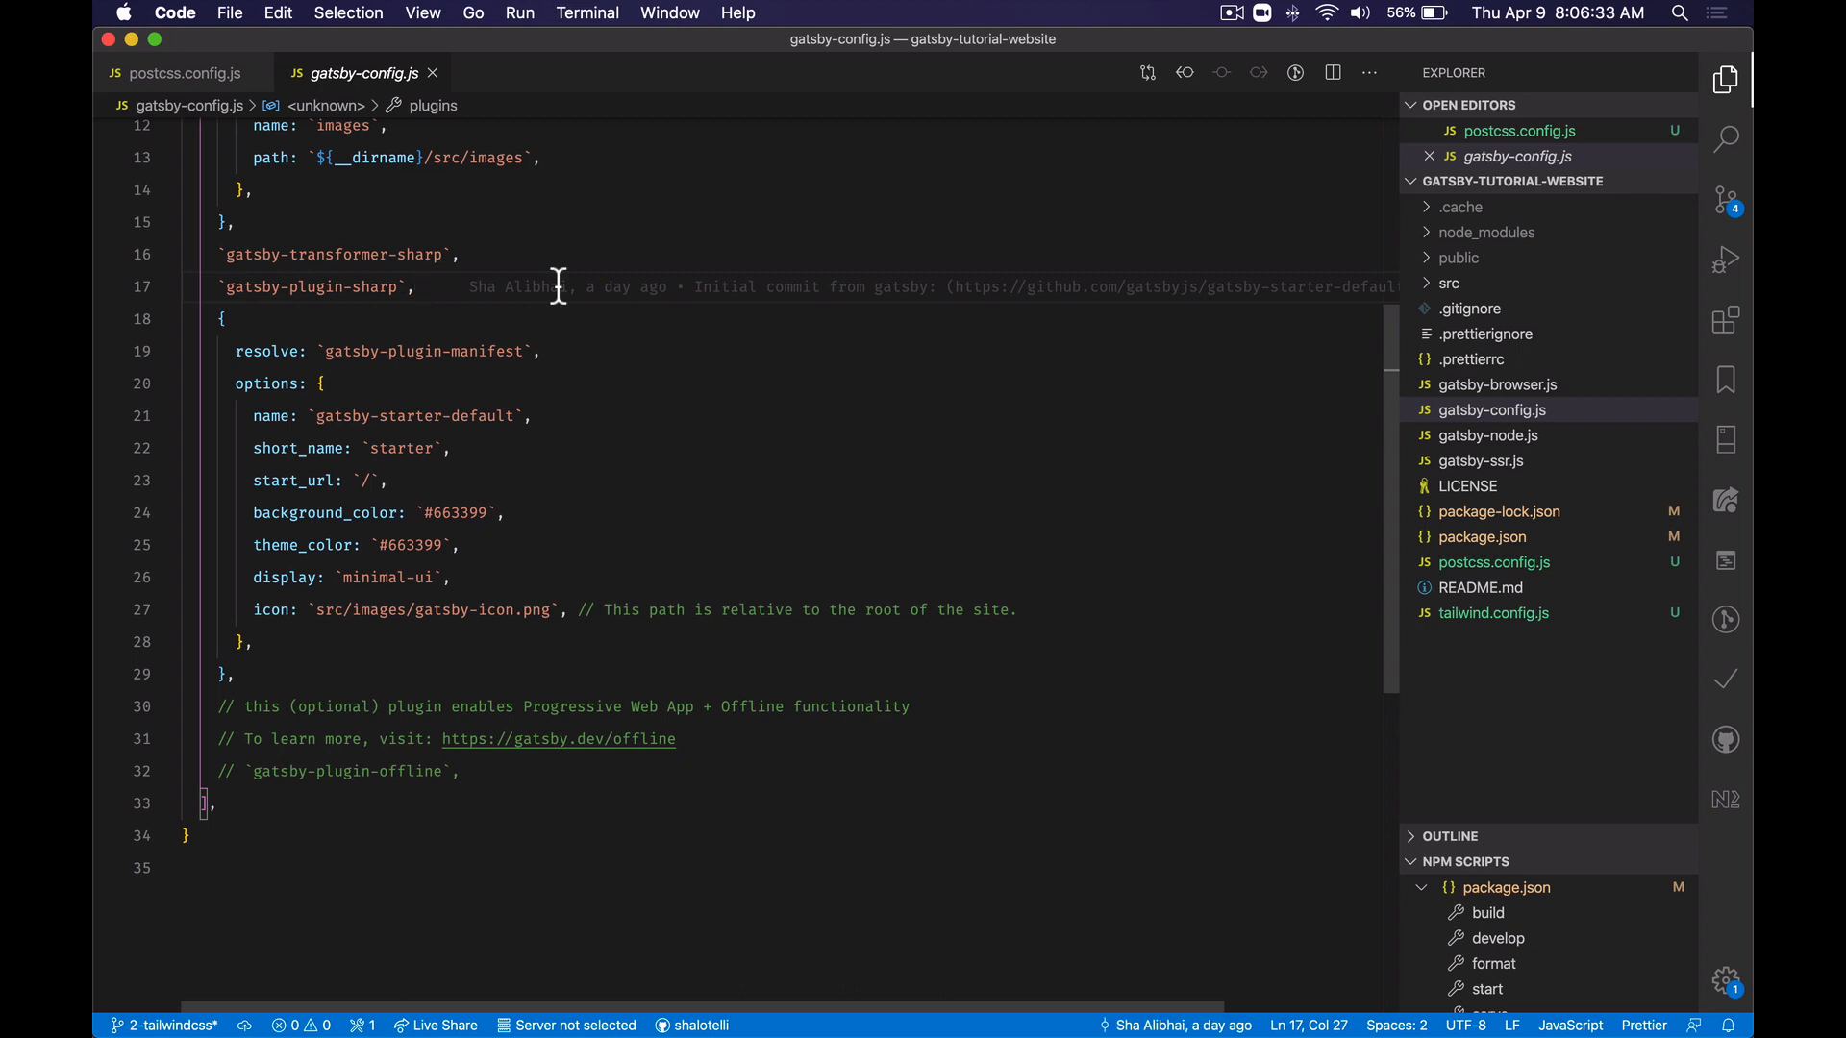
mouse_move(557, 294)
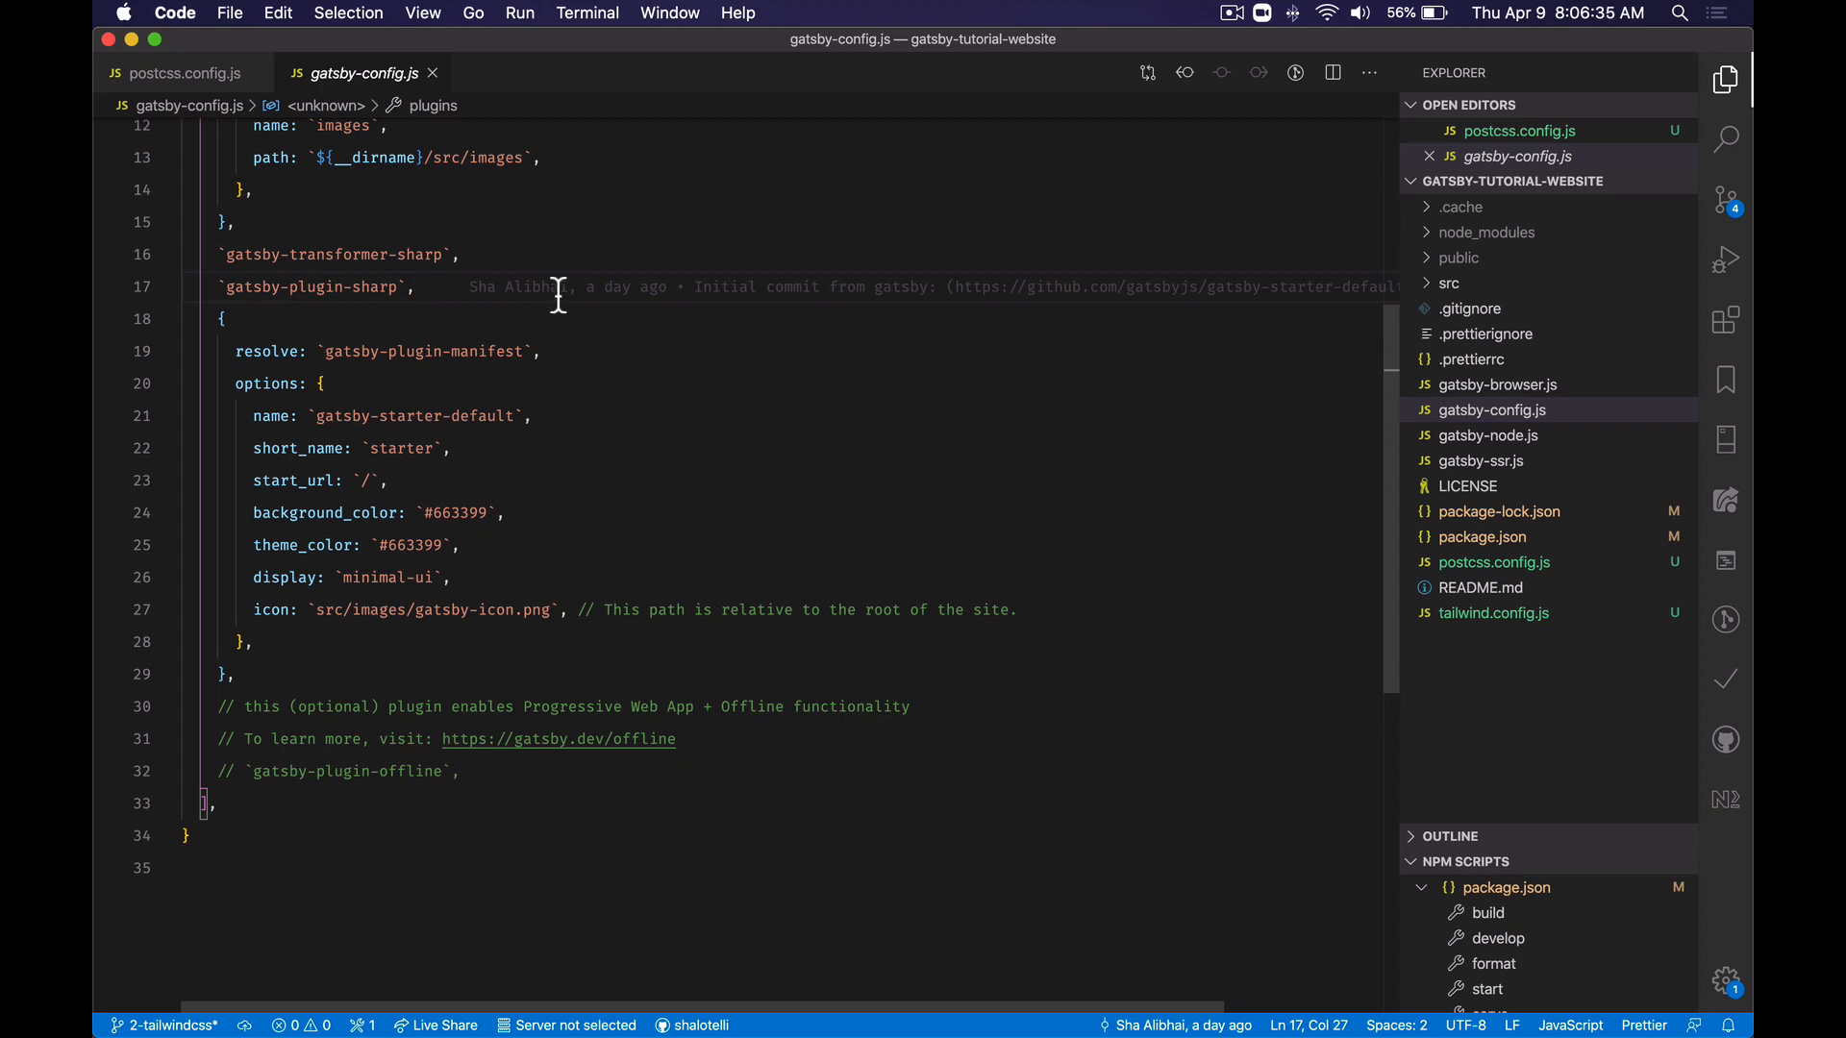
mouse_move(566, 575)
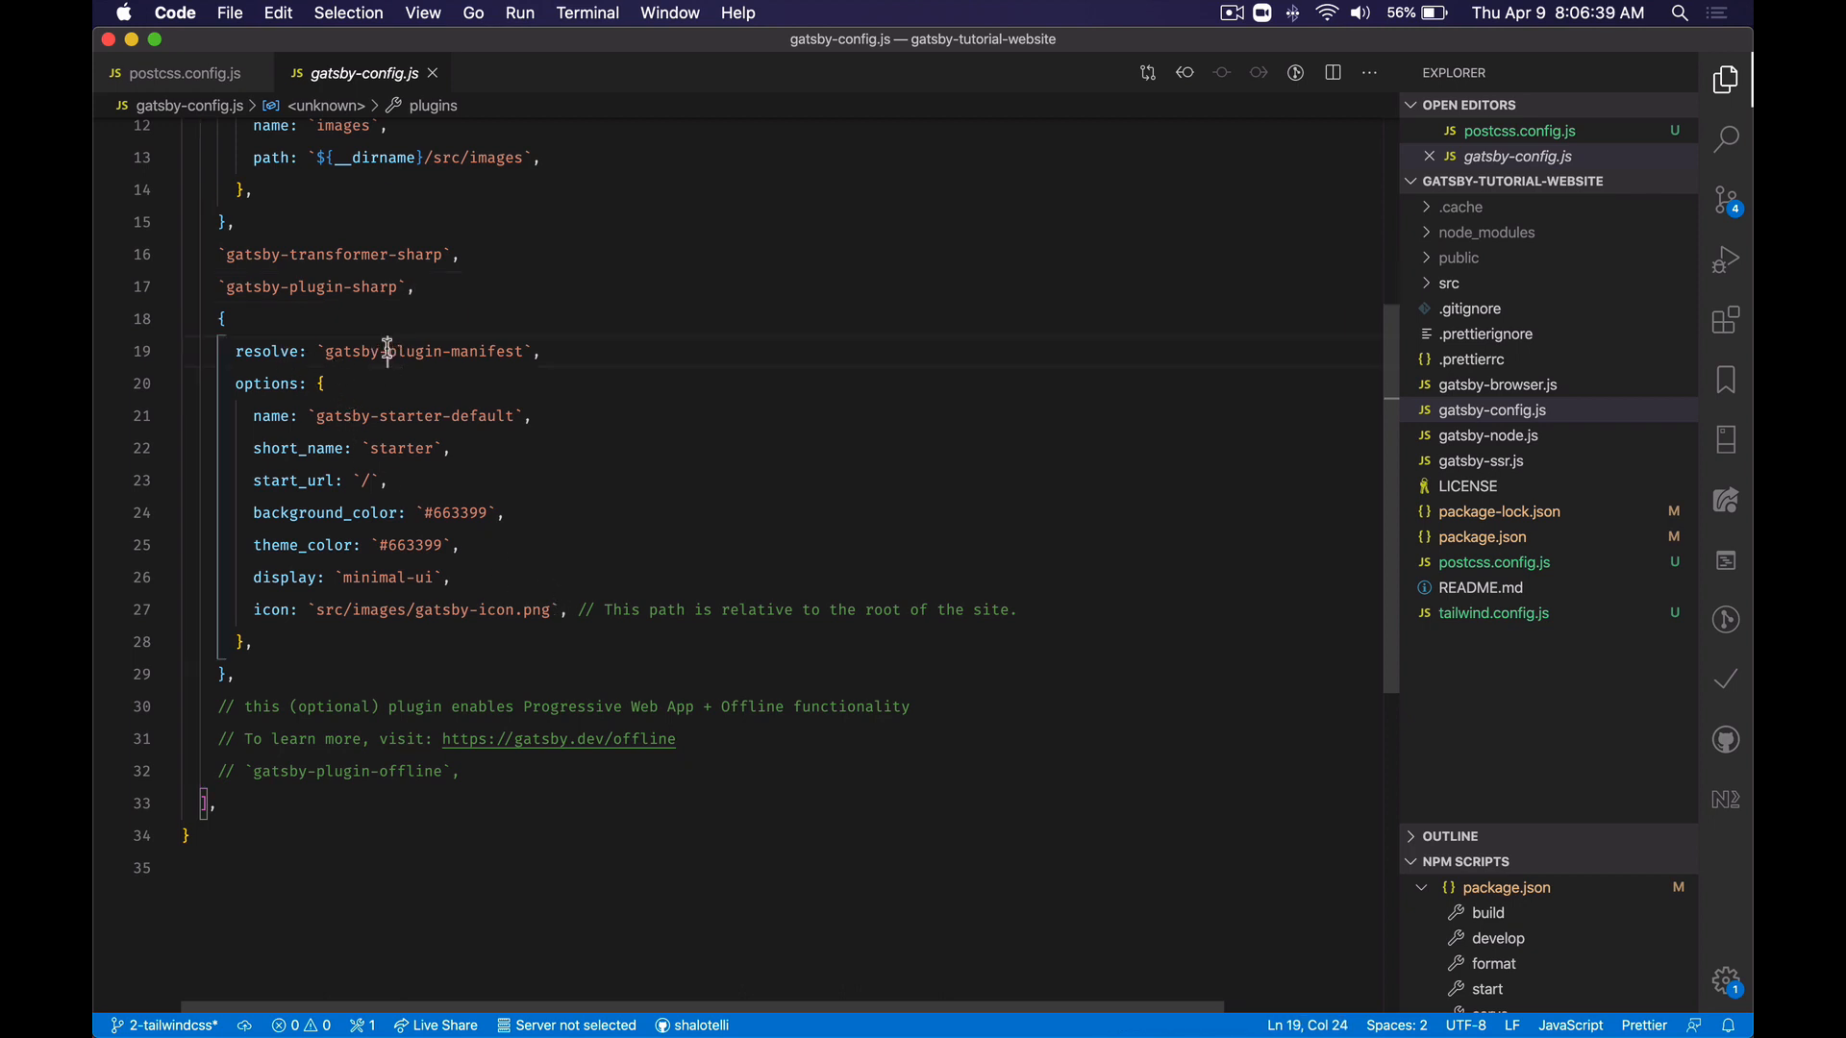
double_click(454, 350)
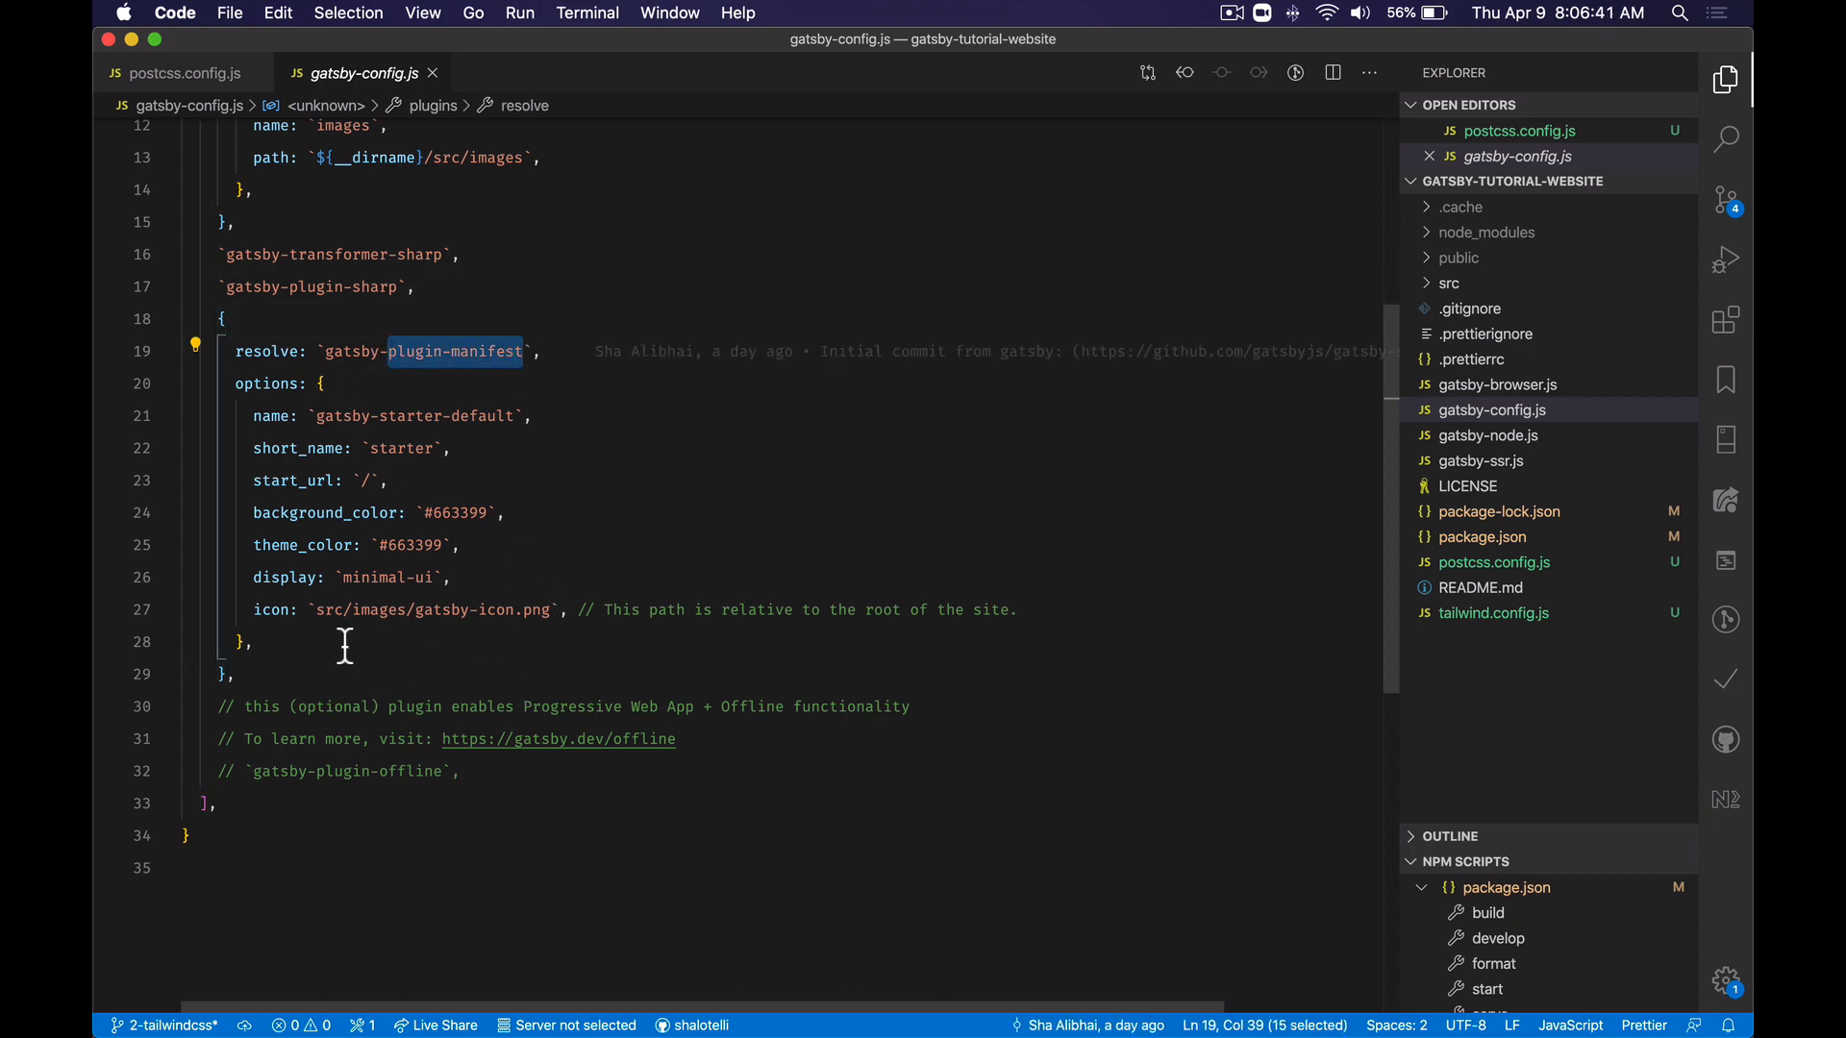
left_click(248, 642)
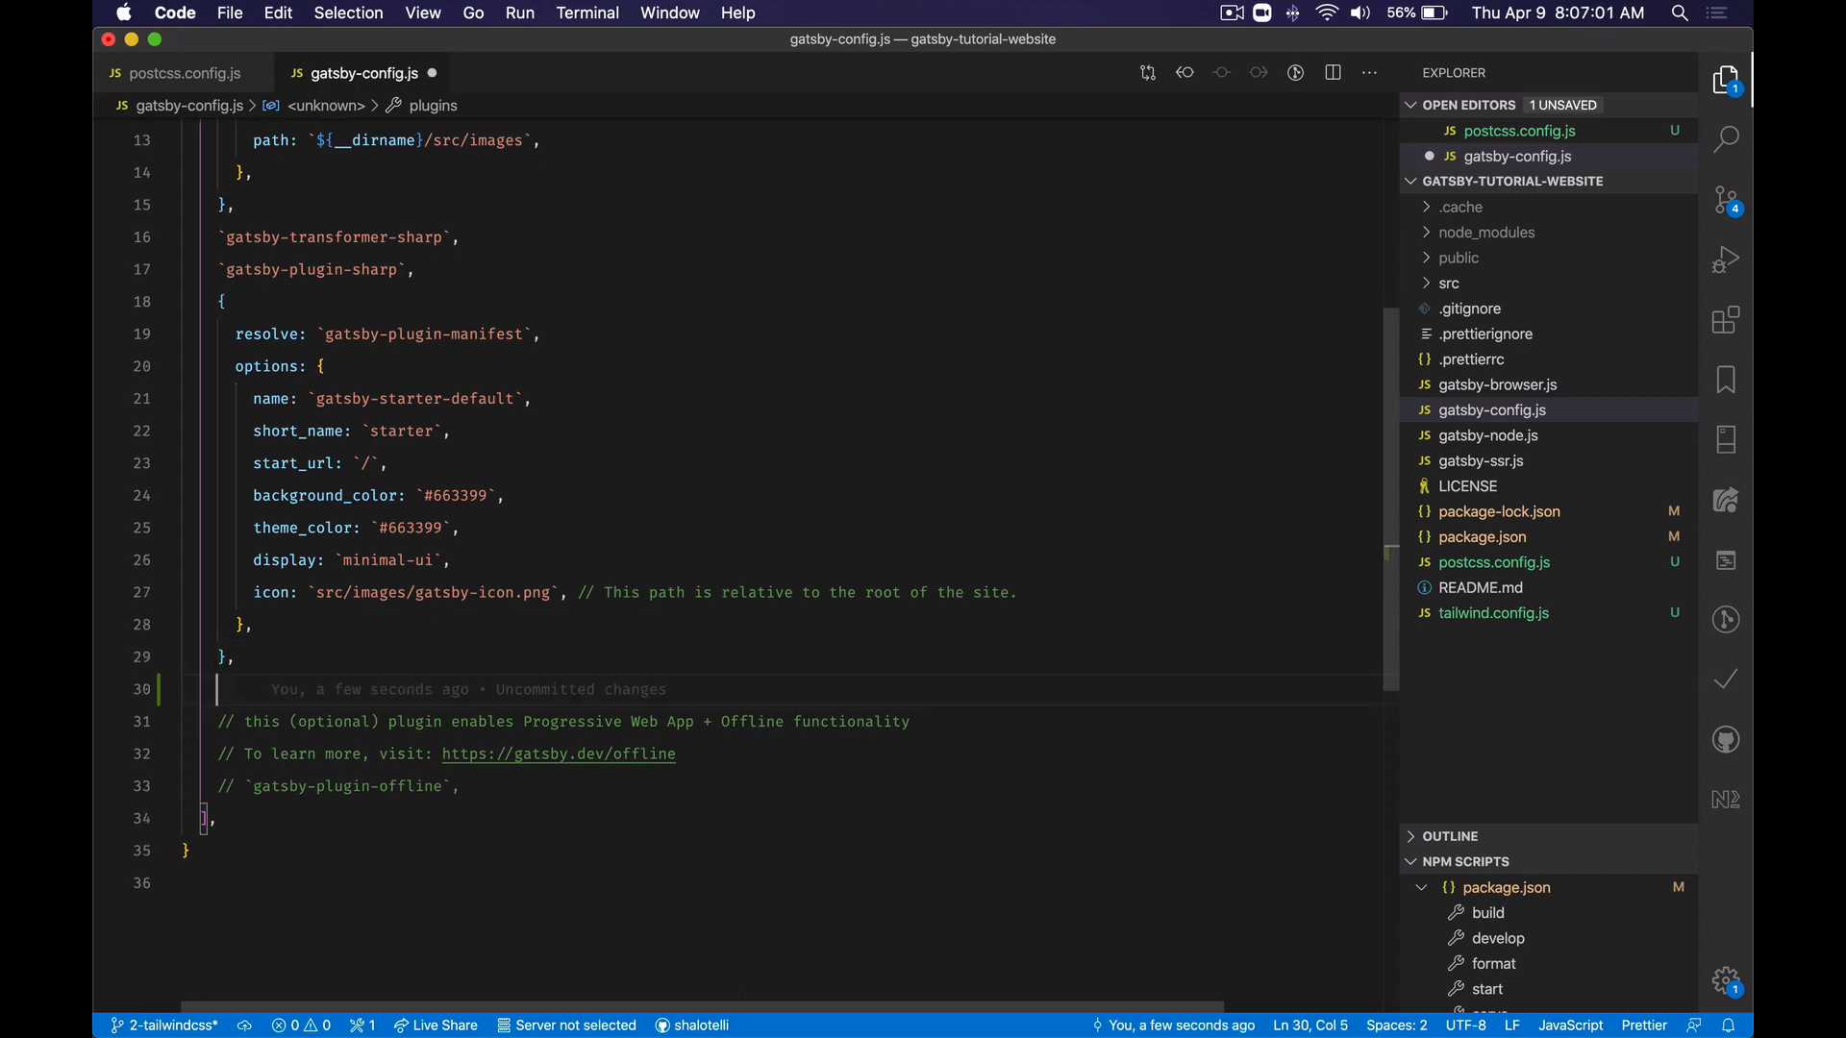
- Add 'gatsby-plugin-postcss' as the last plugins entry in gatsby-config.js and save
type("'g'")
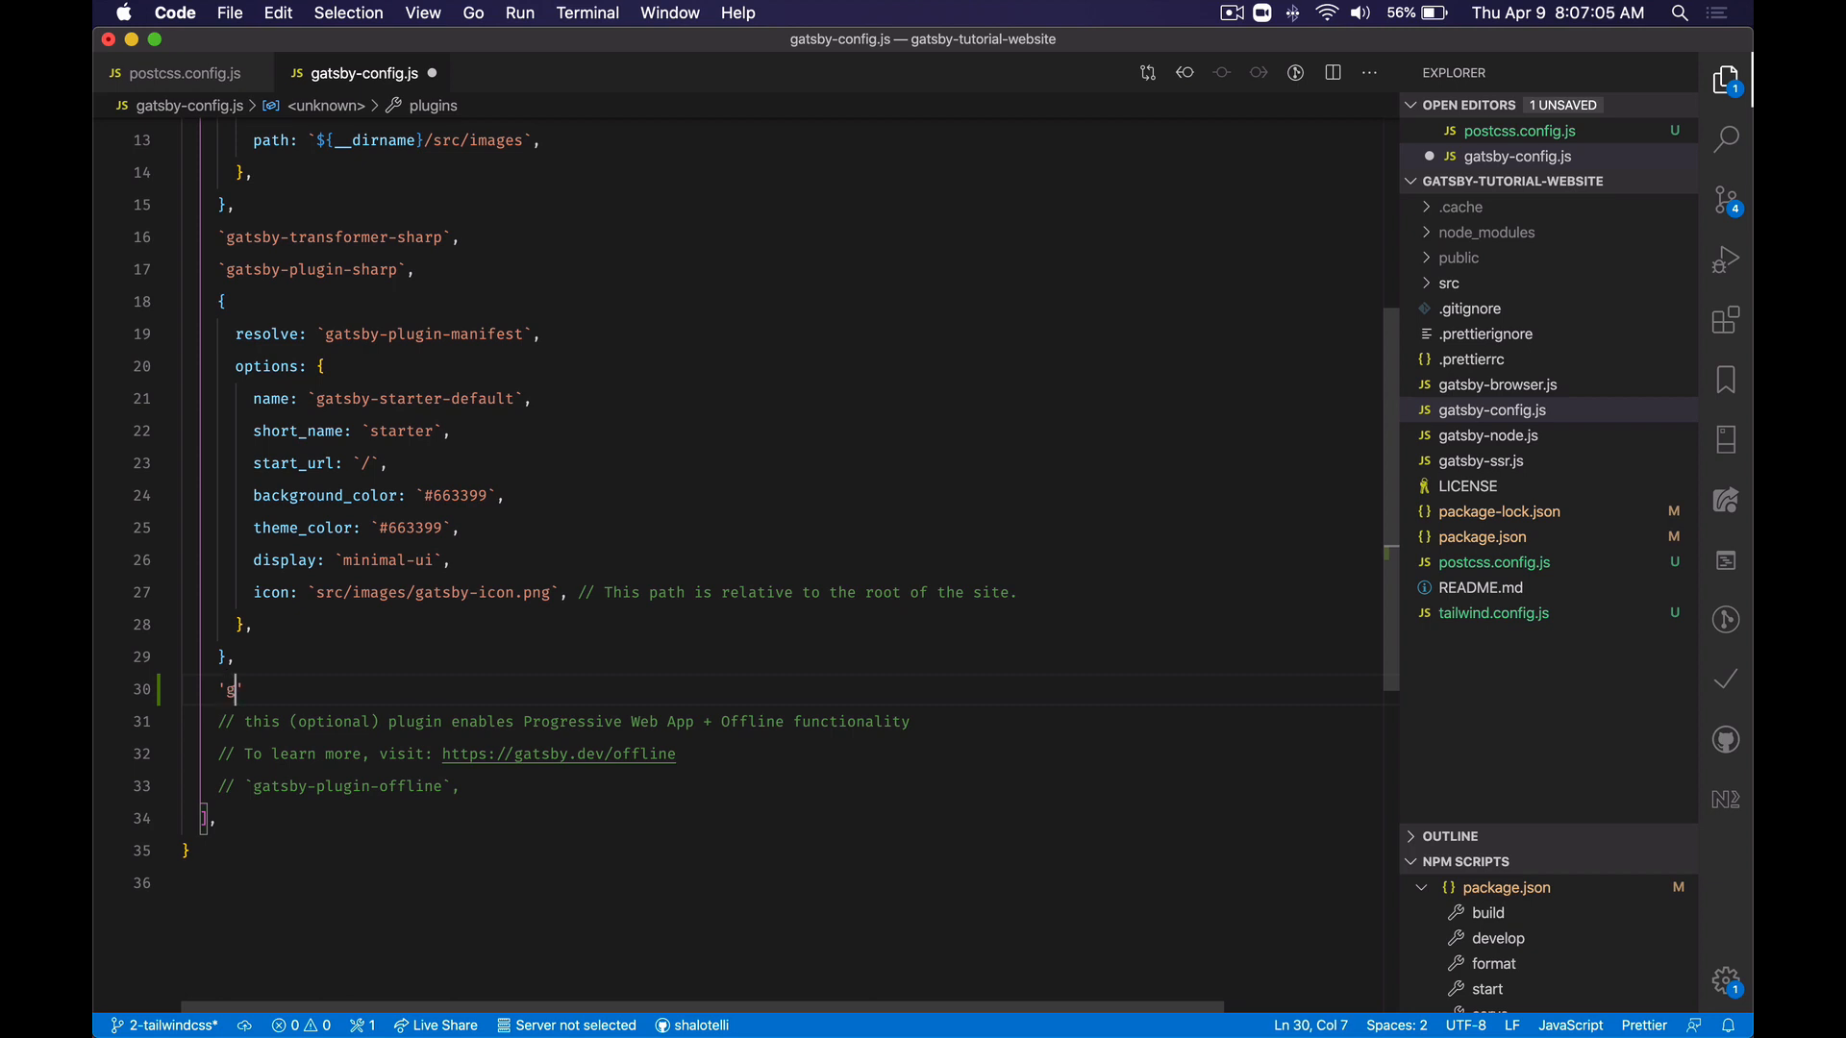
type("atsby-")
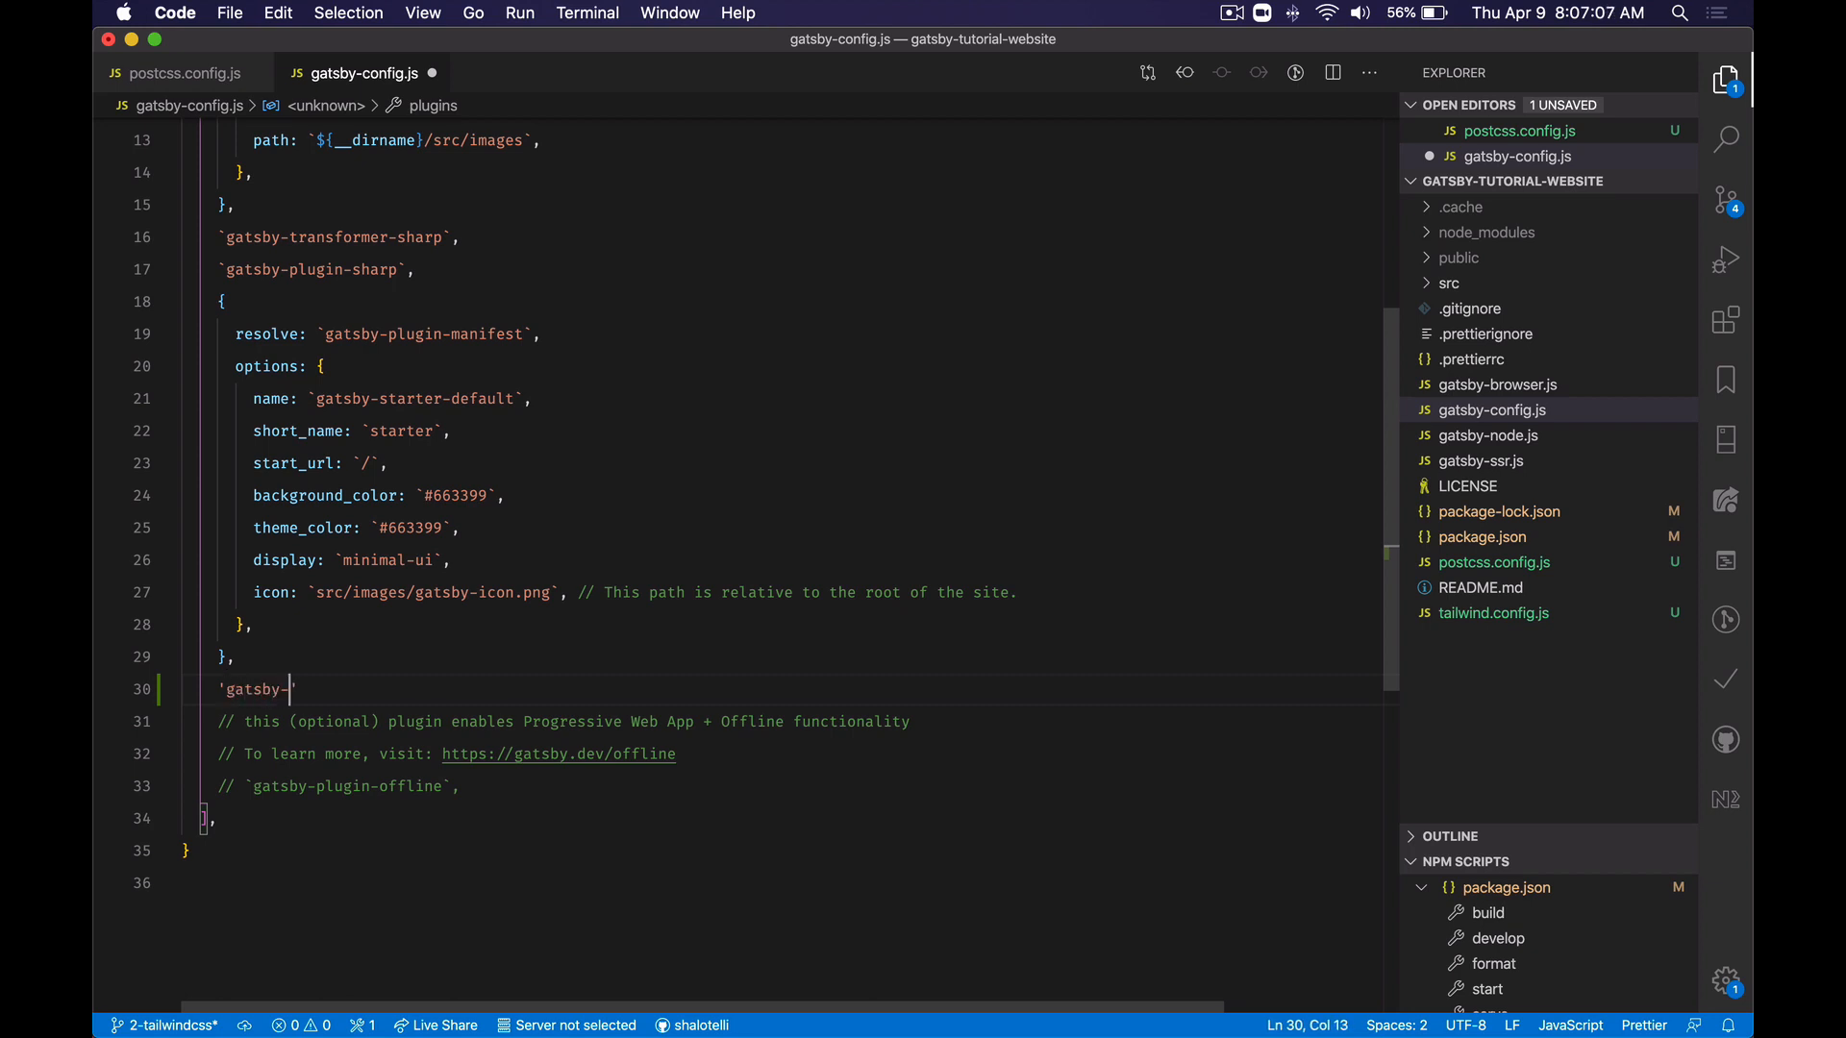
type("plug")
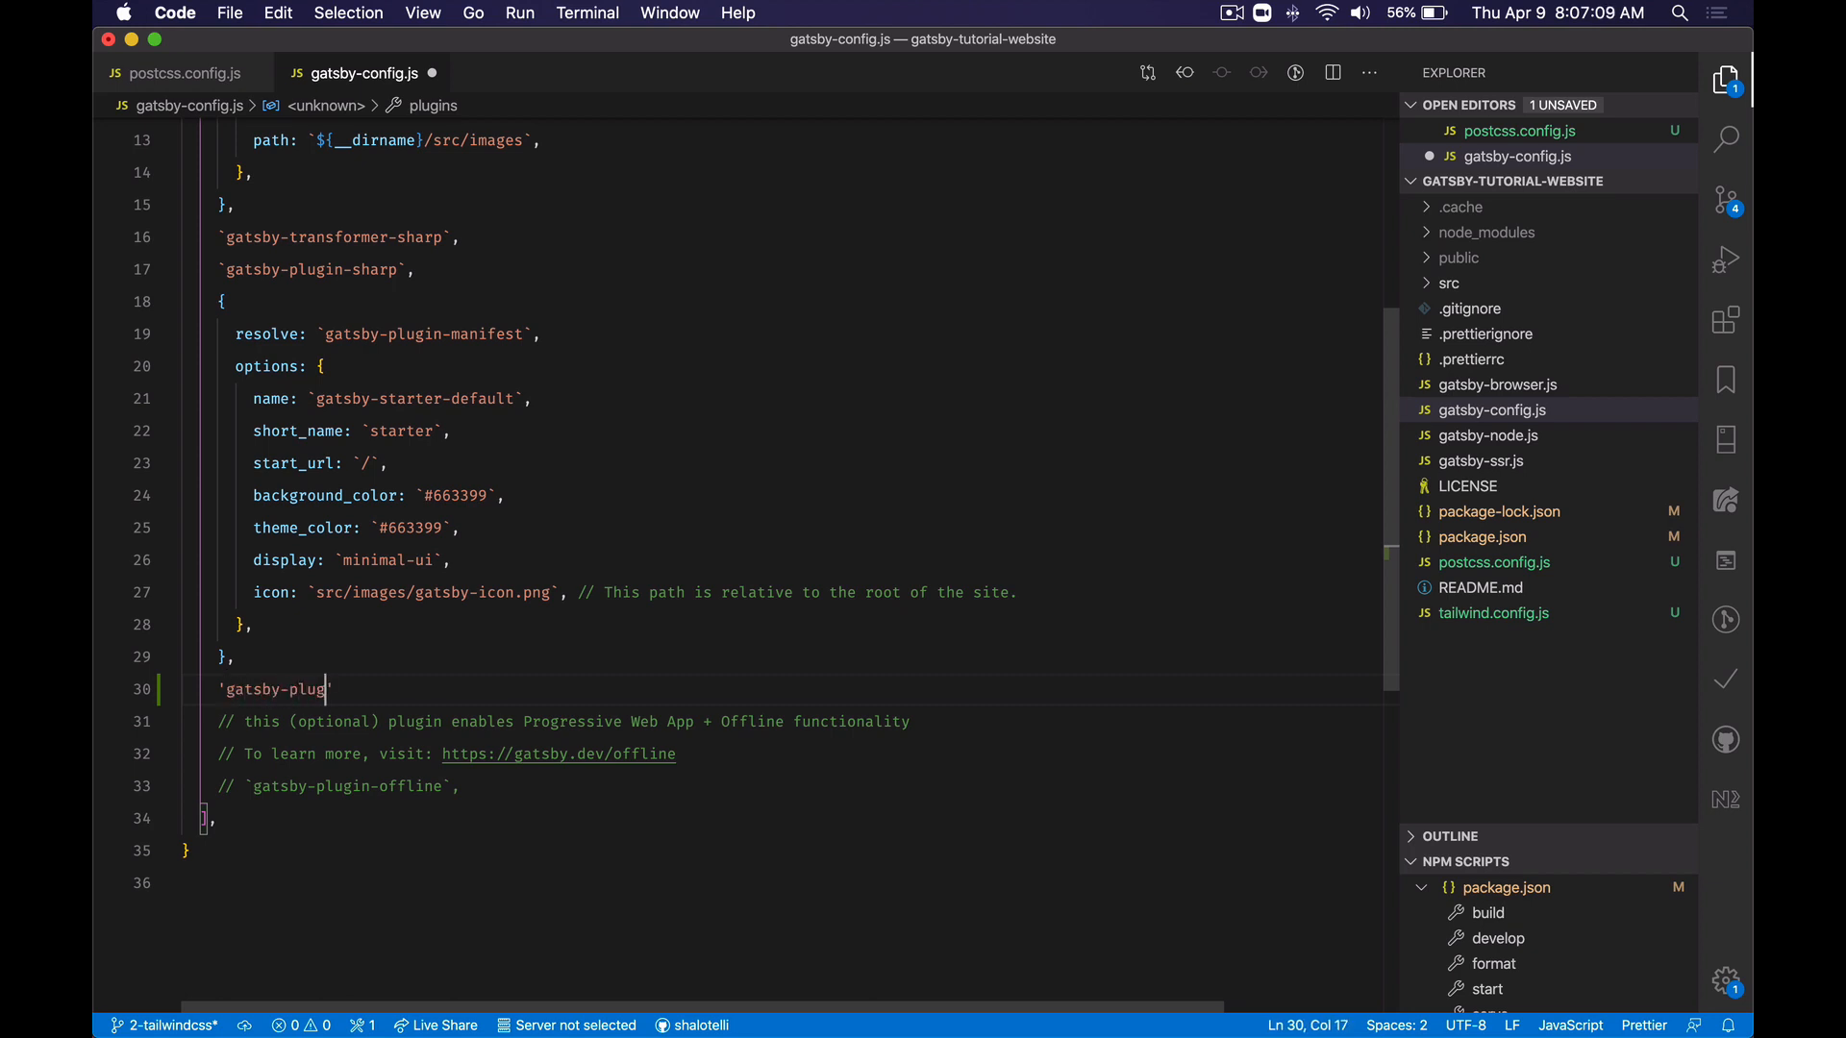
type("in-postcss")
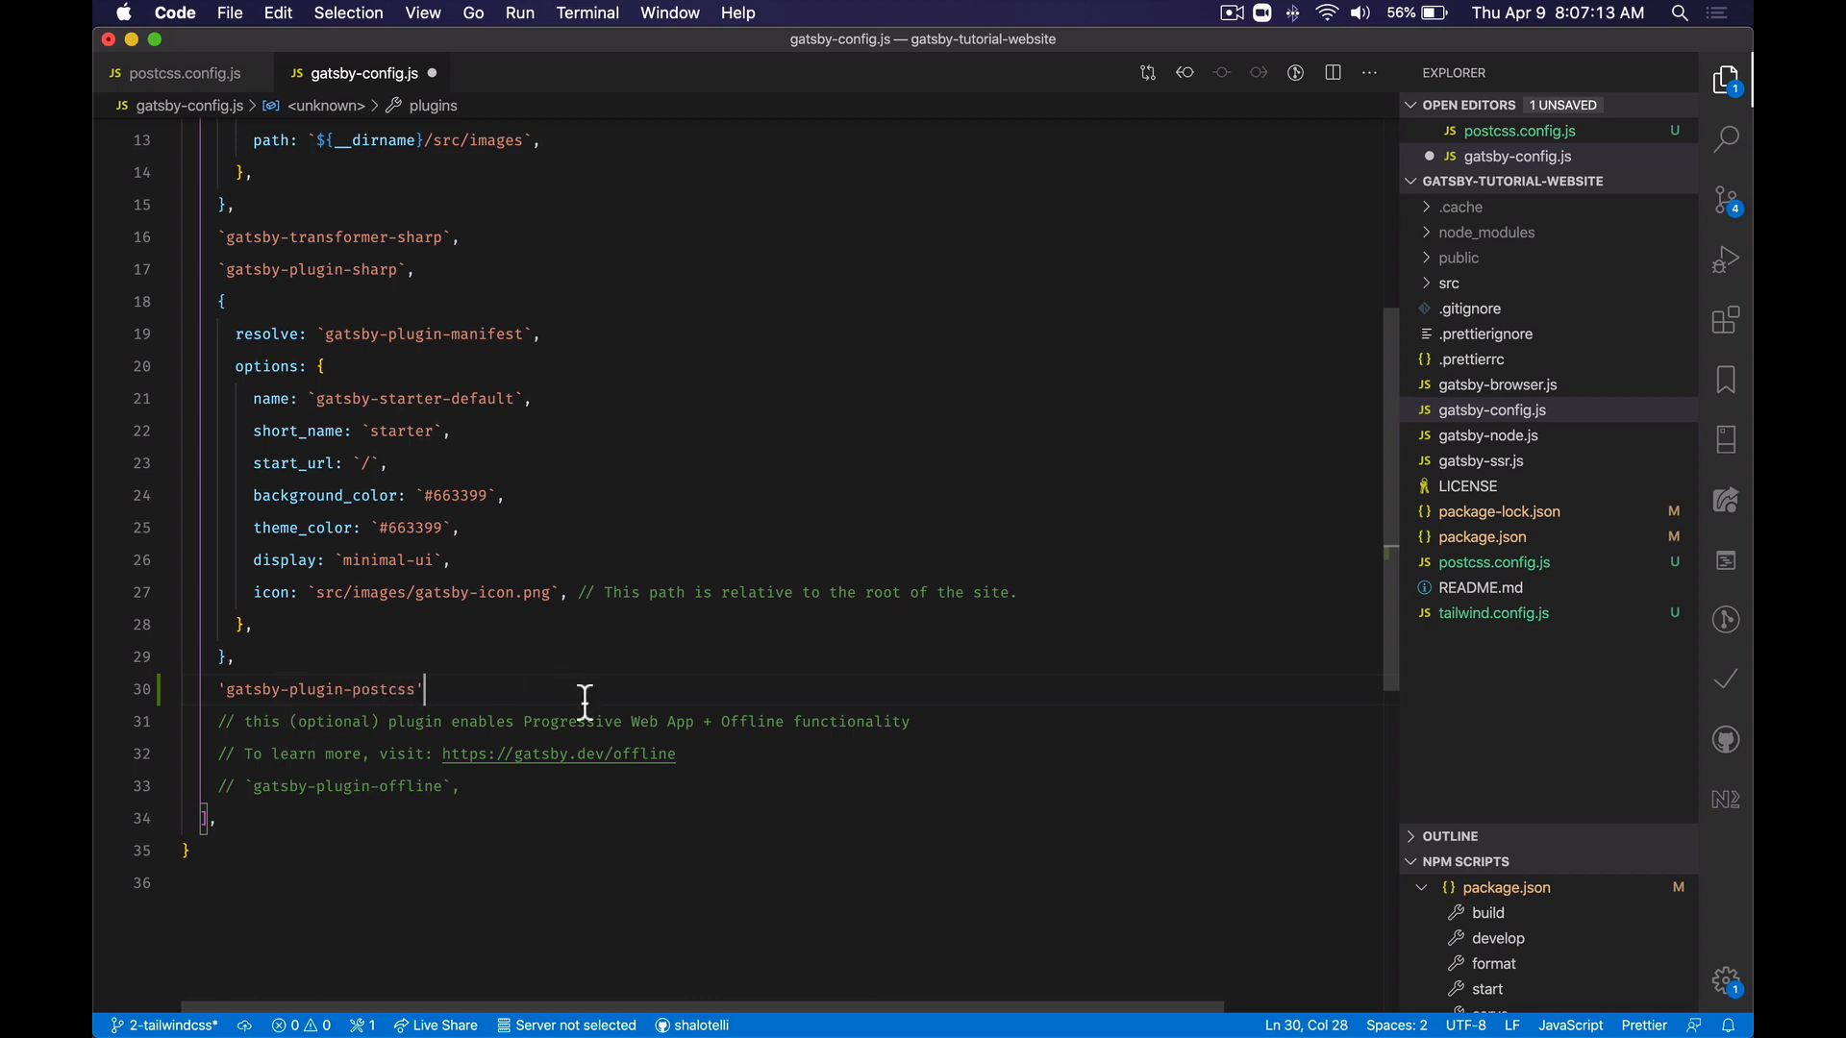
key("cmd+s")
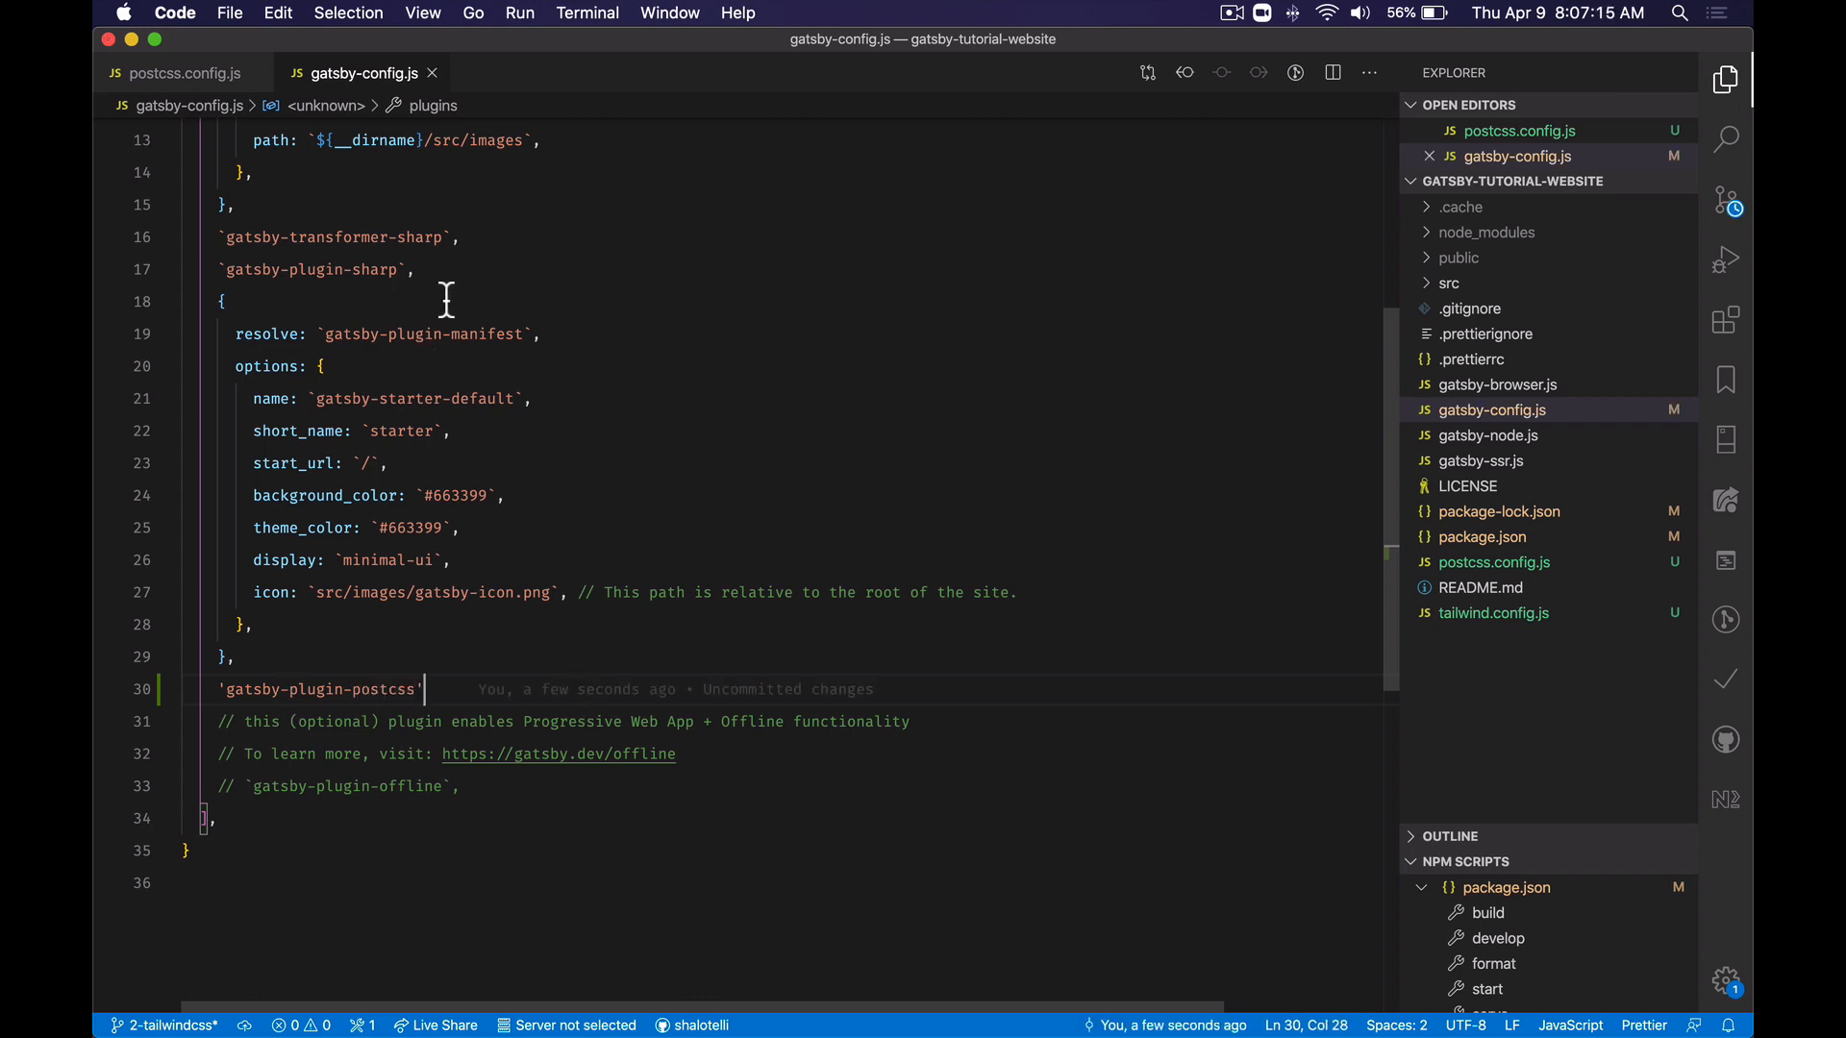
double_click(317, 269)
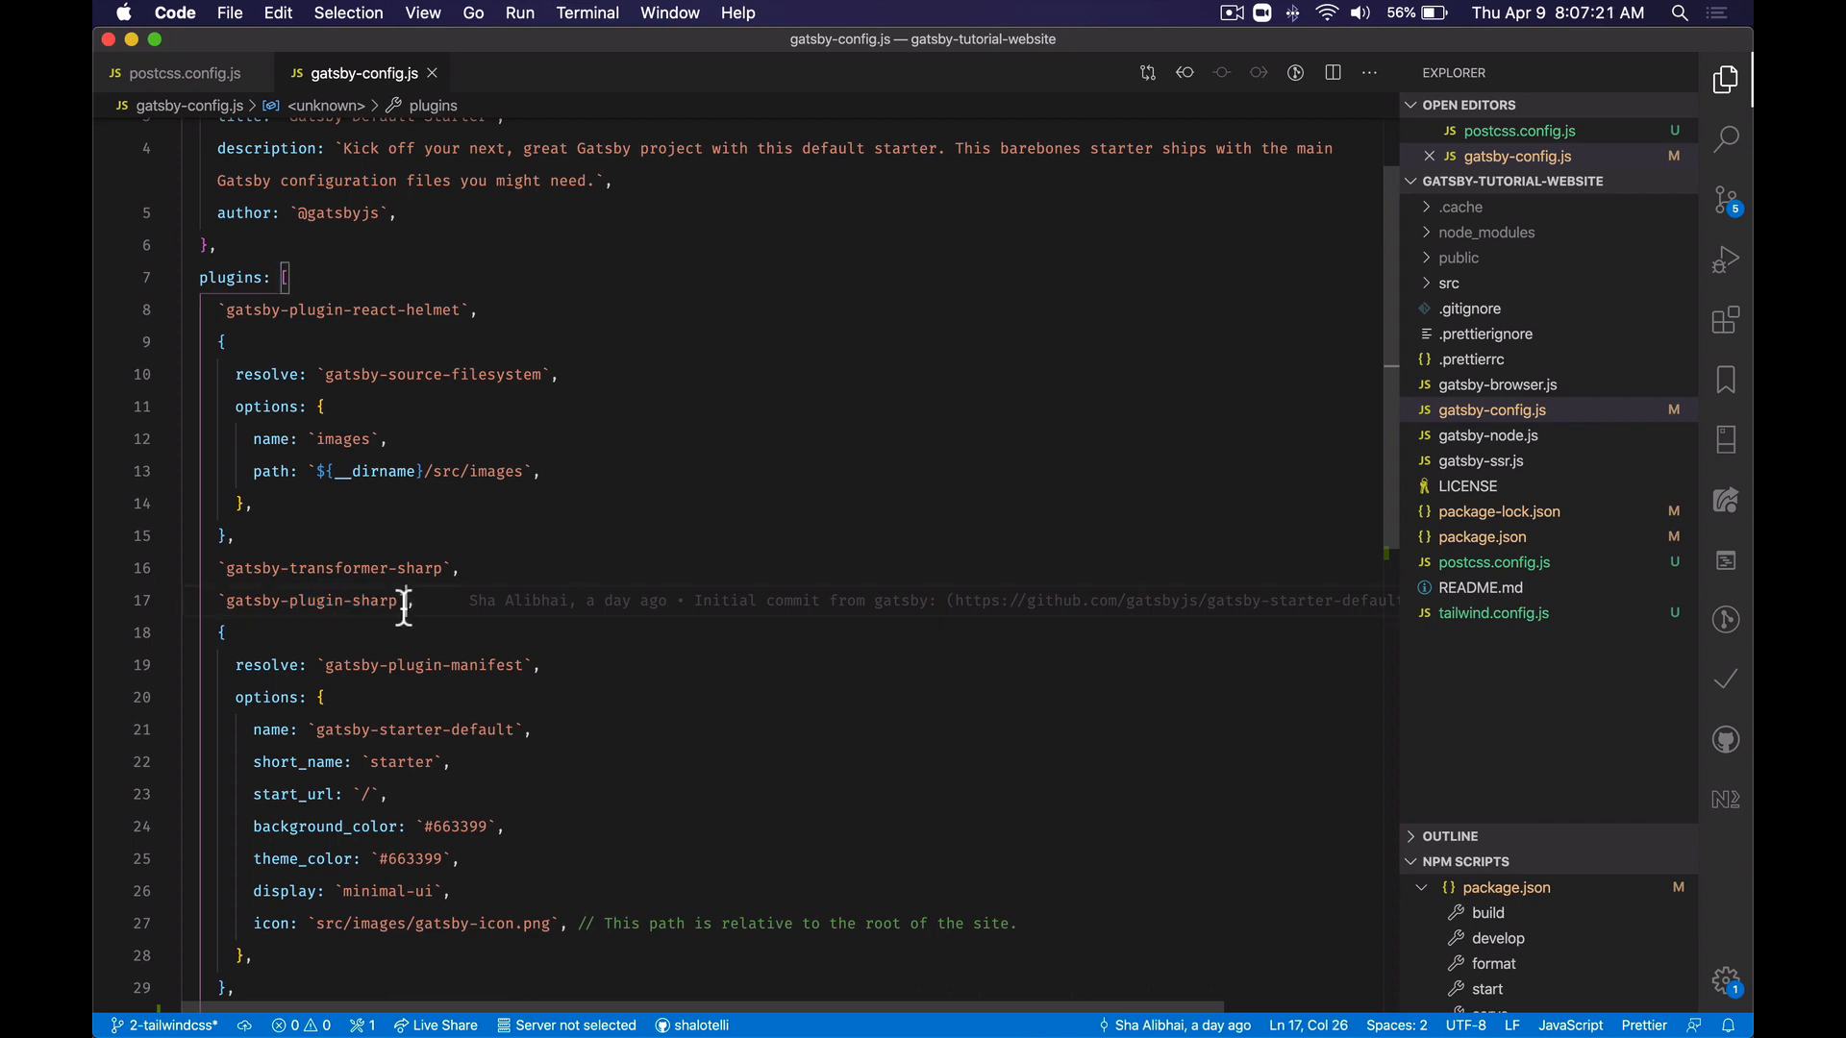
double_click(311, 600)
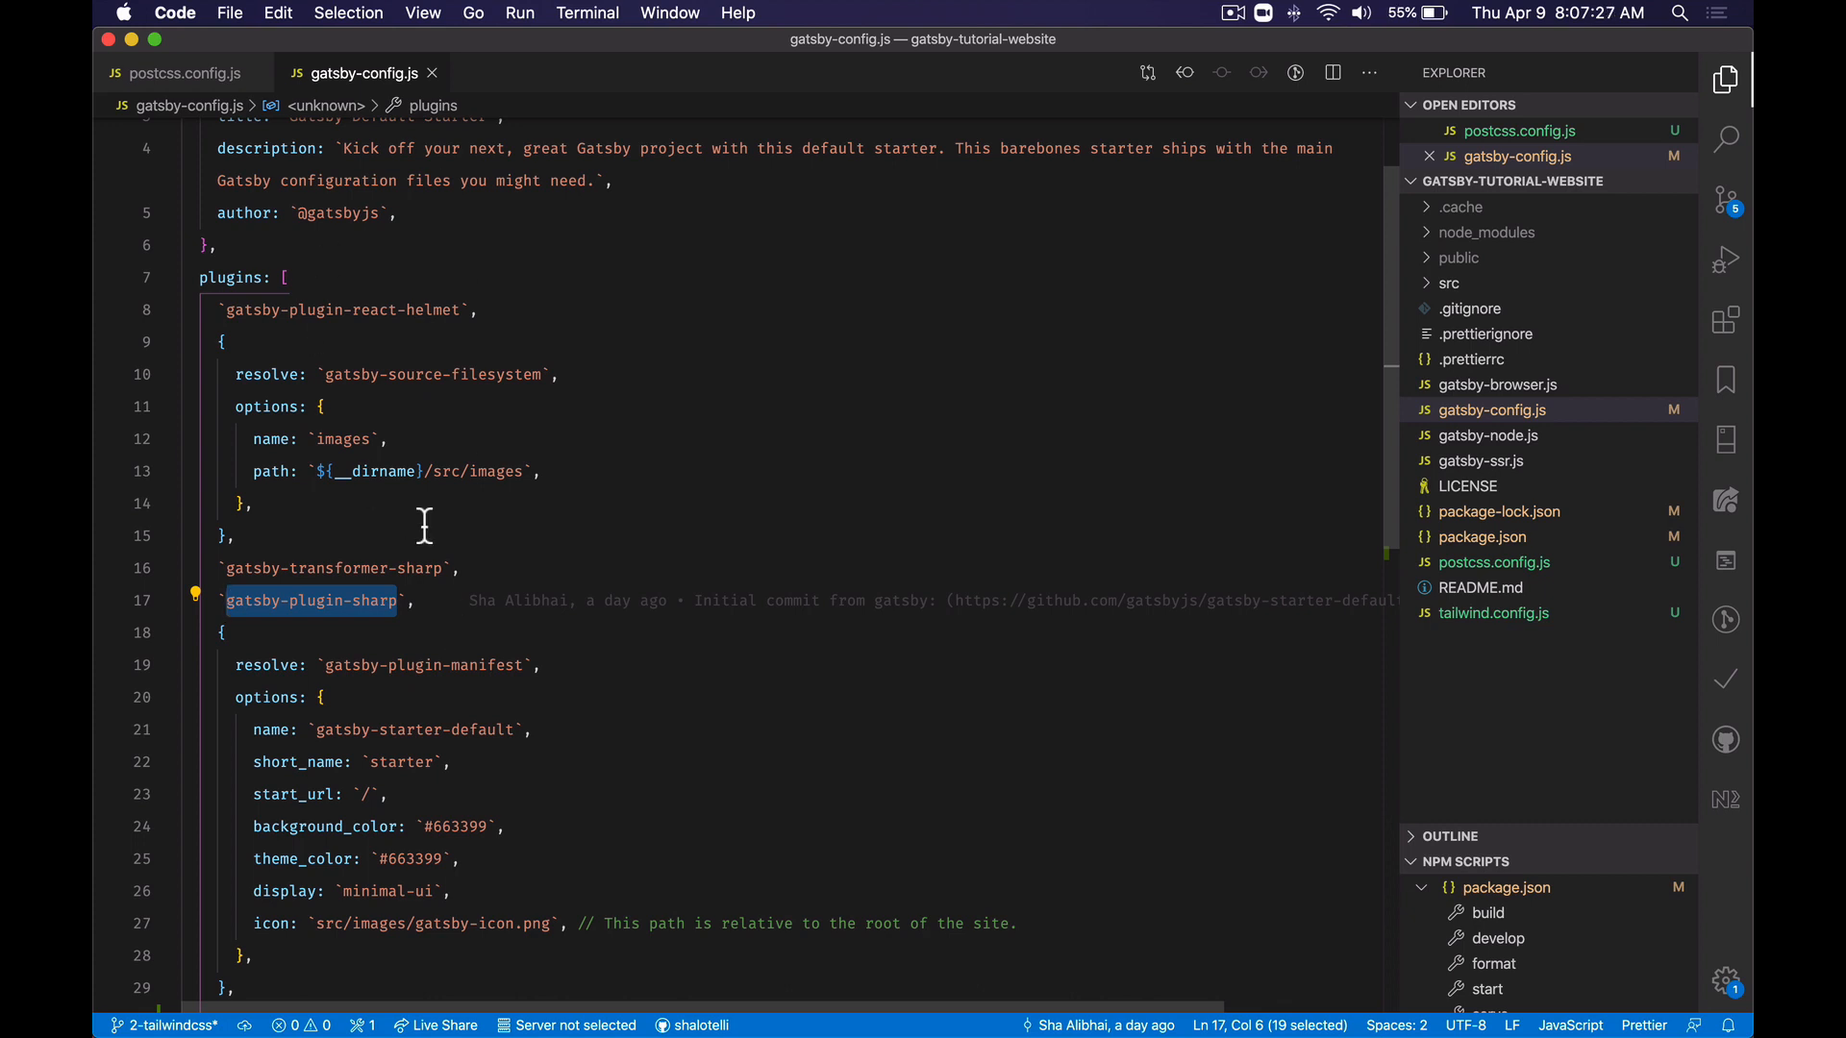
mouse_move(448, 619)
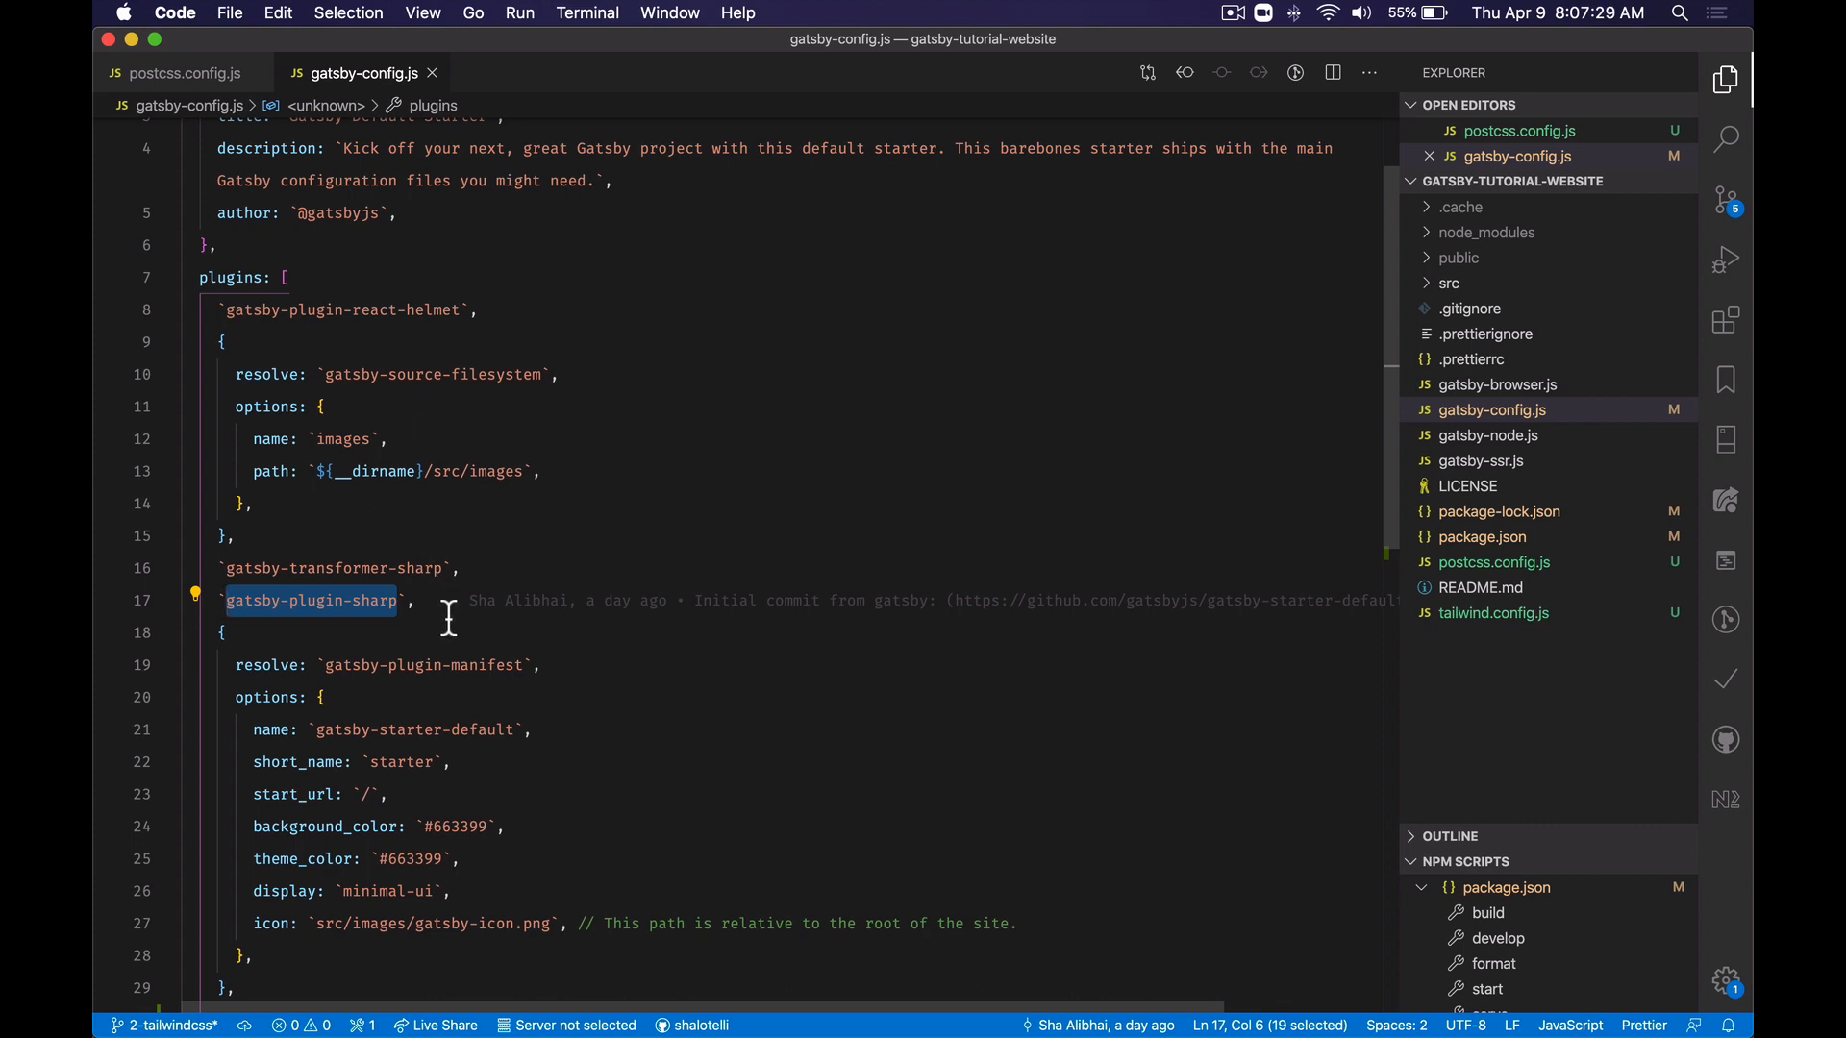
mouse_move(263, 375)
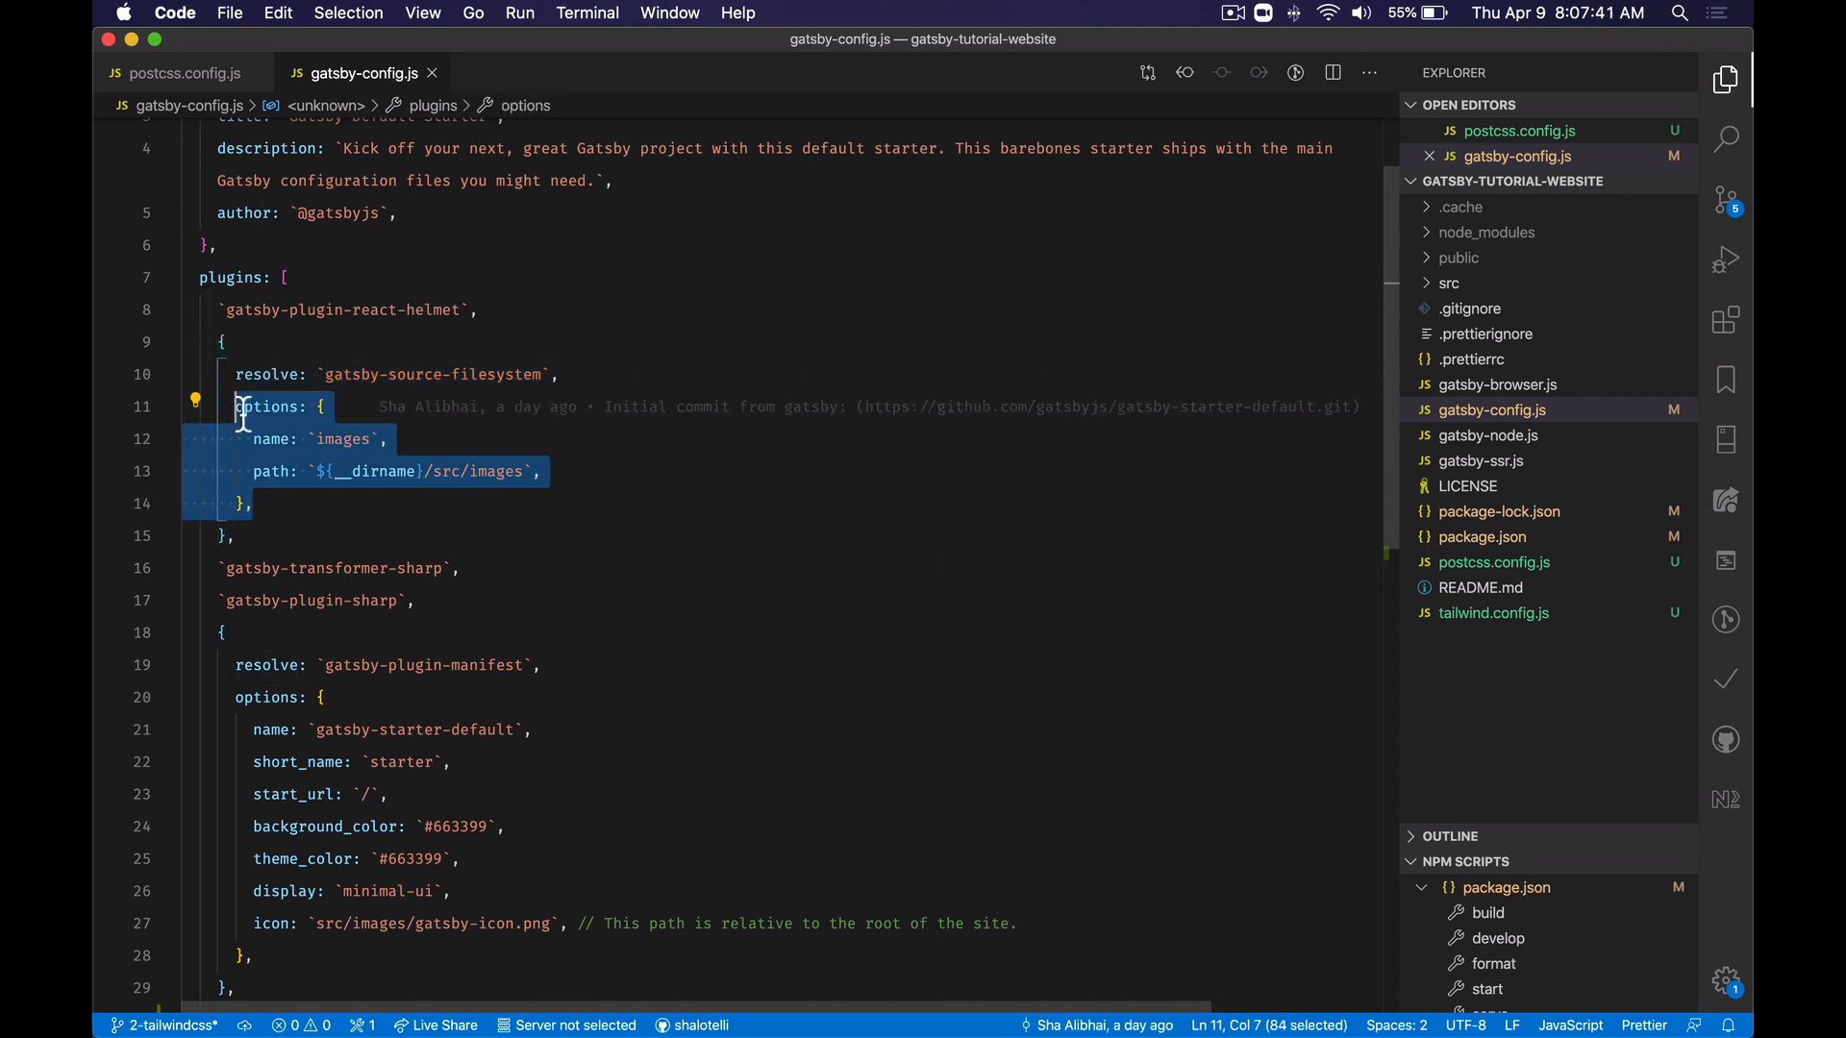
scroll("down", 3)
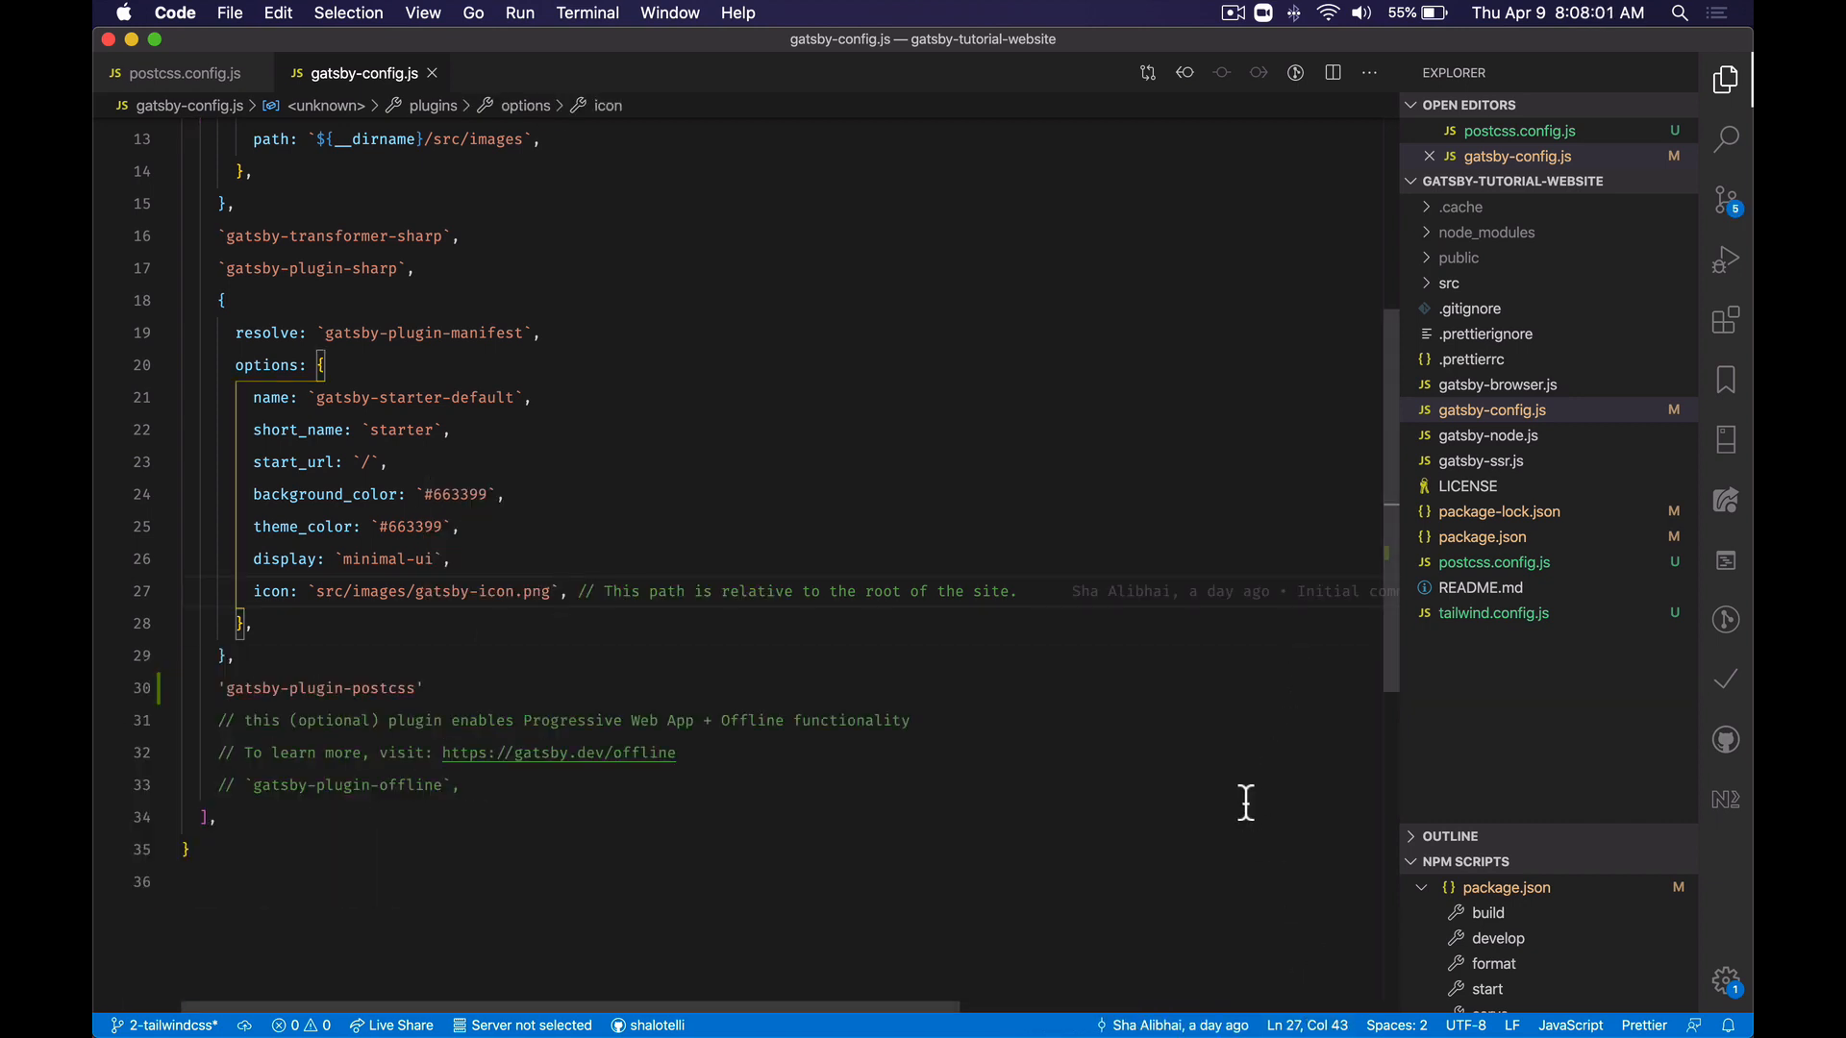
- Run the develop NPM script, open src/components/layout.css, and switch to the browser
left_click(1498, 938)
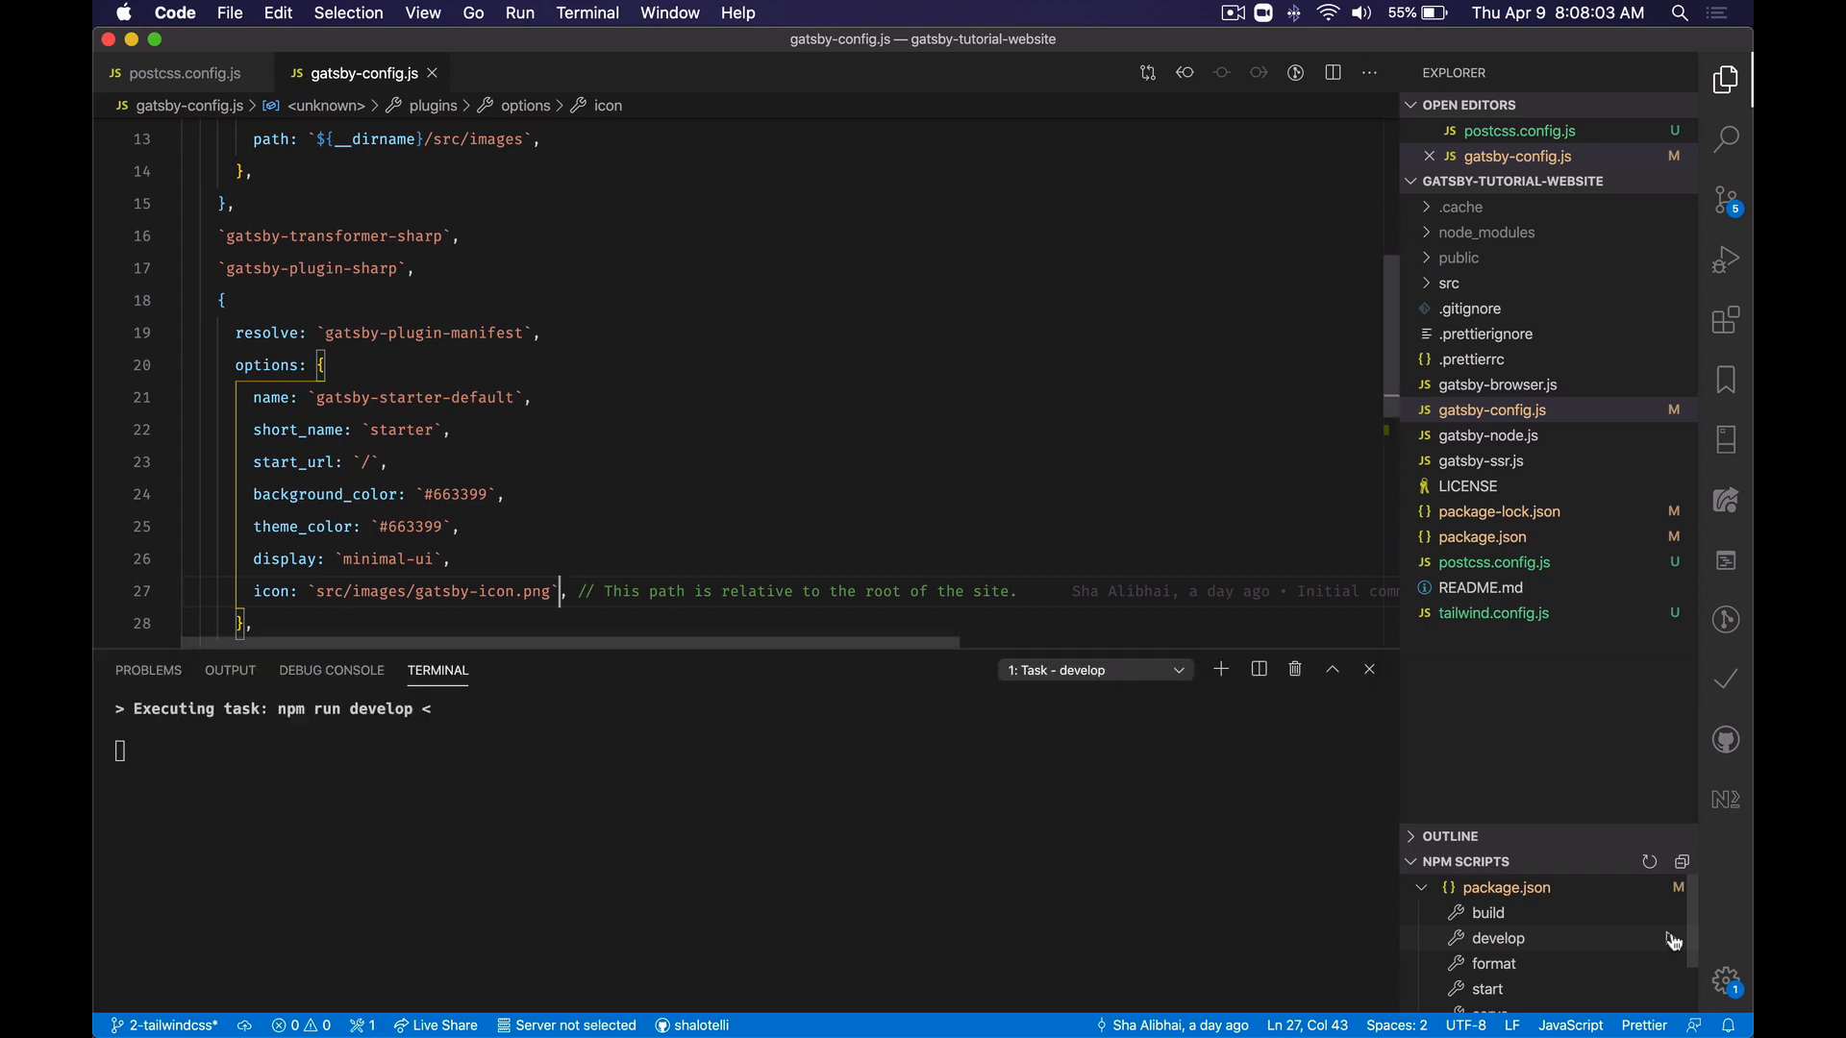
left_click(1450, 283)
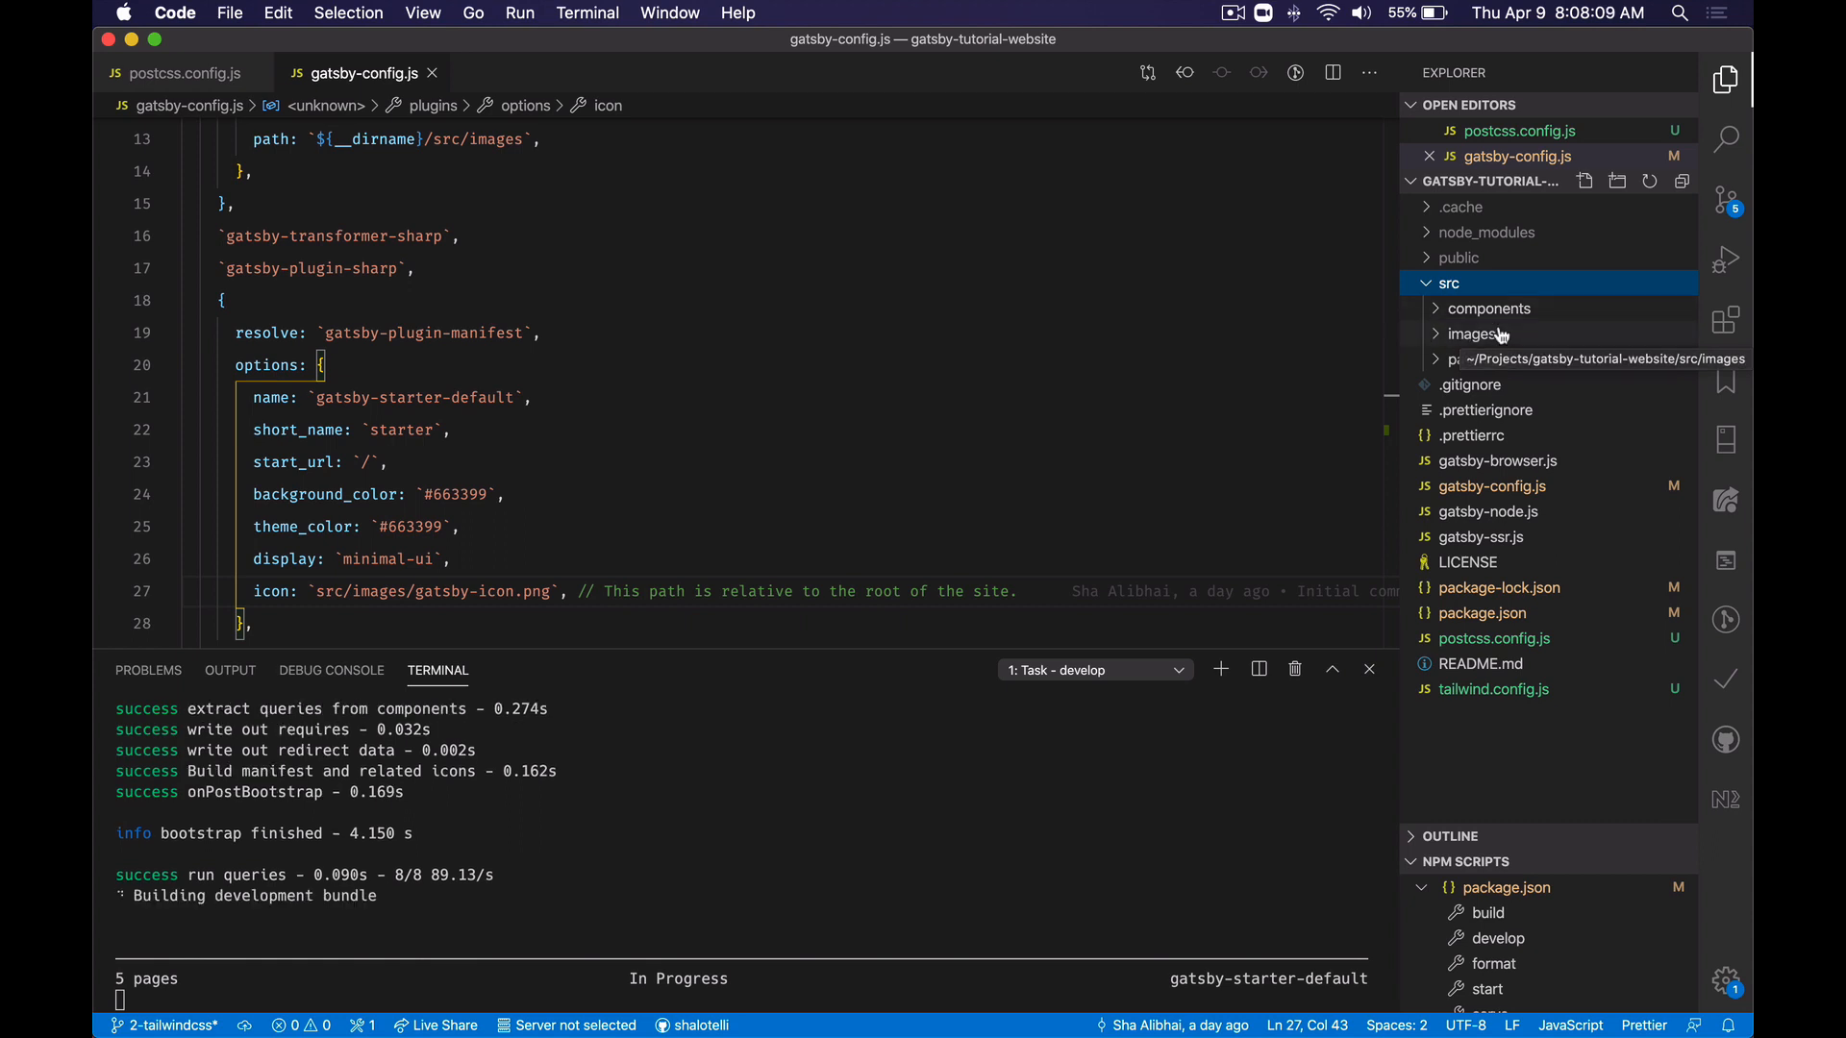
left_click(1490, 307)
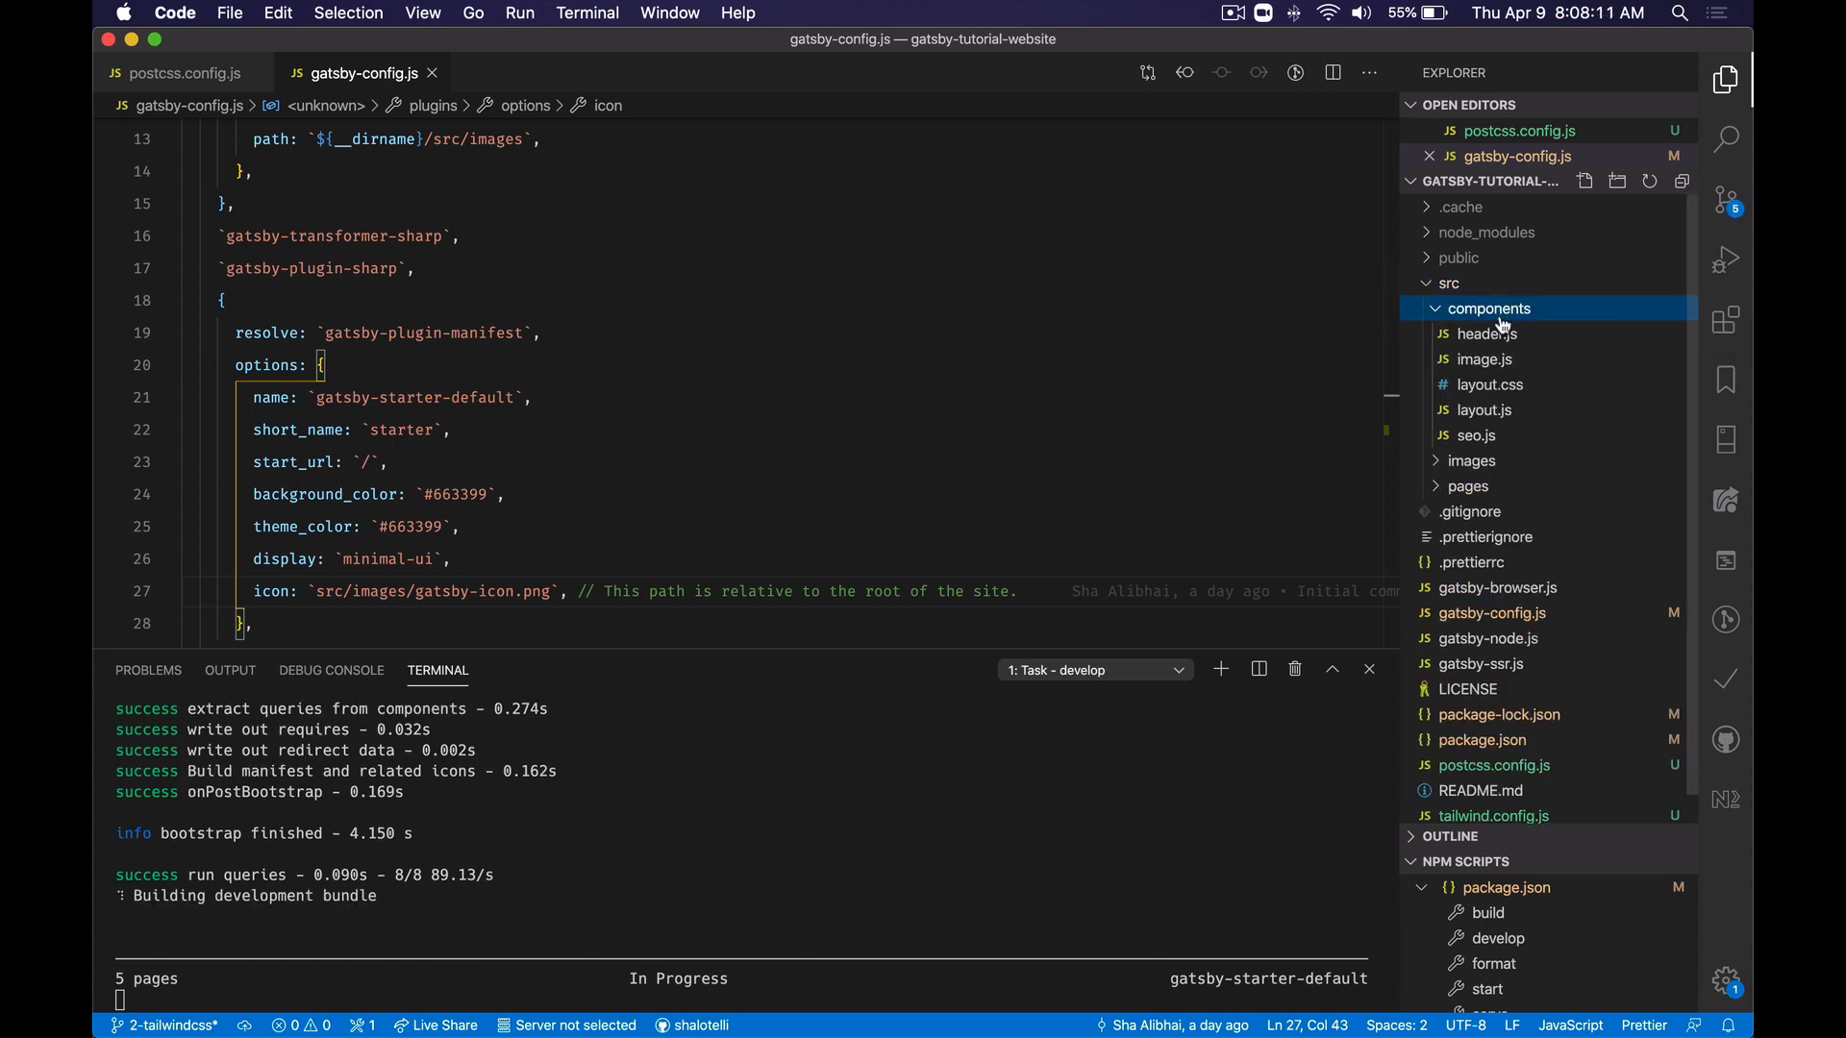
left_click(1488, 409)
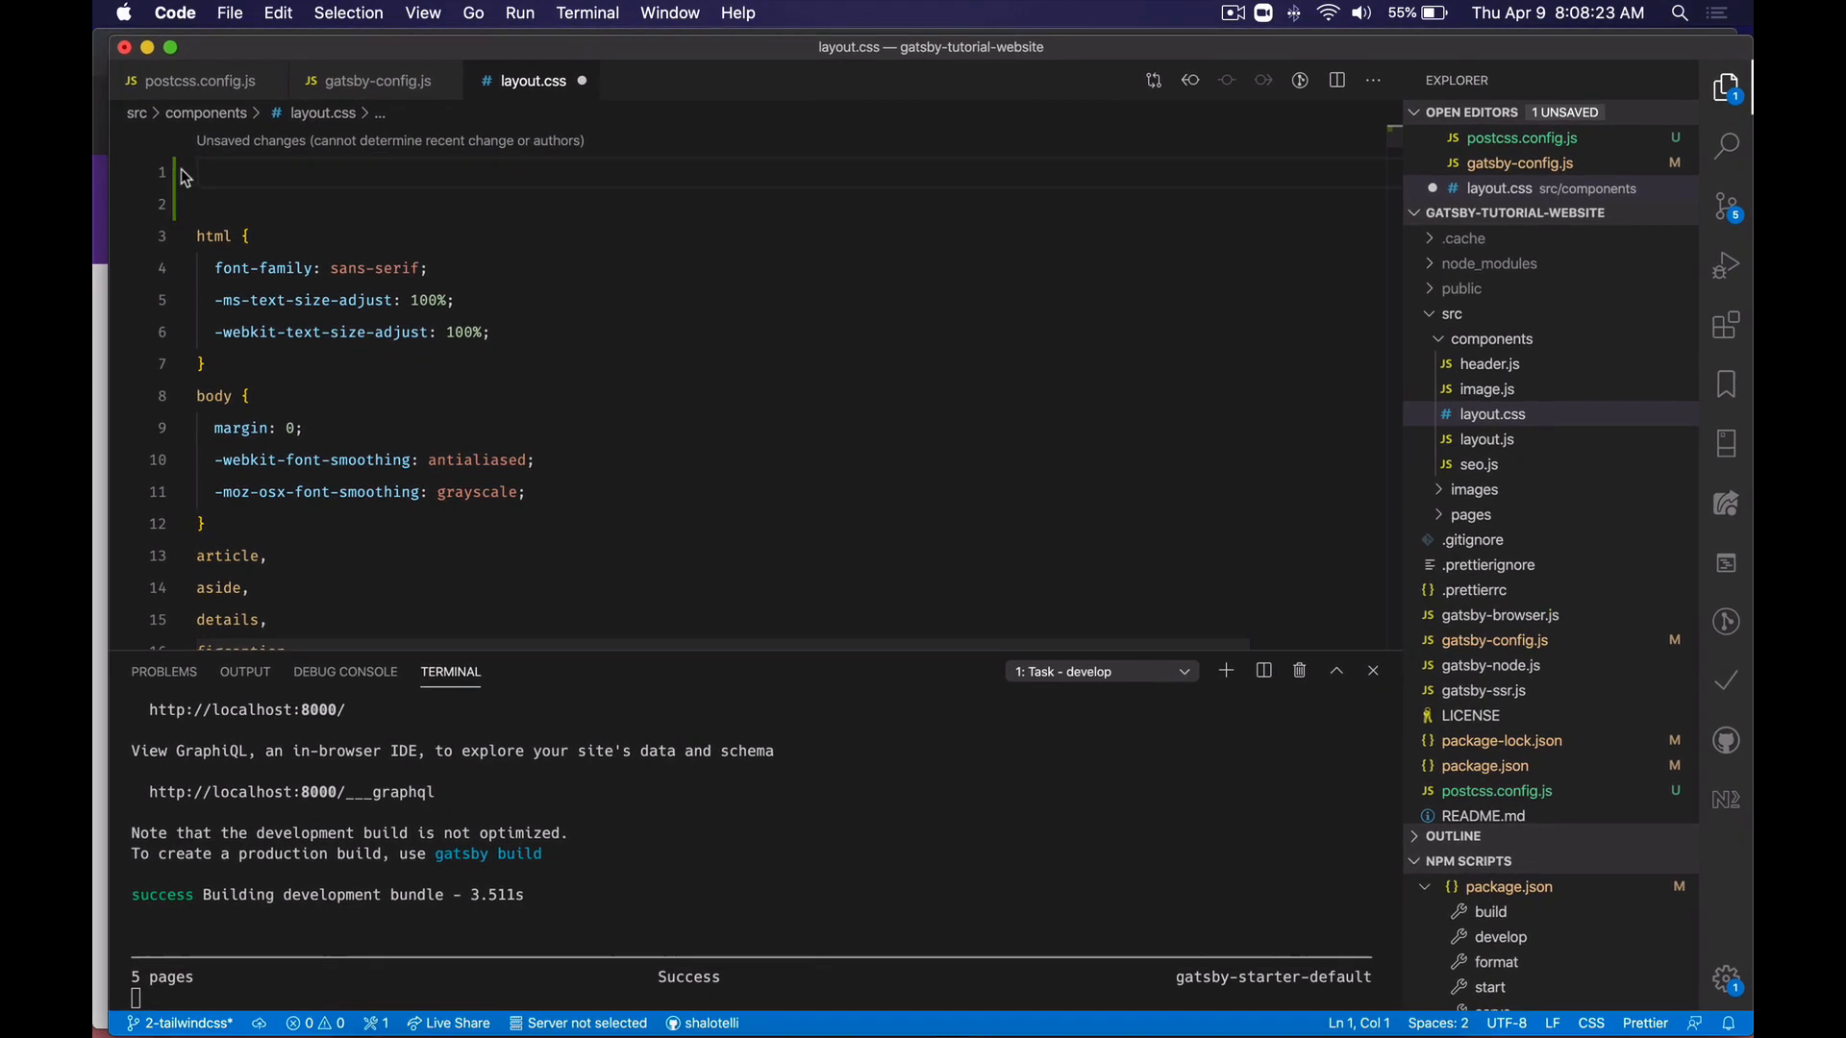
key("cmd+tab")
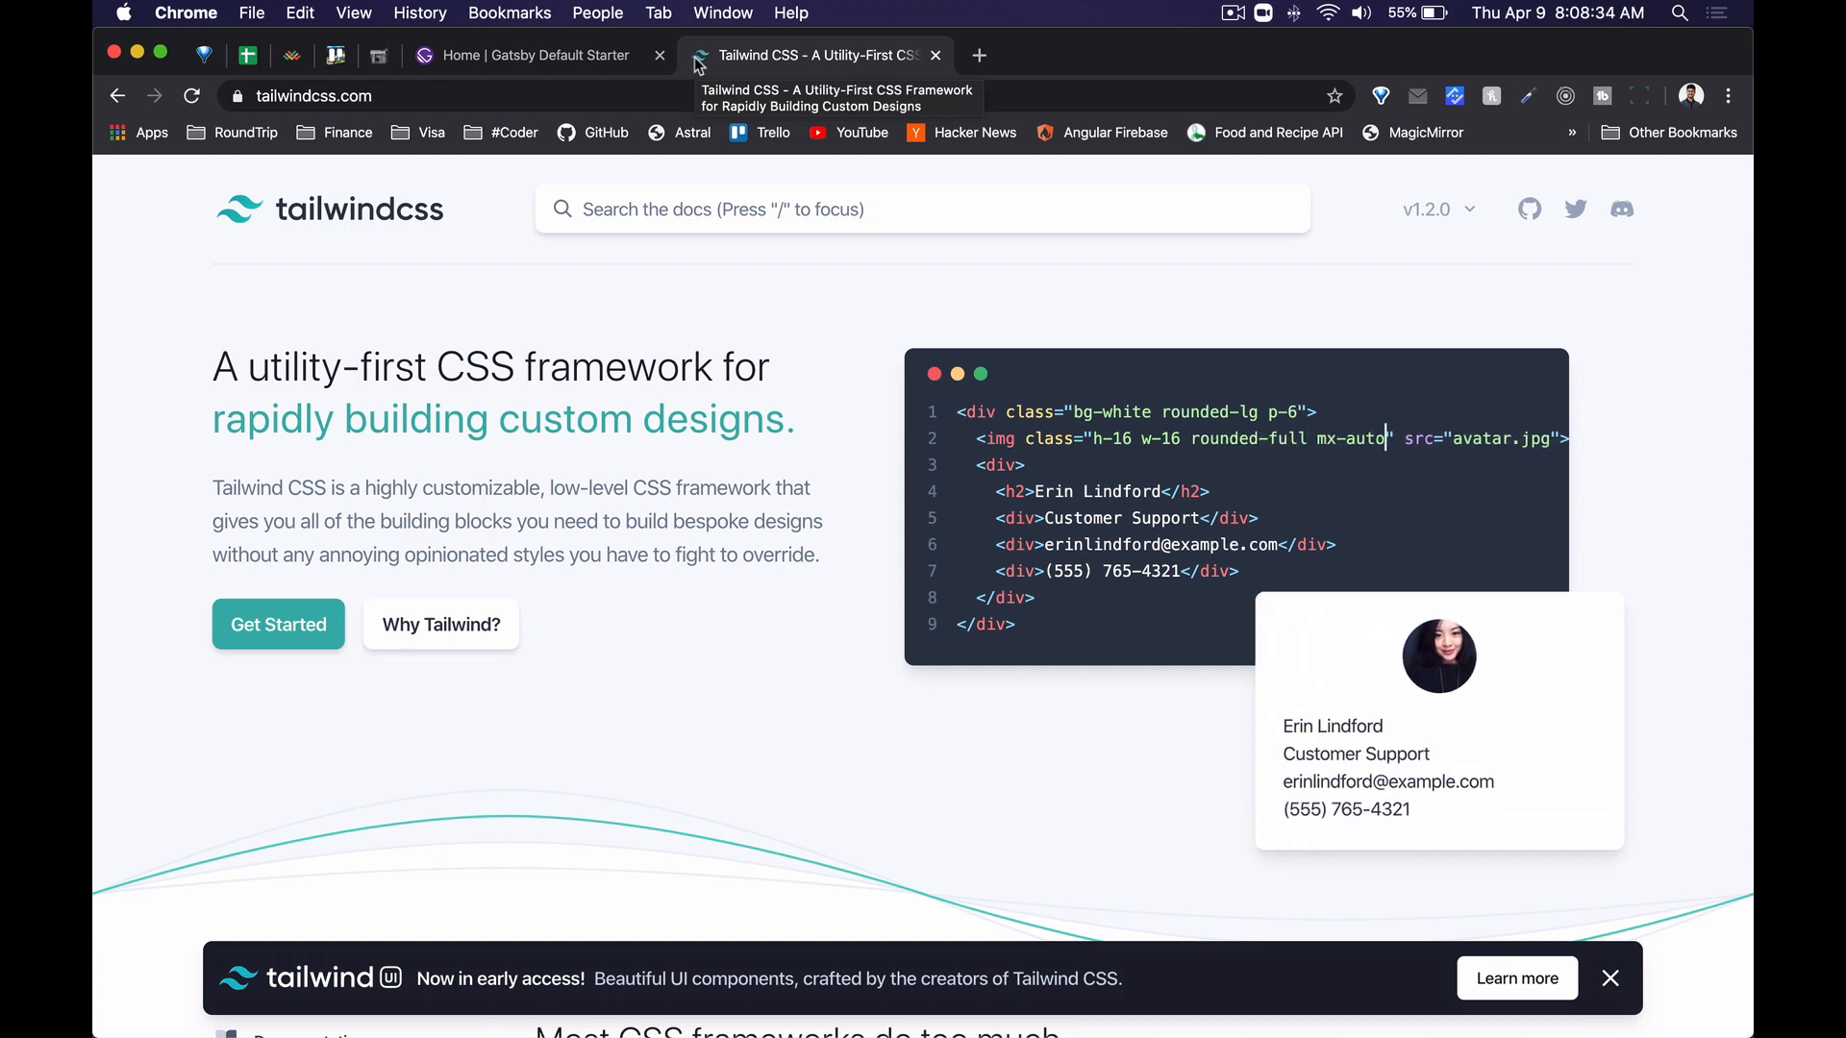
- Browse the Tailwind CSS homepage utility-class demo and search for the Buttons component examples
type("class=\"text-lg\"")
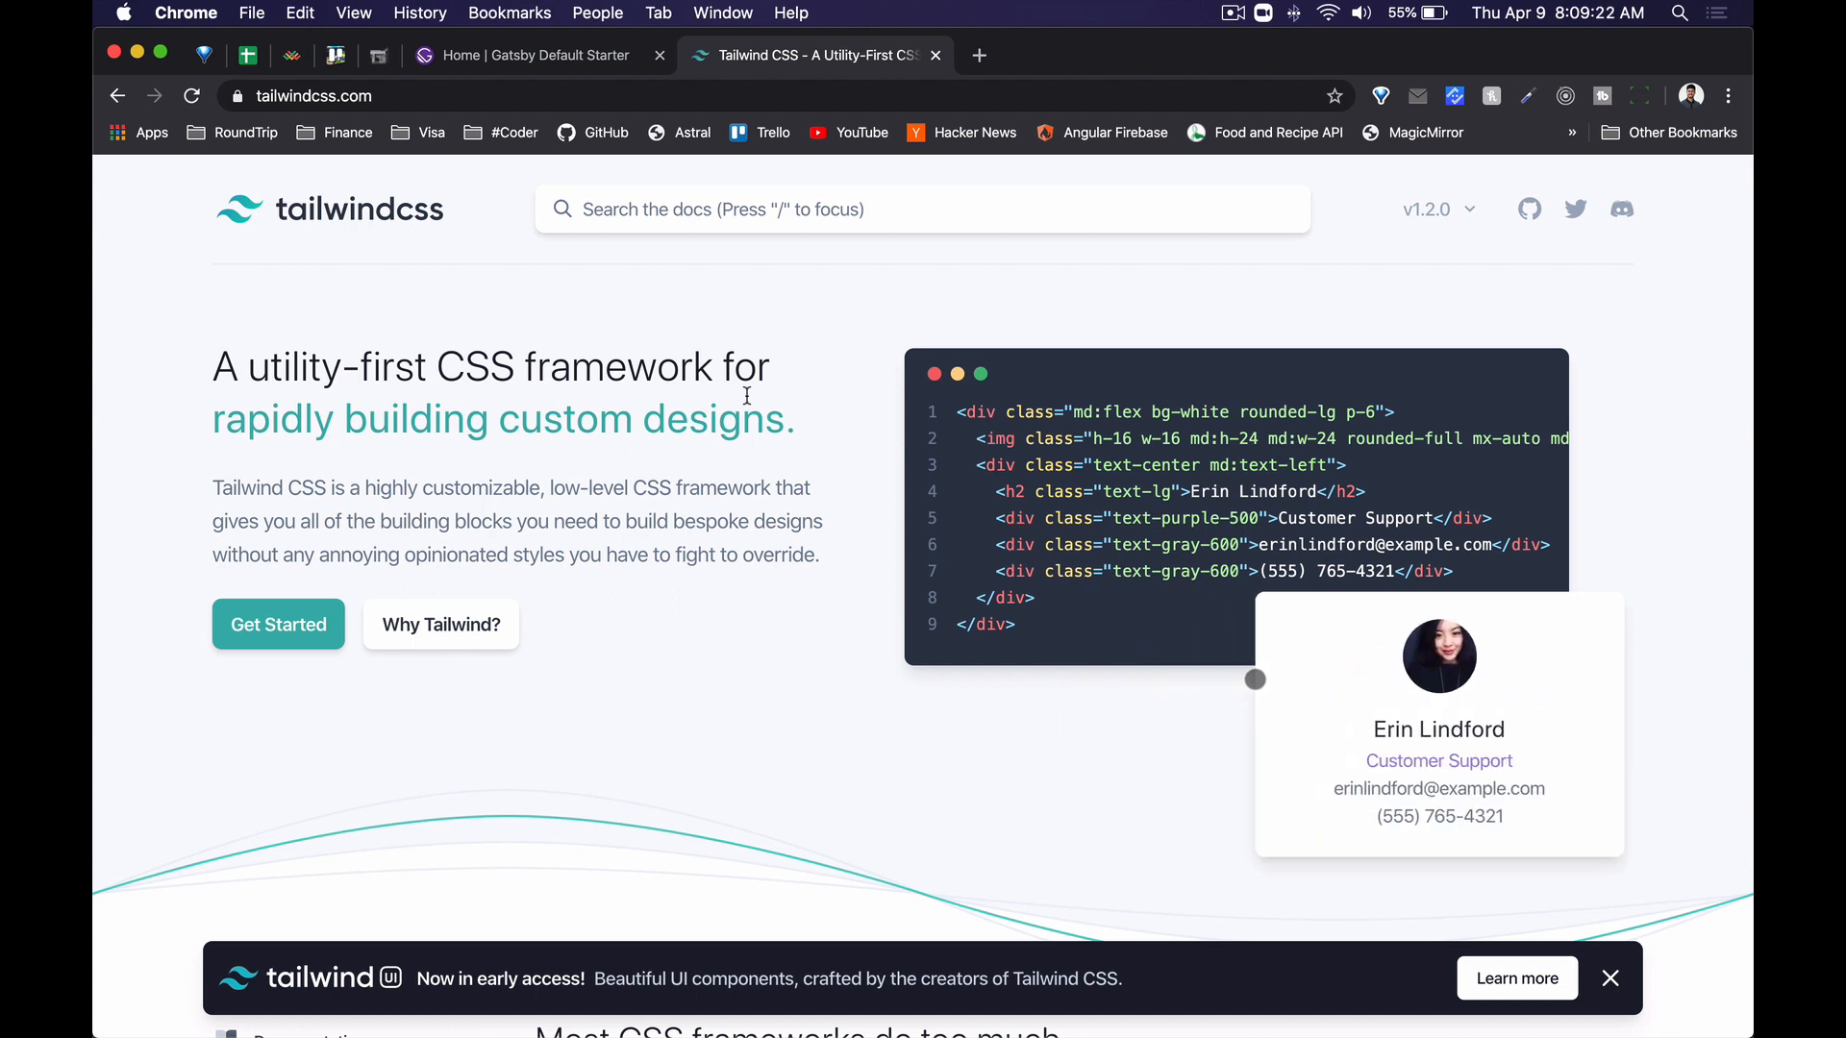
left_click_drag(1255, 679, 1067, 679)
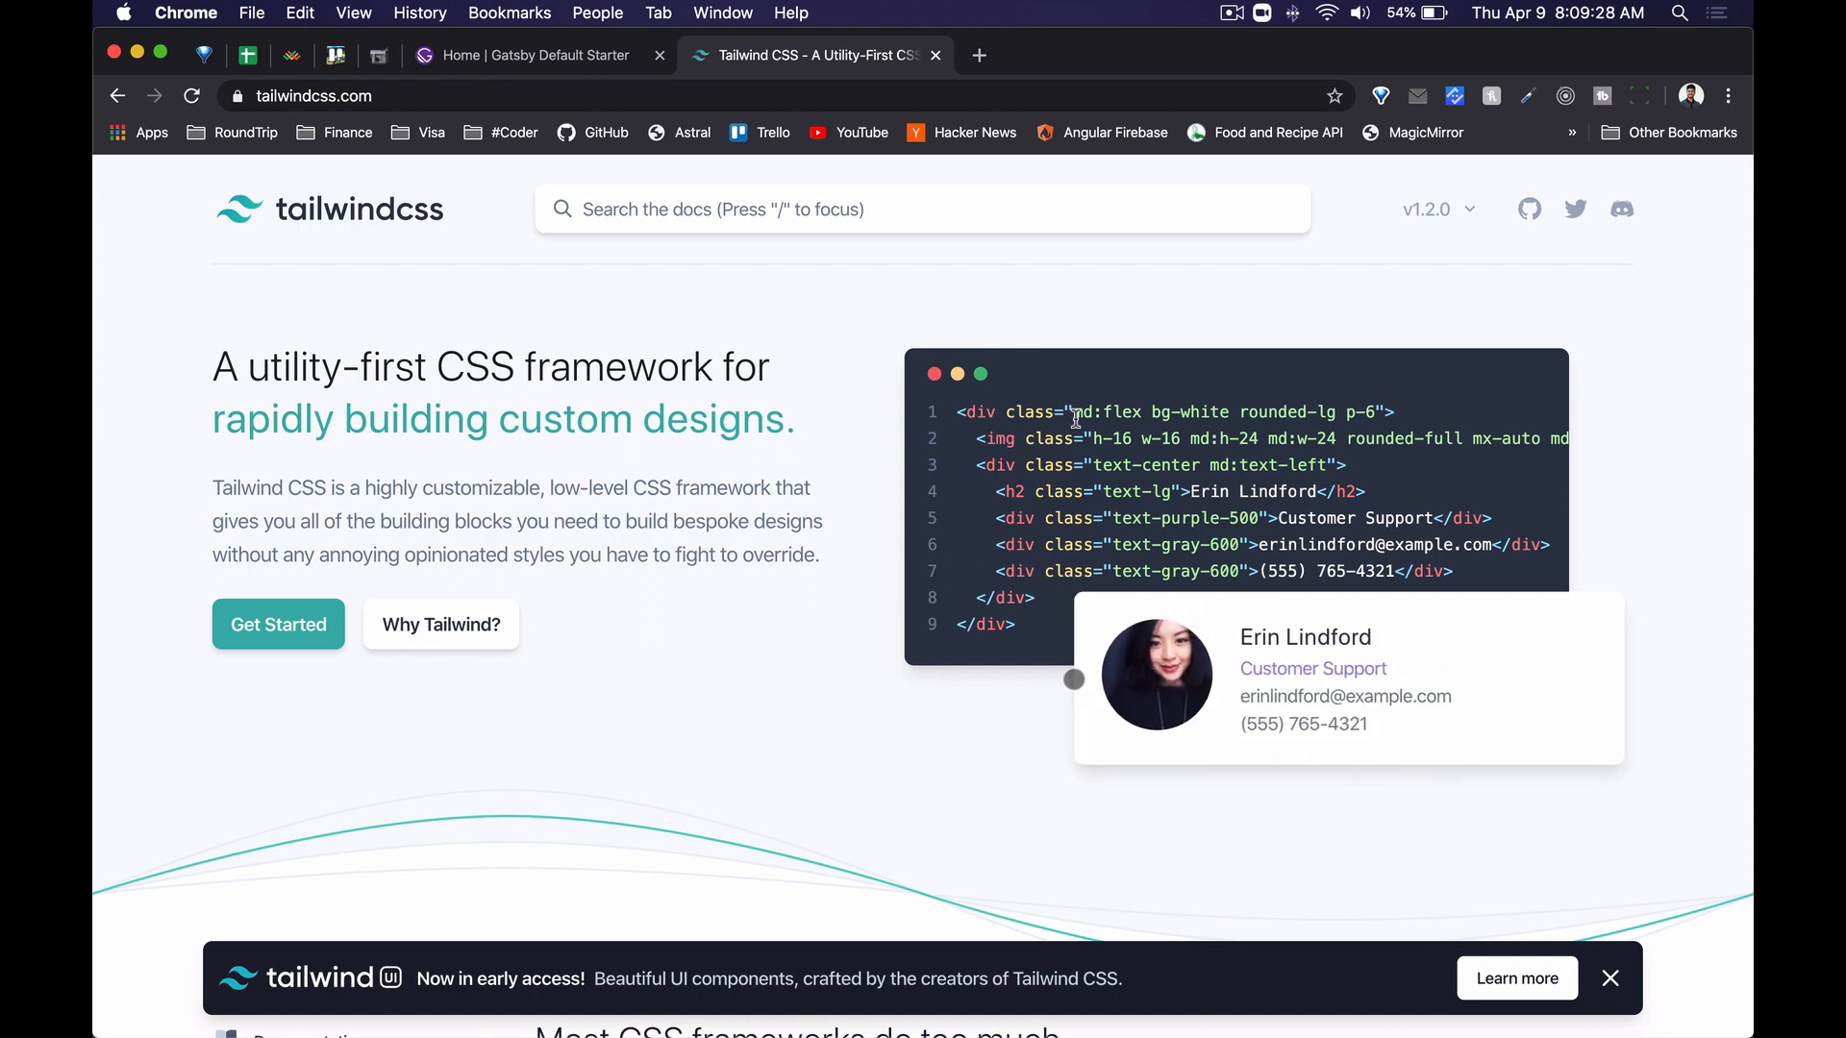
scroll("down", 3)
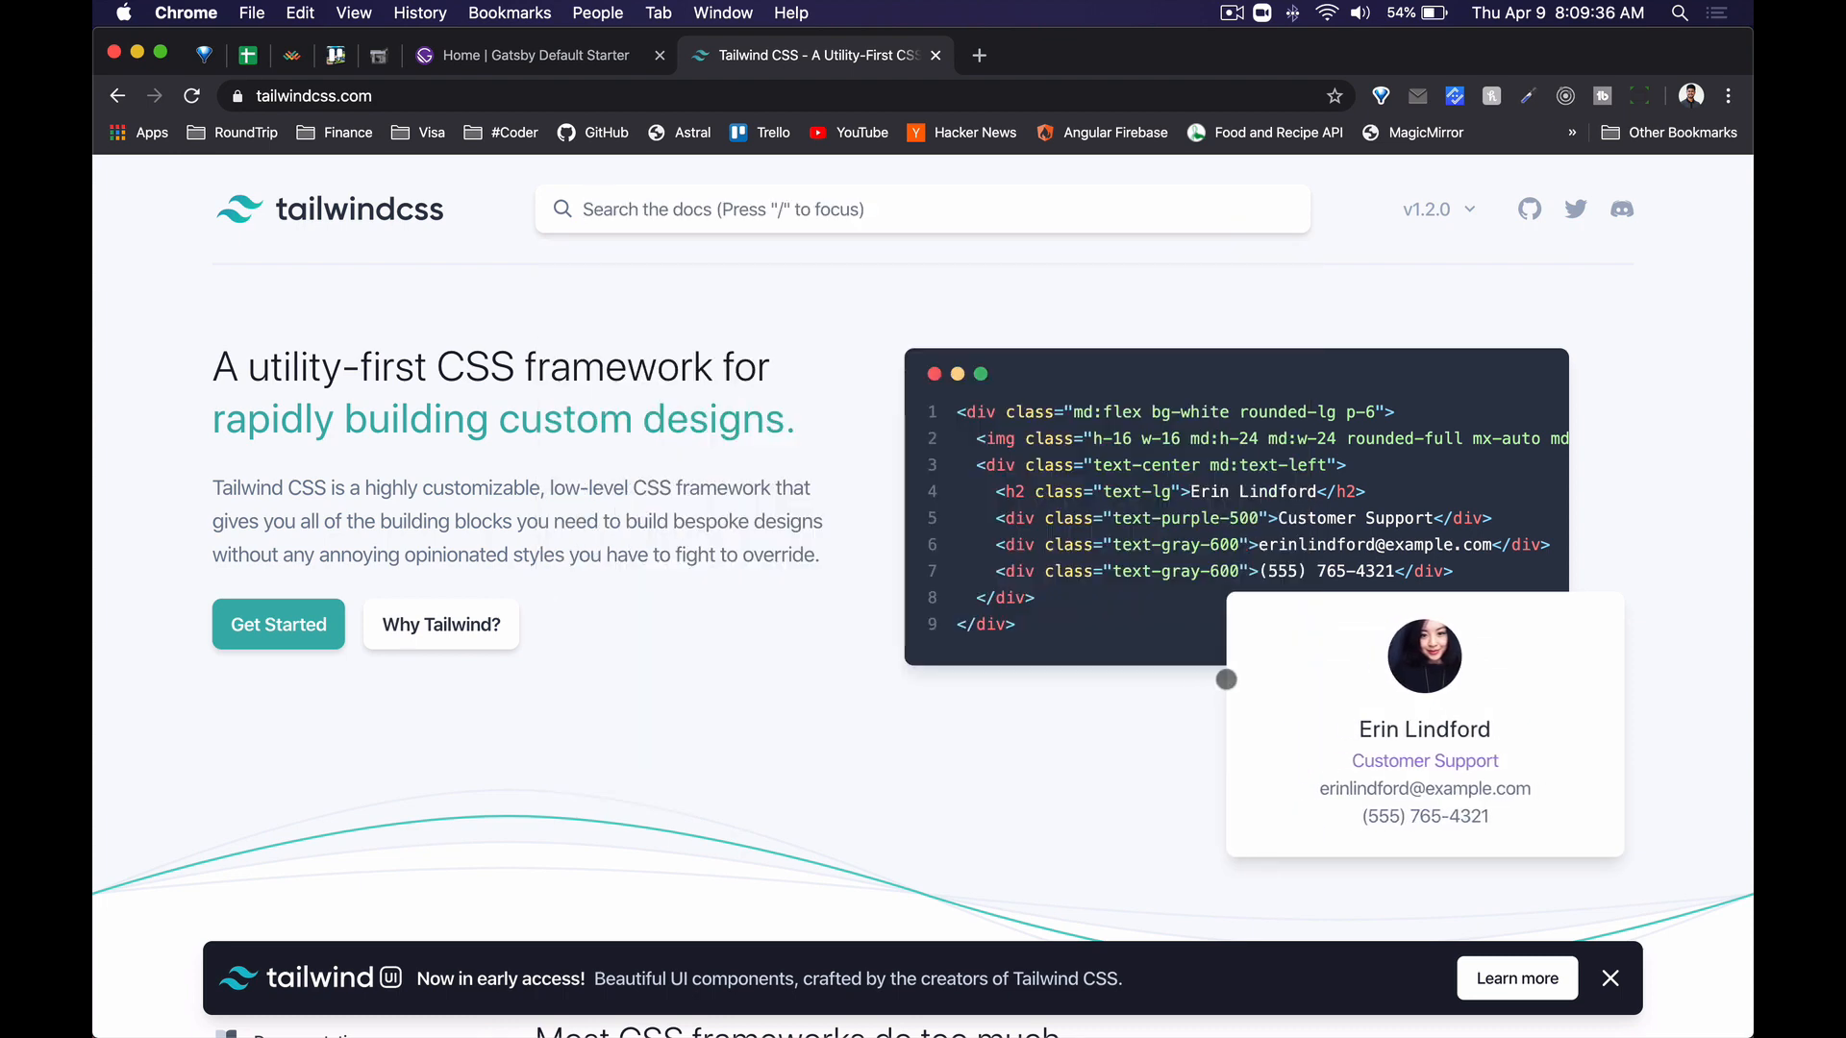
type("butt")
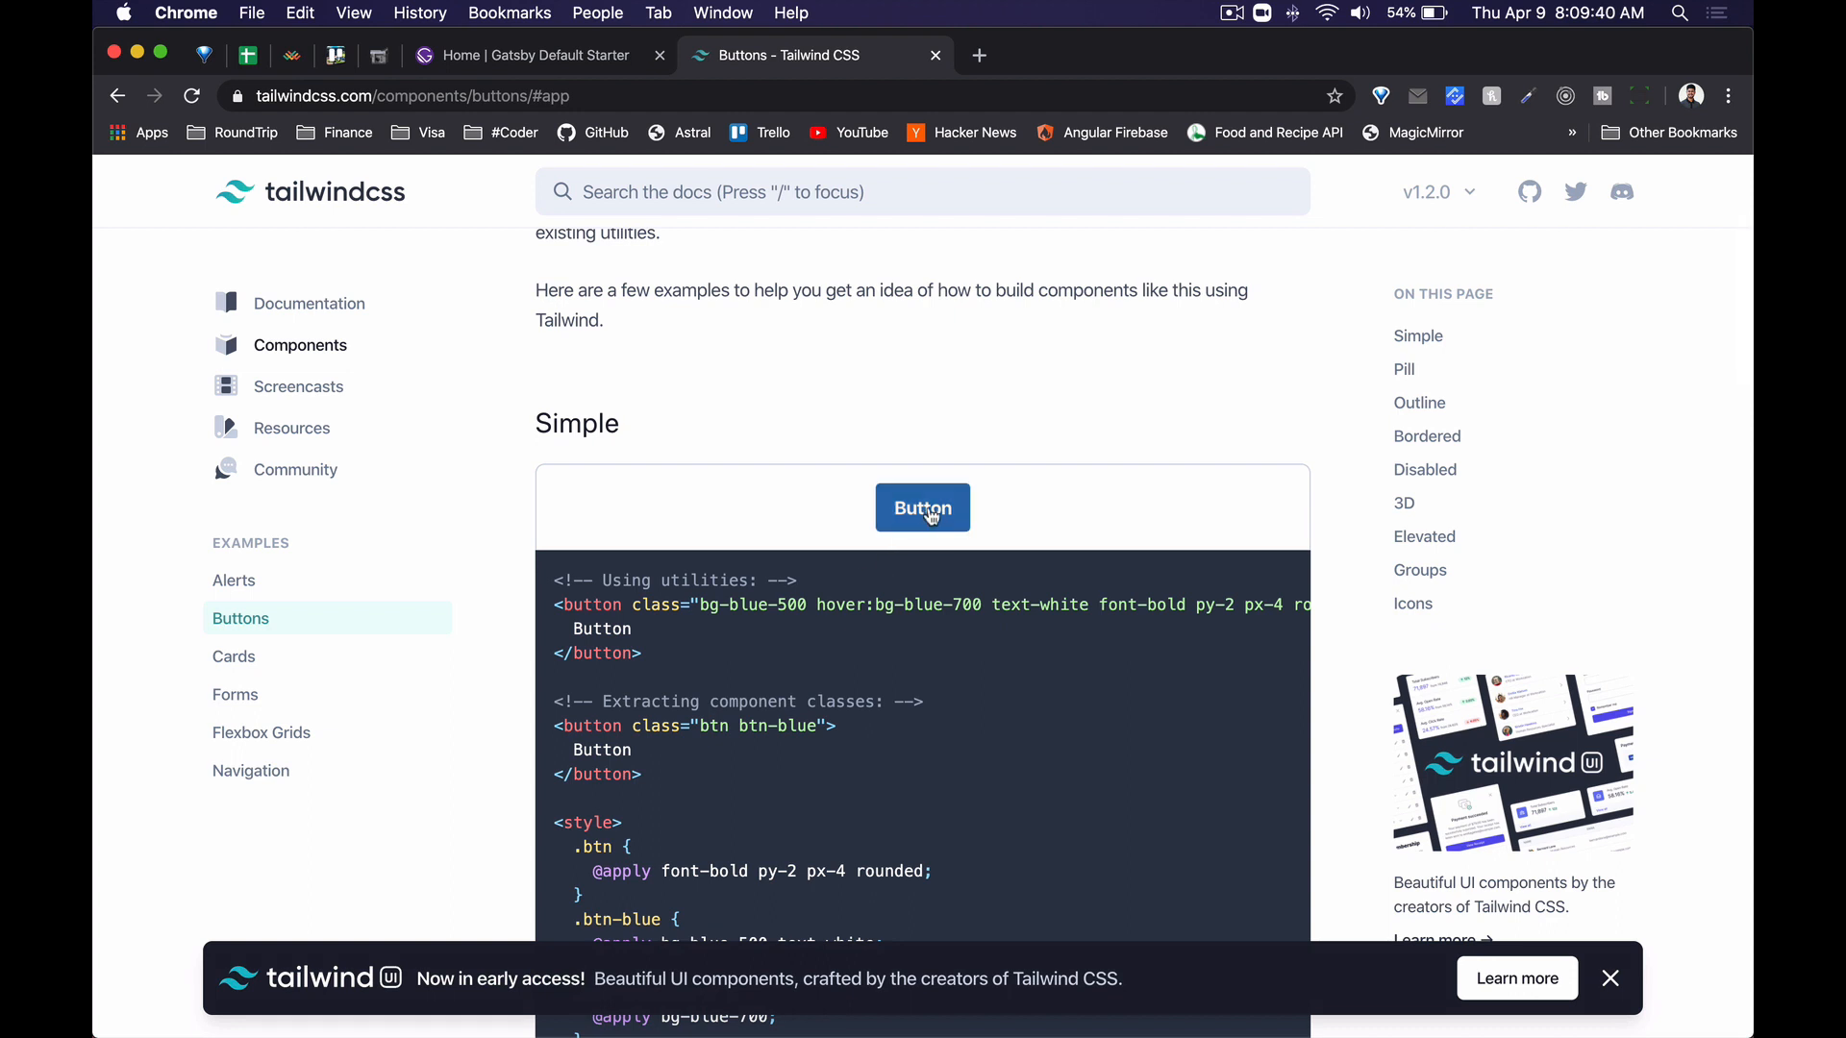
- Scroll to the Buttons Simple sample and select its bg-blue-500 utility classes
scroll("down", 3)
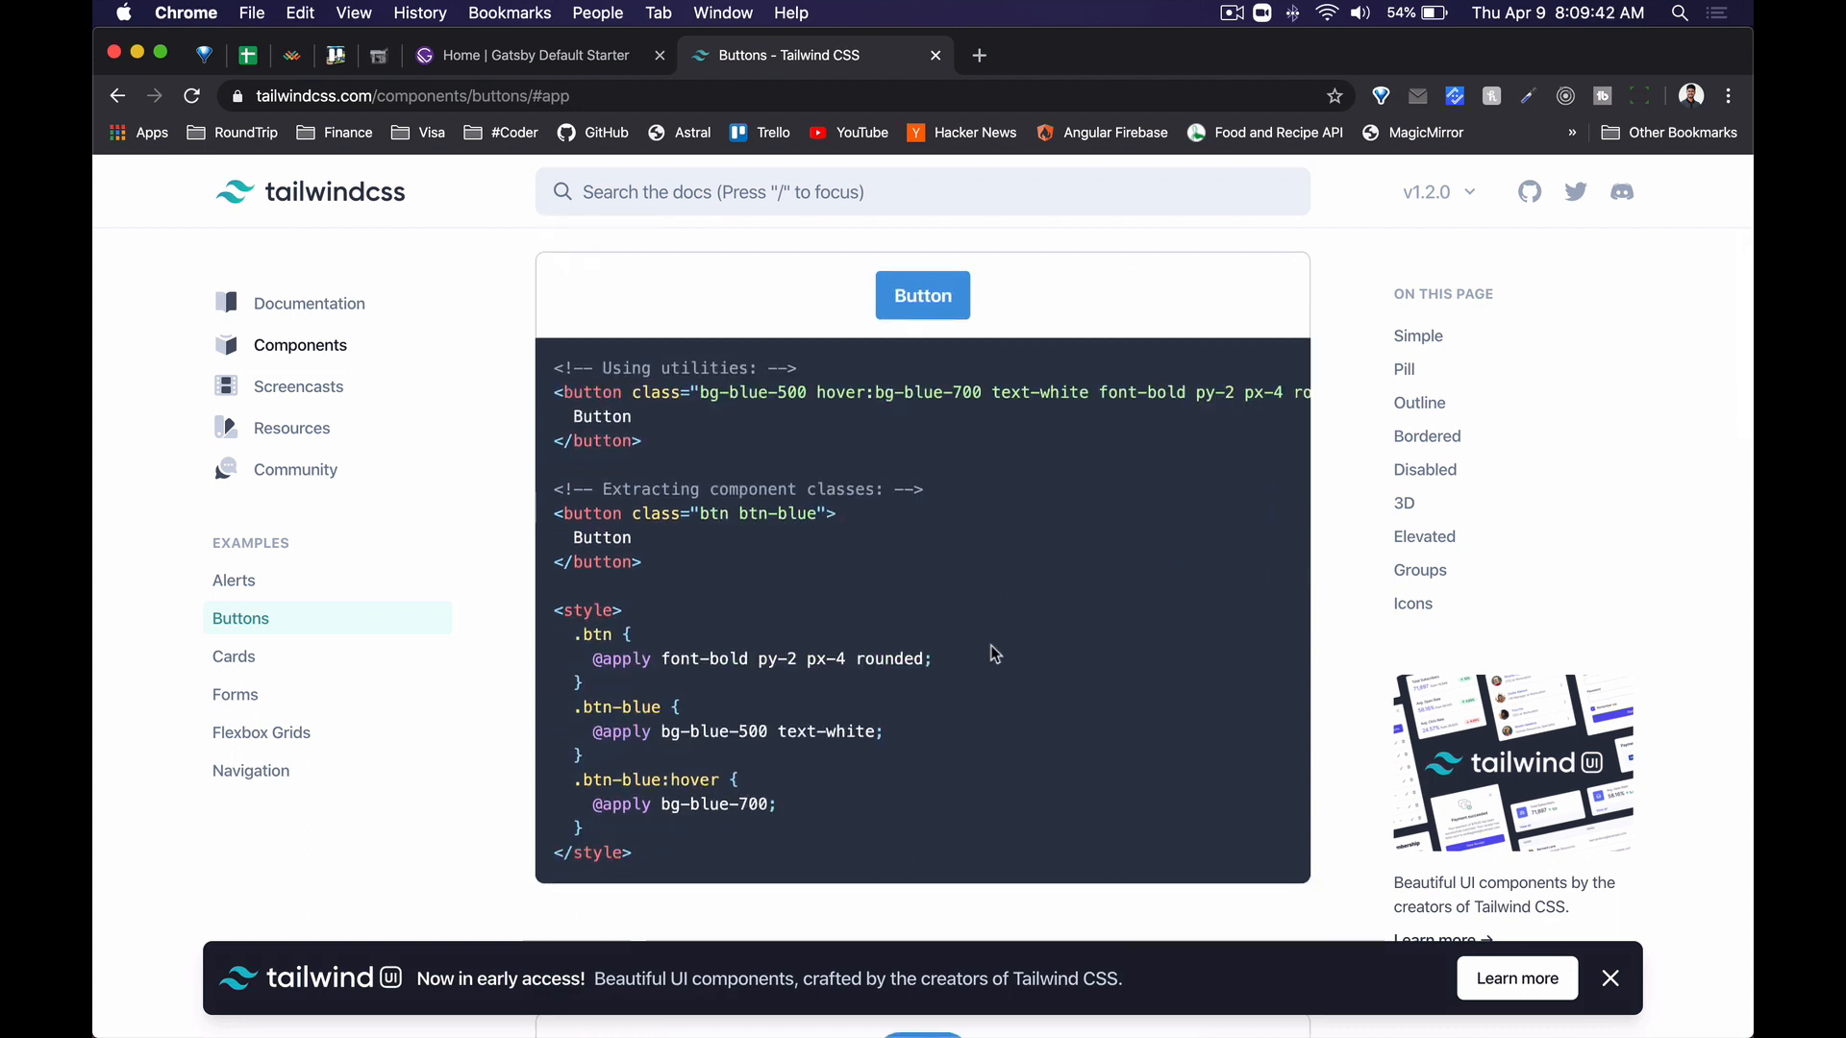
double_click(753, 392)
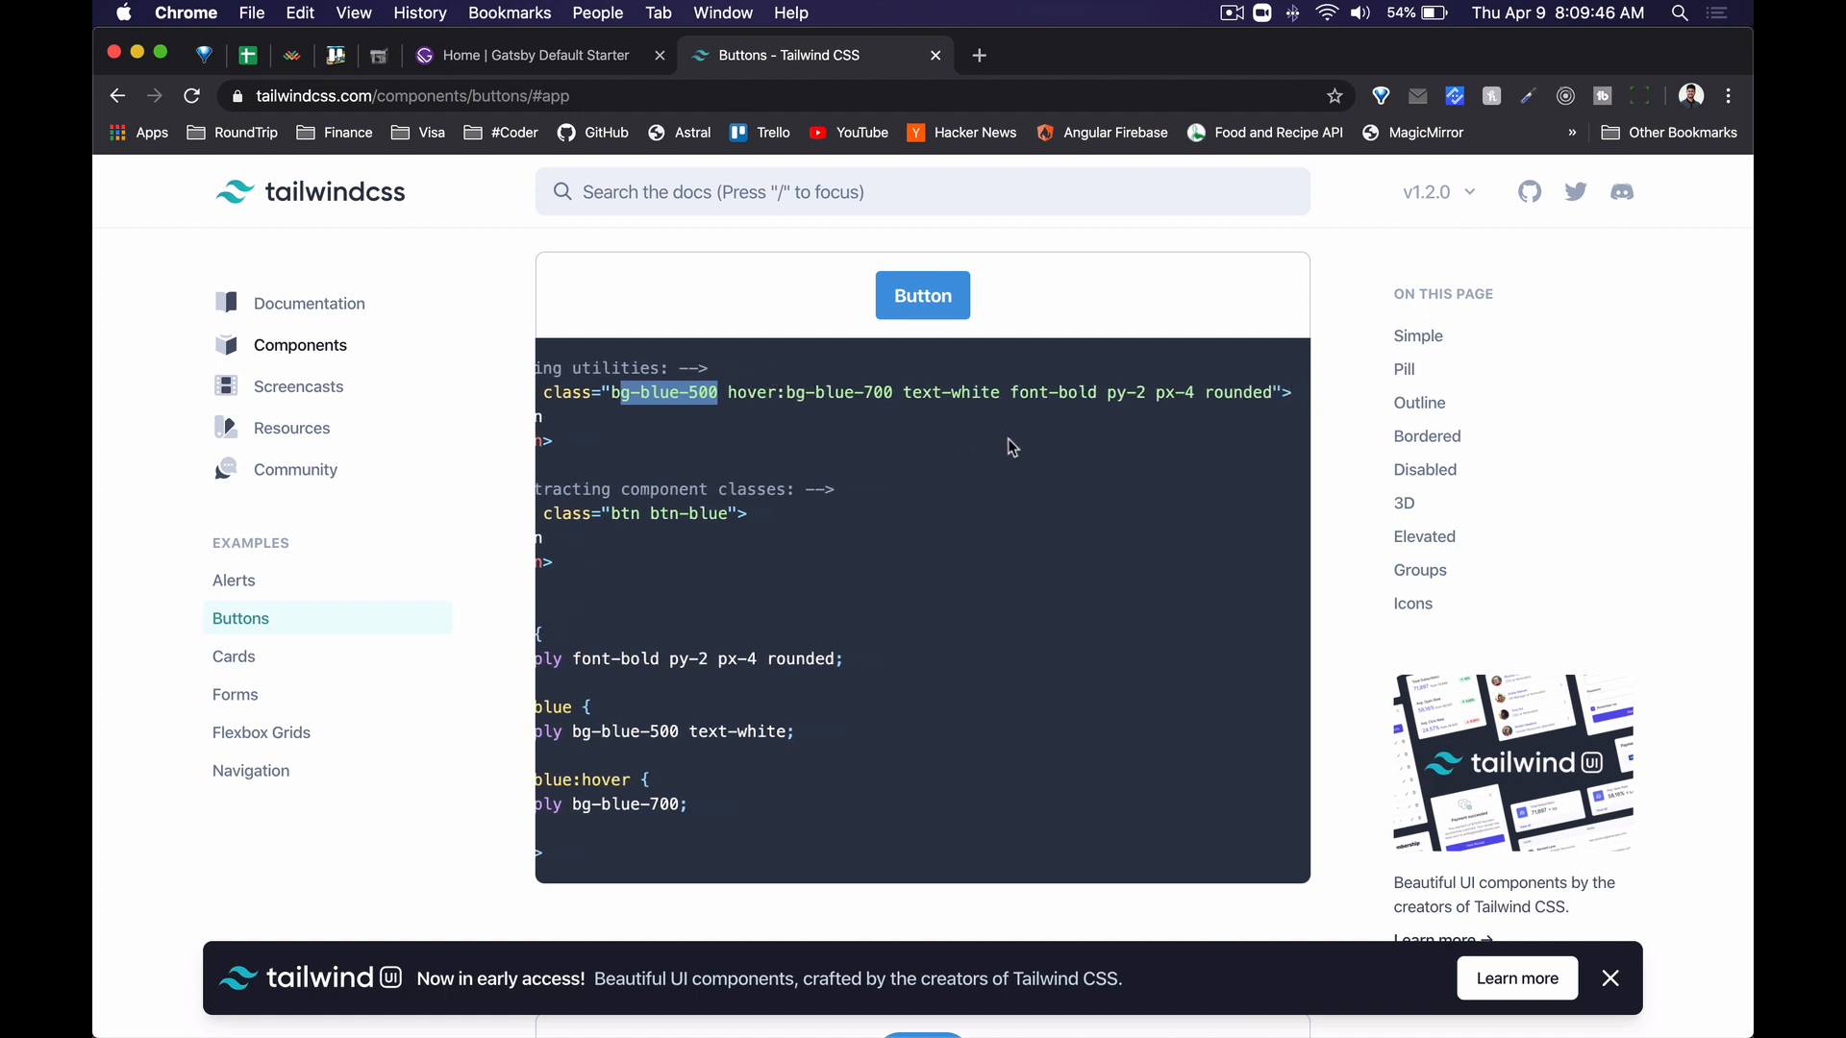
mouse_move(1021, 385)
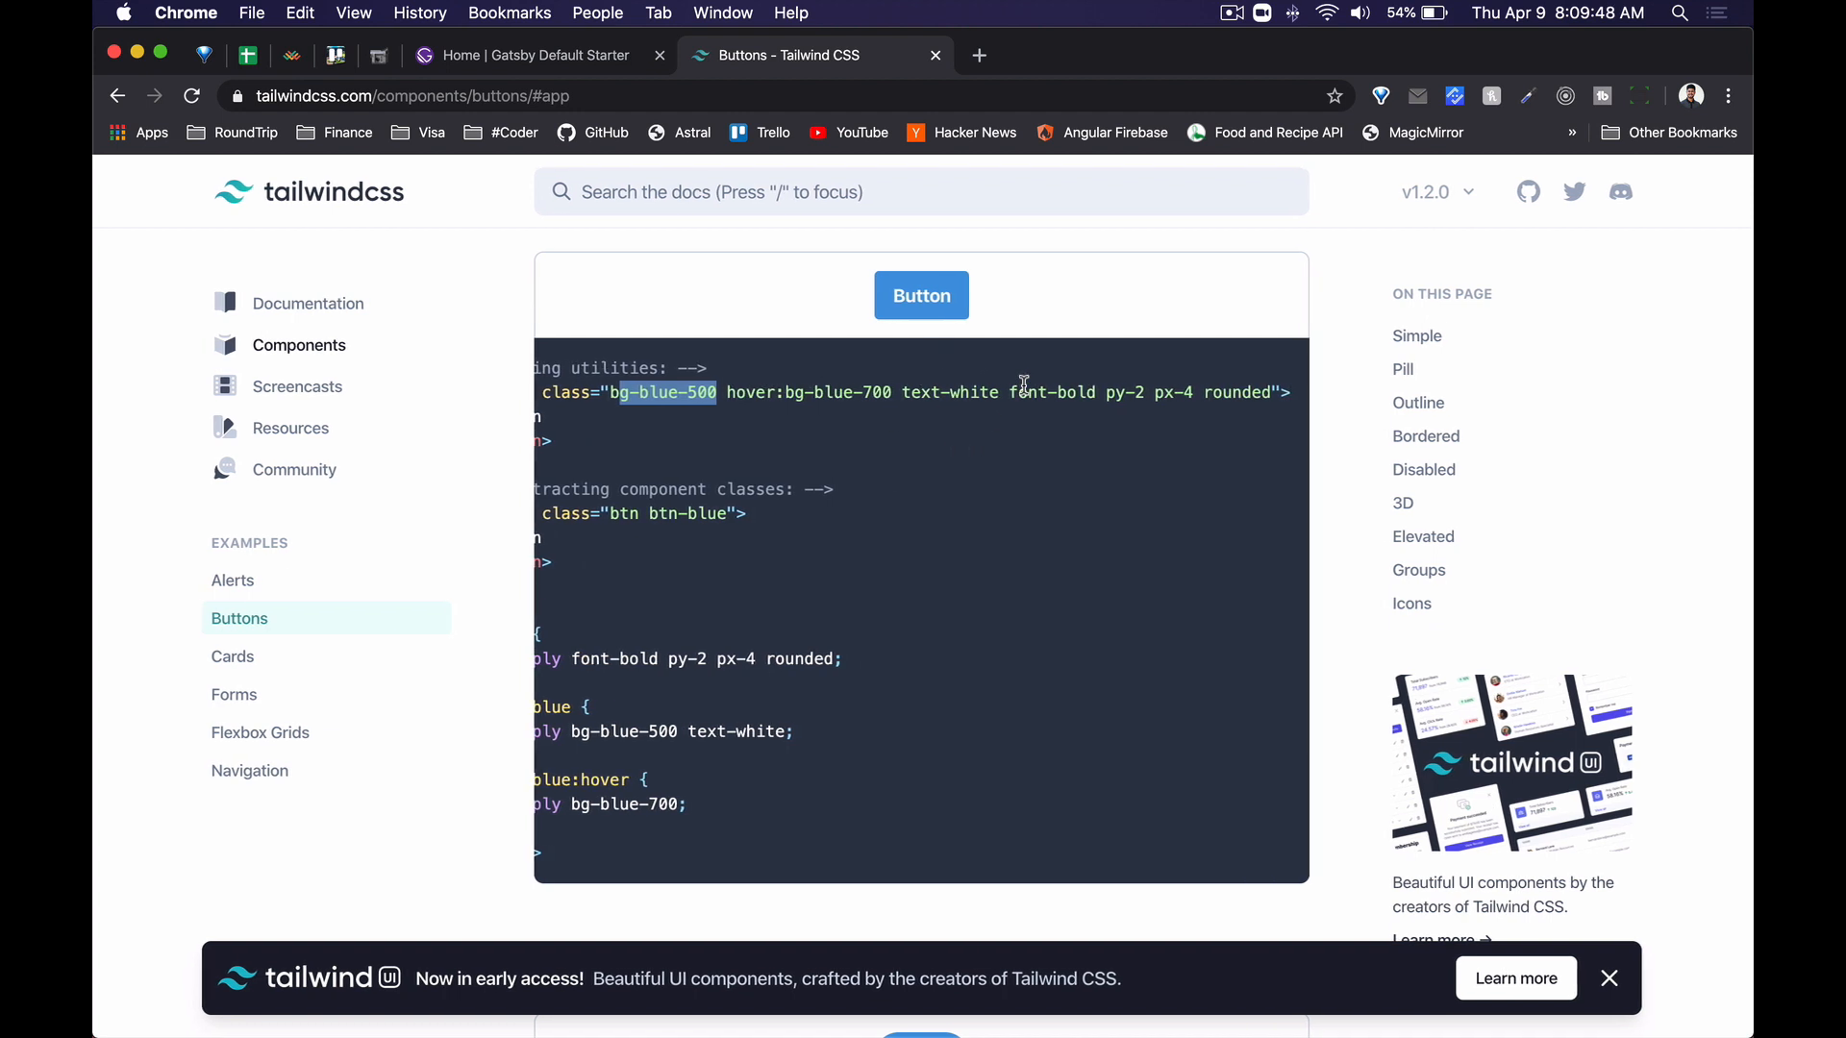
double_click(1237, 393)
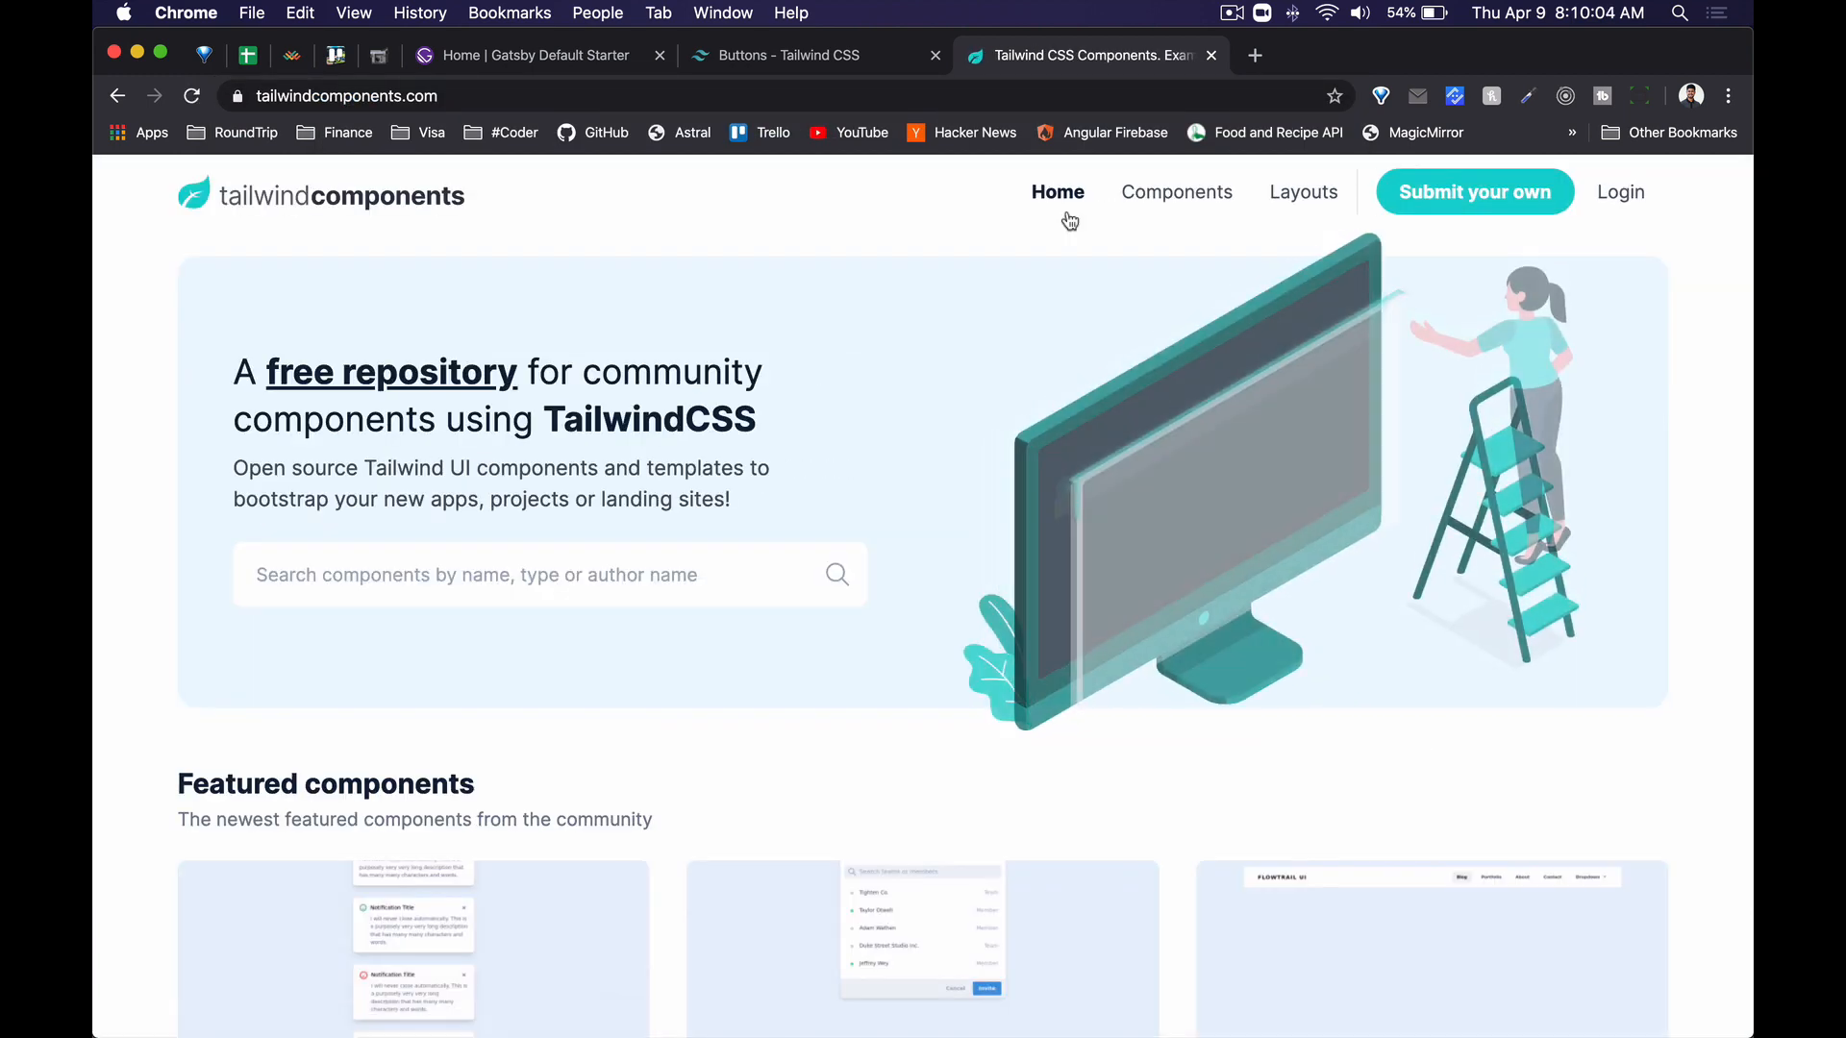
- From the Components gallery, copy the Top accent alert's HTML and return to the editor
left_click(1176, 192)
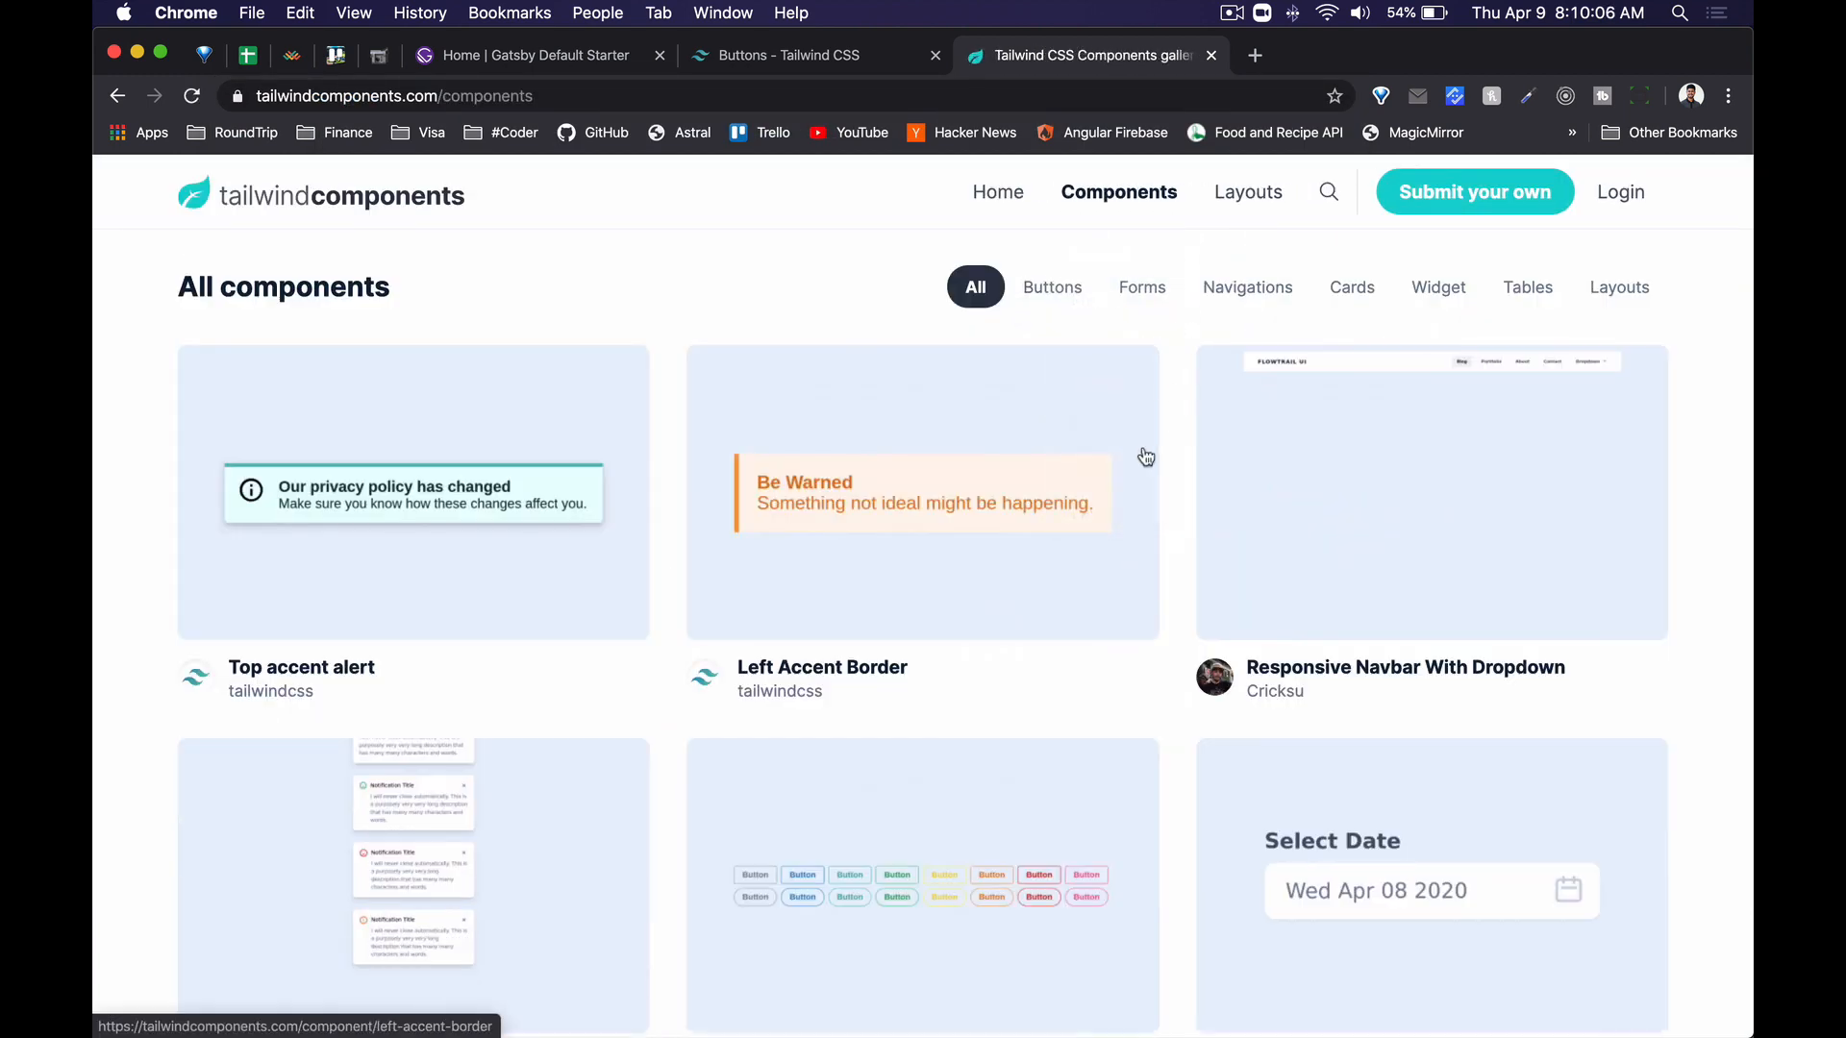
scroll("down", 3)
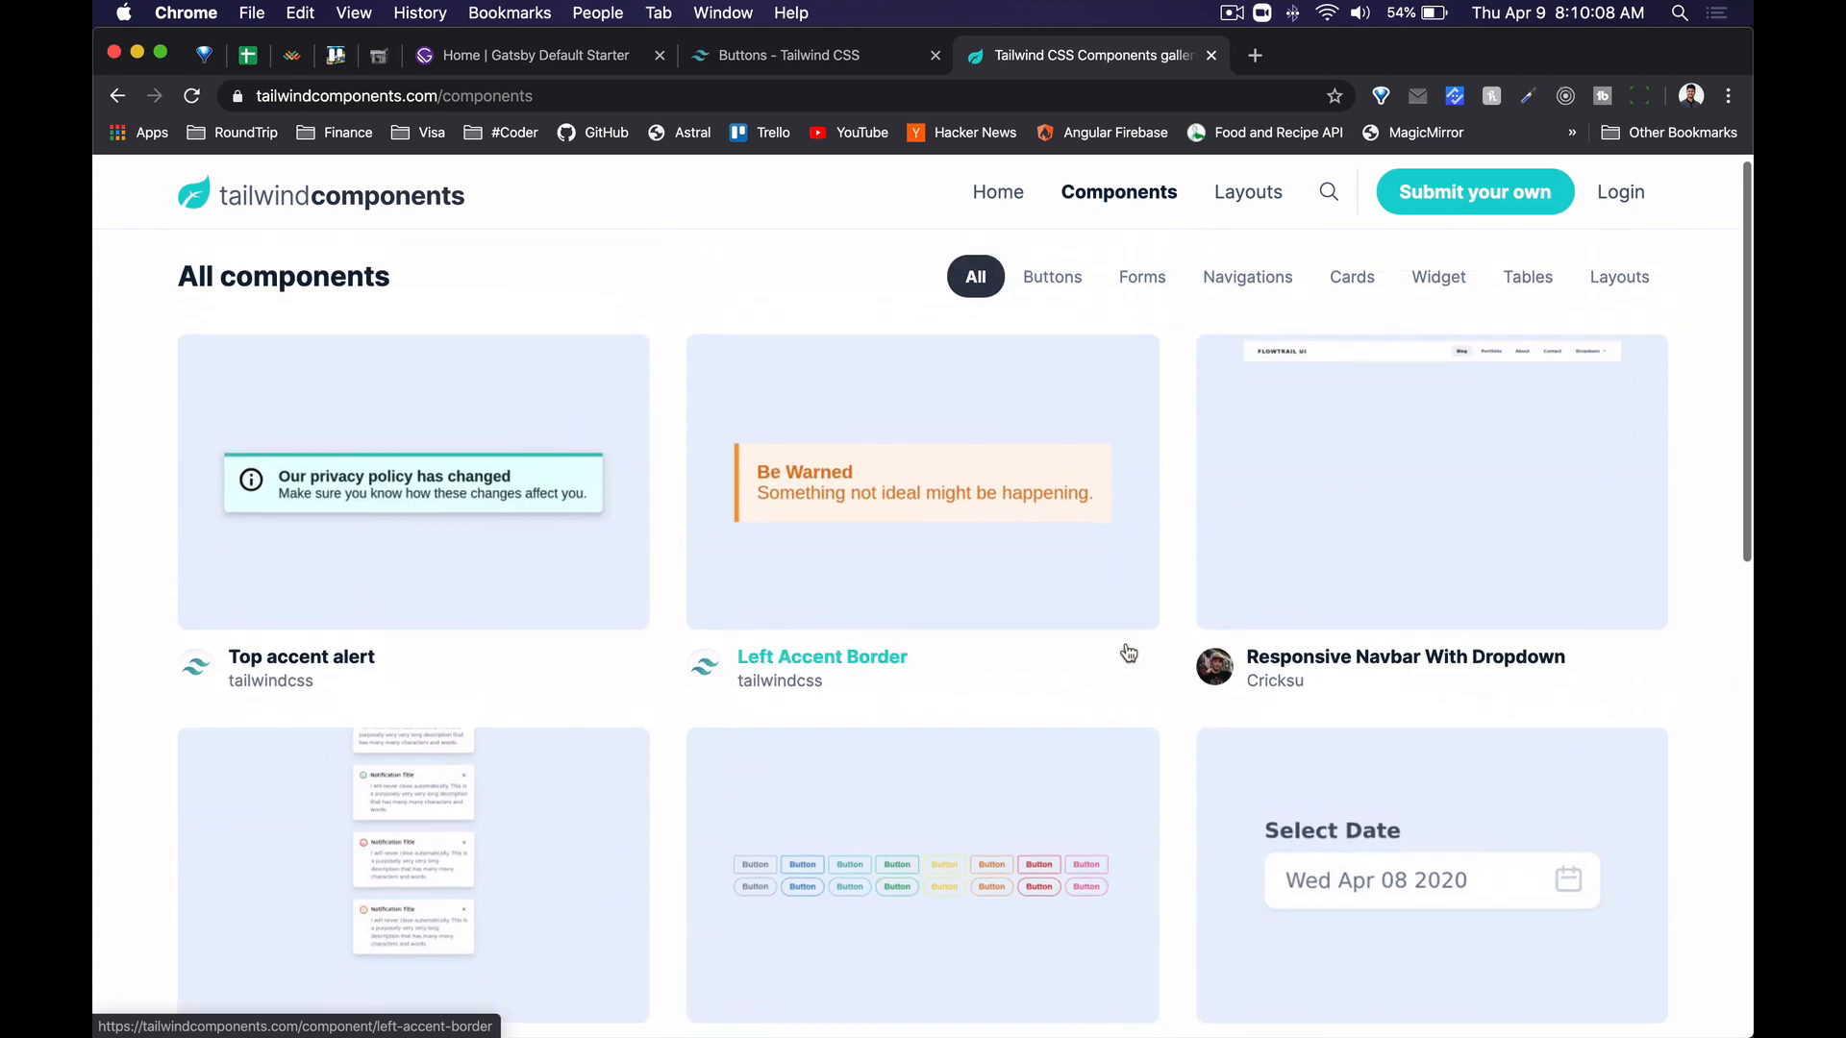
mouse_move(507, 527)
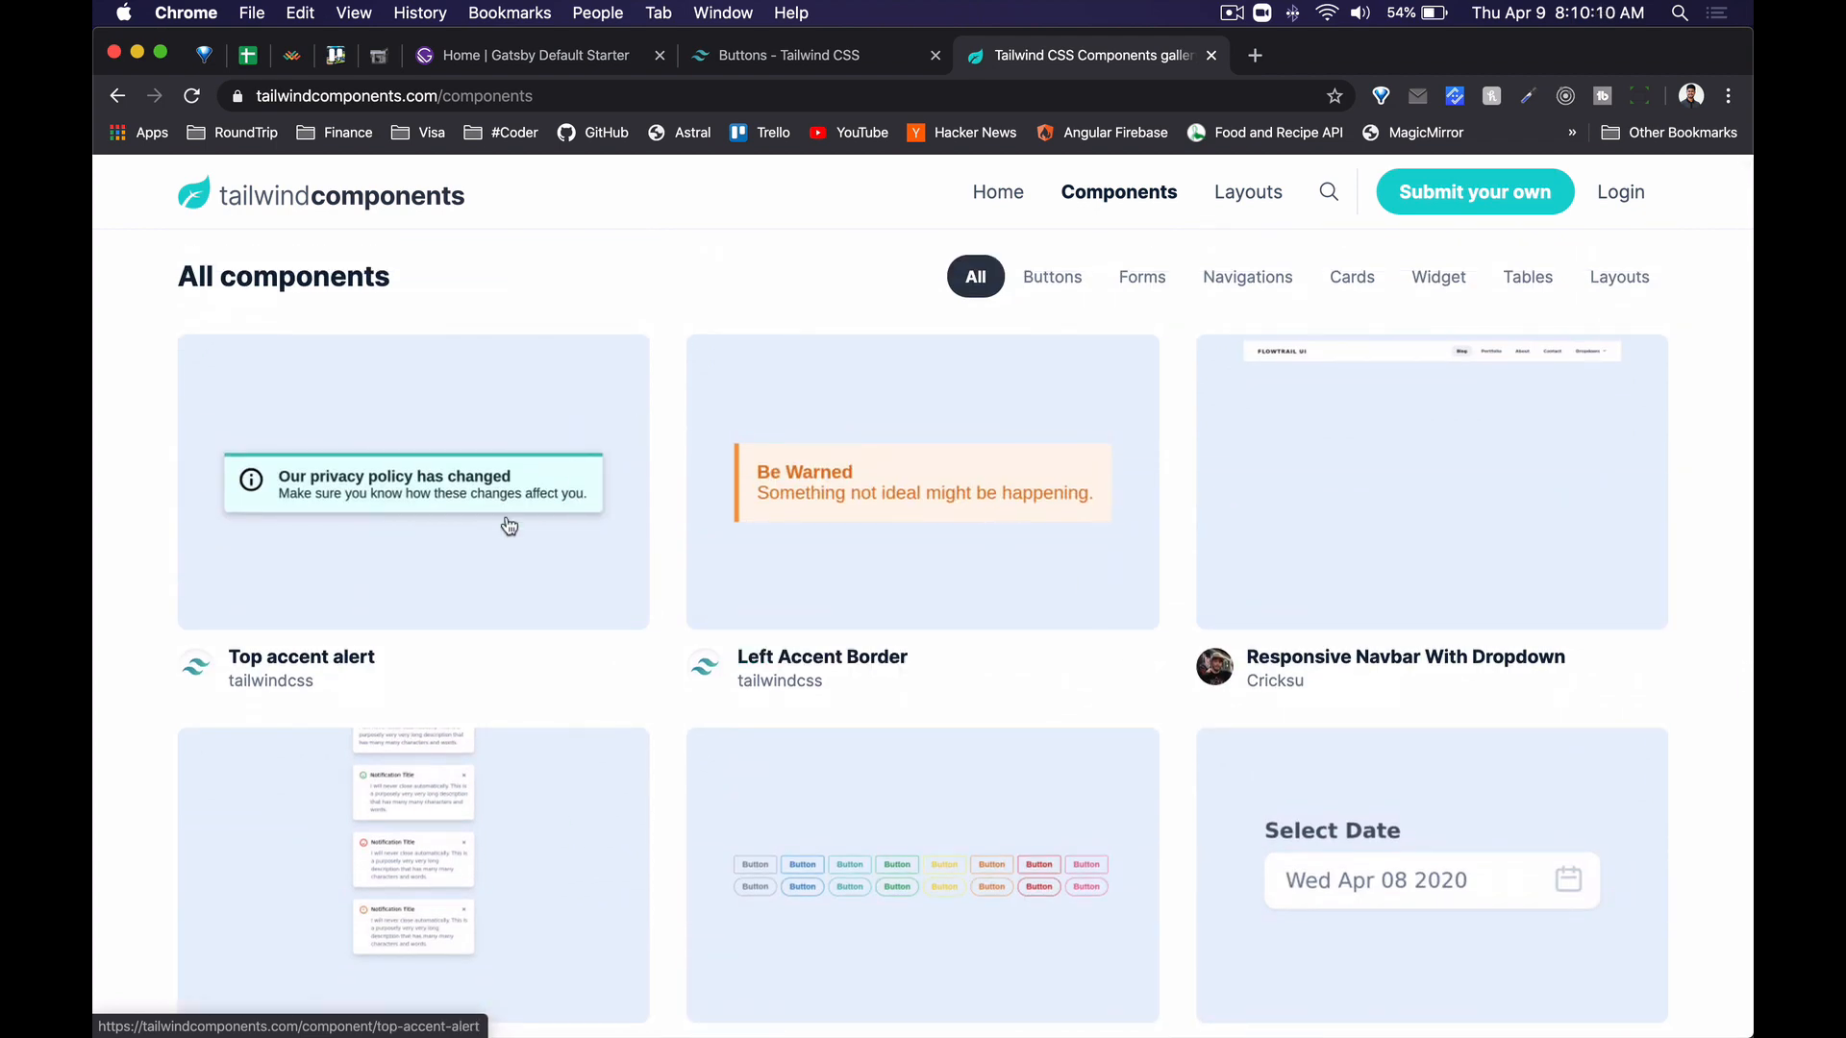
left_click(411, 482)
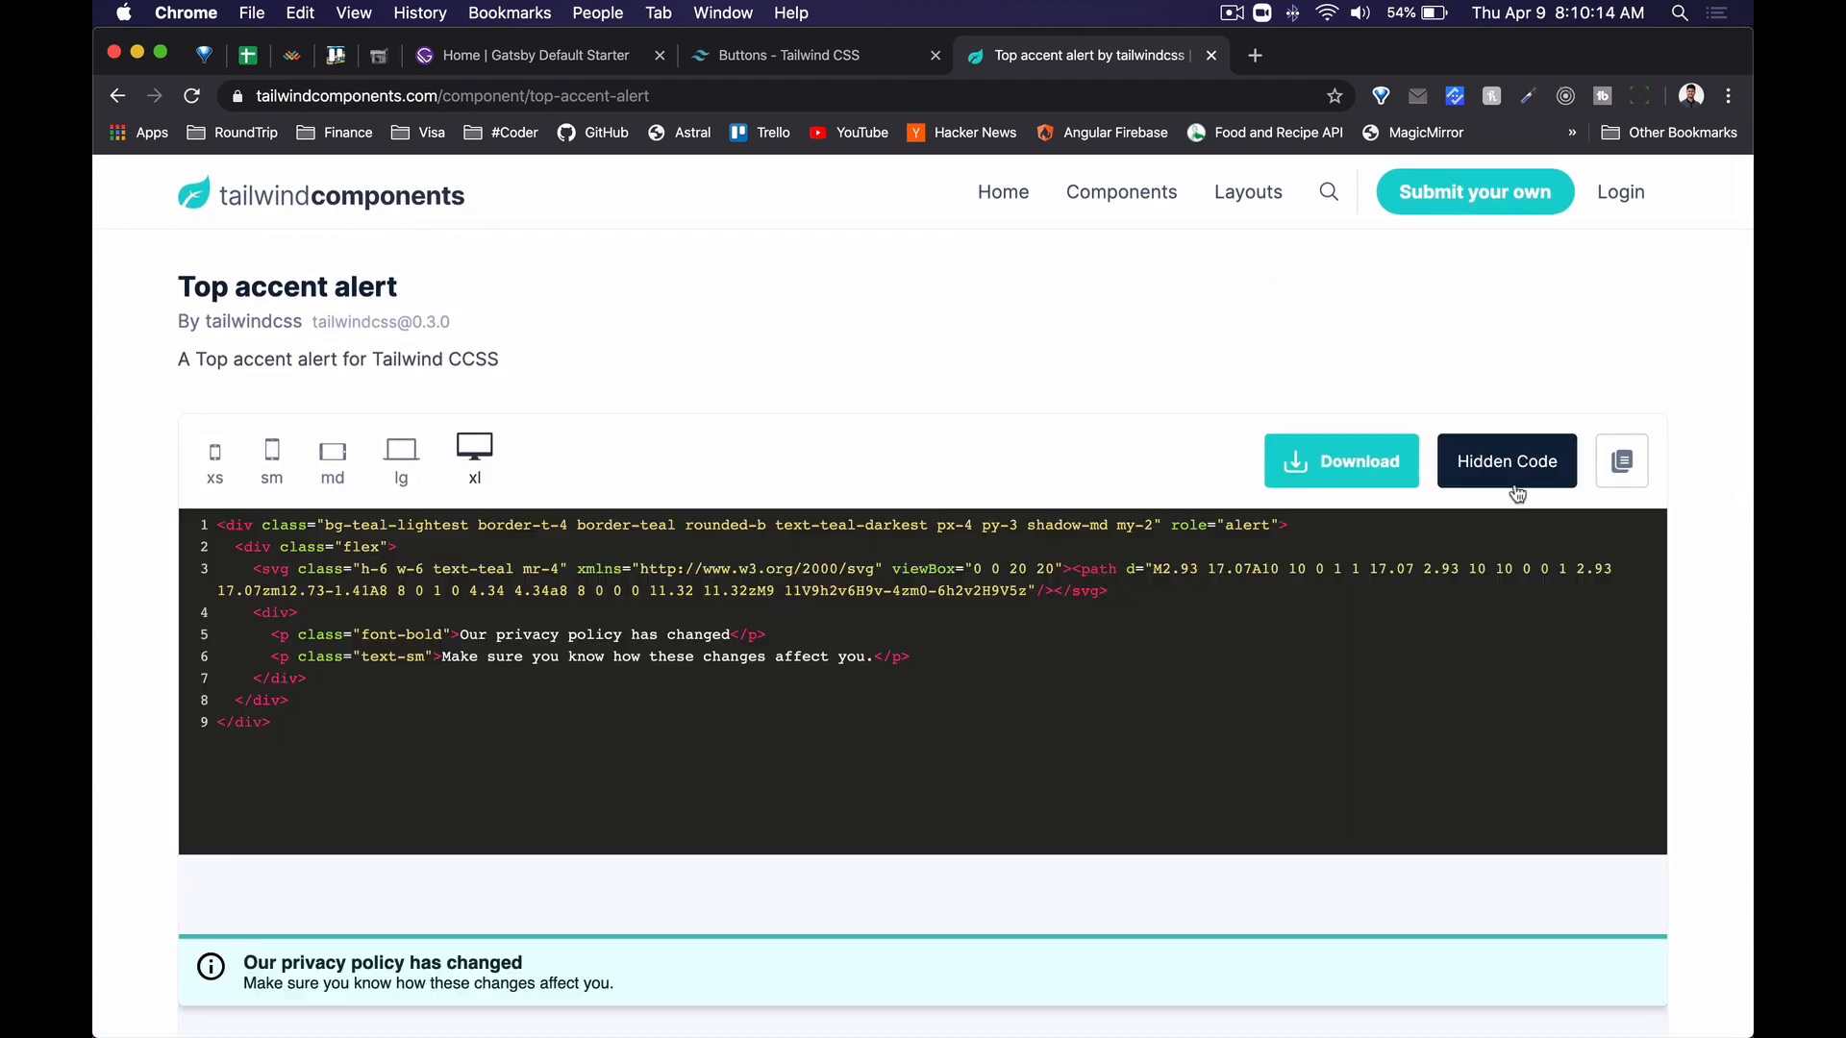
left_click(1507, 460)
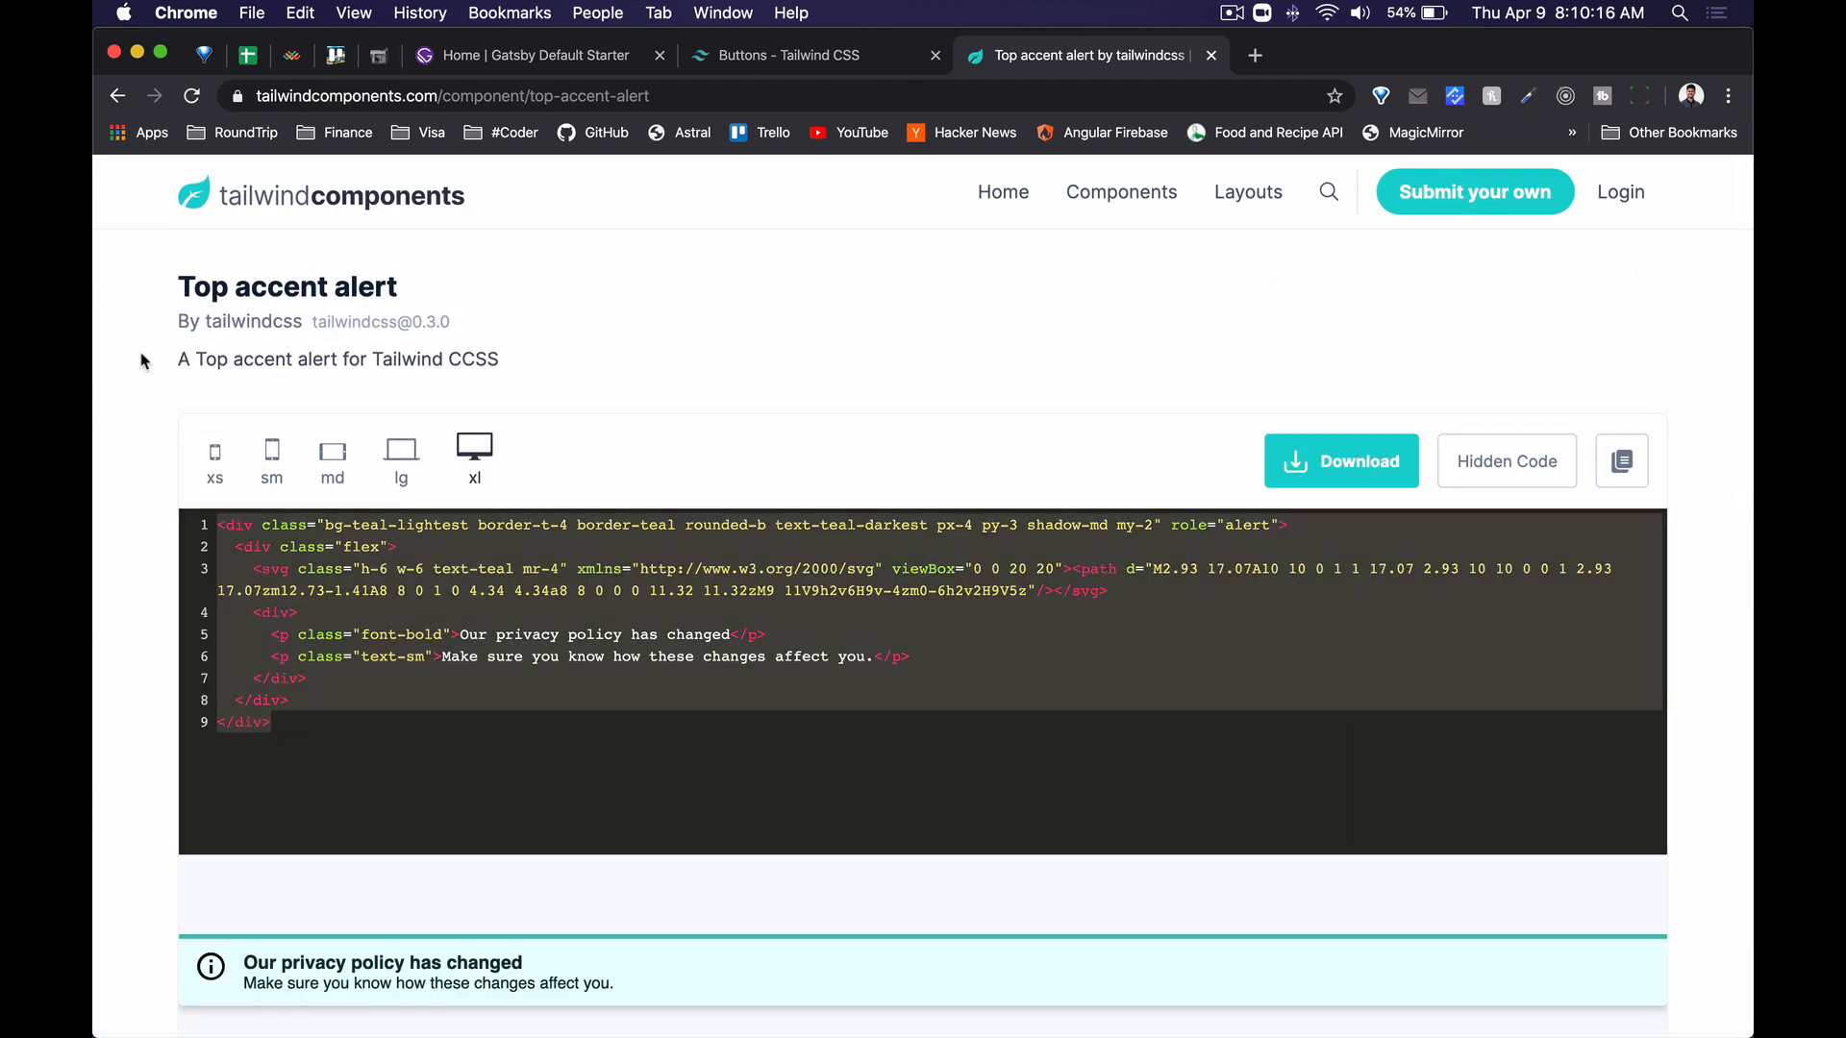
key("Cmd+Tab")
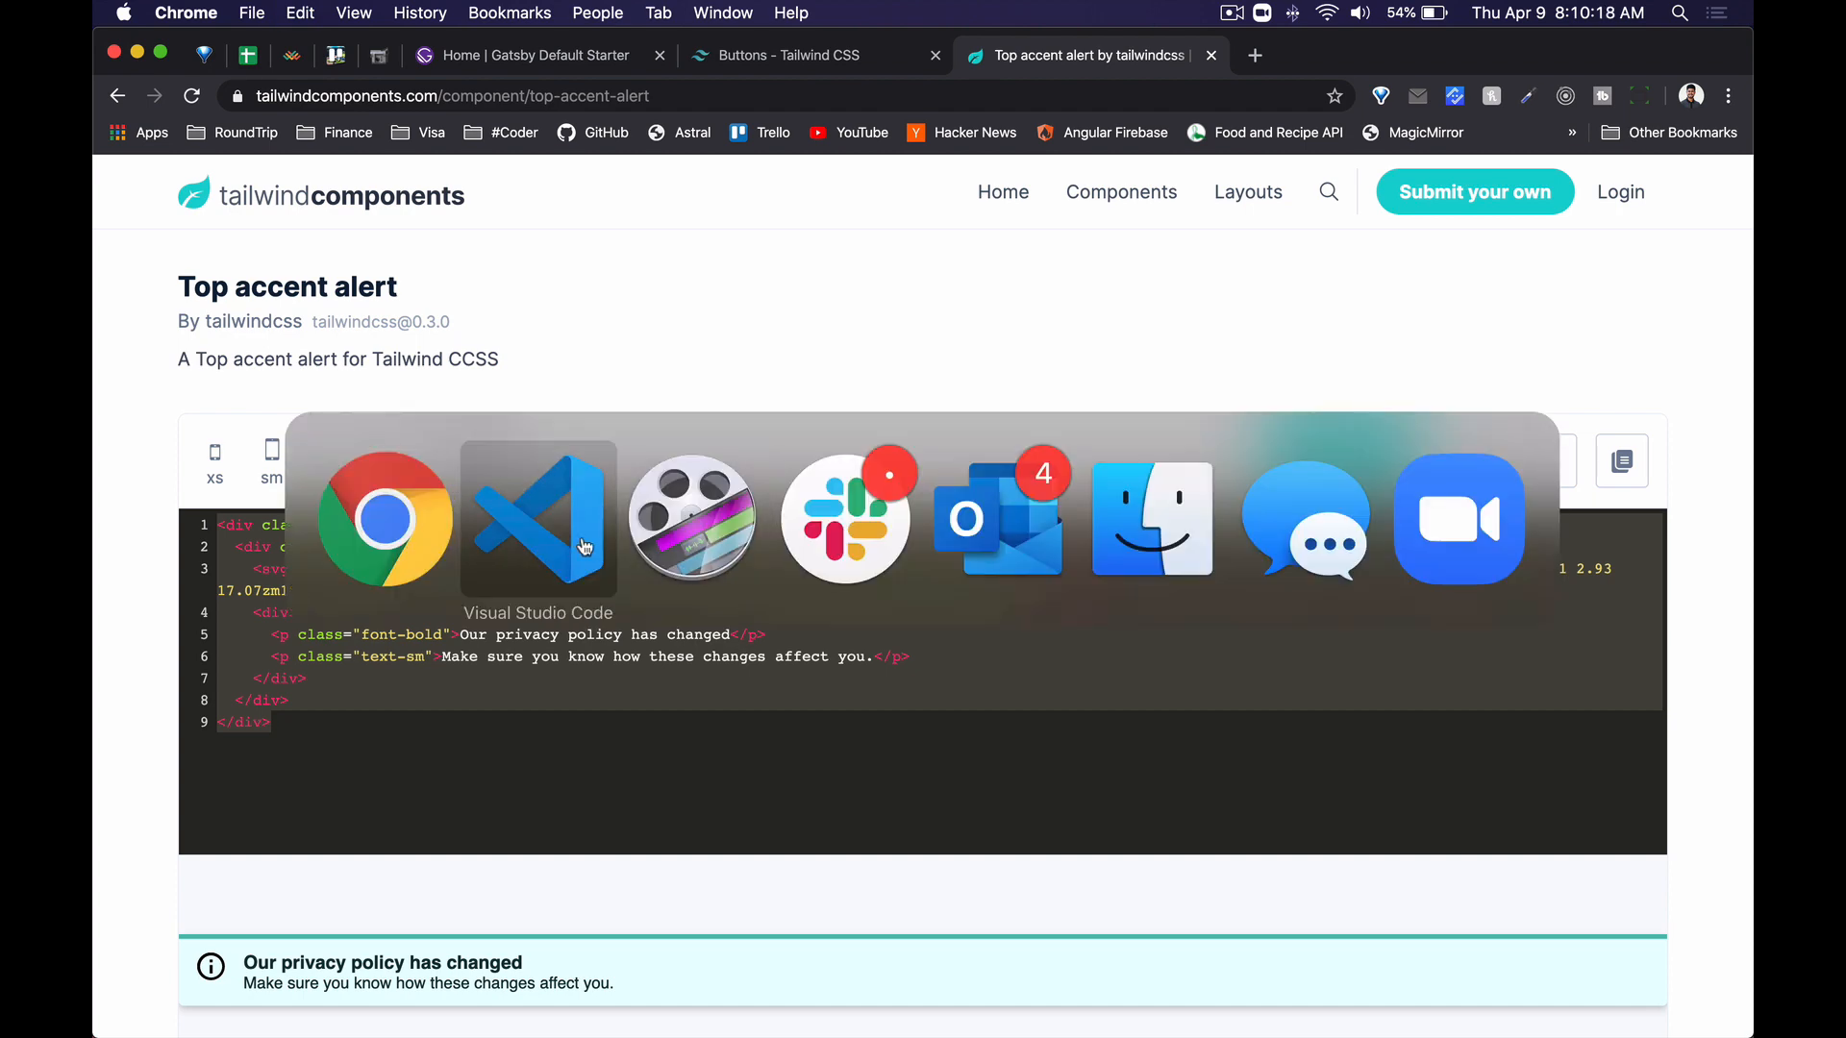
- In pages/index.js rename every pasted 'class' attribute to 'className'
left_click(536, 517)
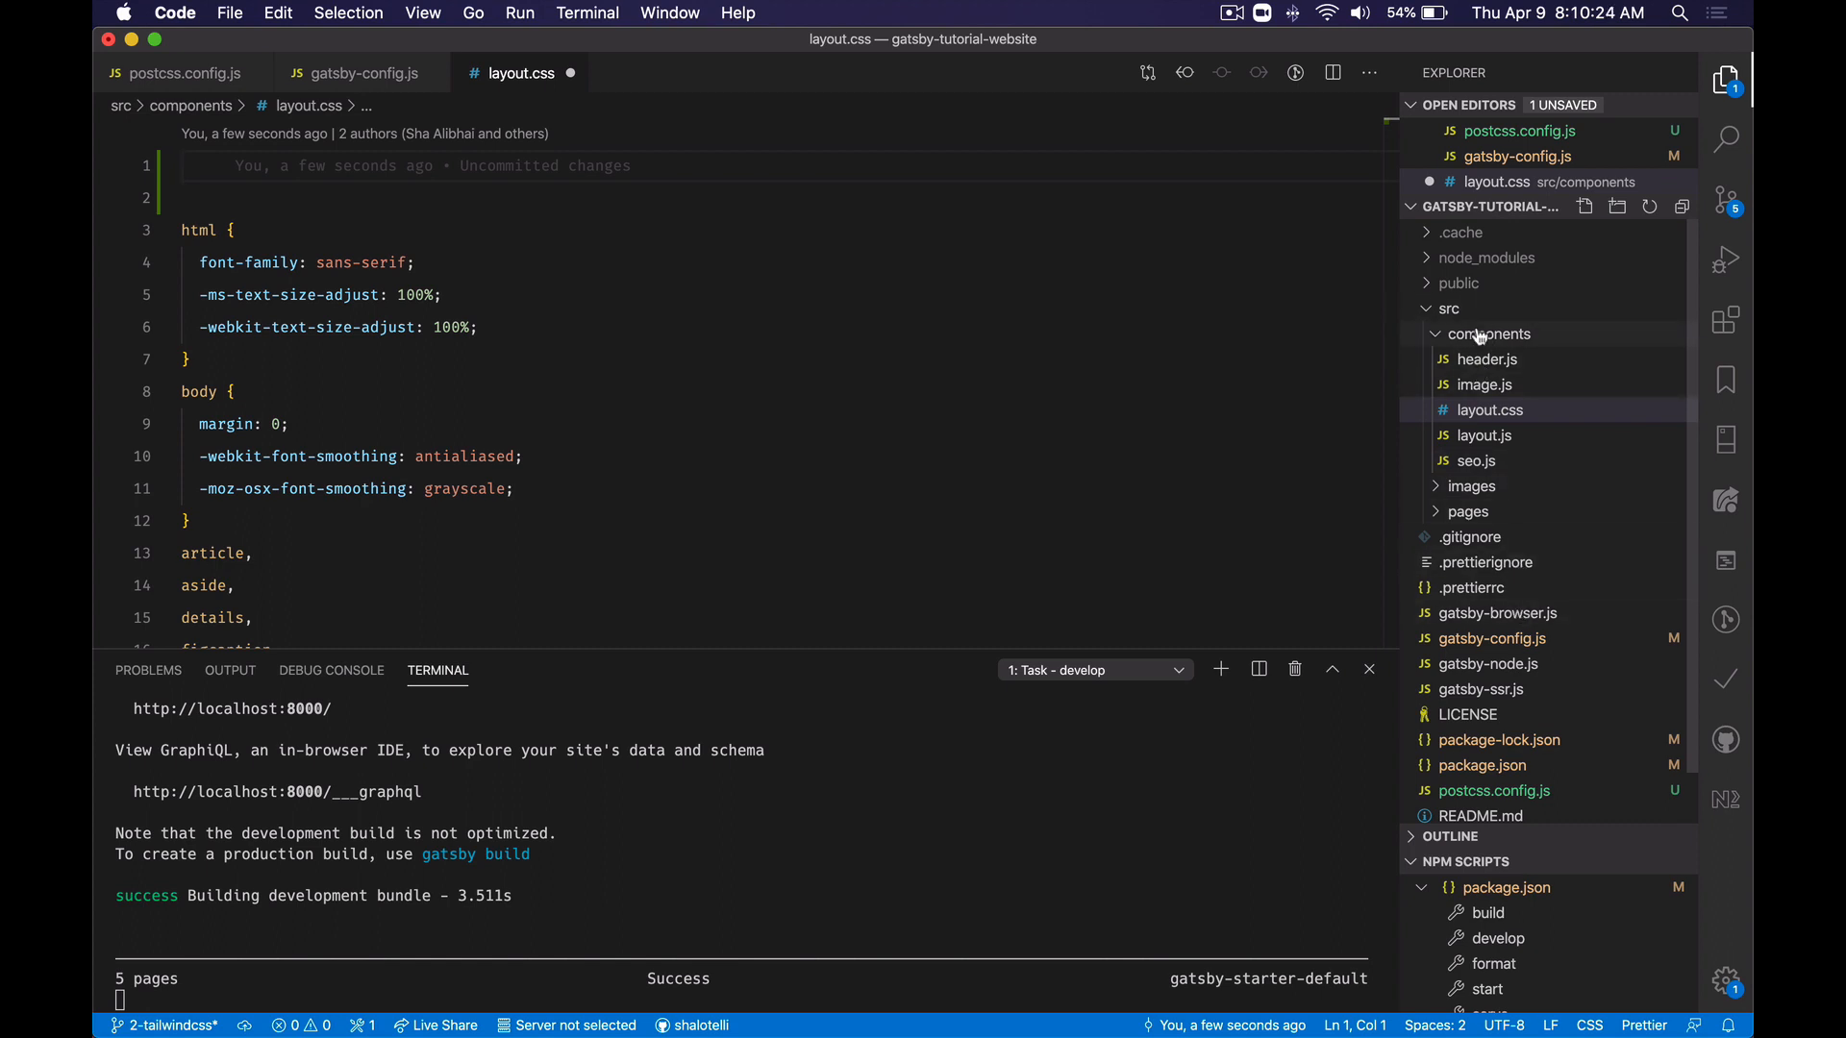
left_click(1487, 410)
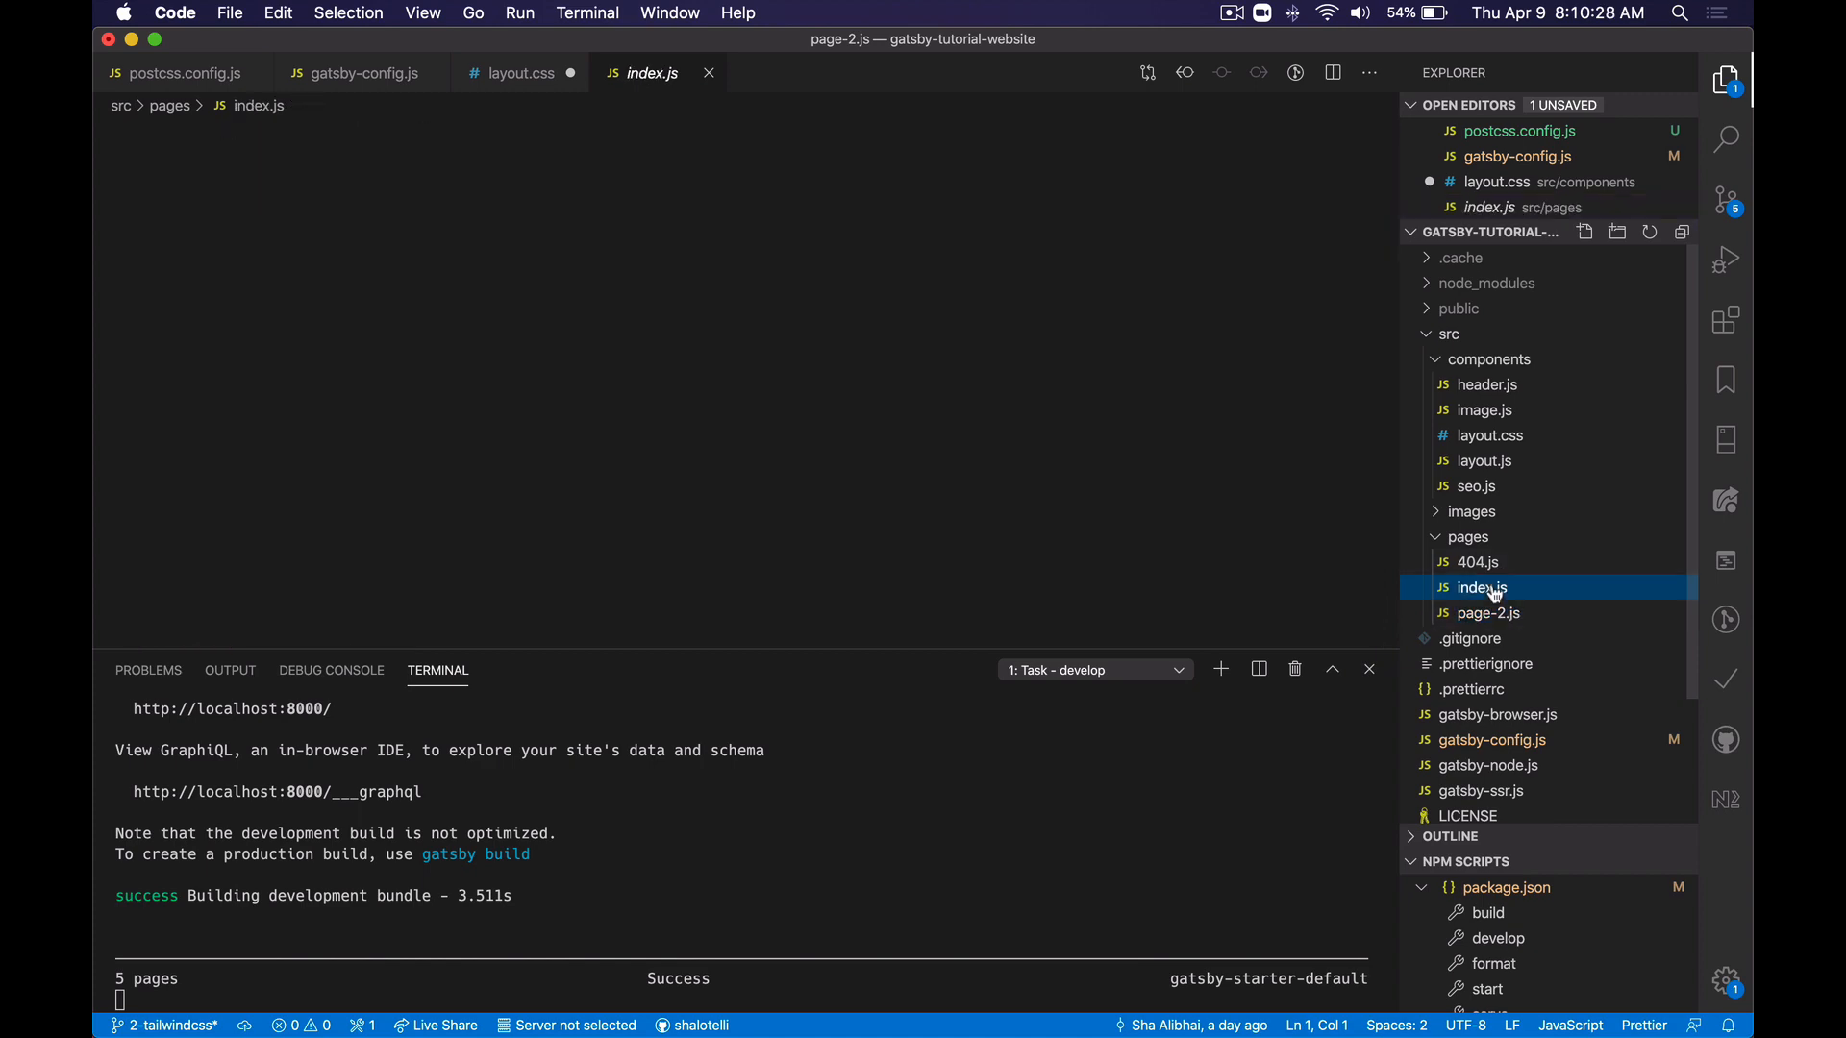
left_click(1480, 588)
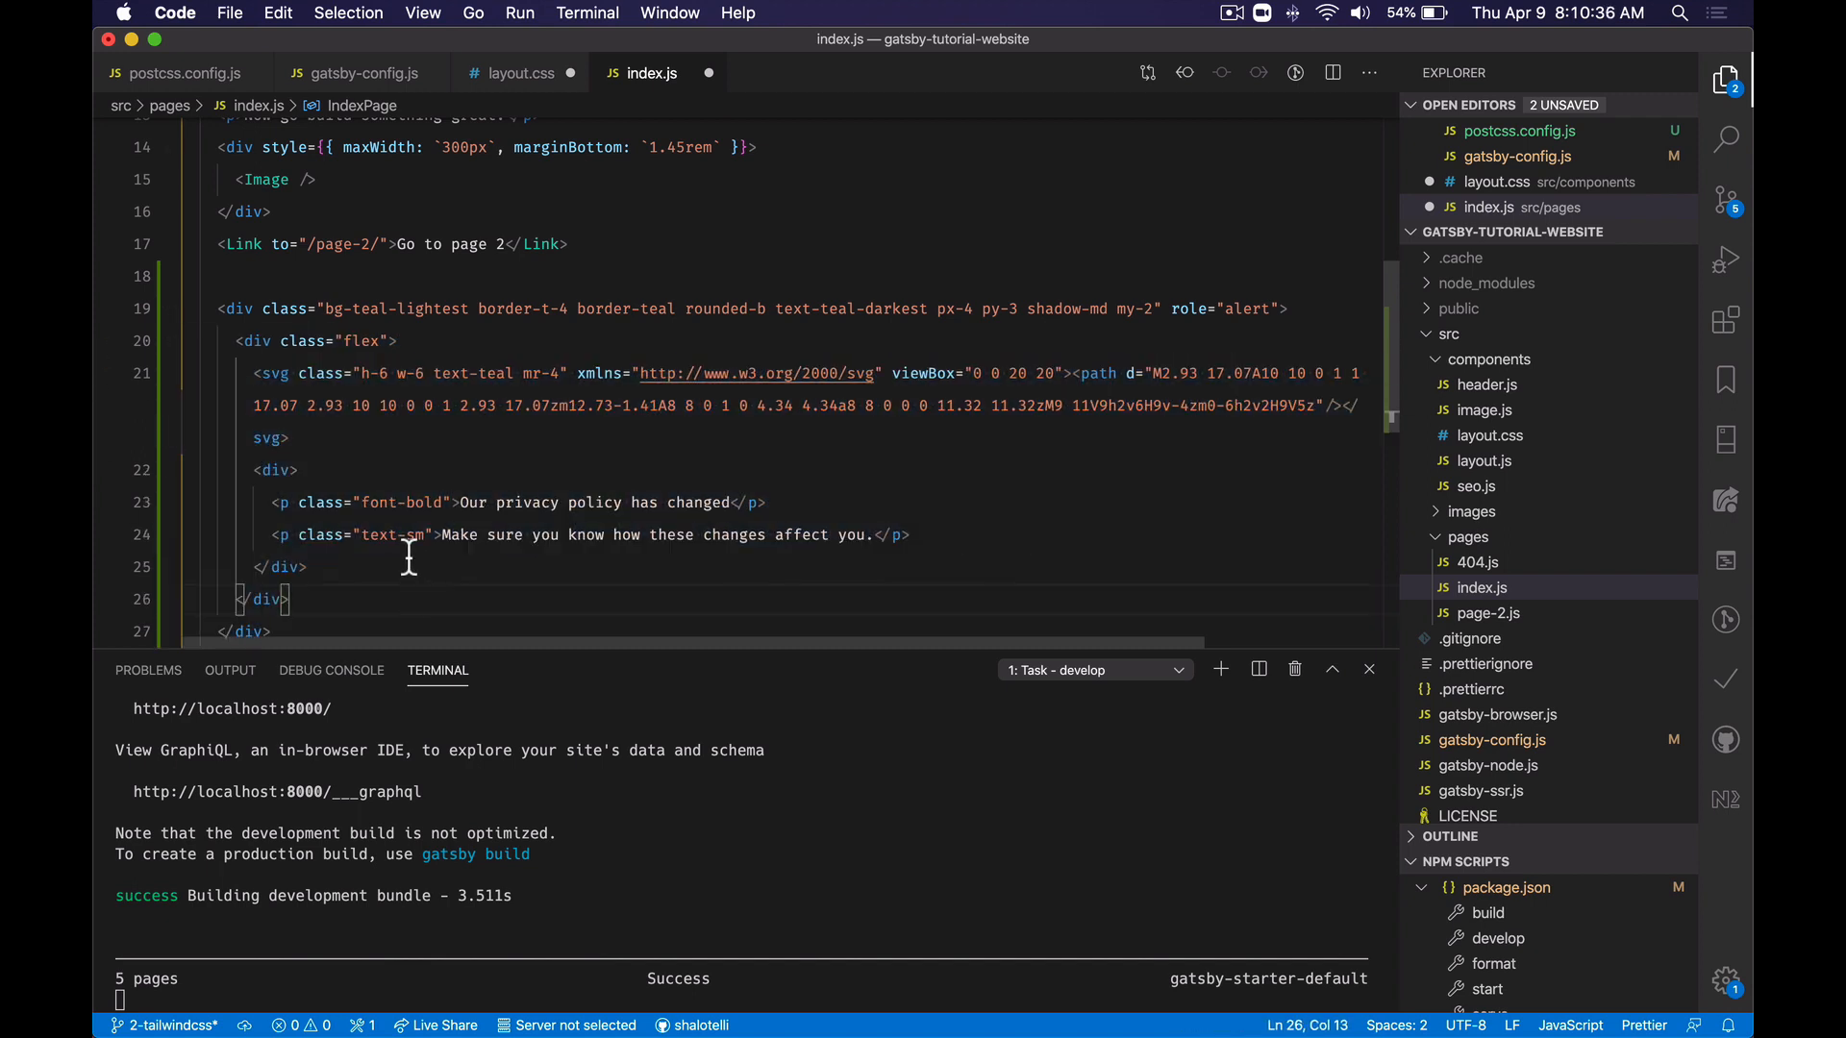
double_click(284, 307)
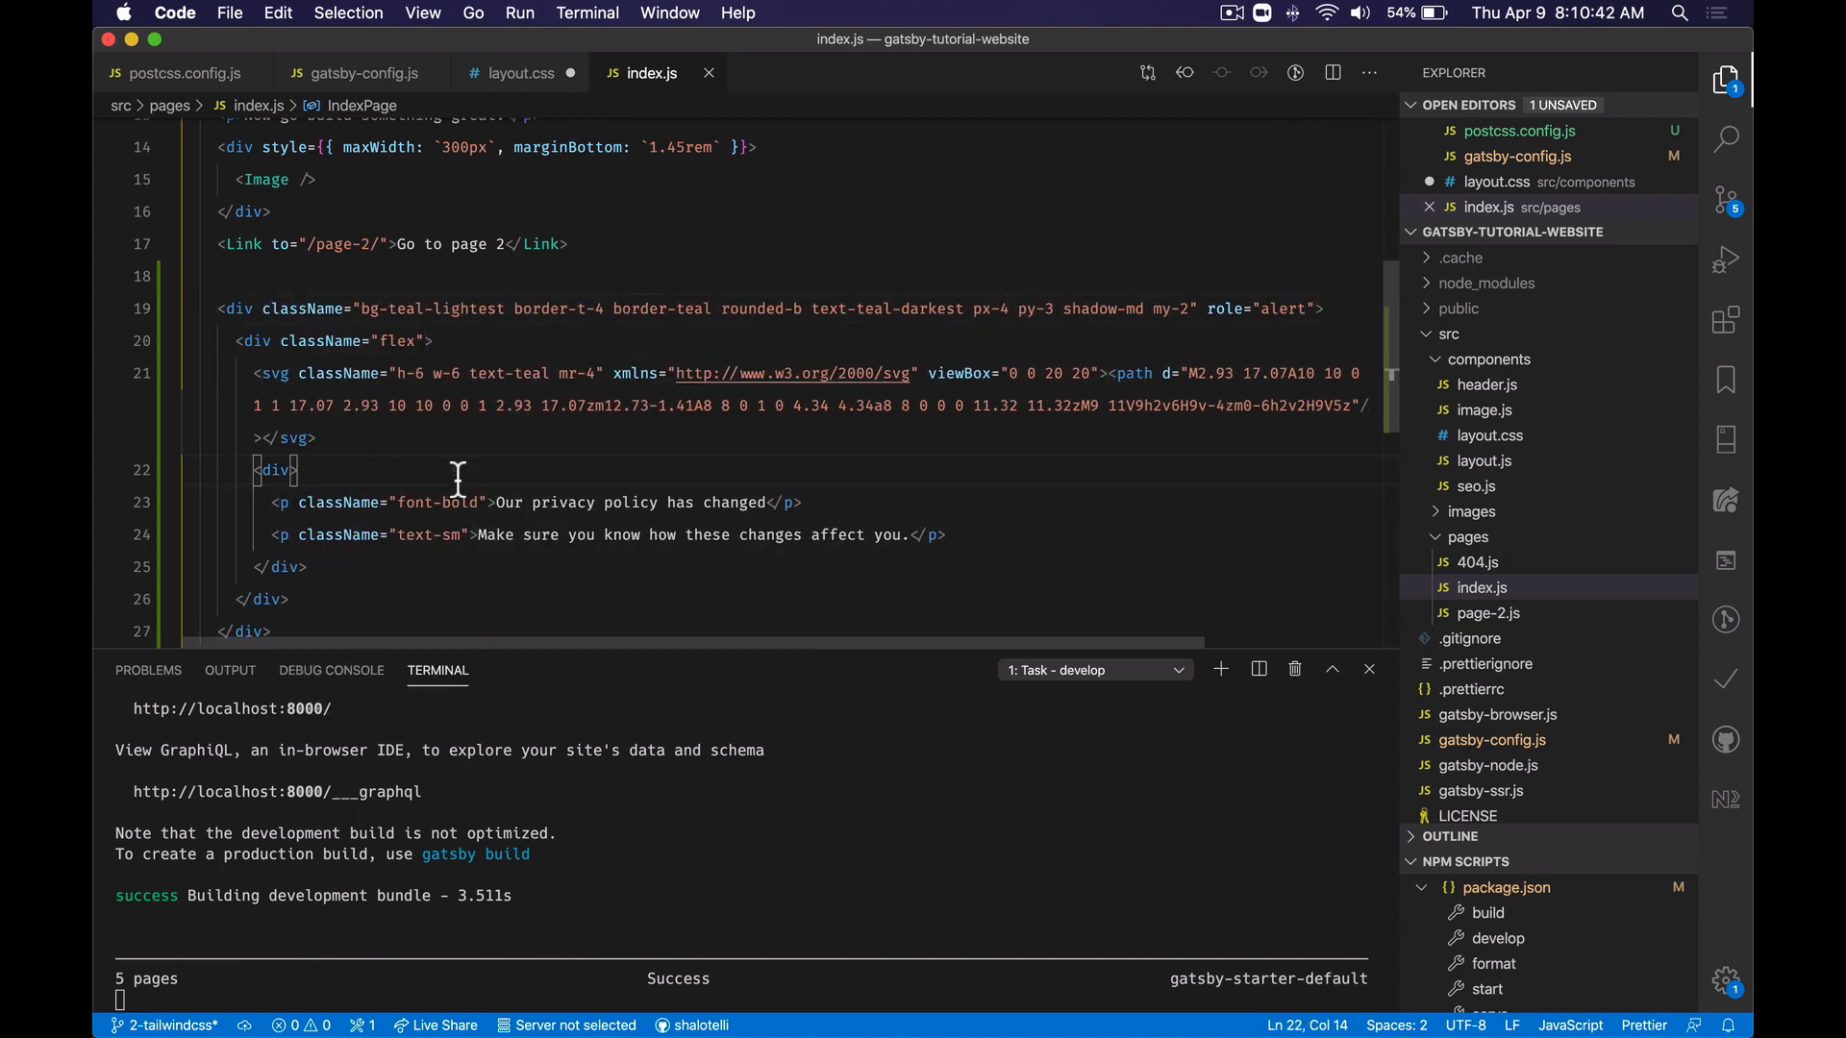
left_click(519, 73)
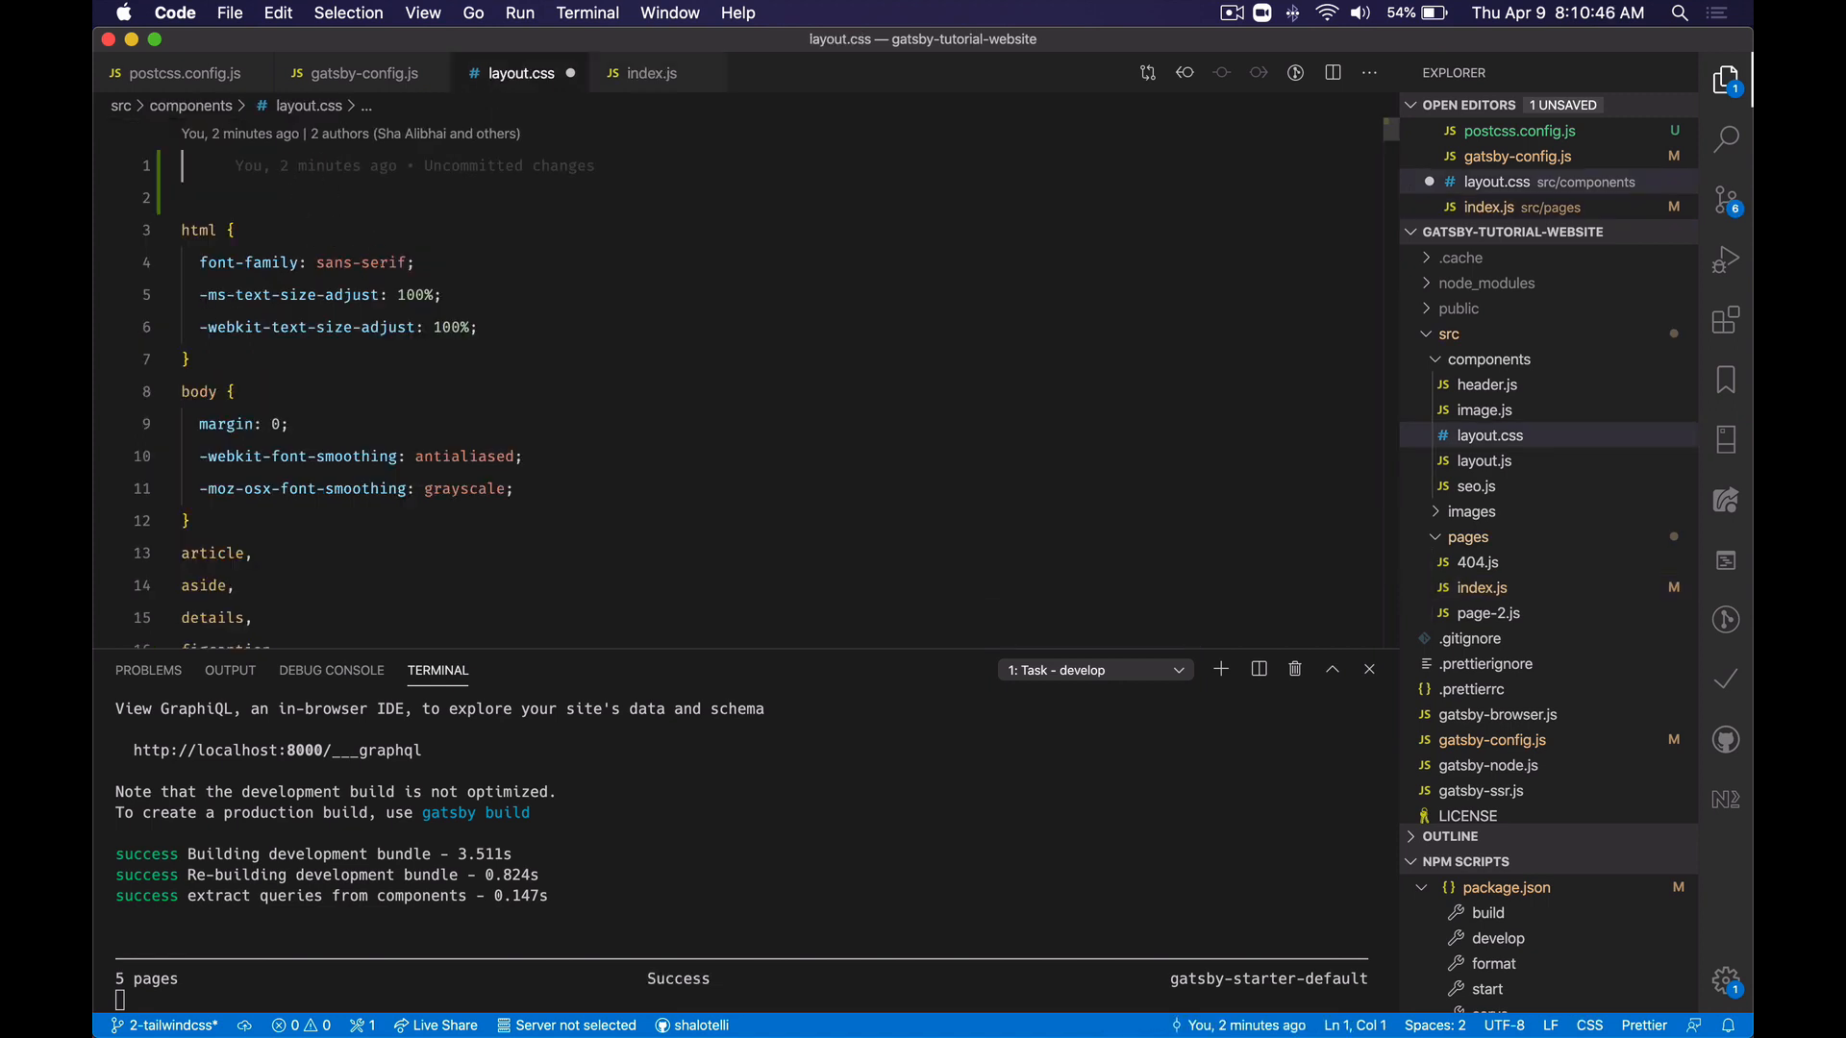
type("@tailwind")
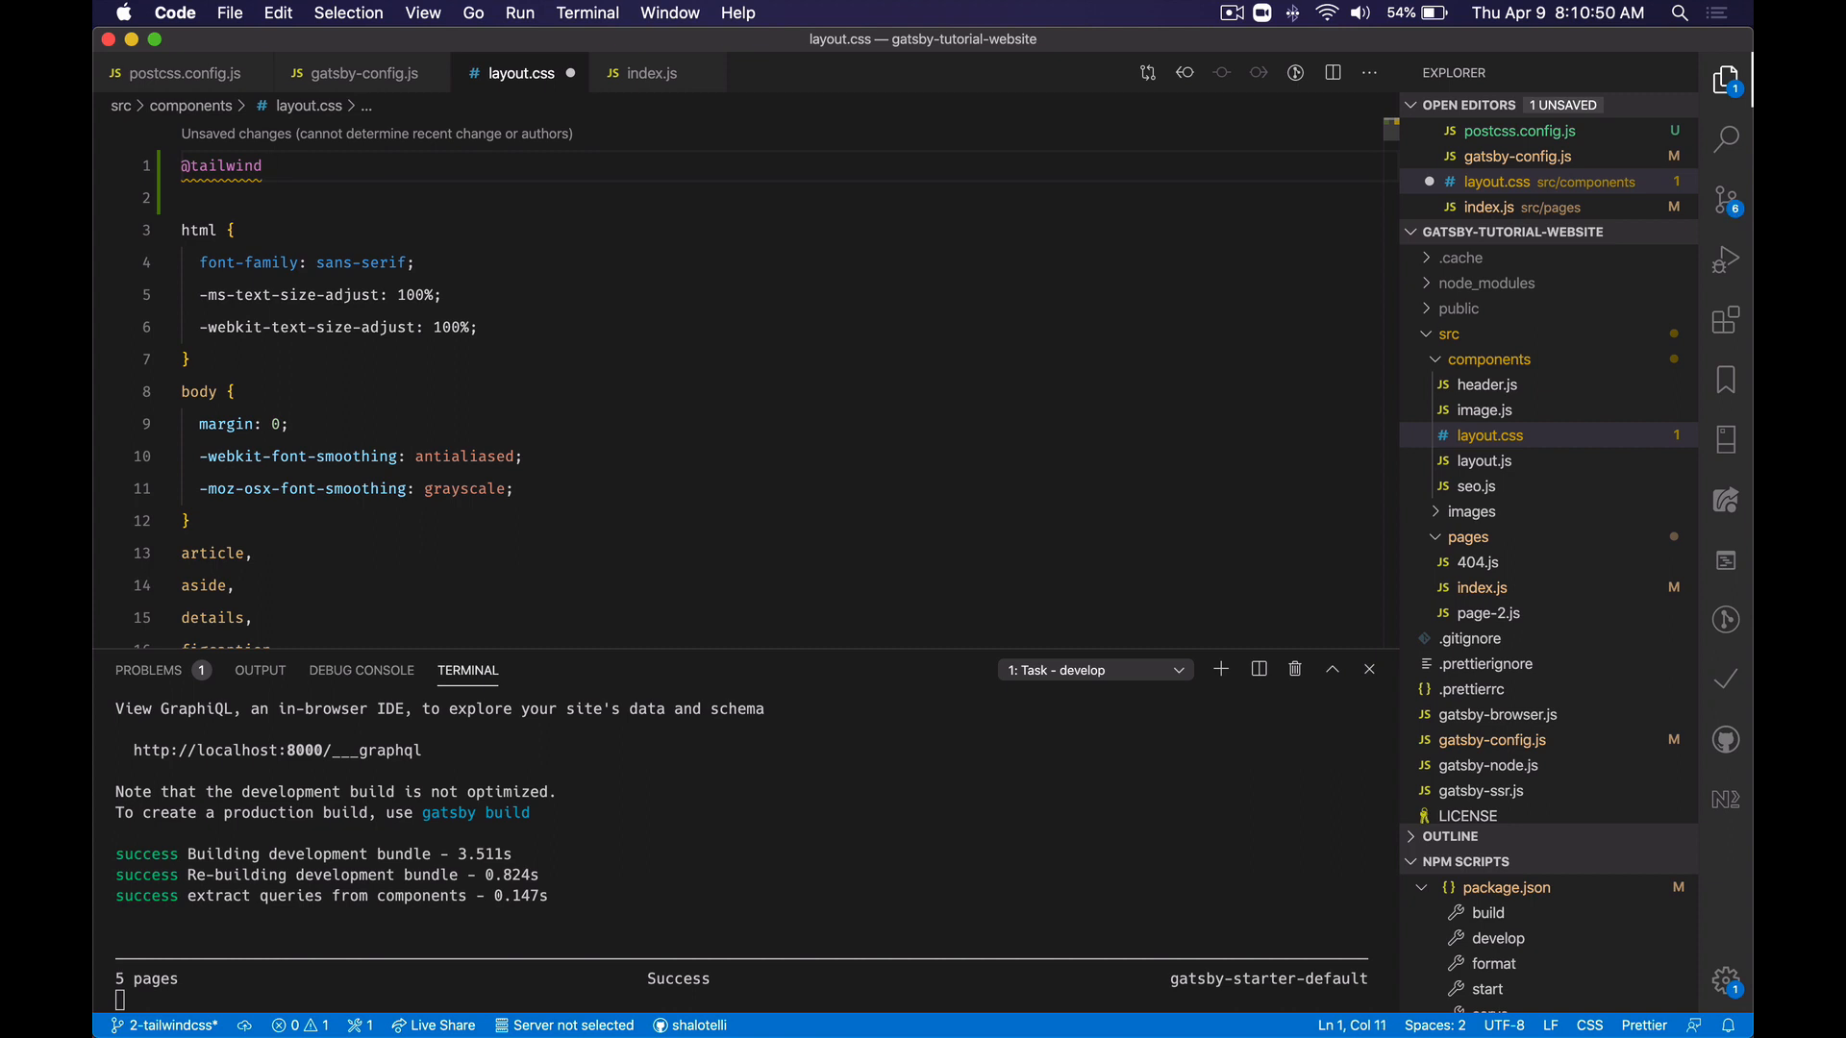
type("base;")
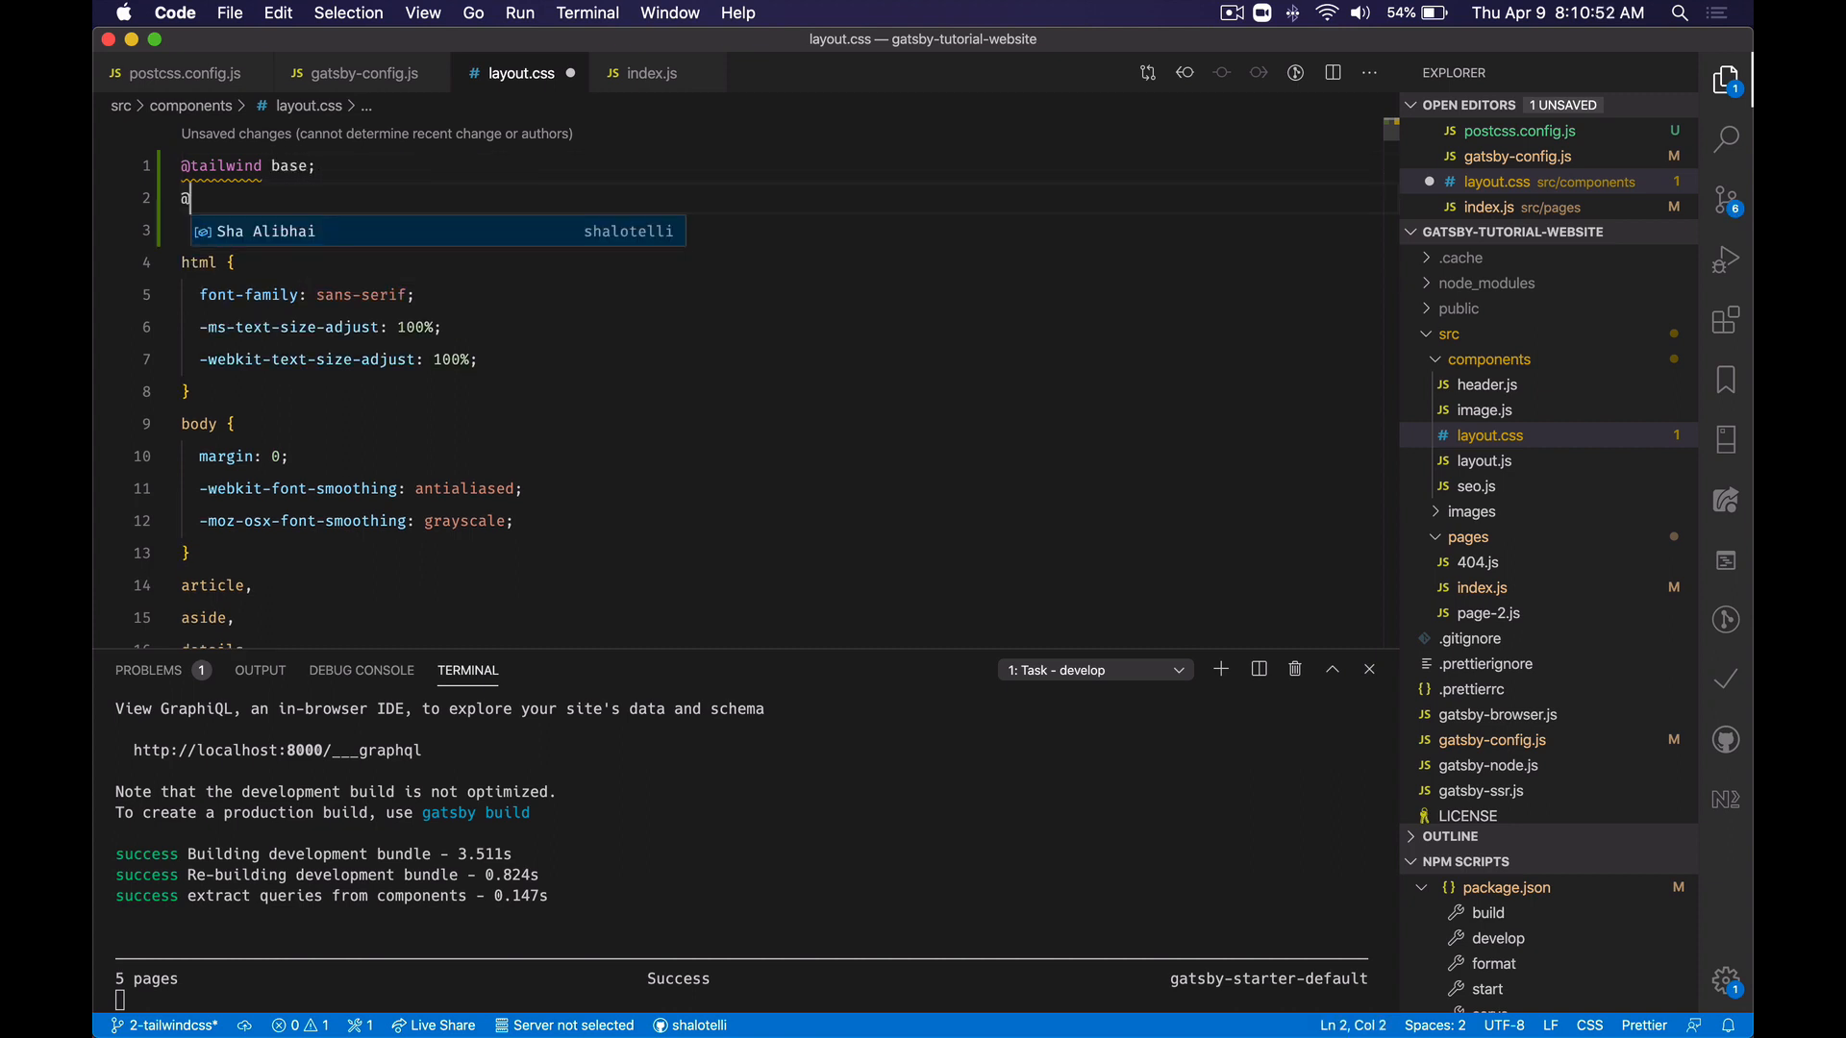
type("tailwind")
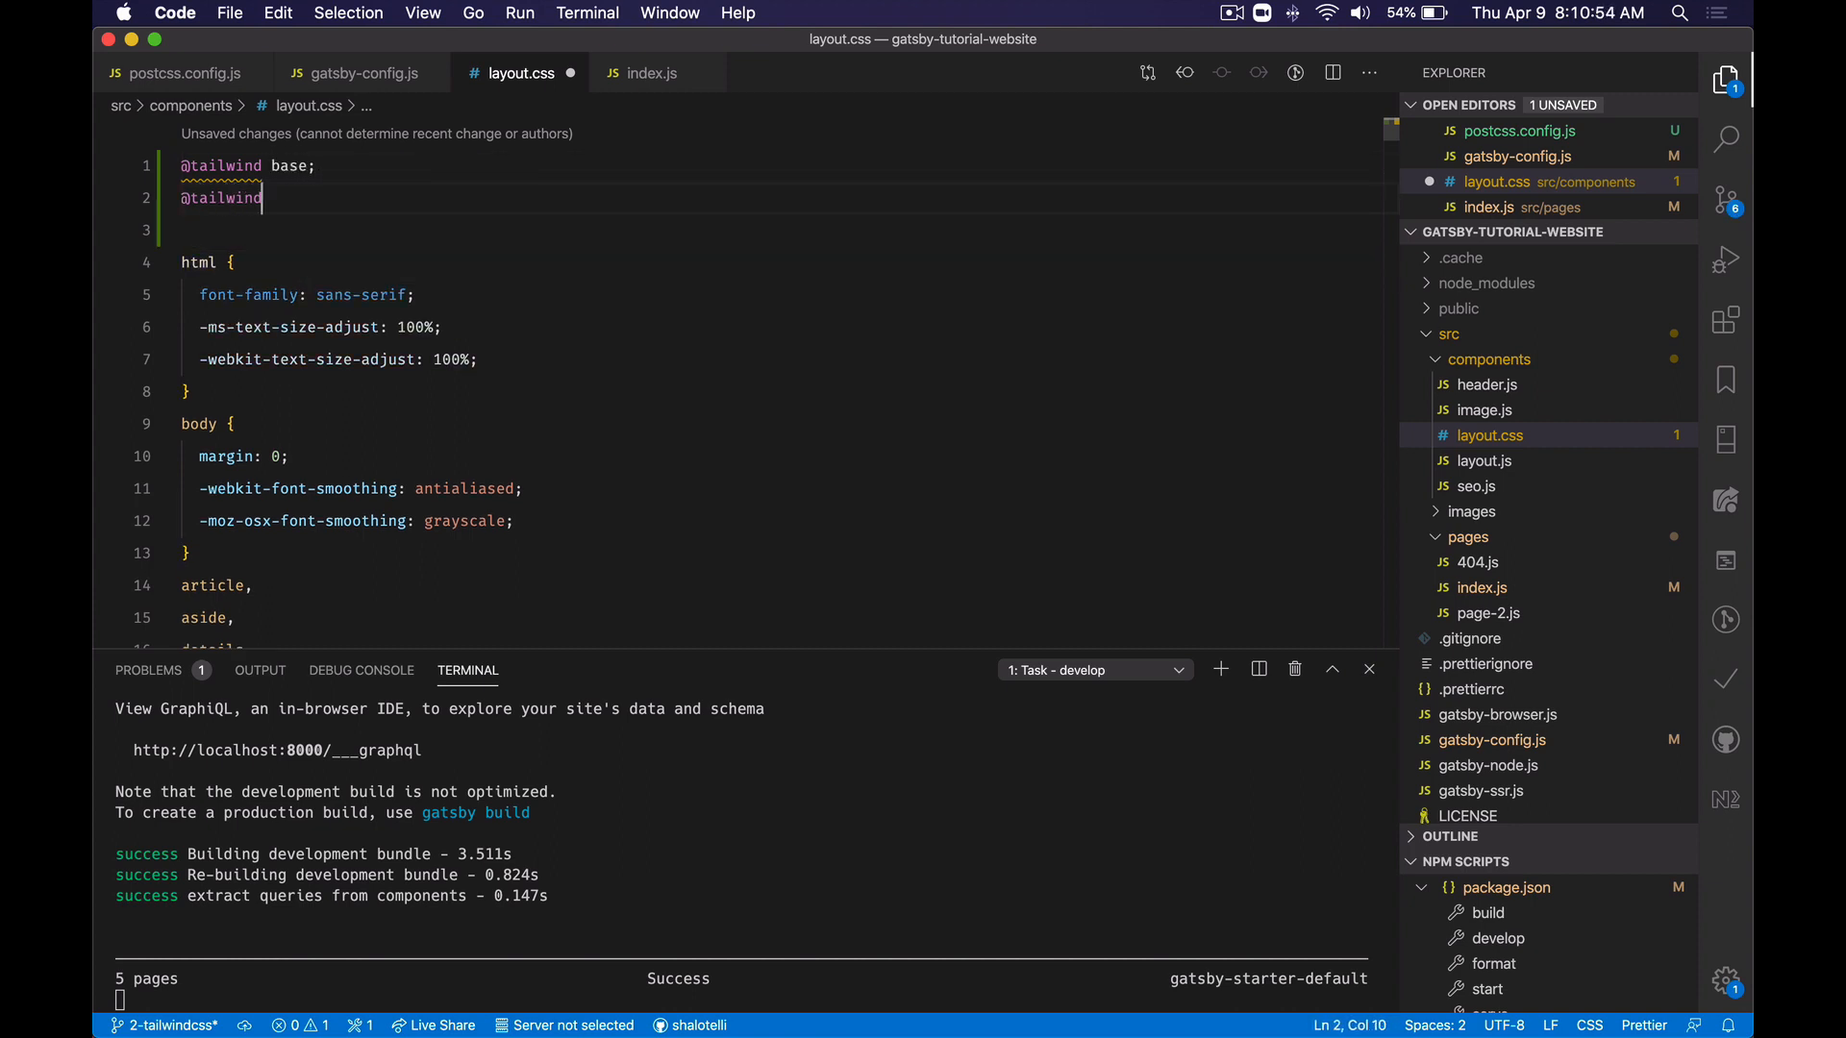
type("components;")
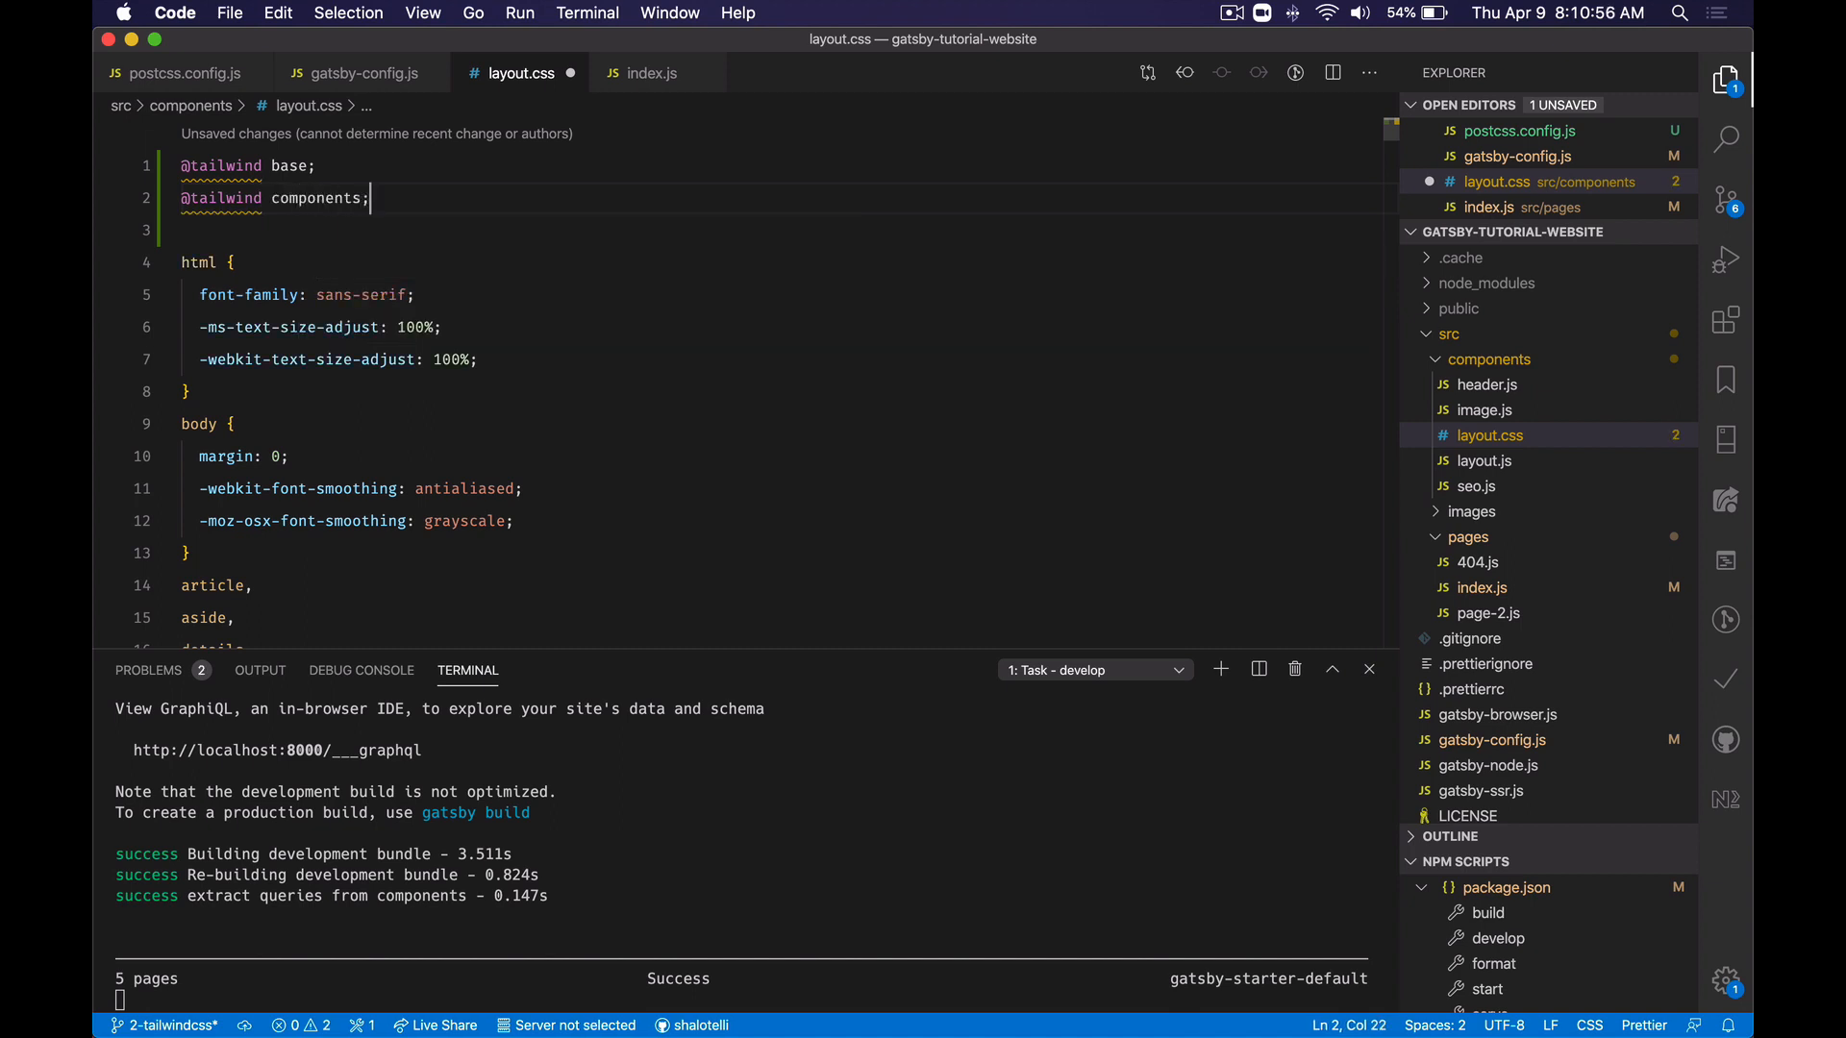
type("@tailwind")
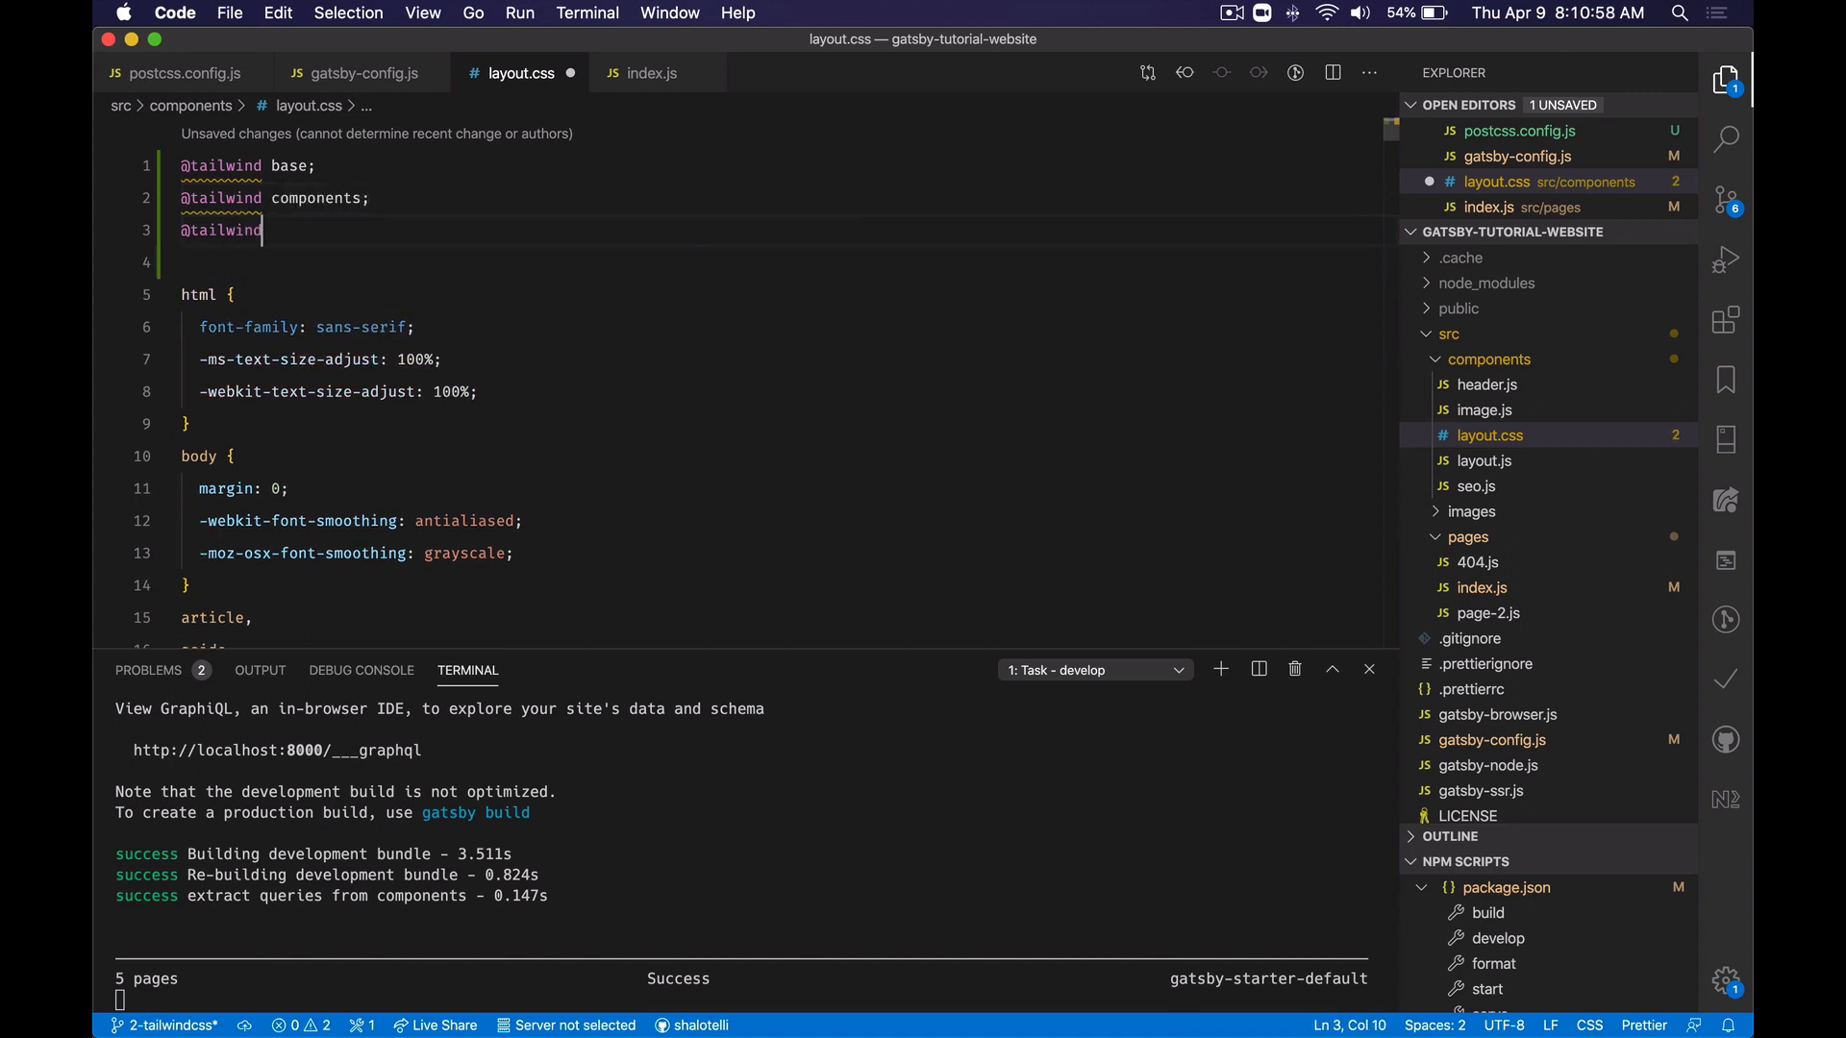
type("utilities;")
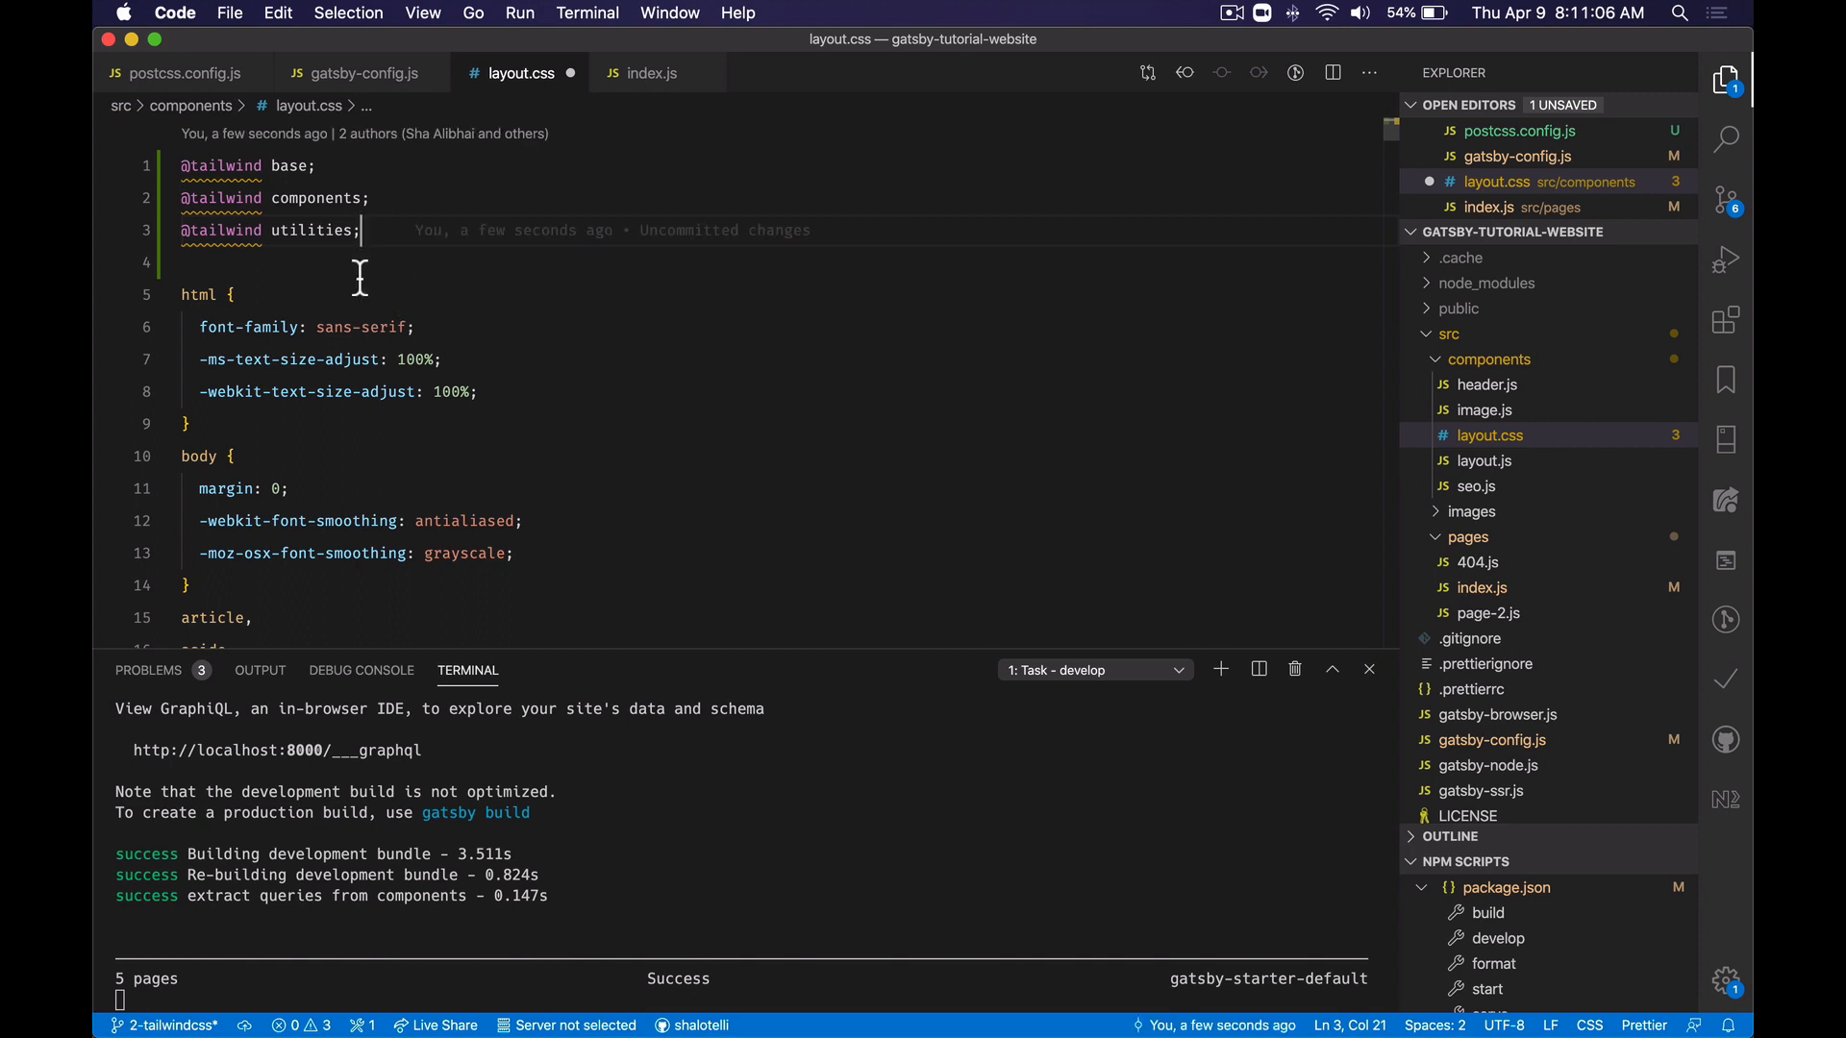
double_click(221, 229)
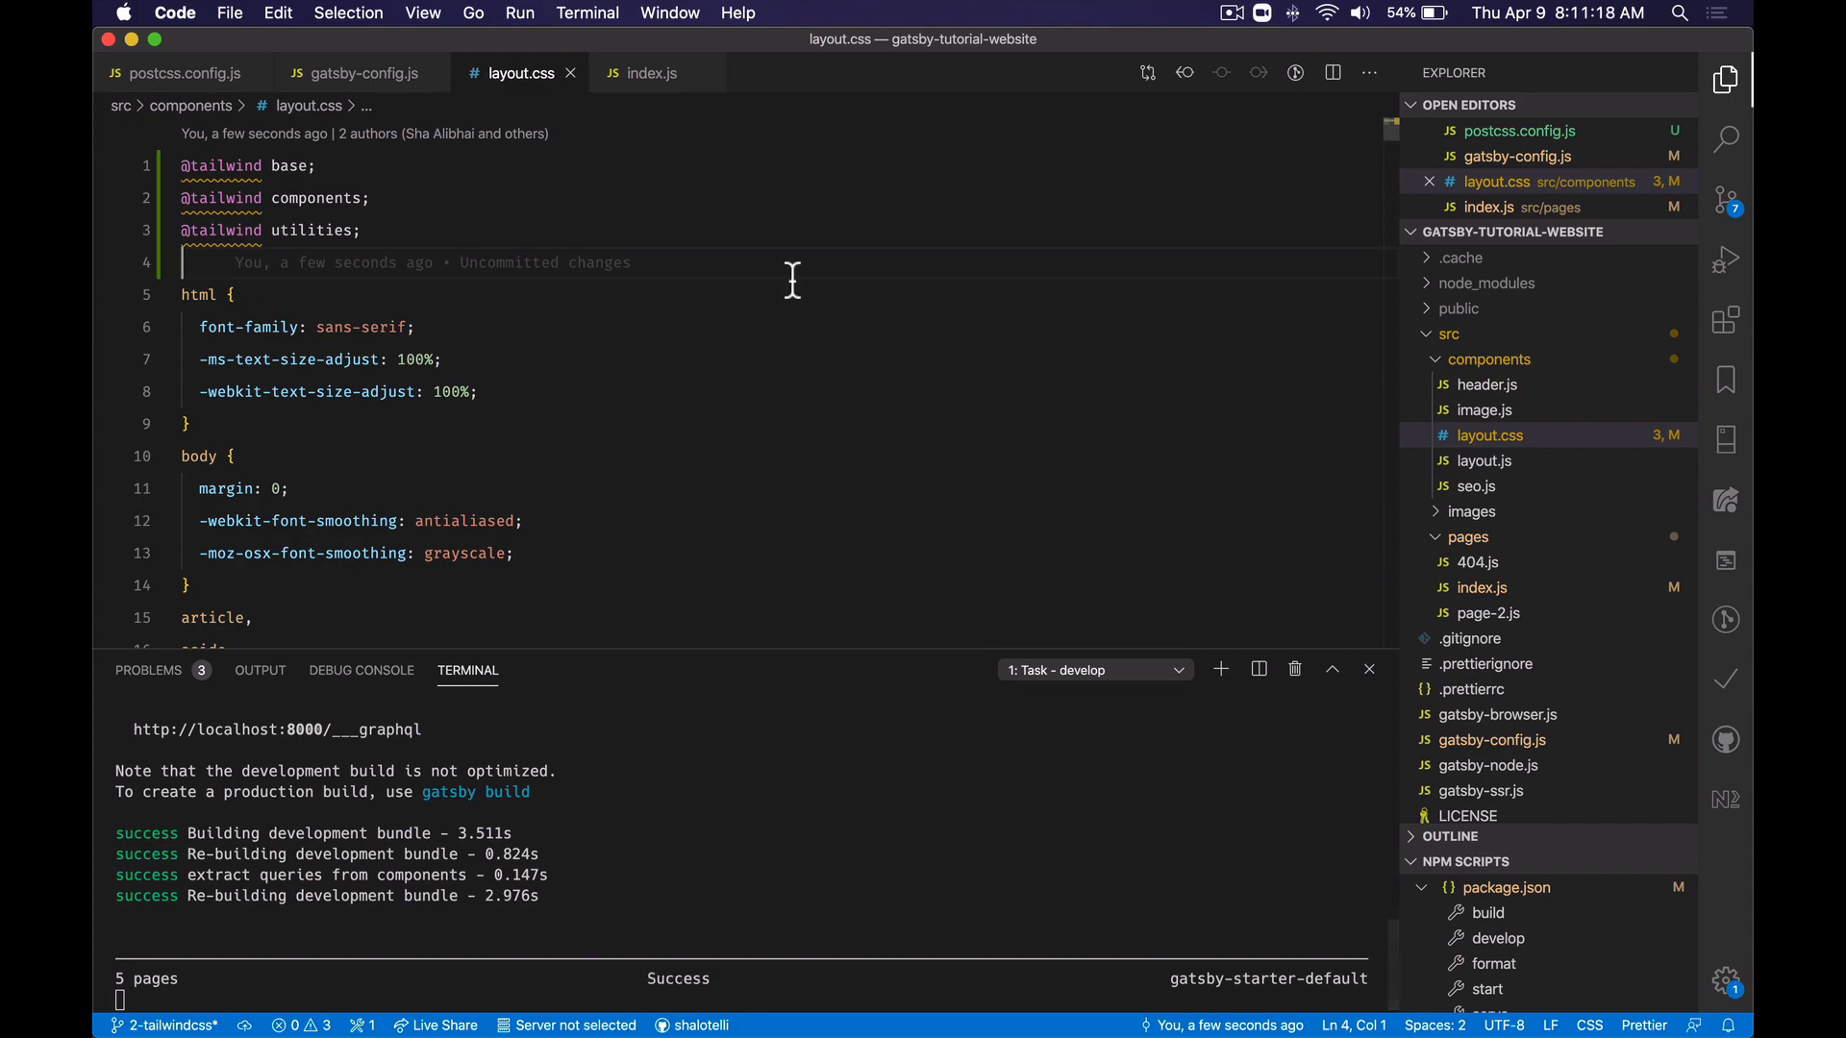
mouse_move(559, 500)
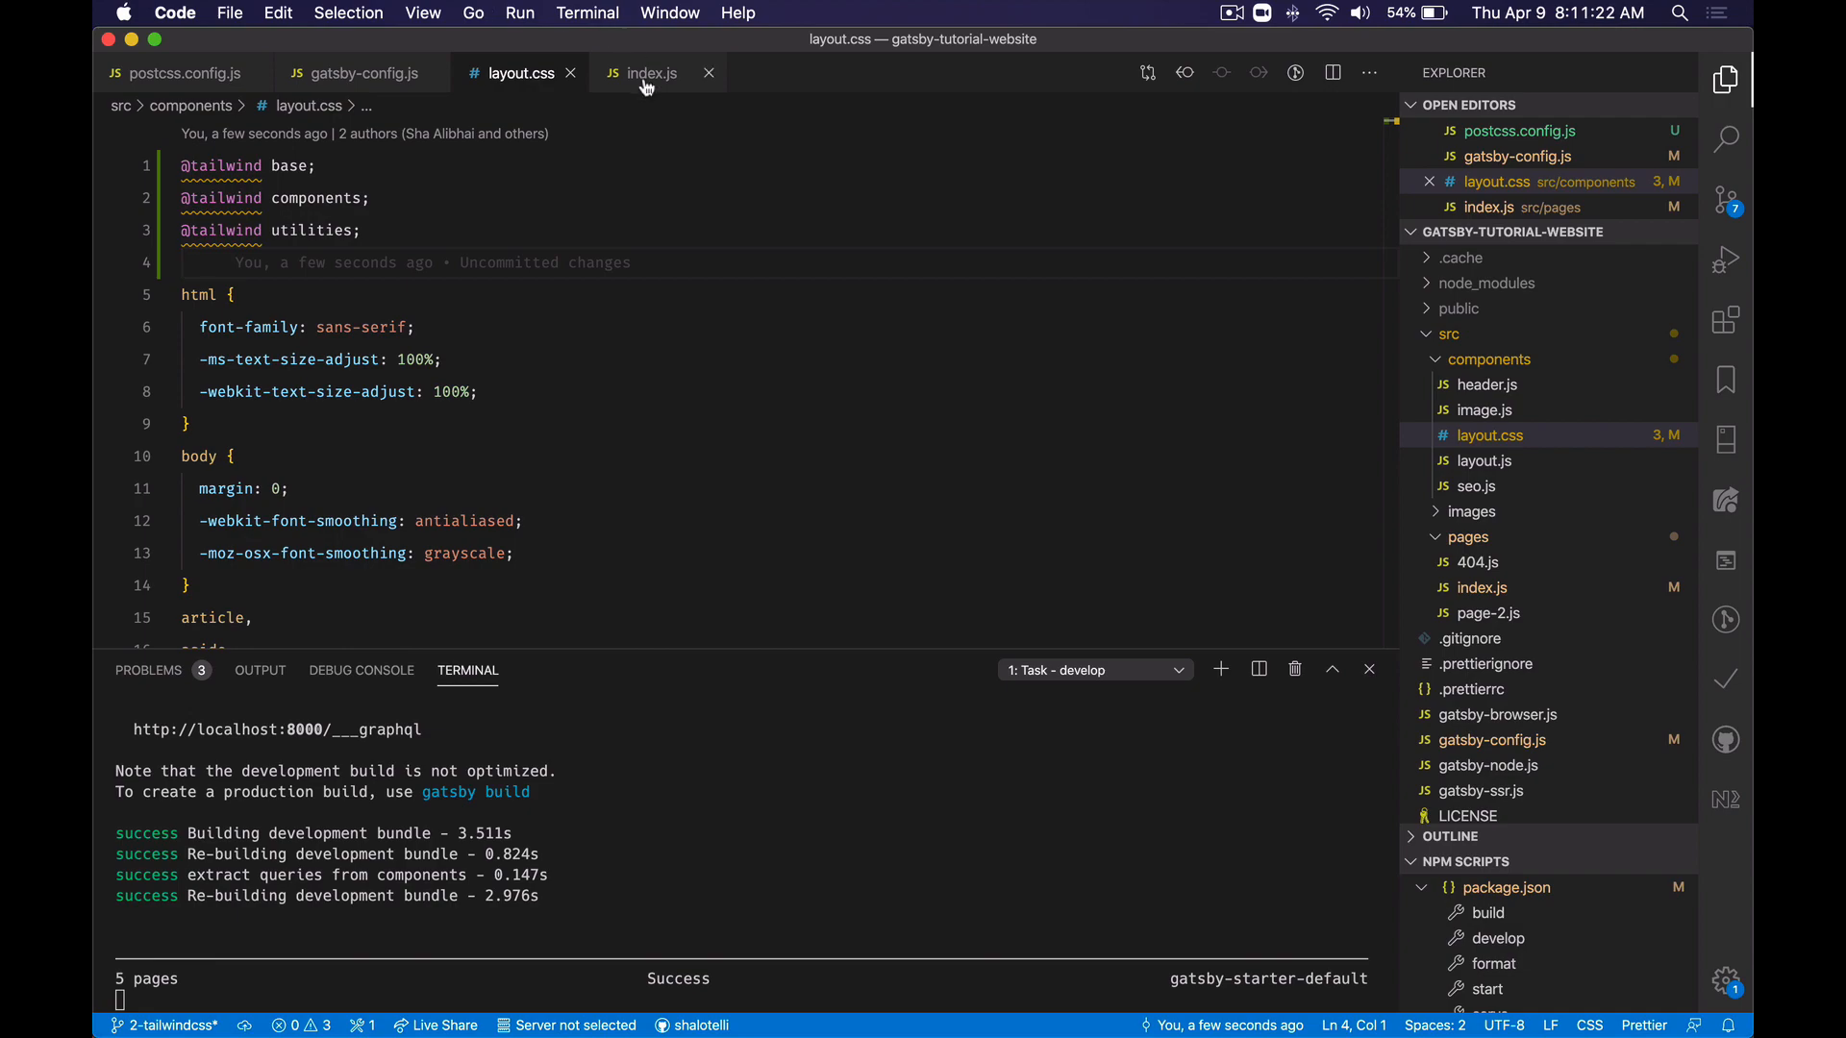
- In index.js use bg-teal-200 and text-teal-800 on the alert and save
left_click(652, 73)
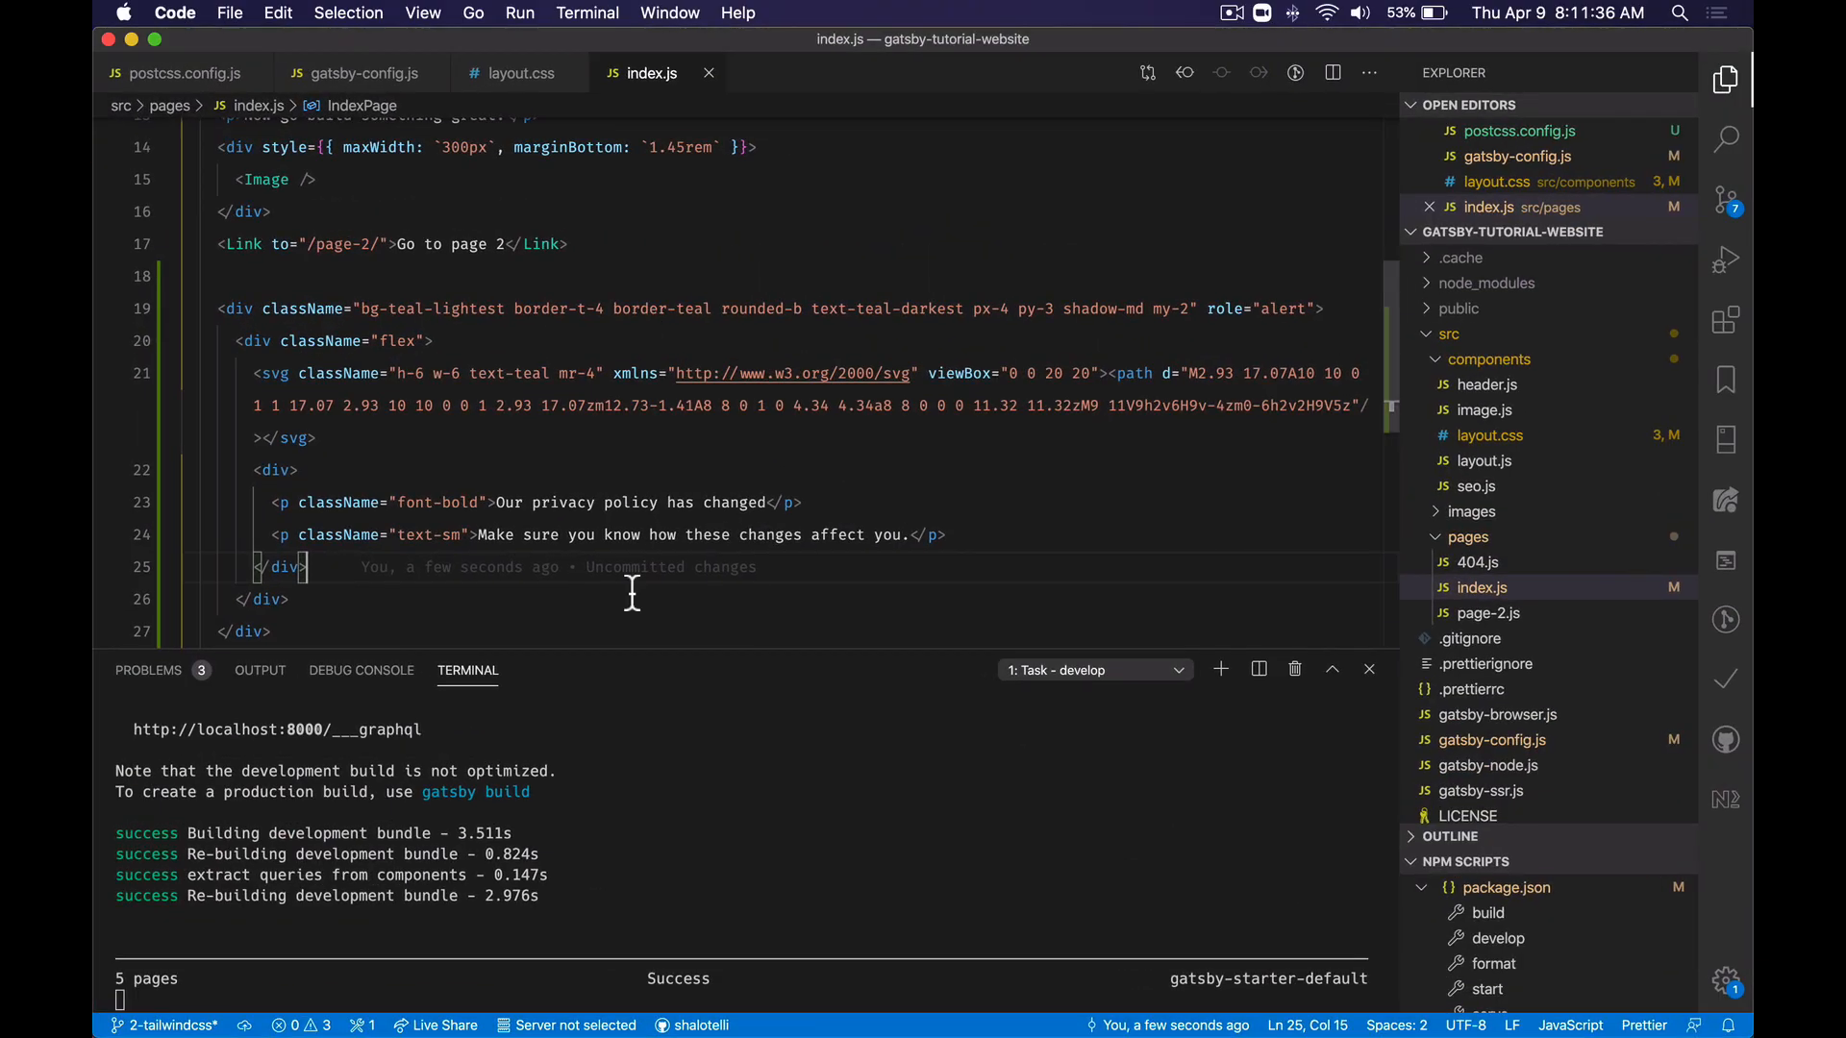
mouse_move(465, 311)
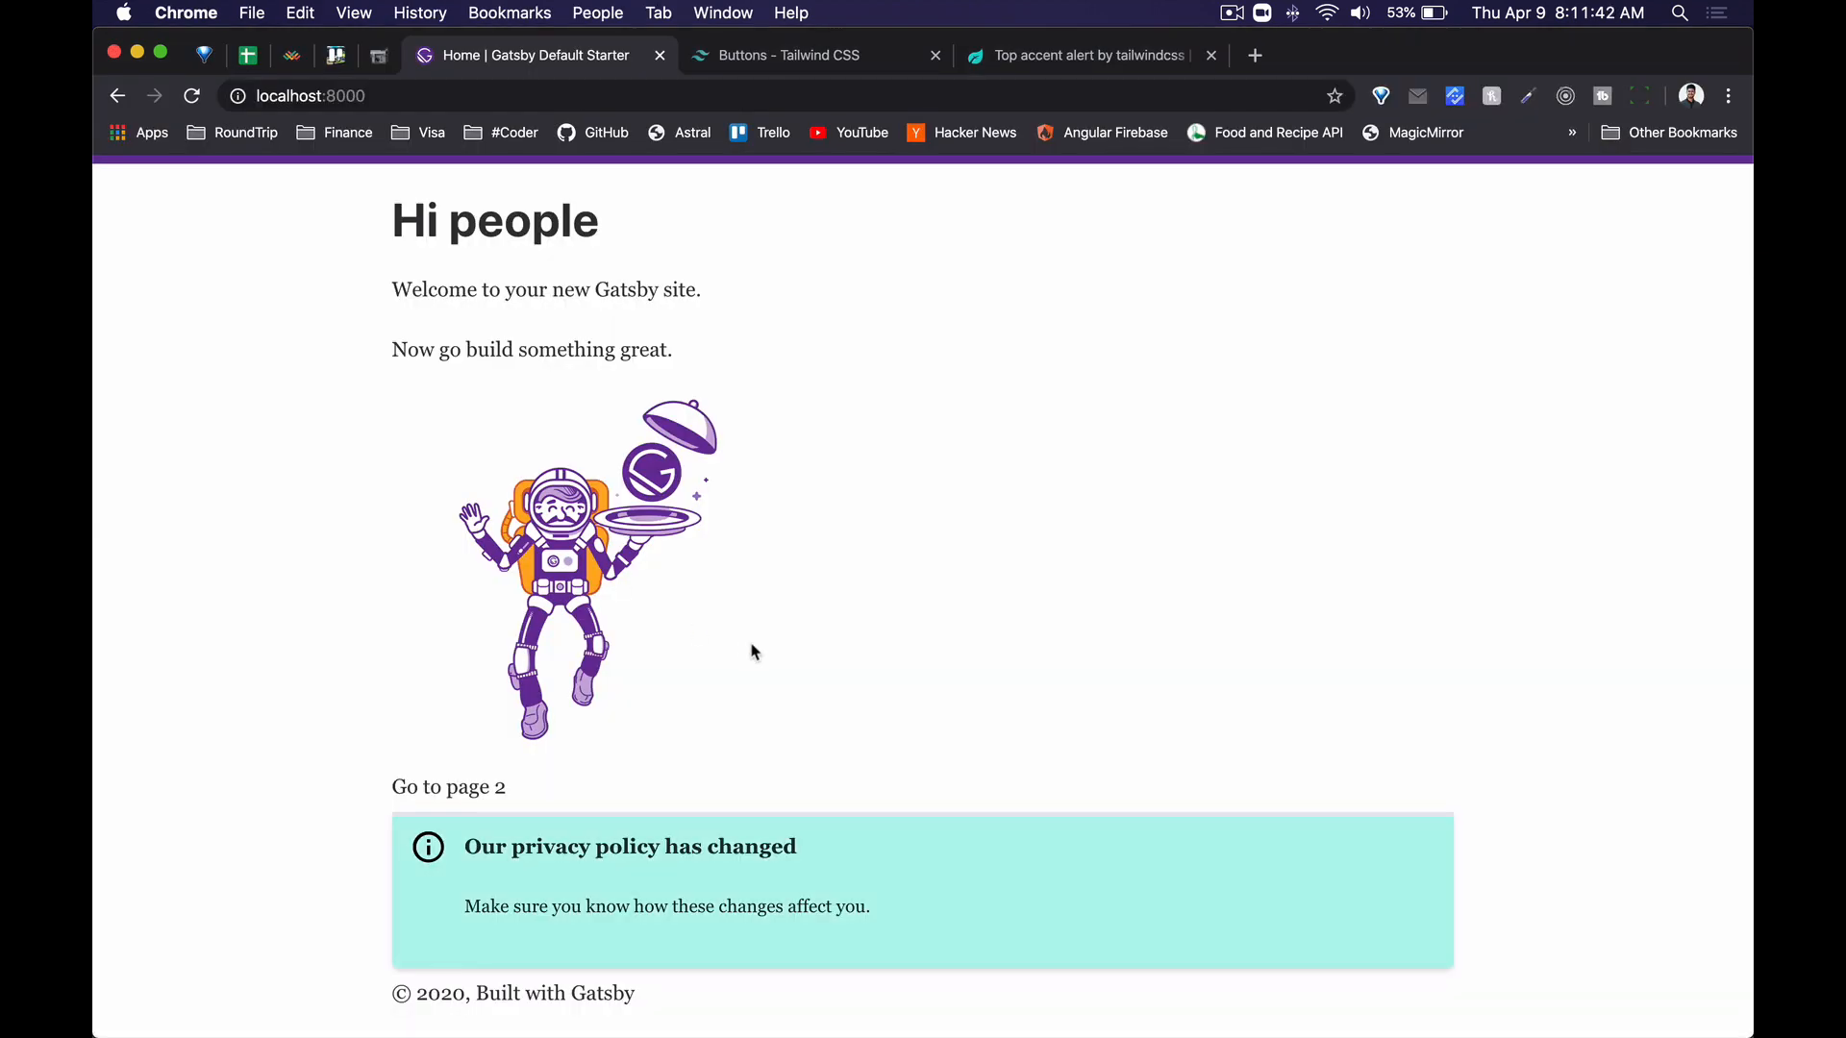
mouse_move(805, 821)
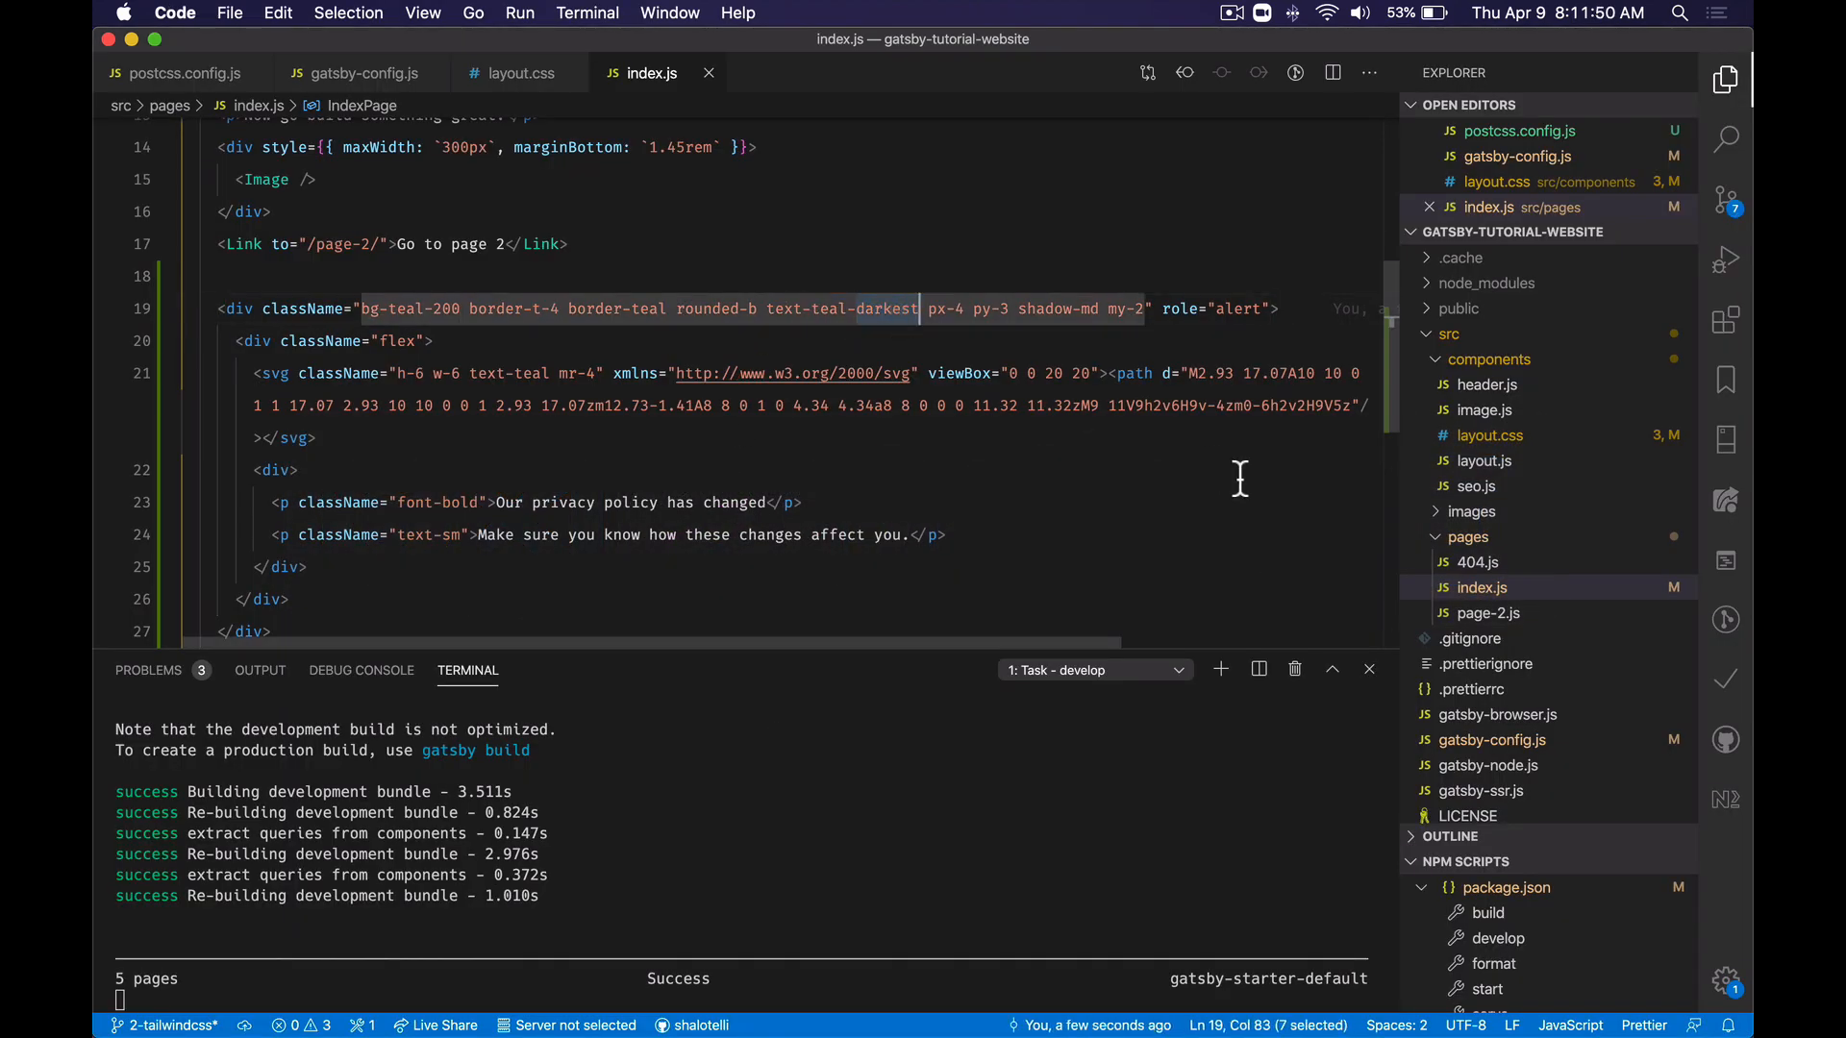
type("text-teal-800")
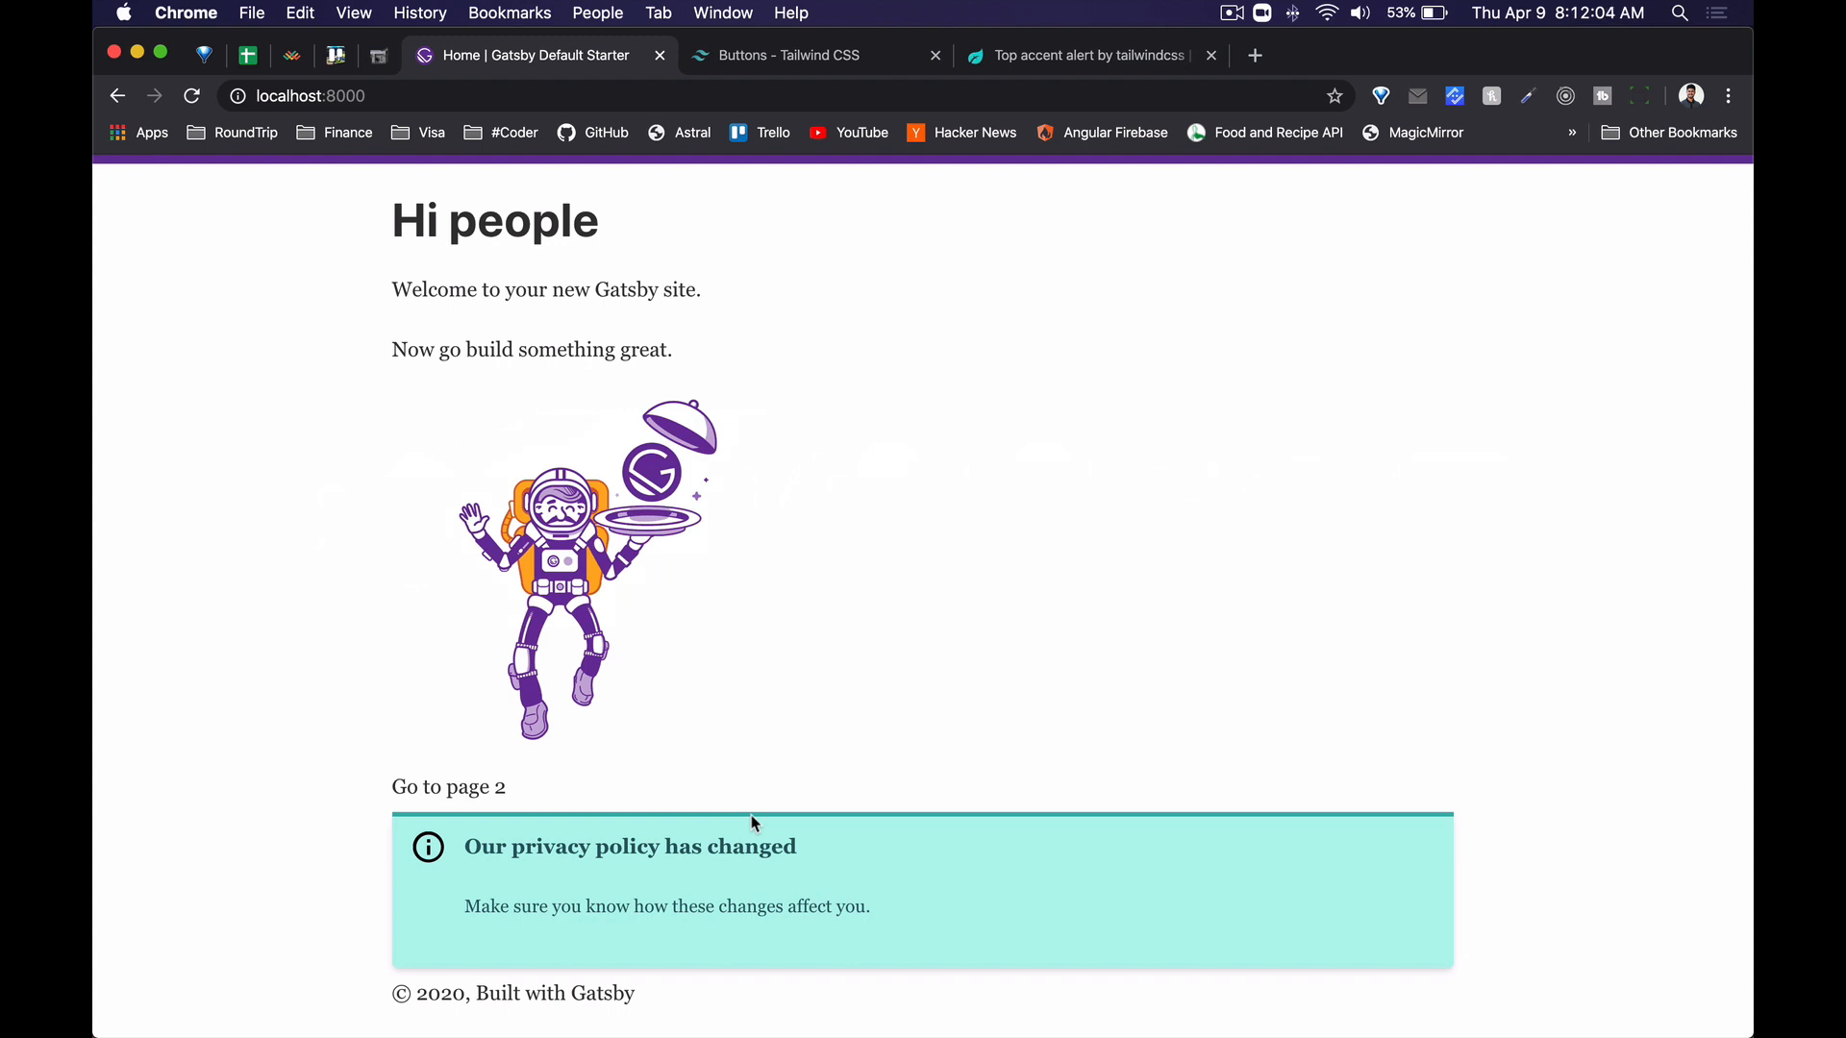
- In the Tailwind Installation guide, scroll to the 'Add Tailwind to your CSS' section
left_click(784, 55)
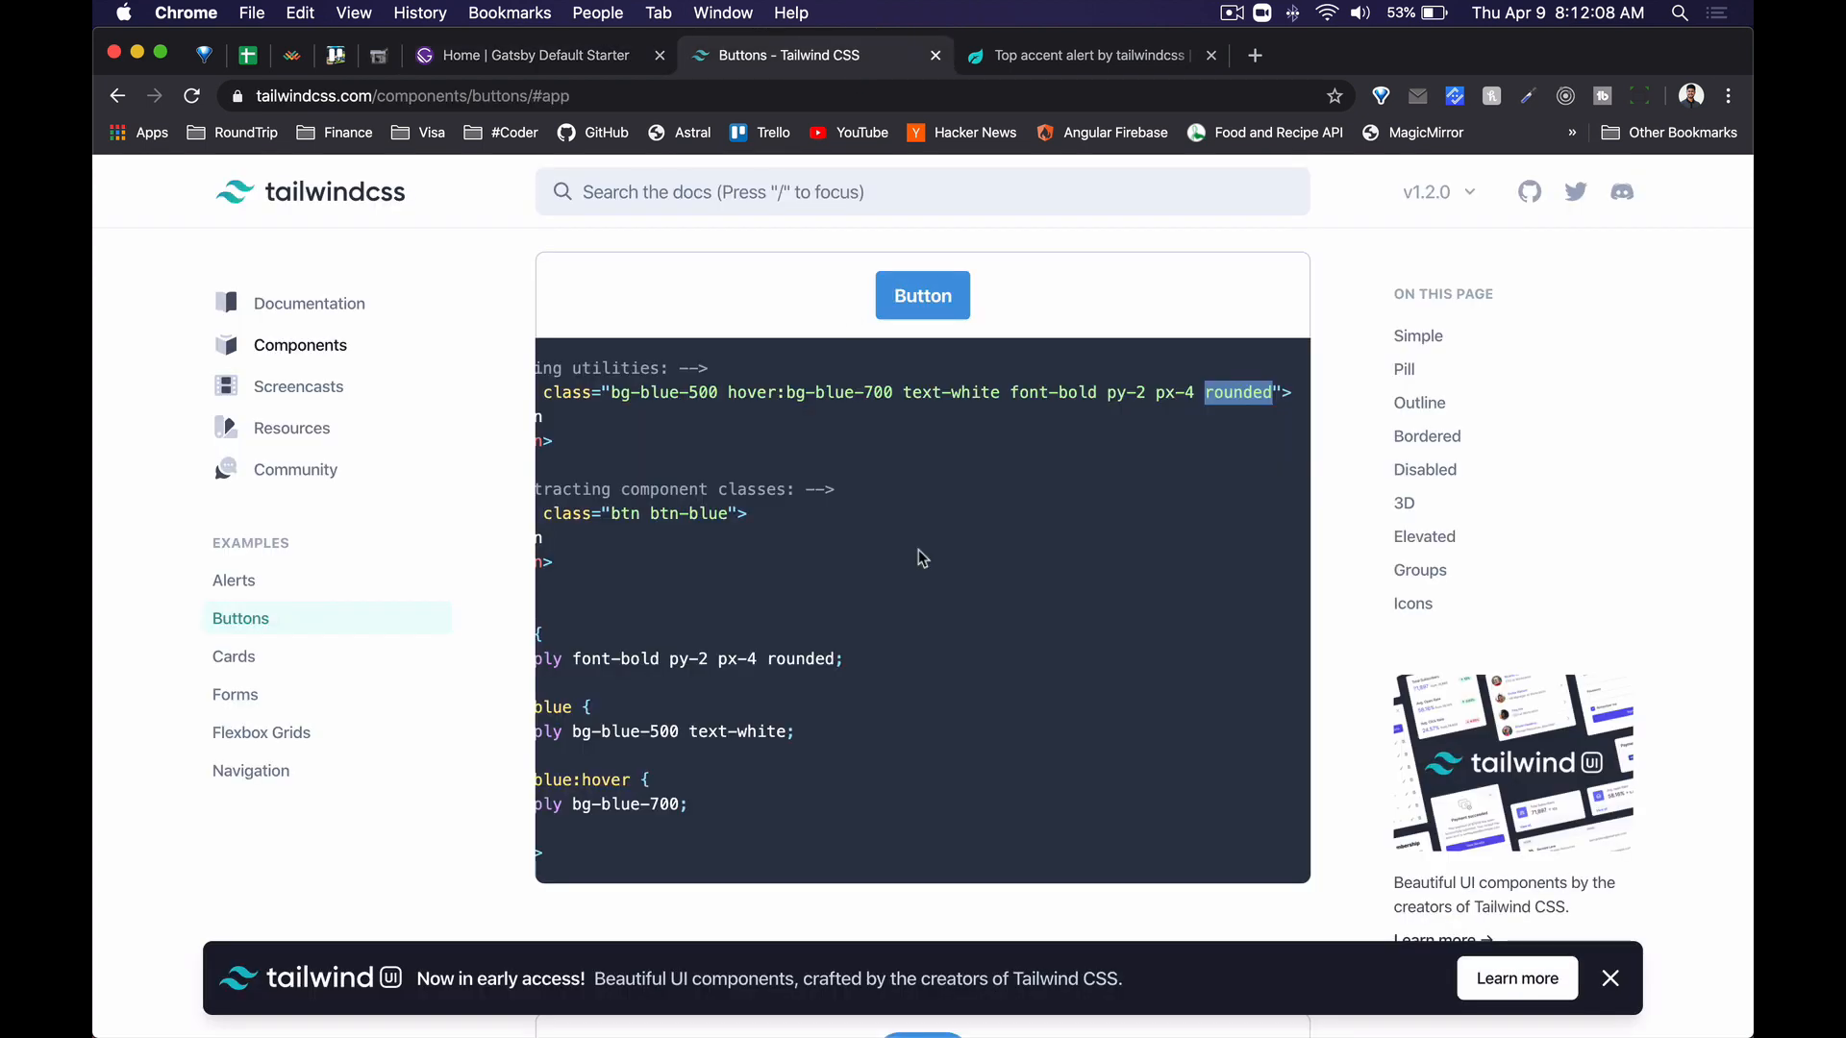
mouse_move(421, 438)
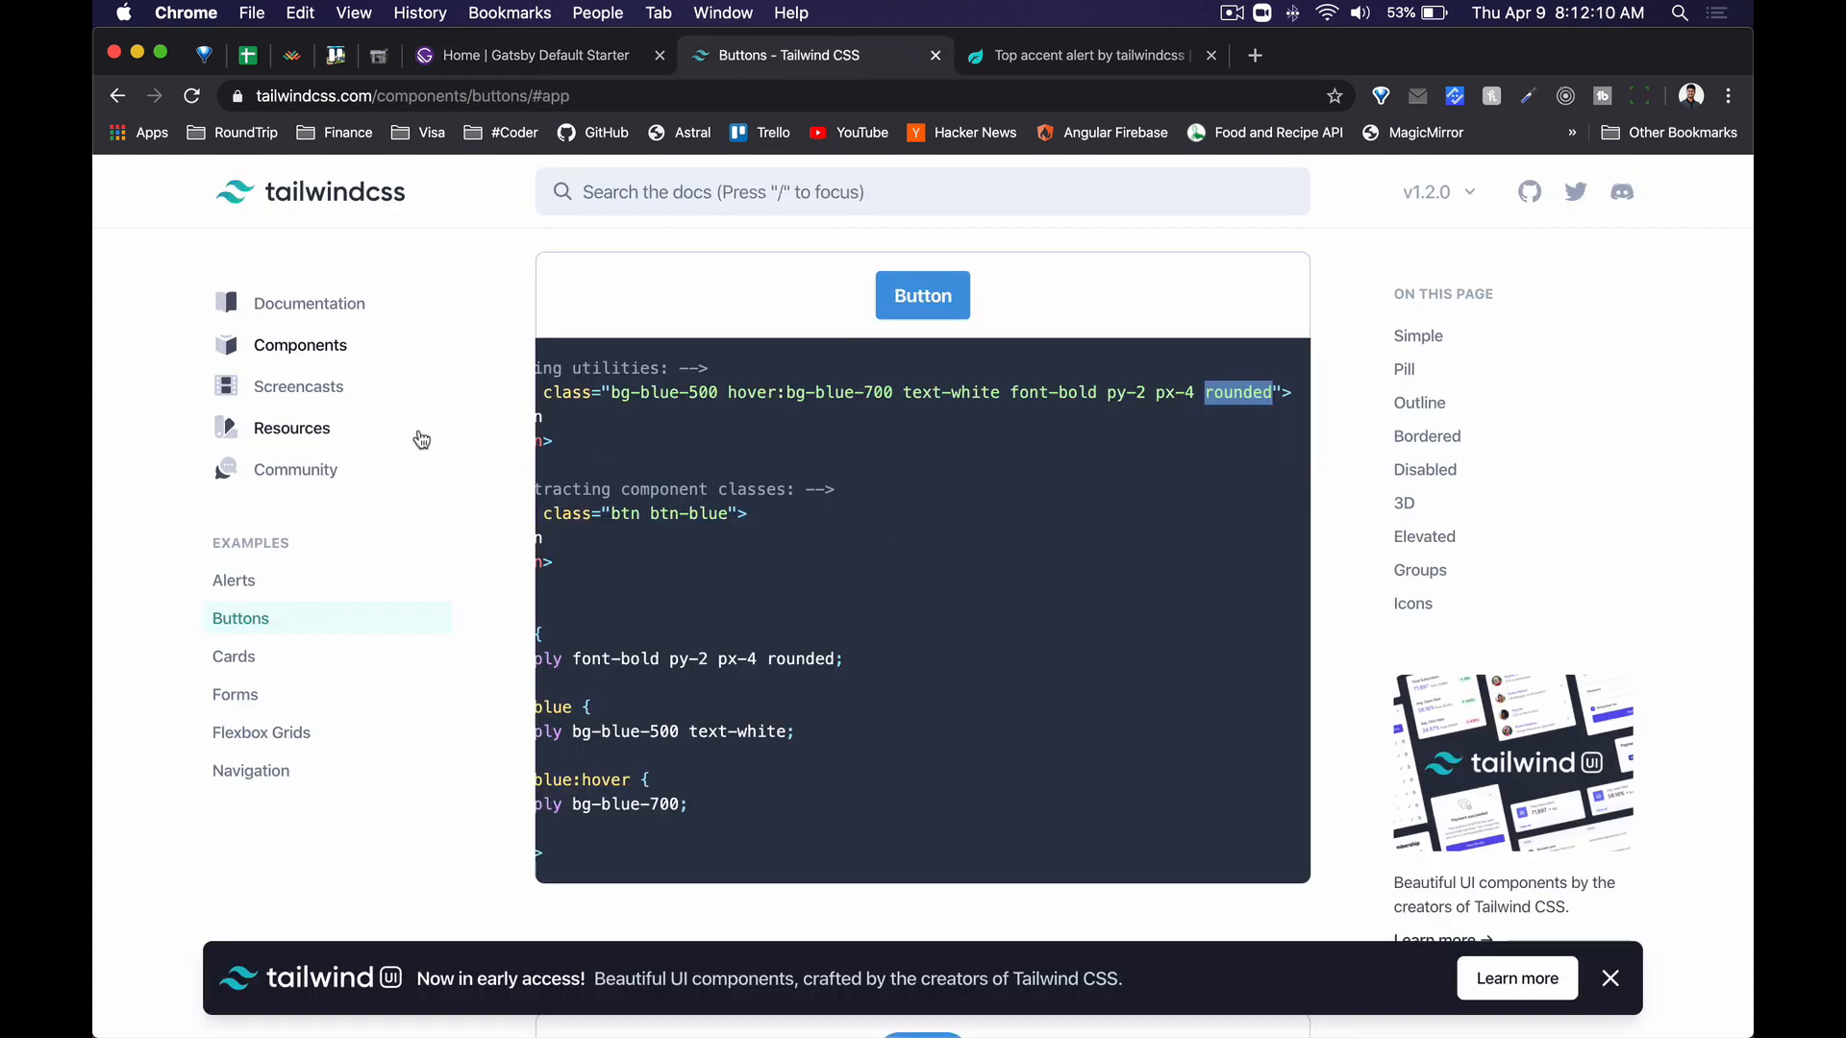
left_click(308, 302)
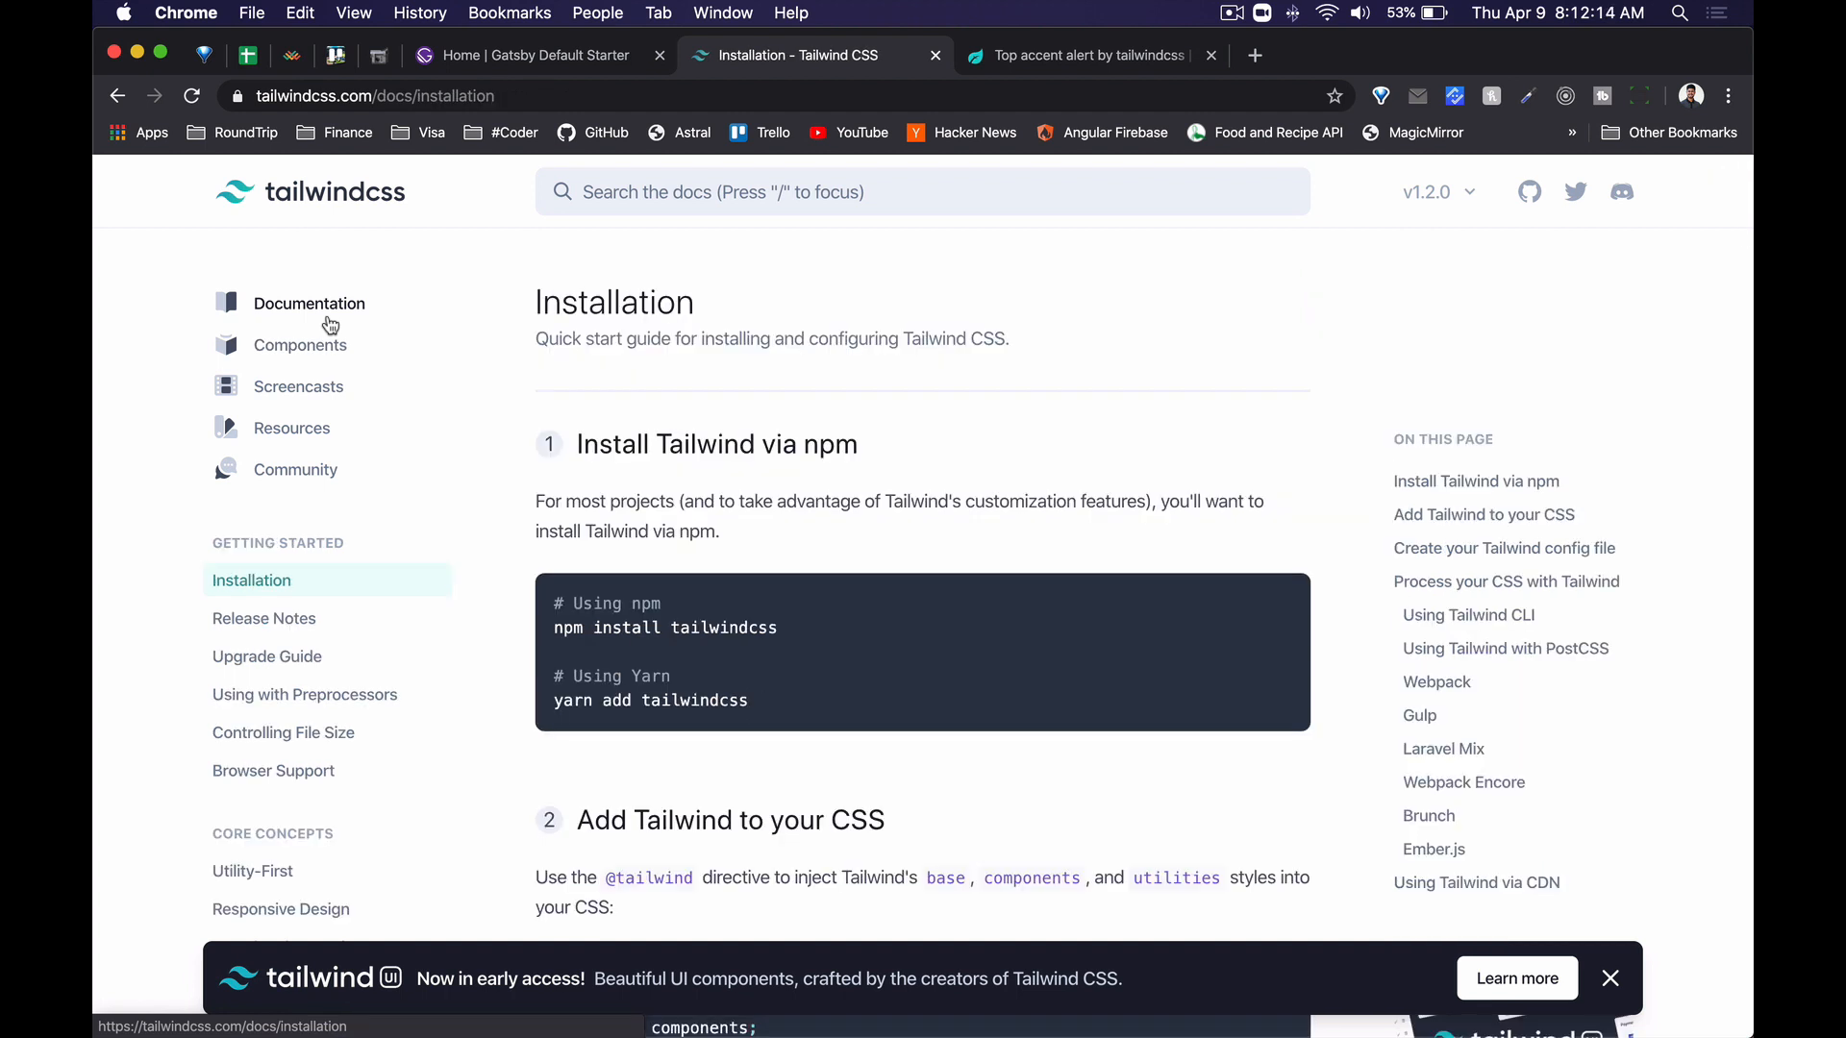
scroll("down", 3)
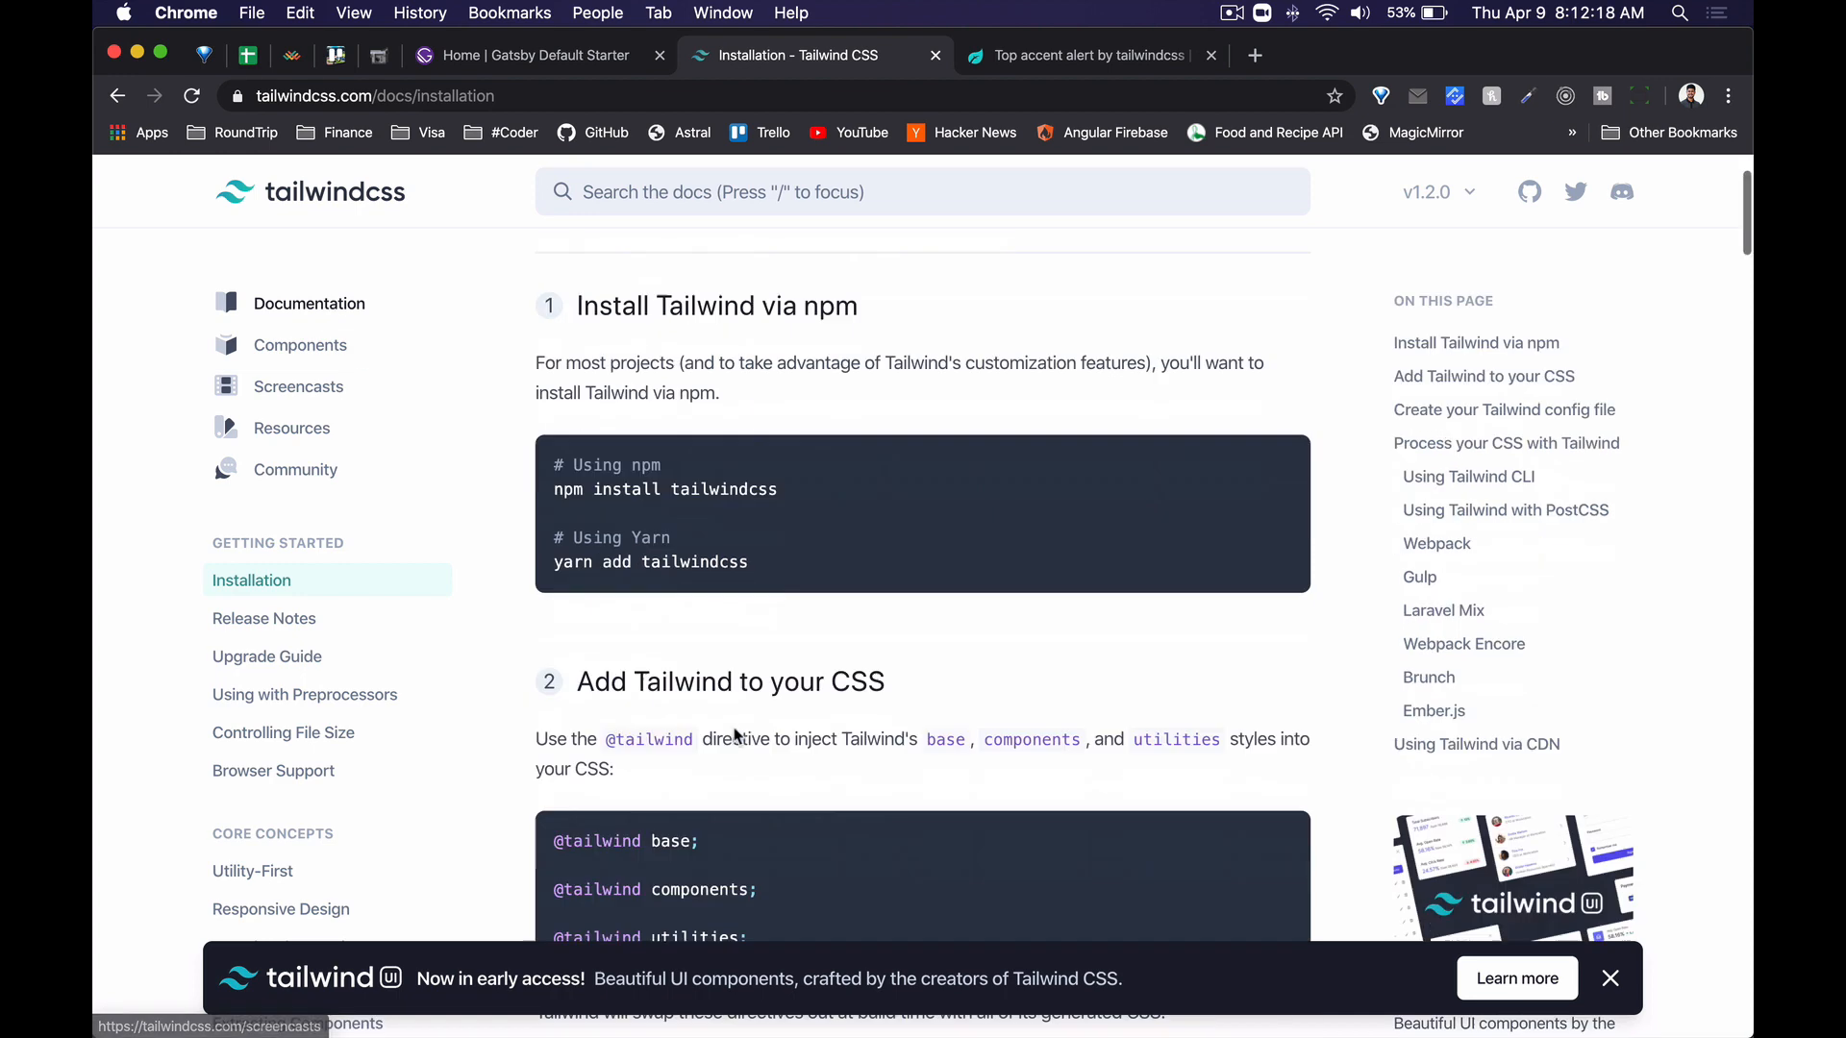
scroll("down", 3)
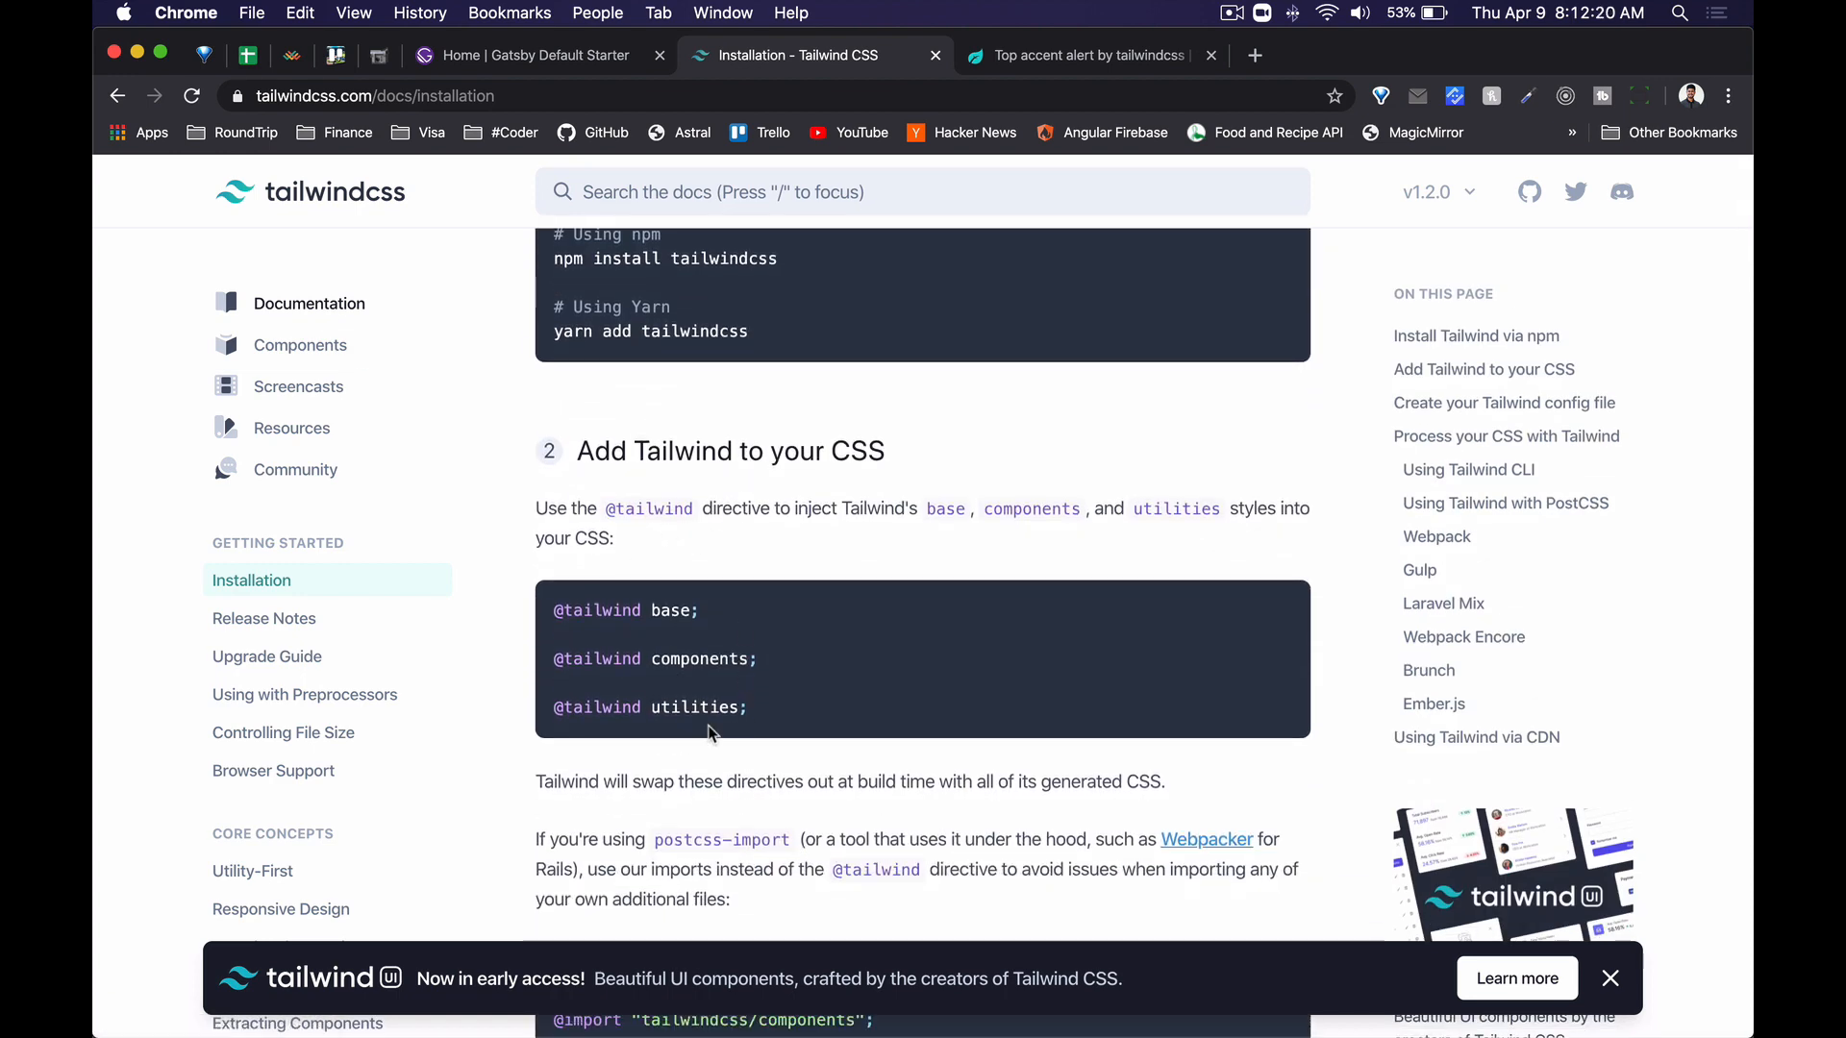
mouse_move(850, 732)
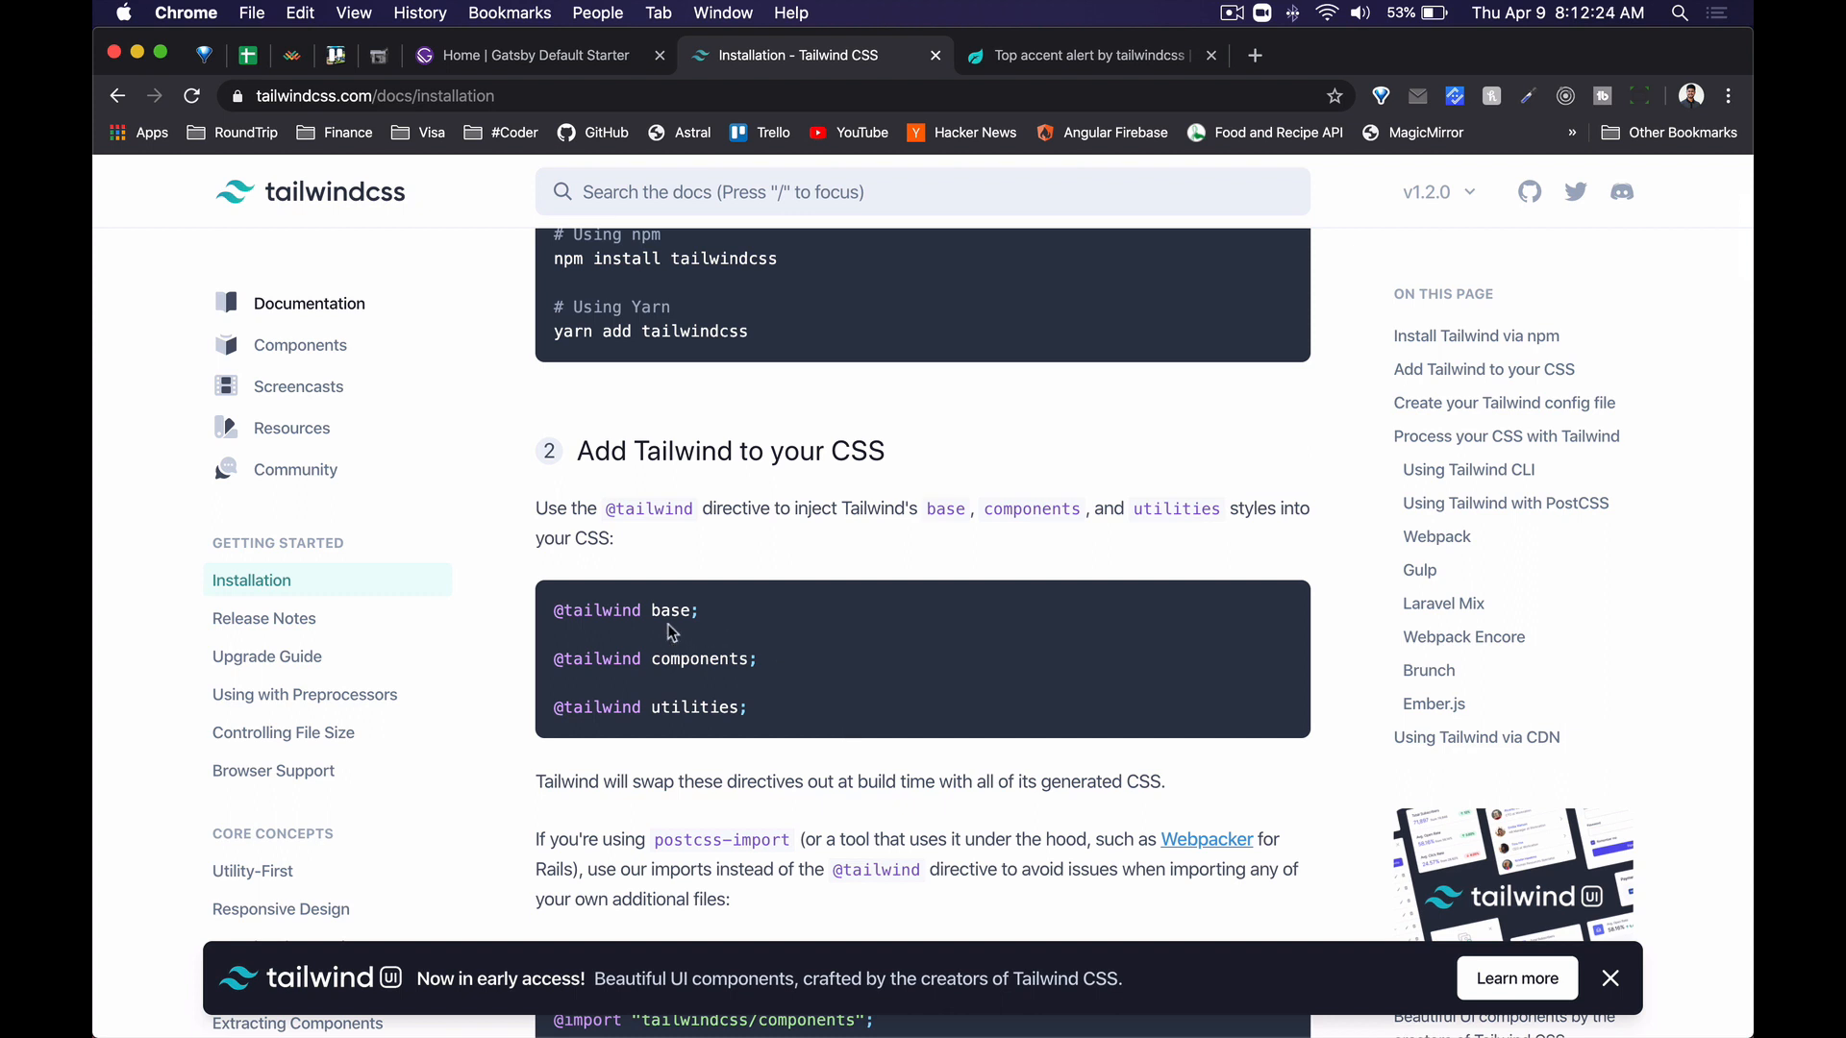
mouse_move(315, 321)
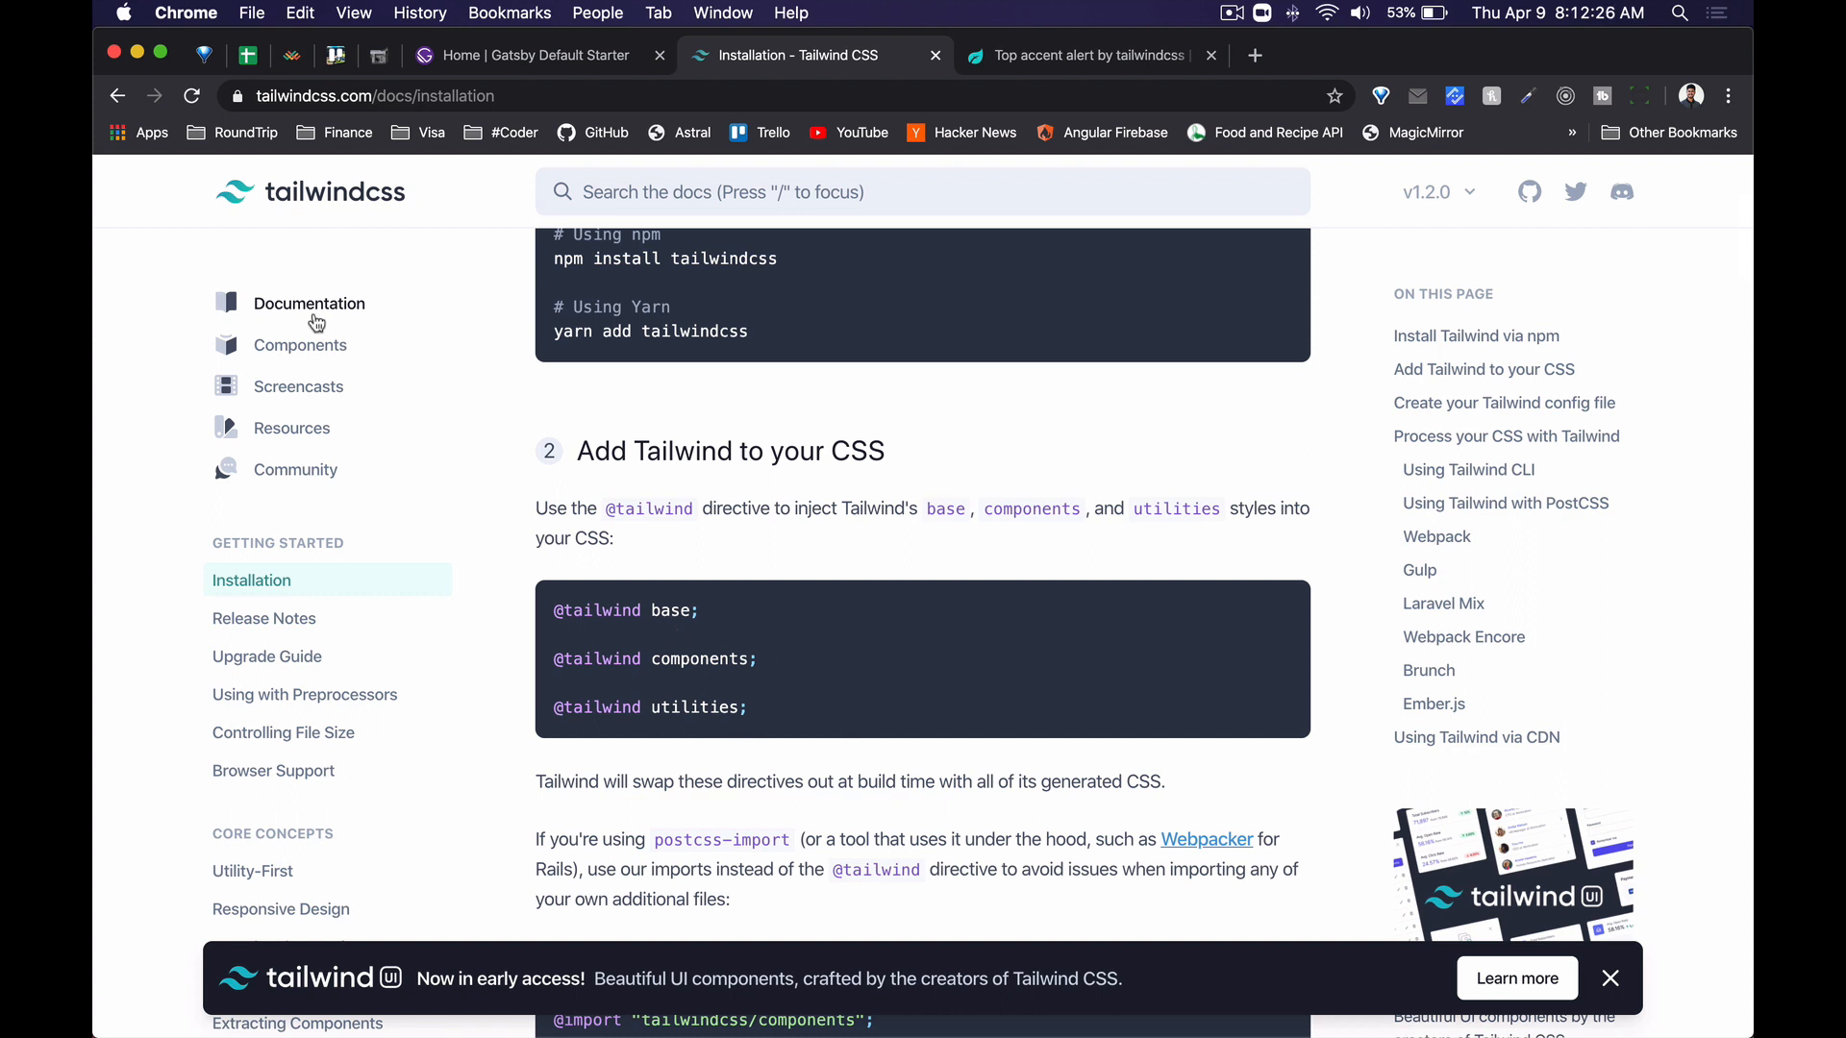
mouse_move(444, 460)
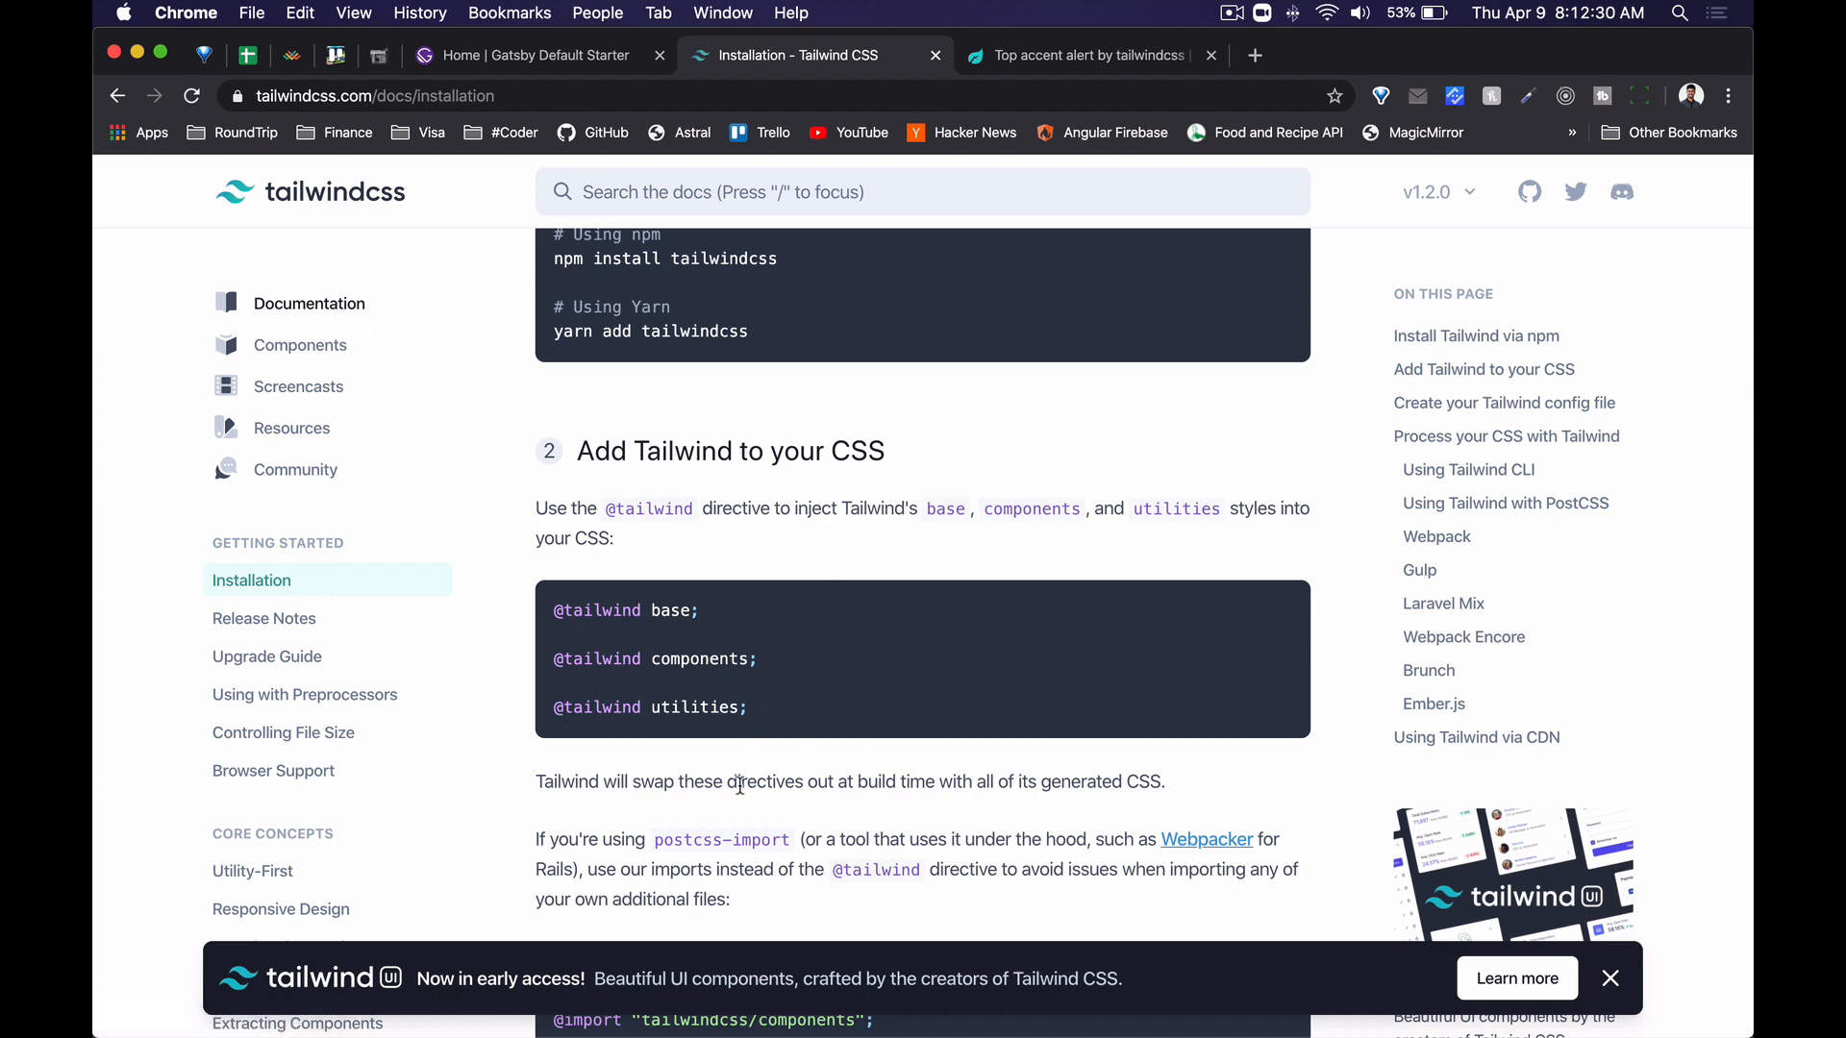
scroll("down", 3)
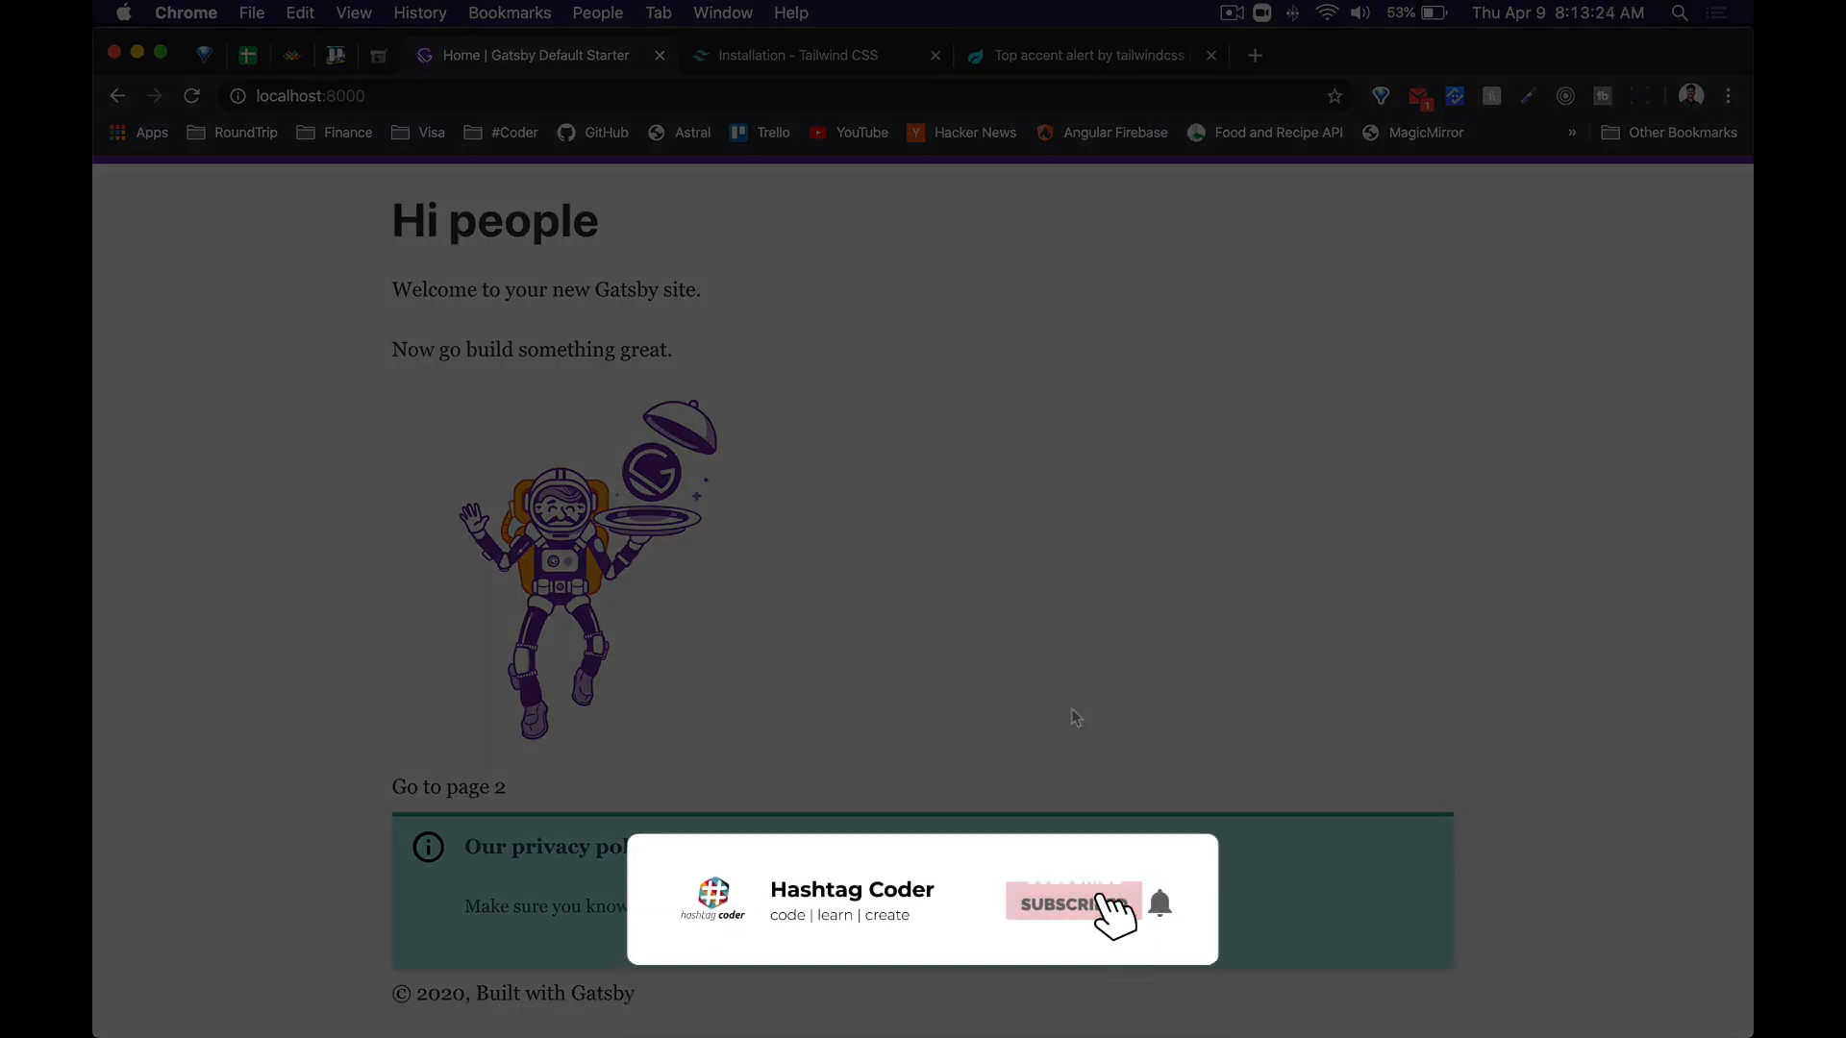
- Show the localhost:8000 home page with the teal privacy alert
left_click(1071, 903)
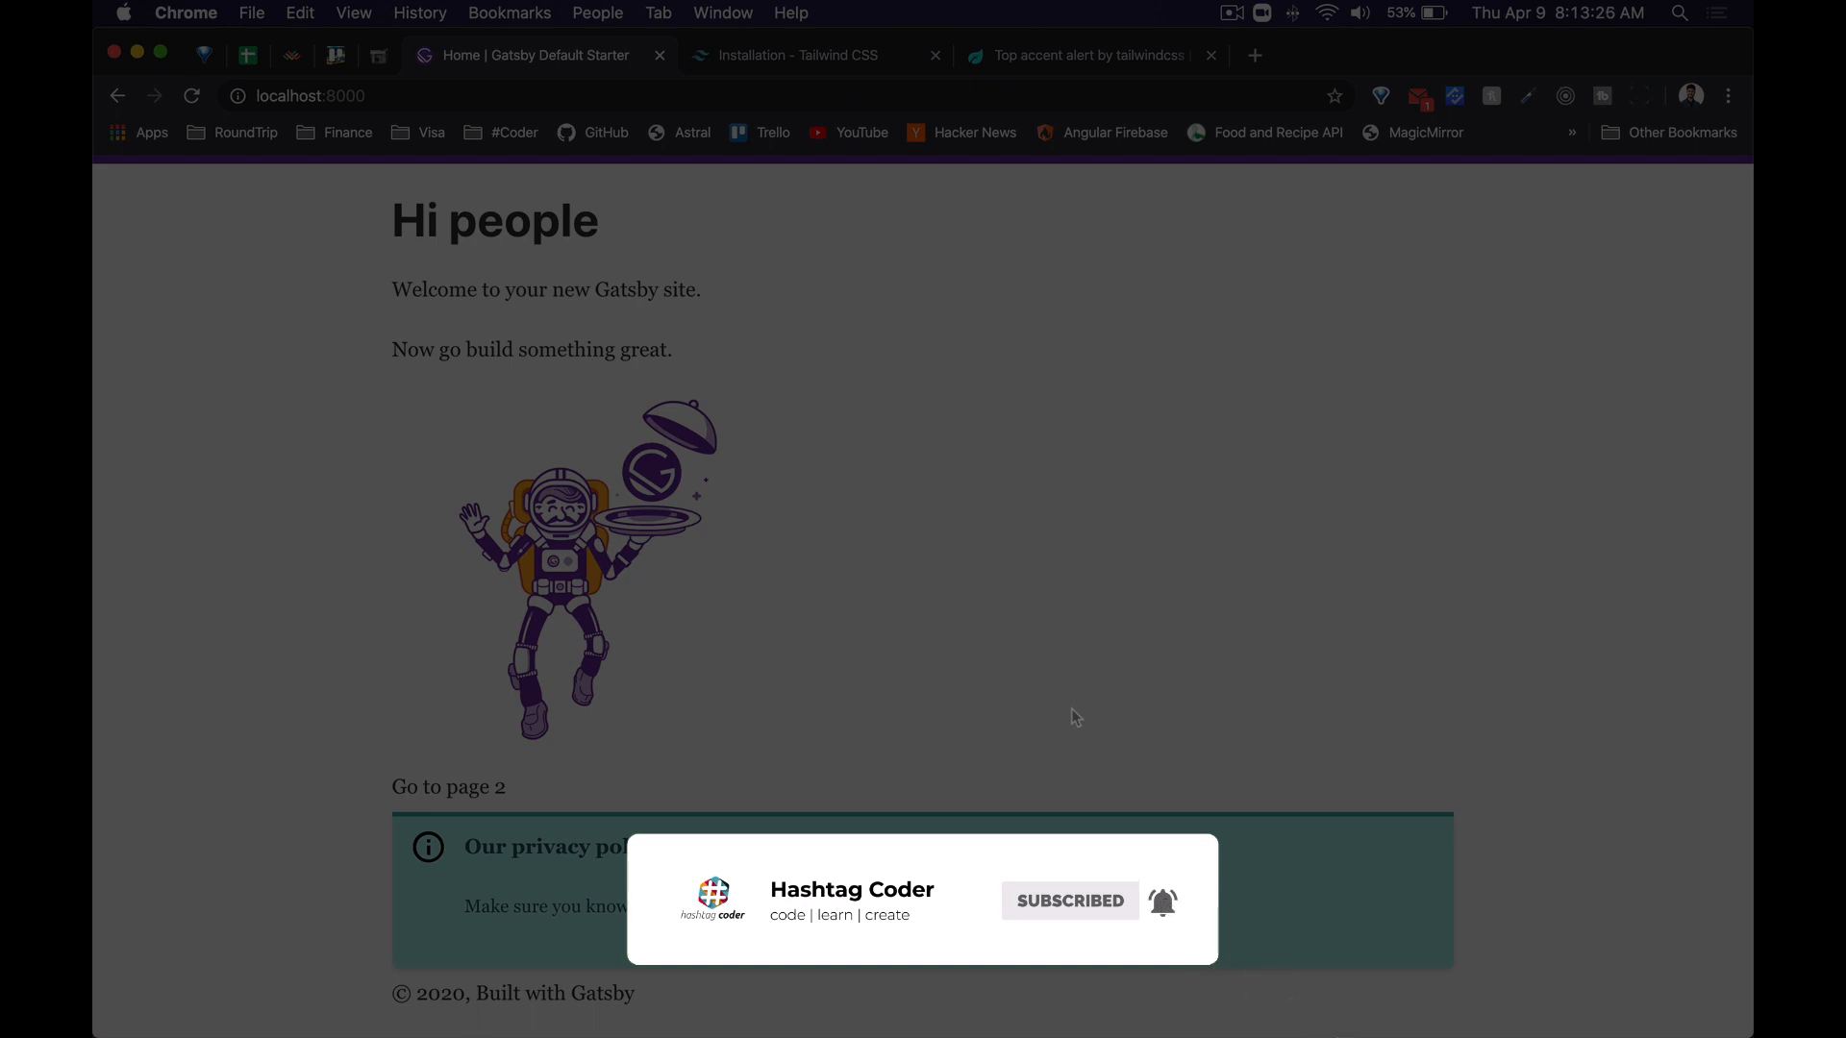